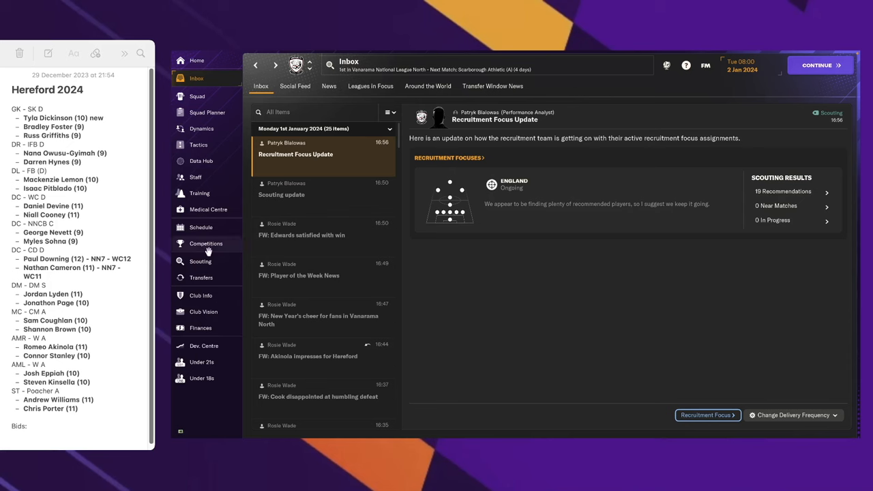
- View the Competitions overview, check Oldham Athletic who knocked Hereford out, then return and review the league table
{"action": "left_click", "coordinate": [206, 244]}
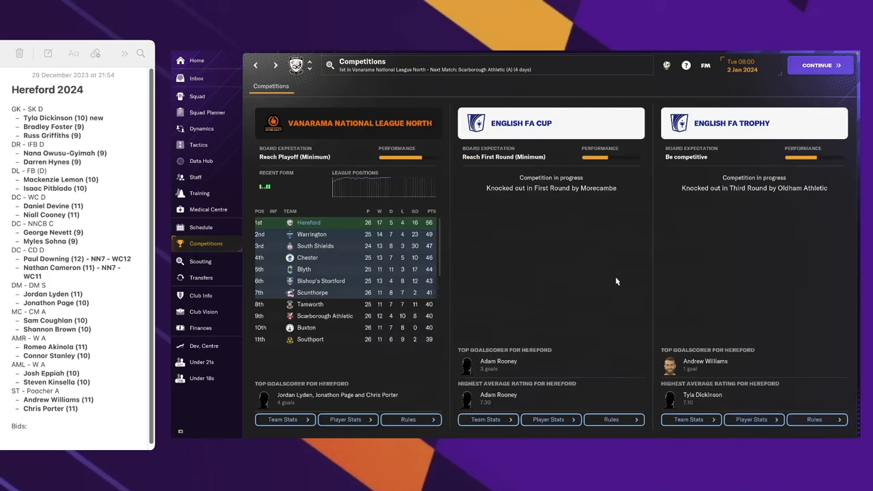
{"action": "mouse_move", "coordinate": [508, 246]}
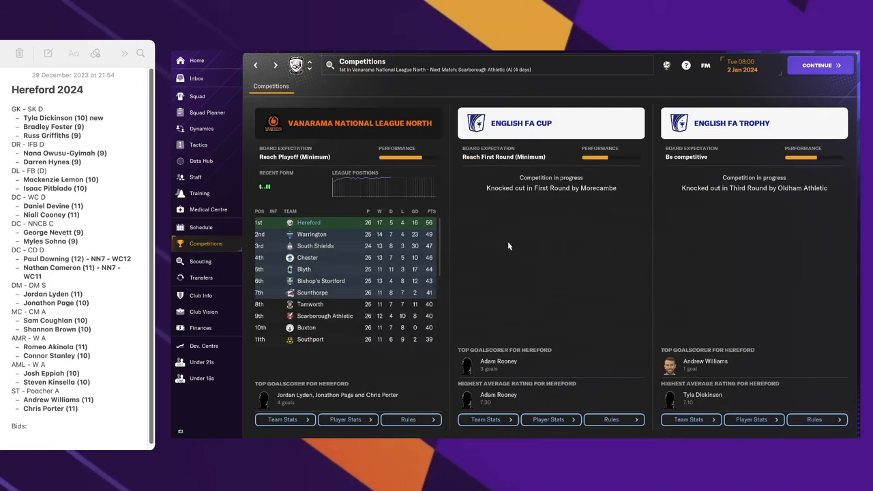
{"action": "mouse_move", "coordinate": [517, 205]}
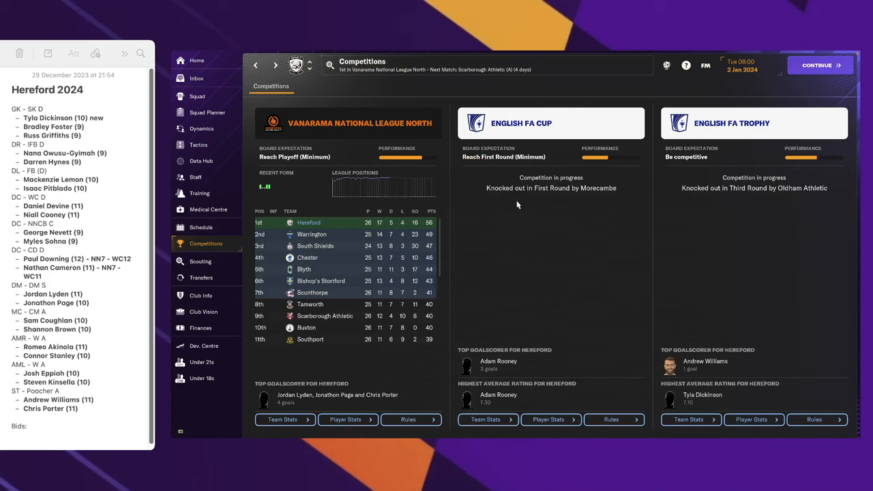
{"action": "mouse_move", "coordinate": [747, 189]}
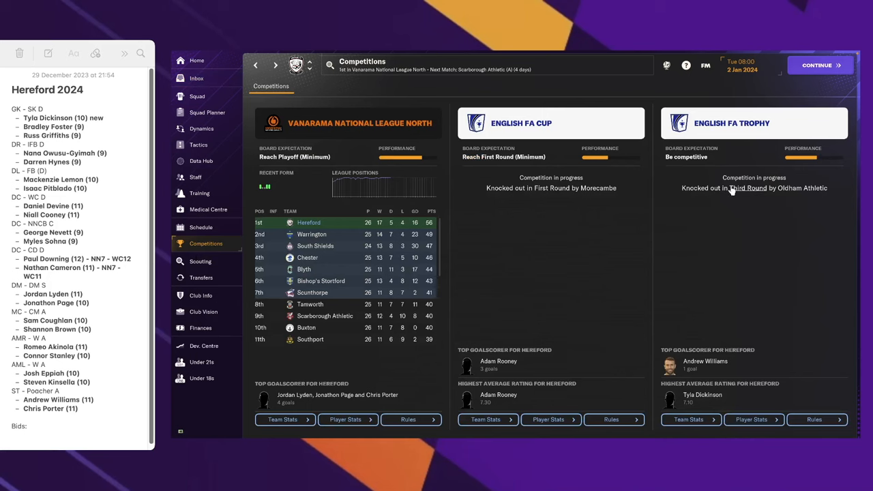
{"action": "left_click", "coordinate": [799, 187]}
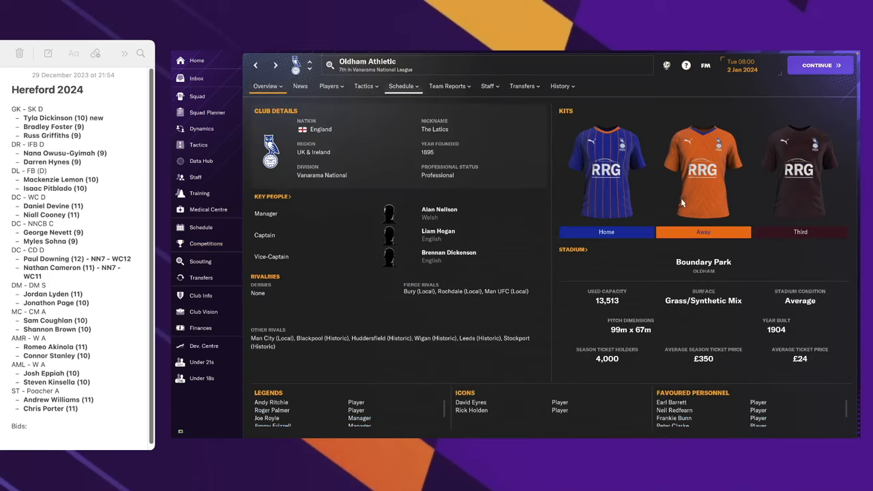
{"action": "left_click", "coordinate": [266, 86]}
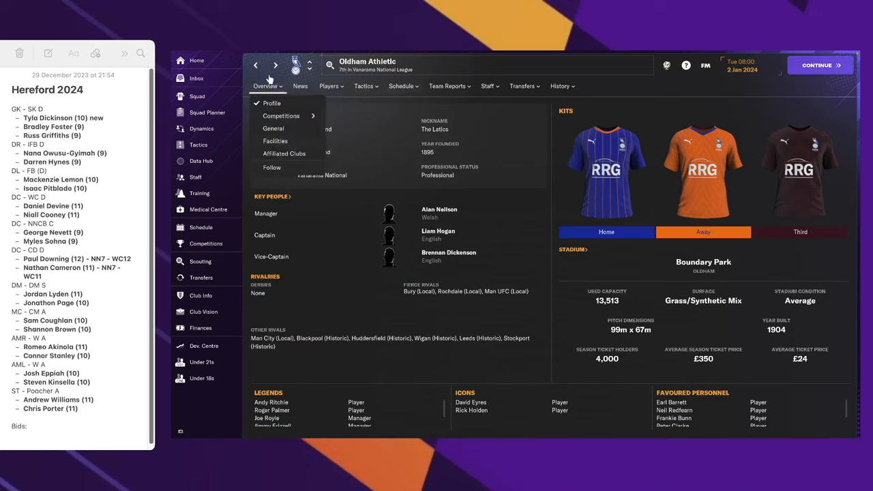
{"action": "left_click", "coordinate": [281, 115]}
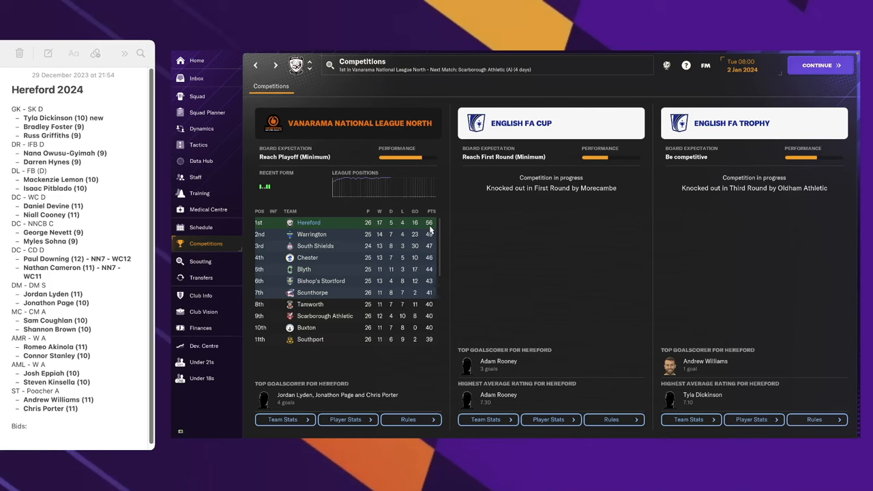
{"action": "mouse_move", "coordinate": [364, 278]}
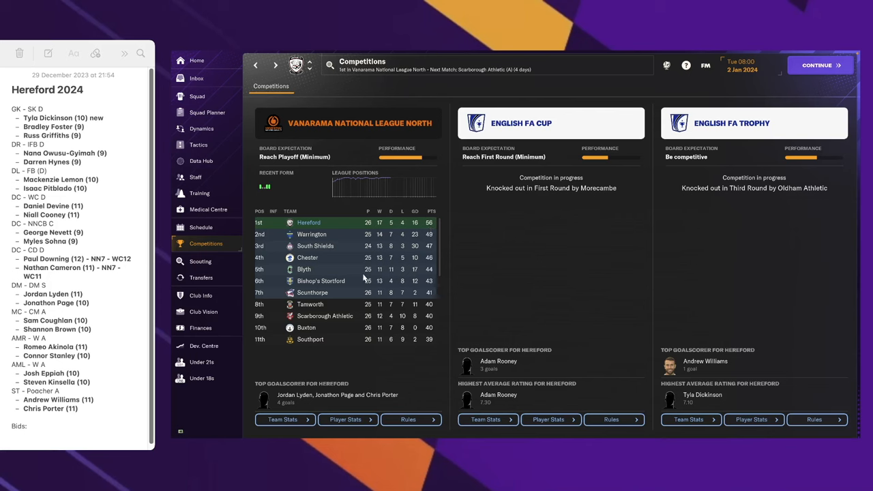
{"action": "scroll", "scroll_direction": "down", "scroll_amount": 3}
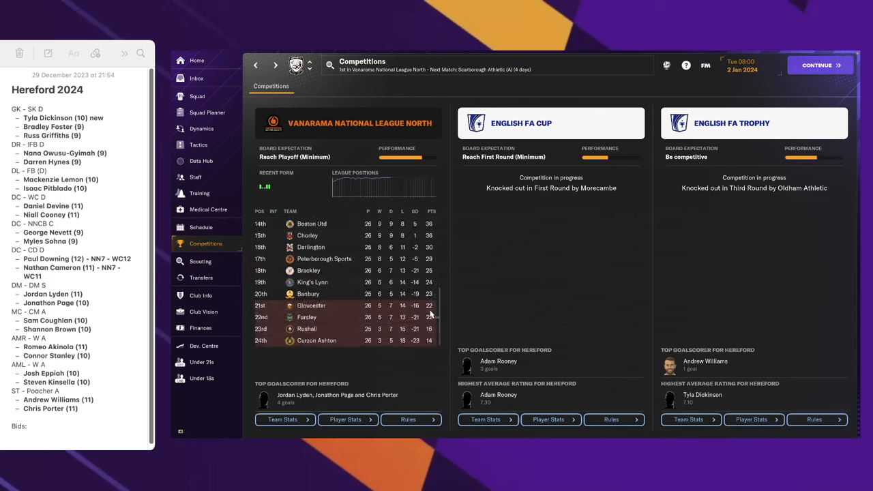
- Check the finances summary, then view Hereford's Board page with its members and past requests
{"action": "left_click", "coordinate": [201, 328]}
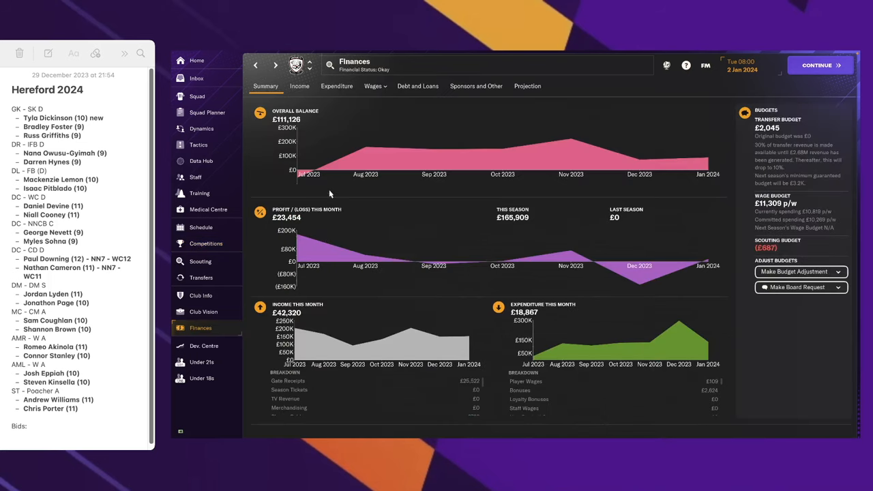
{"action": "mouse_move", "coordinate": [692, 179]}
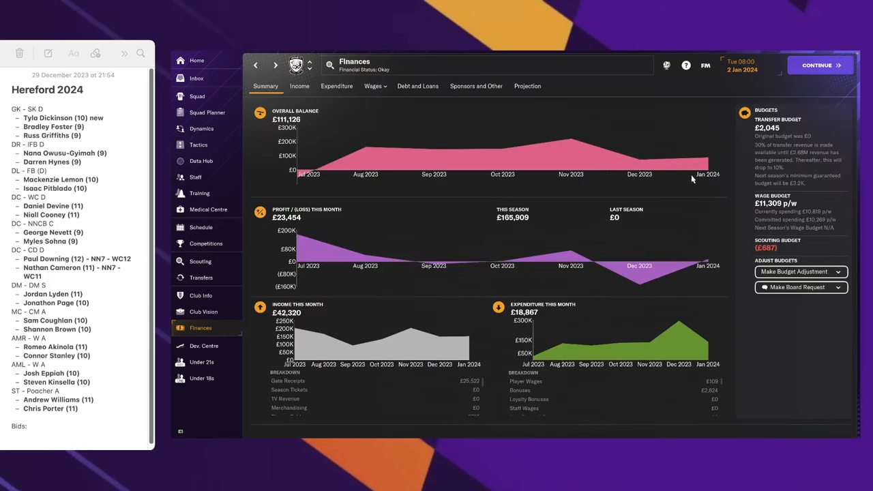
{"action": "mouse_move", "coordinate": [789, 301]}
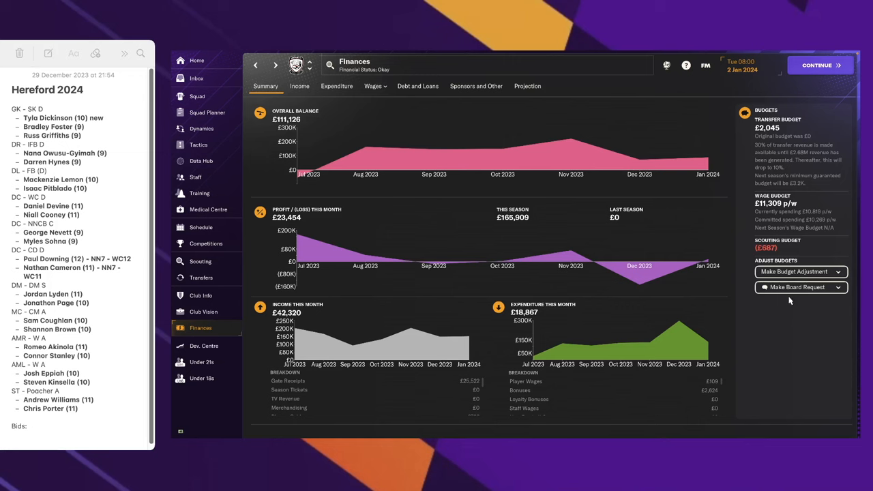
{"action": "left_click", "coordinate": [203, 312]}
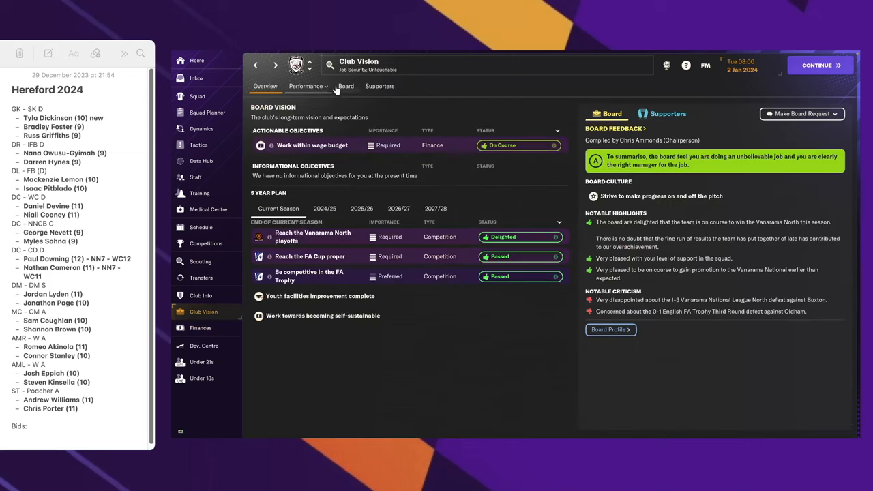
{"action": "left_click", "coordinate": [346, 86]}
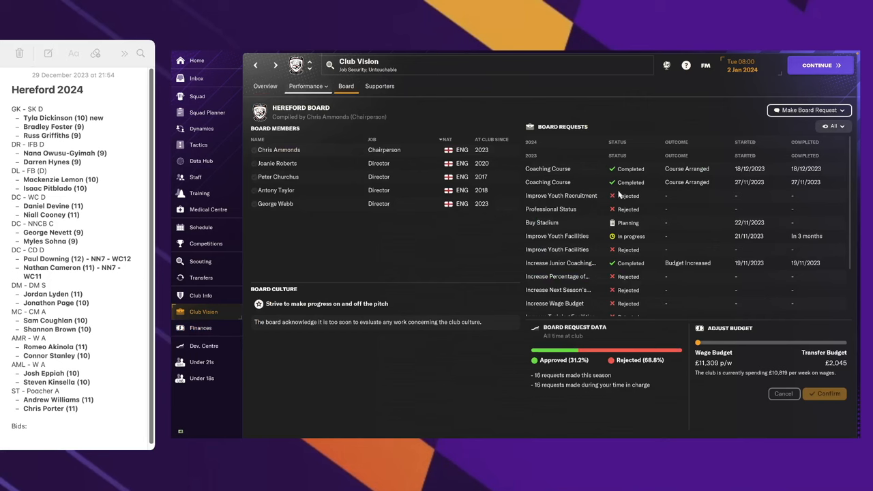
{"action": "mouse_move", "coordinate": [533, 230]}
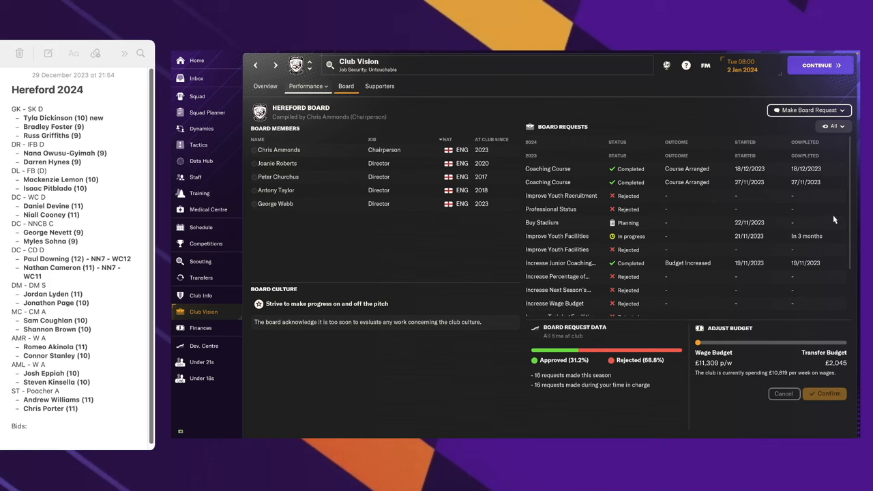
{"action": "scroll", "scroll_direction": "down", "scroll_amount": 3}
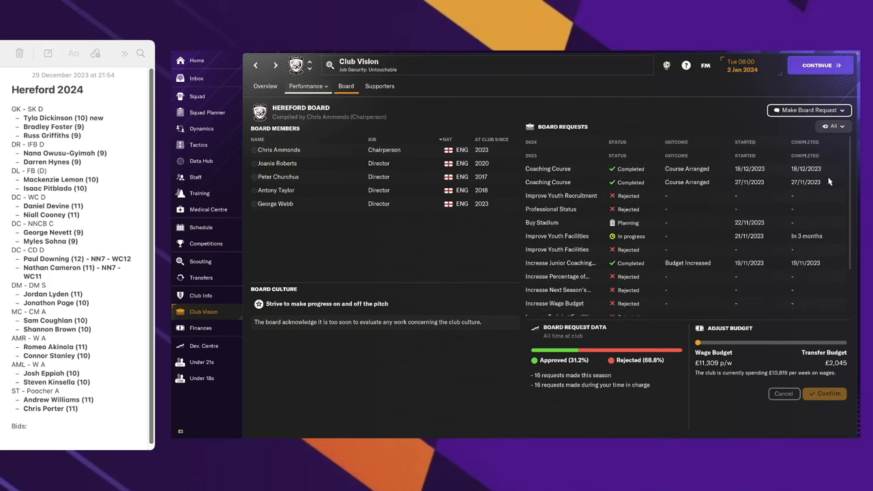
{"action": "mouse_move", "coordinate": [549, 243]}
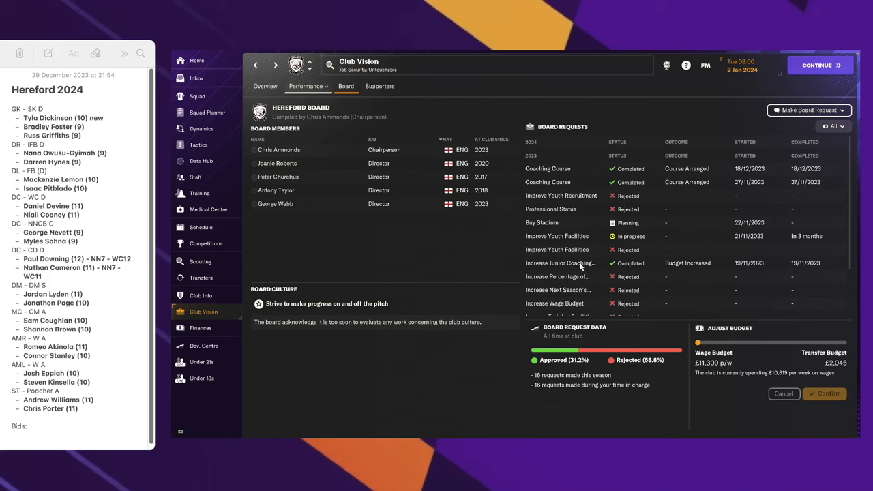
{"action": "mouse_move", "coordinate": [292, 286]}
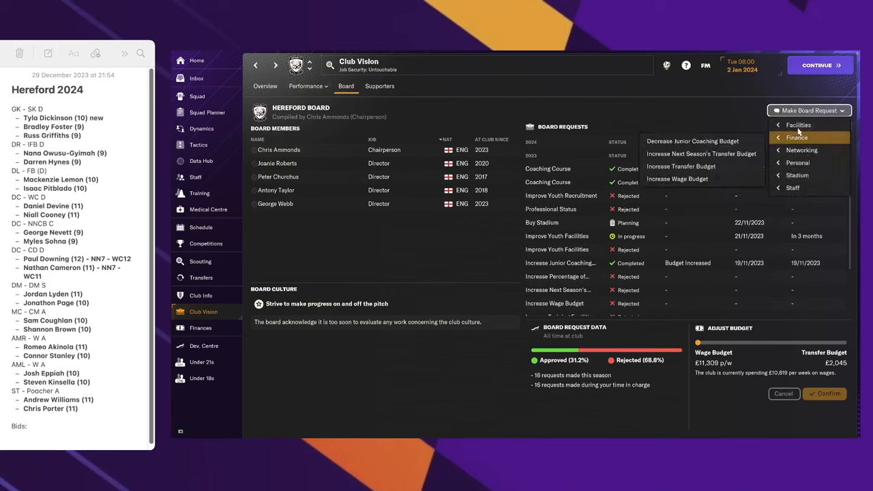
{"action": "mouse_move", "coordinate": [798, 125]}
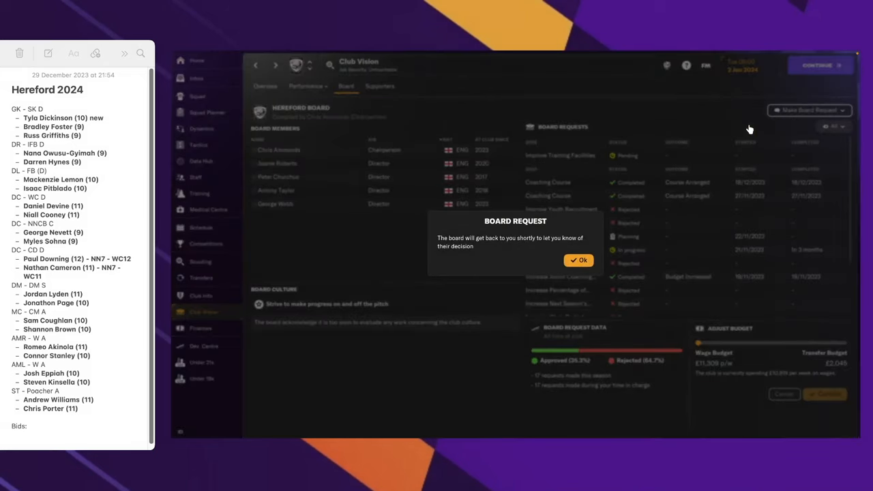
- Acknowledge the board's response and request a bigger transfer budget
{"action": "left_click", "coordinate": [578, 260]}
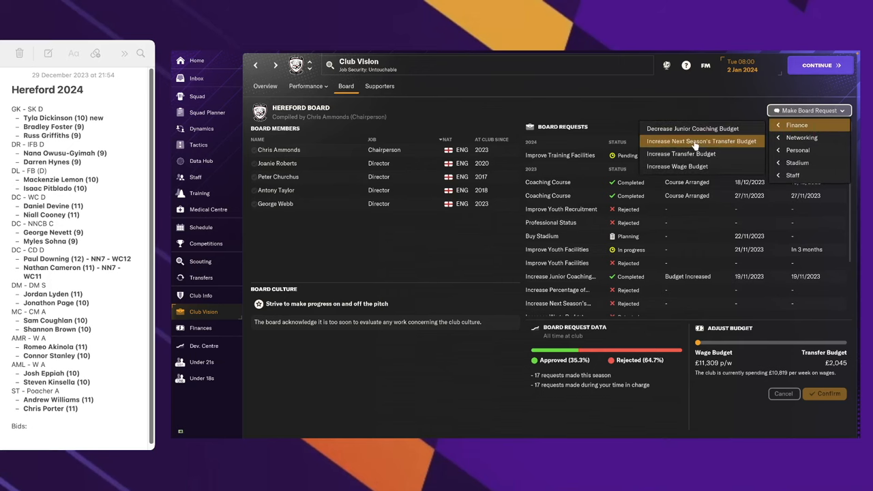
{"action": "left_click", "coordinate": [701, 141]}
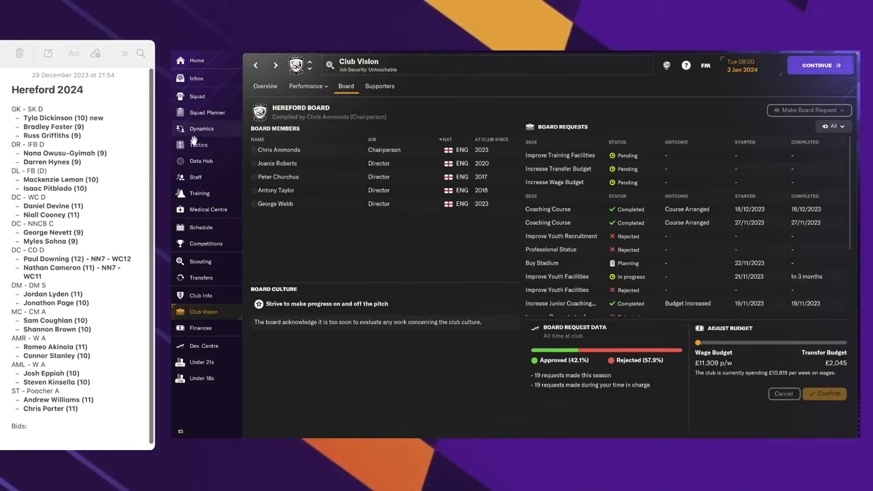
- Run the scouting player search with the saved goalkeeper (sweeper-keeper) criteria applied
{"action": "left_click", "coordinate": [200, 261]}
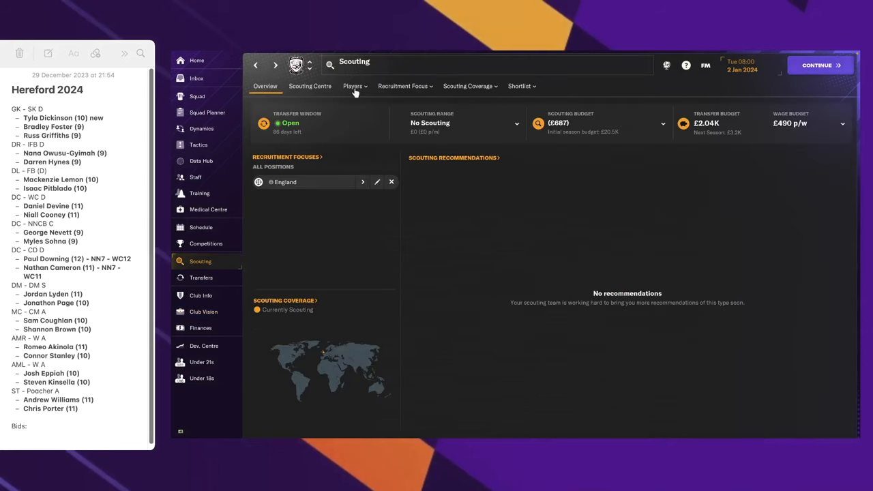
{"action": "left_click", "coordinate": [353, 86]}
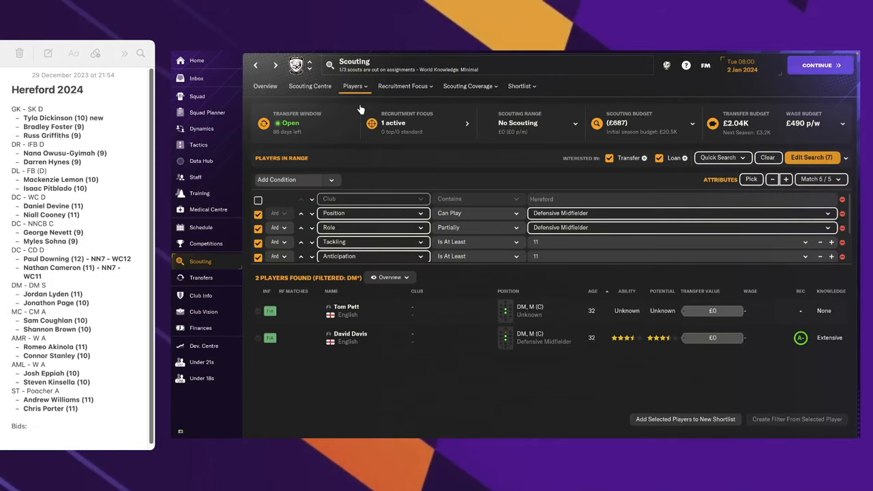
{"action": "mouse_move", "coordinate": [532, 109]}
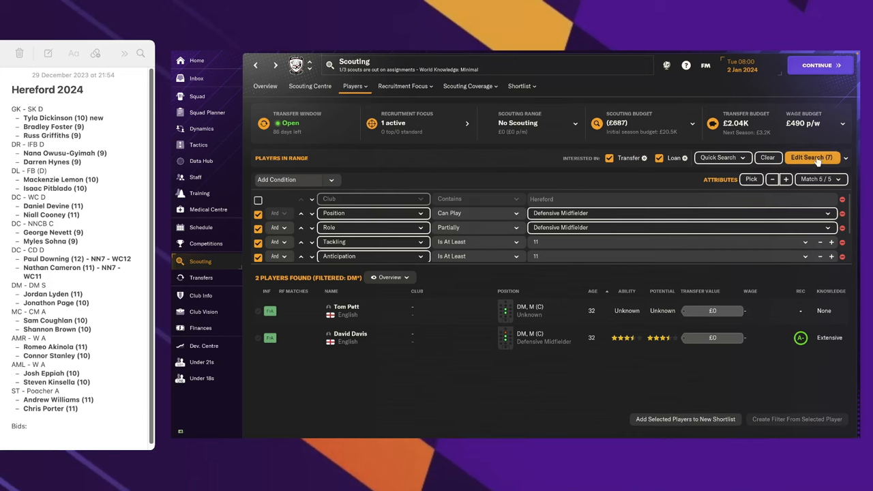
{"action": "left_click", "coordinate": [811, 158]}
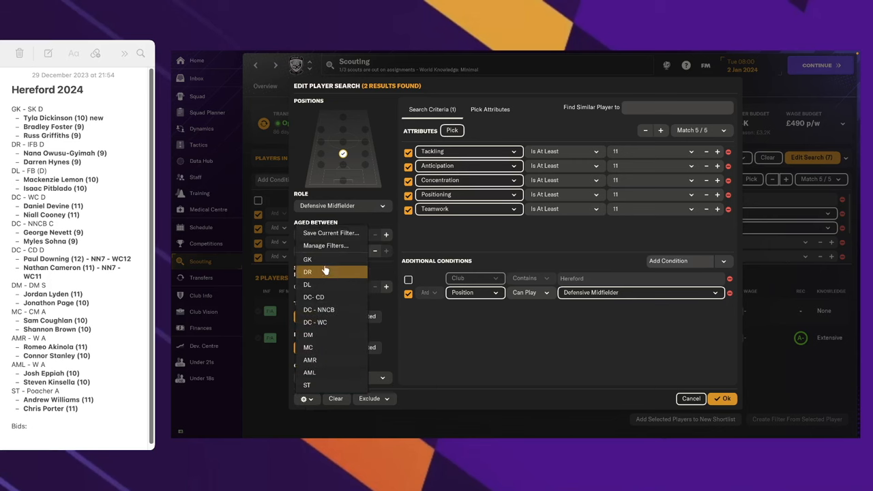
{"action": "mouse_move", "coordinate": [307, 260]}
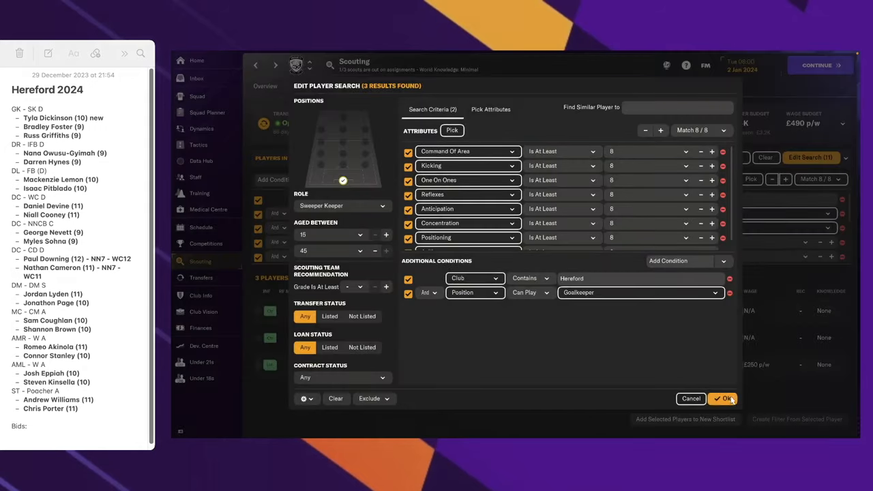
{"action": "left_click", "coordinate": [724, 399]}
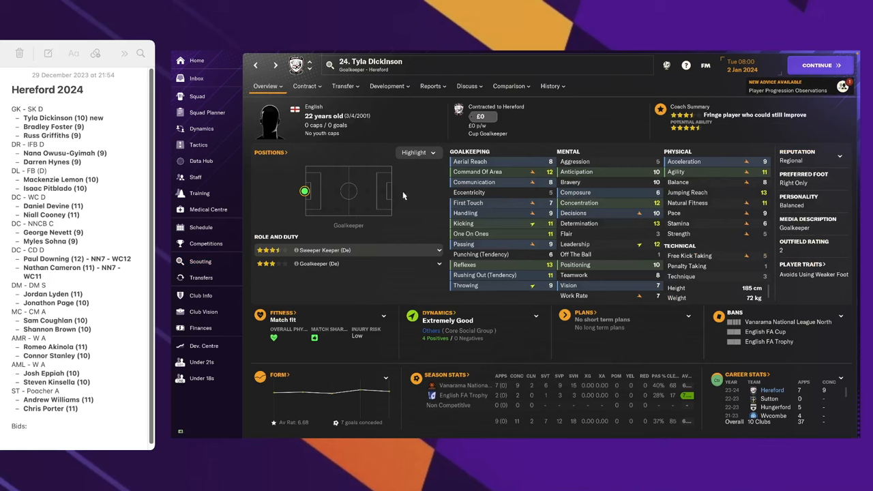
- Return to the goalkeeper results and review Russ Griffiths' profile
{"action": "left_click", "coordinate": [200, 261]}
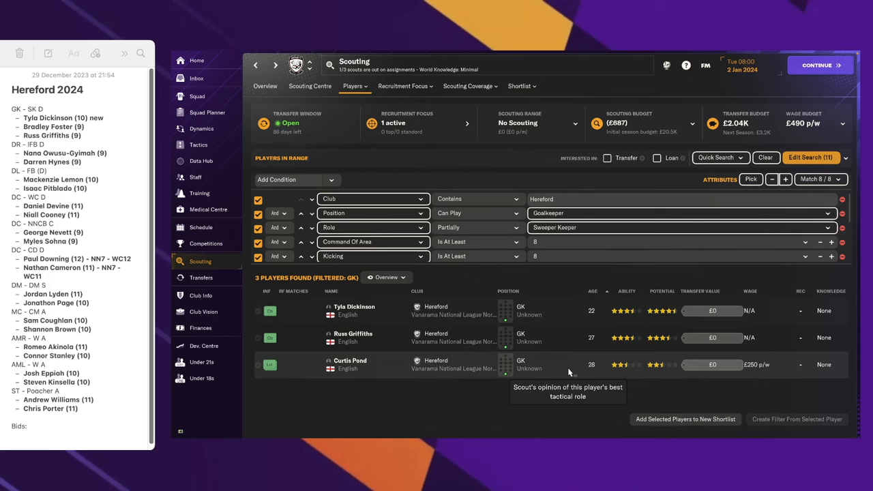
{"action": "mouse_move", "coordinate": [481, 339]}
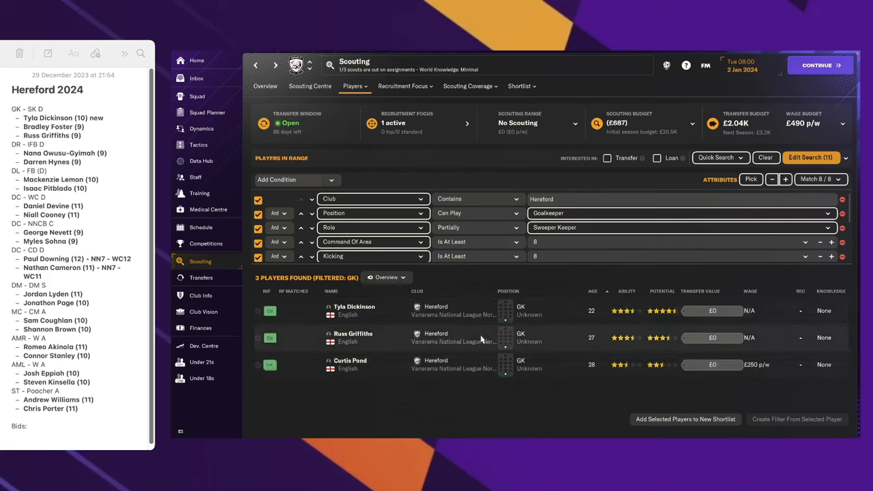
{"action": "mouse_move", "coordinate": [739, 164]}
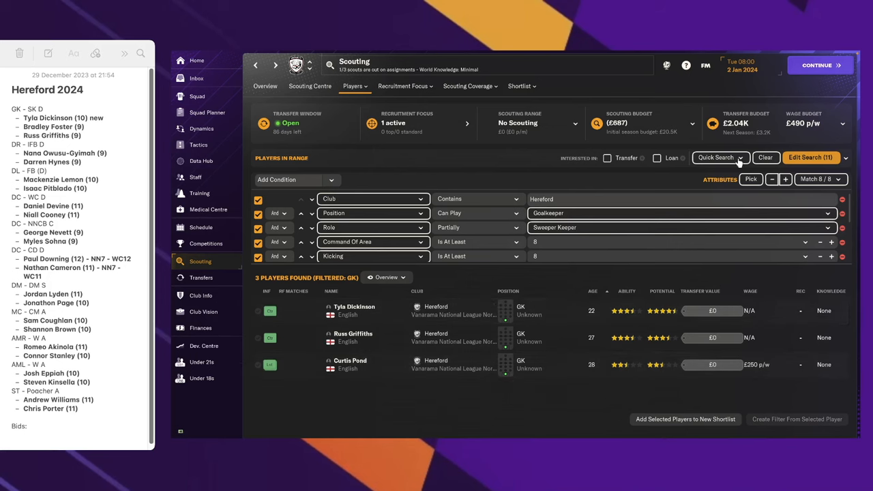
{"action": "mouse_move", "coordinate": [408, 410]}
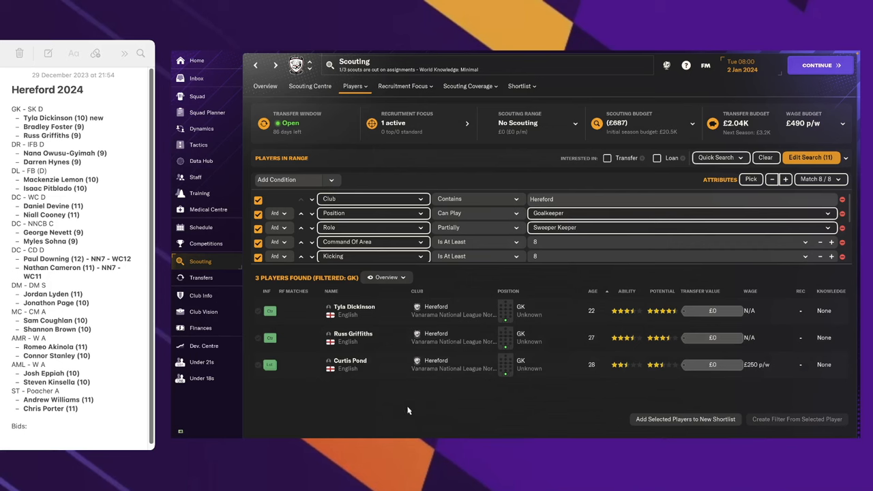
{"action": "mouse_move", "coordinate": [361, 338]}
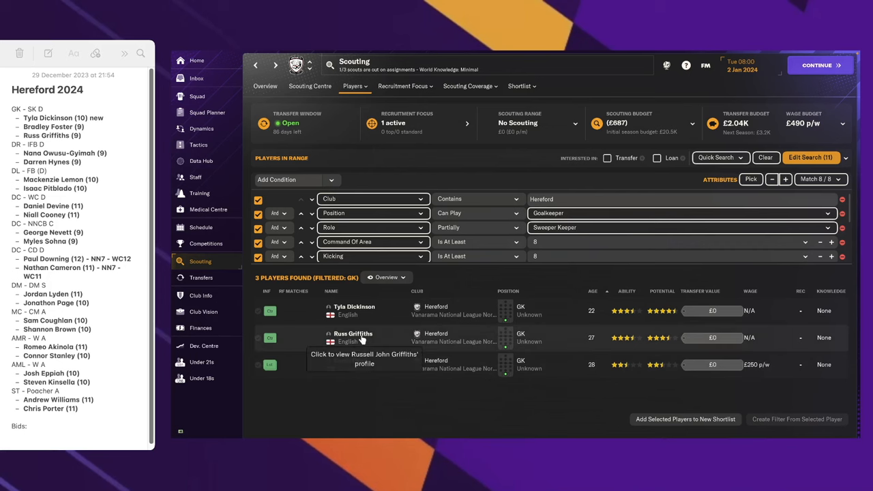
{"action": "left_click", "coordinate": [354, 338]}
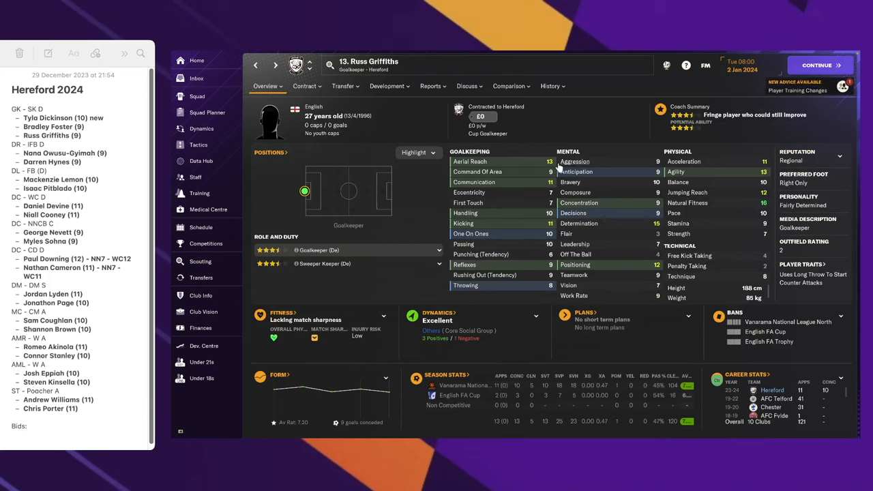
{"action": "mouse_move", "coordinate": [614, 168]}
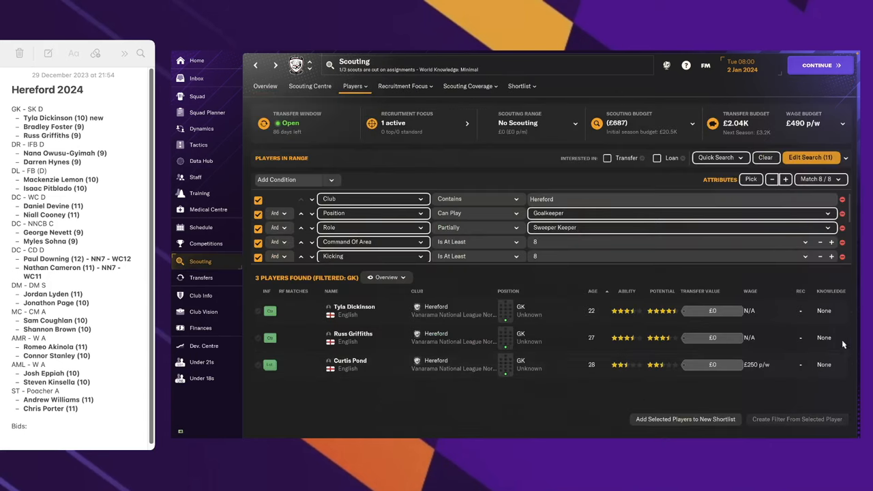
{"action": "mouse_move", "coordinate": [199, 96]}
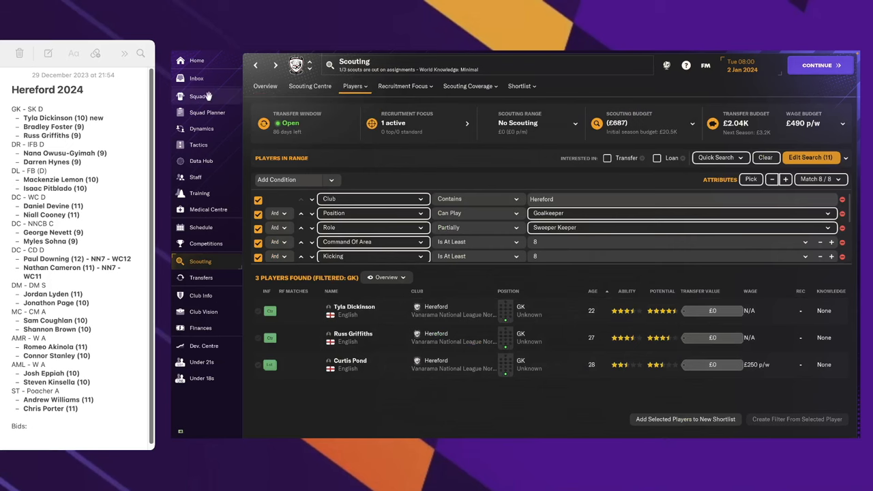
{"action": "left_click", "coordinate": [198, 96]}
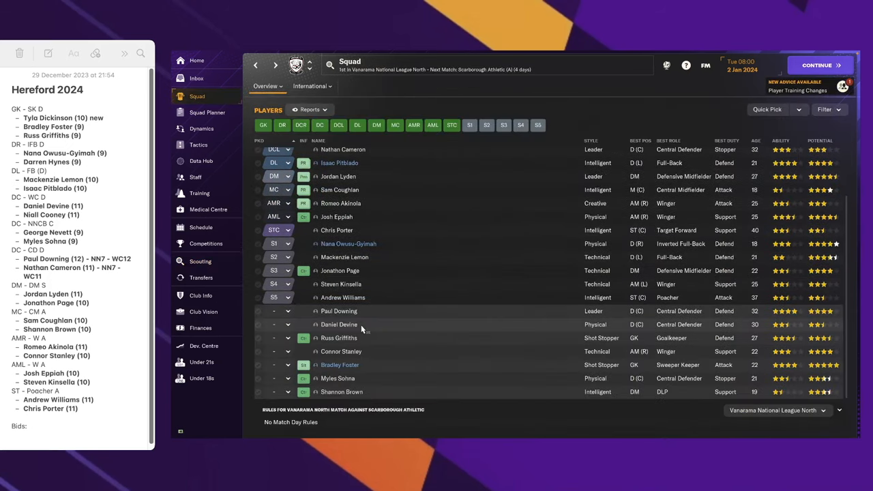
{"action": "left_click", "coordinate": [340, 365]}
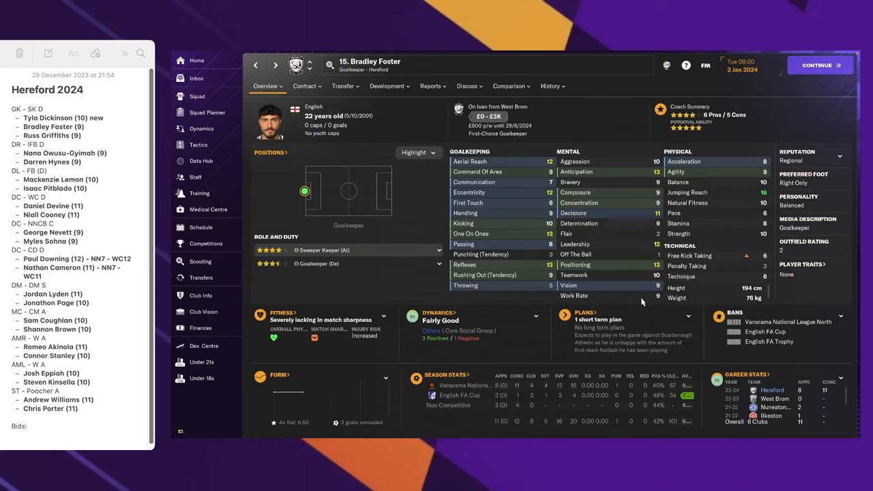
{"action": "mouse_move", "coordinate": [529, 244]}
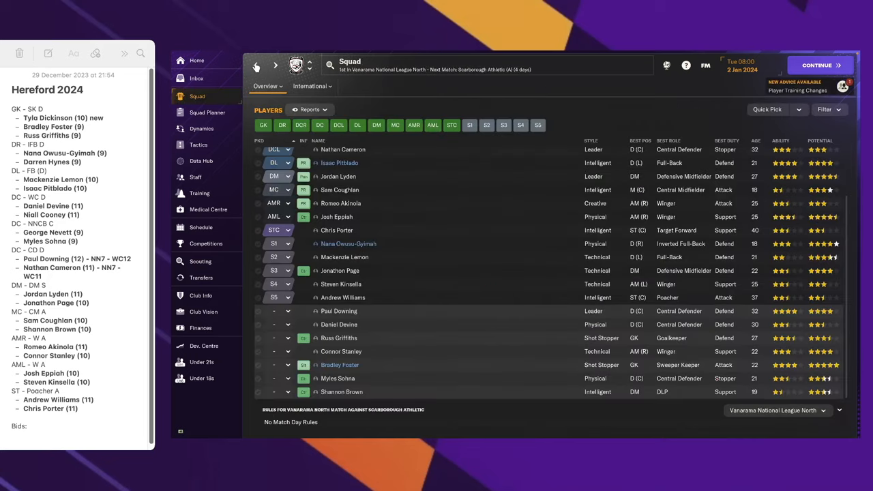
{"action": "left_click", "coordinate": [200, 261]}
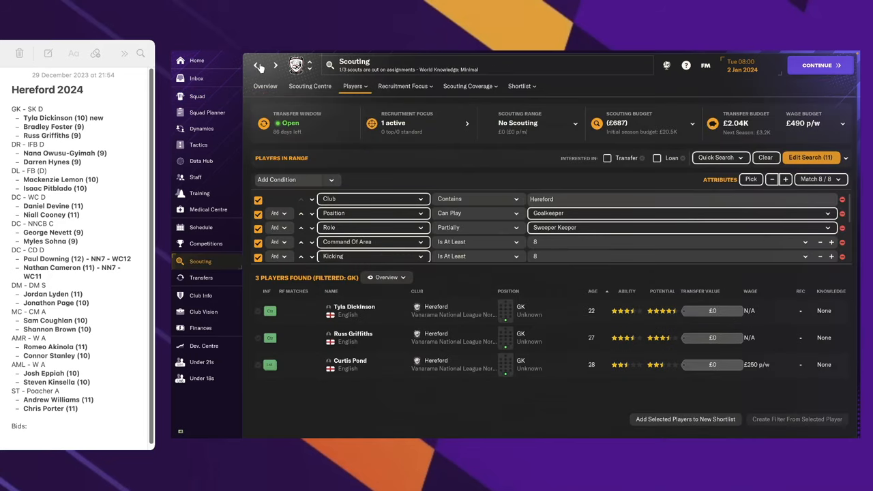
{"action": "mouse_move", "coordinate": [578, 185]}
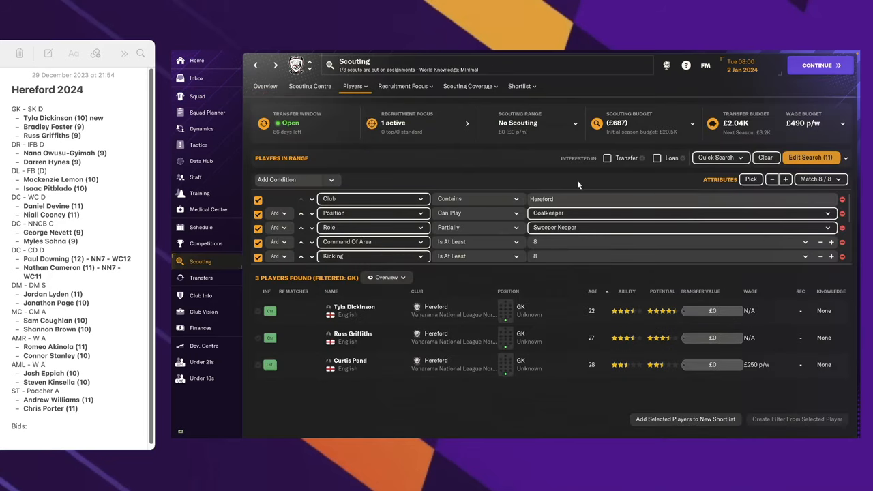
{"action": "mouse_move", "coordinate": [268, 207]}
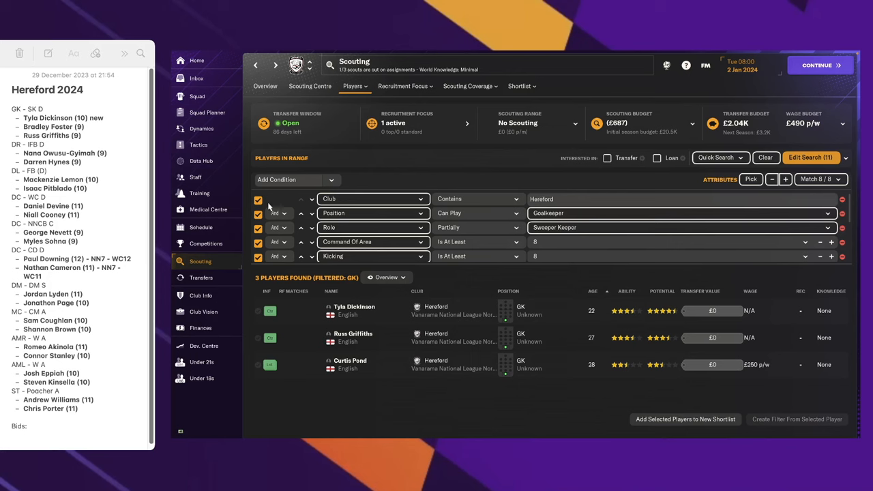
{"action": "mouse_move", "coordinate": [510, 130]}
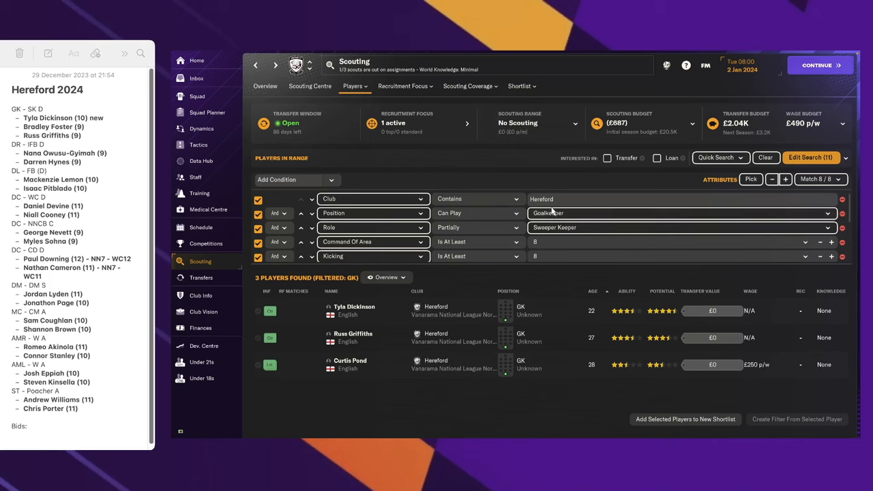
{"action": "mouse_move", "coordinate": [531, 266]}
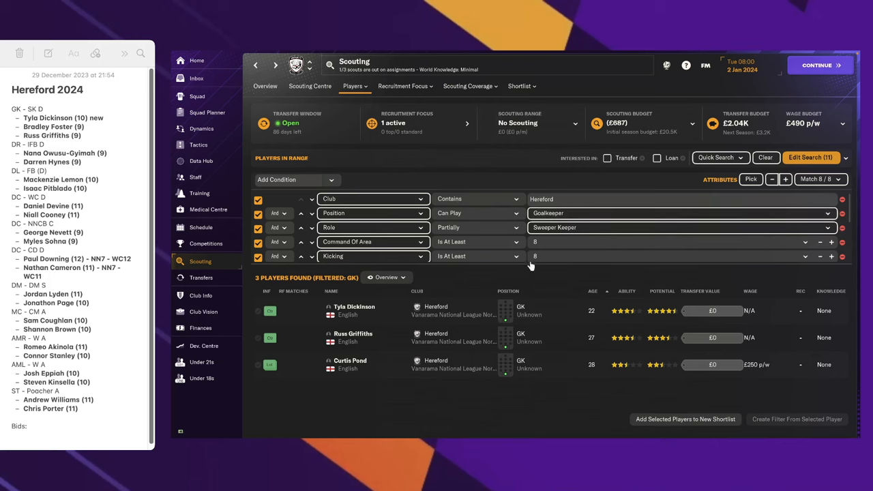
{"action": "mouse_move", "coordinate": [517, 351]}
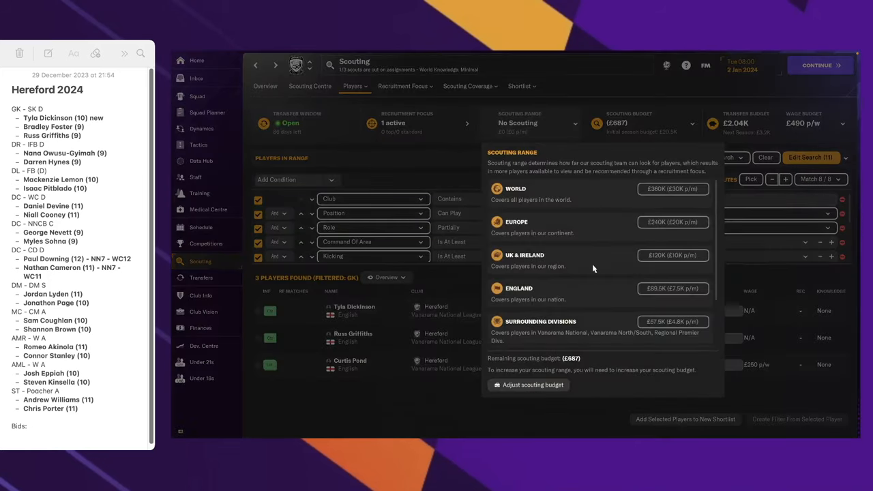
{"action": "mouse_move", "coordinate": [604, 413]}
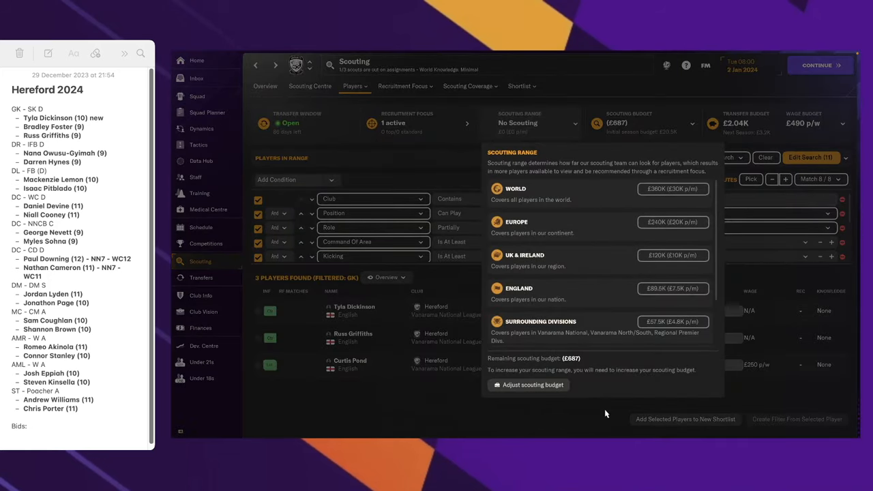
{"action": "left_click", "coordinate": [605, 414]}
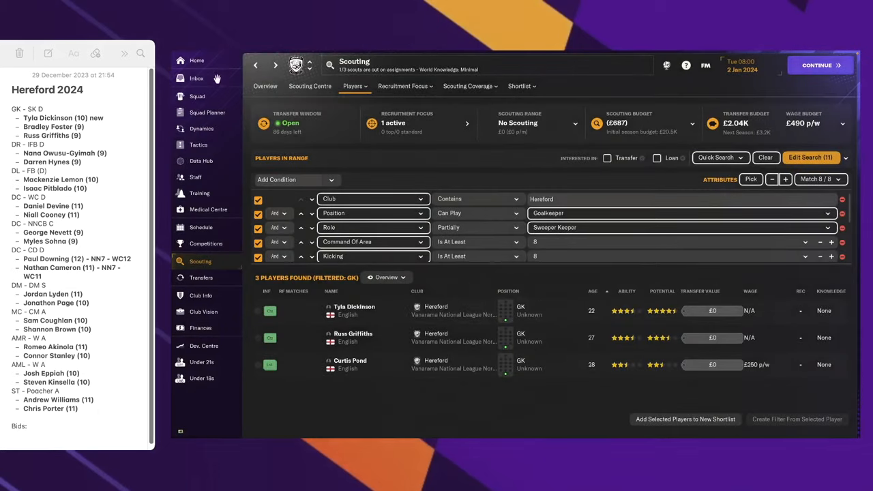
{"action": "left_click", "coordinate": [203, 311]}
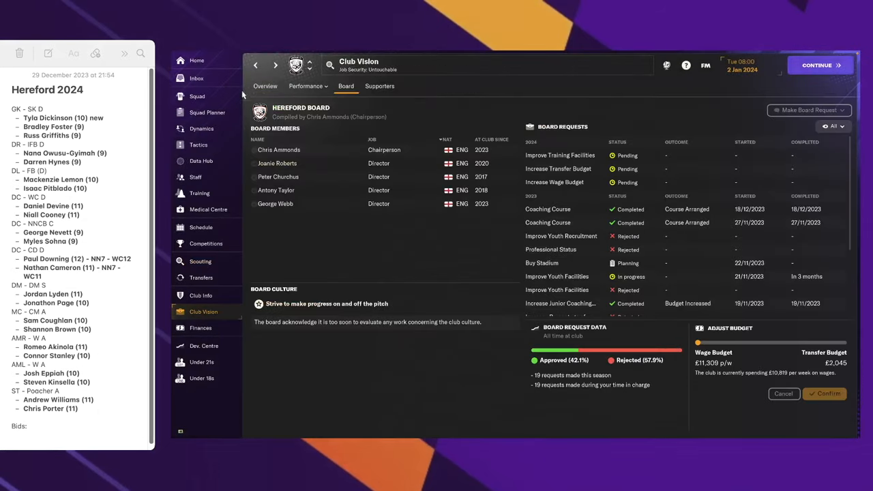
{"action": "left_click", "coordinate": [197, 96]}
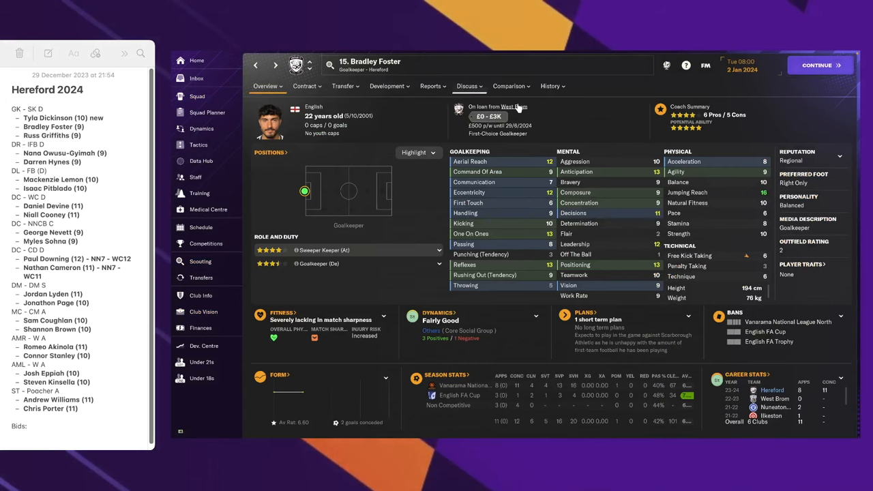
{"action": "left_click", "coordinate": [513, 107]}
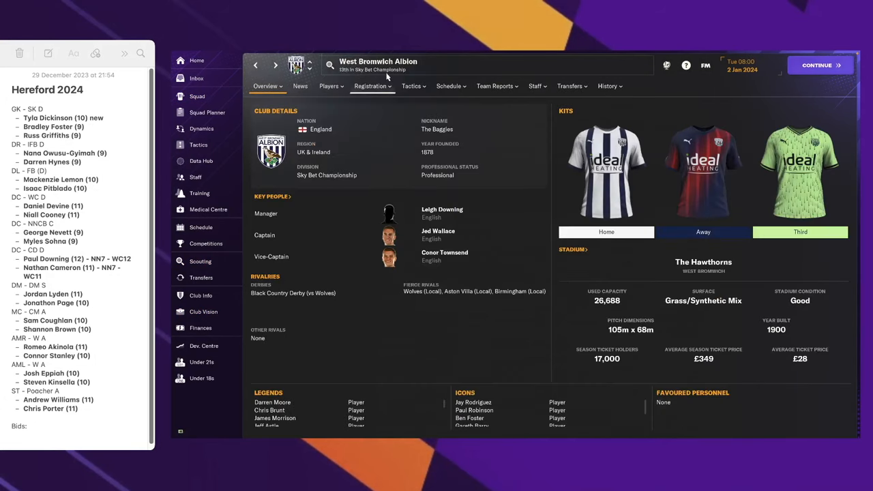
{"action": "left_click", "coordinate": [264, 86]}
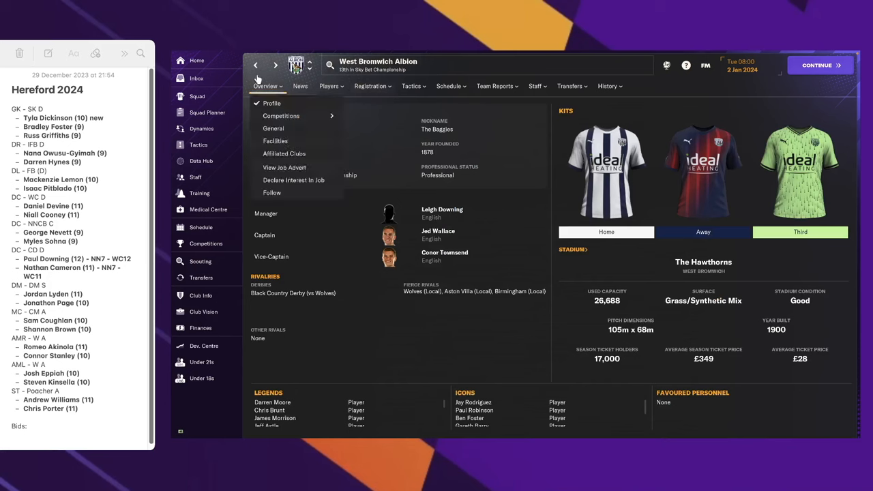
{"action": "left_click", "coordinate": [203, 311]}
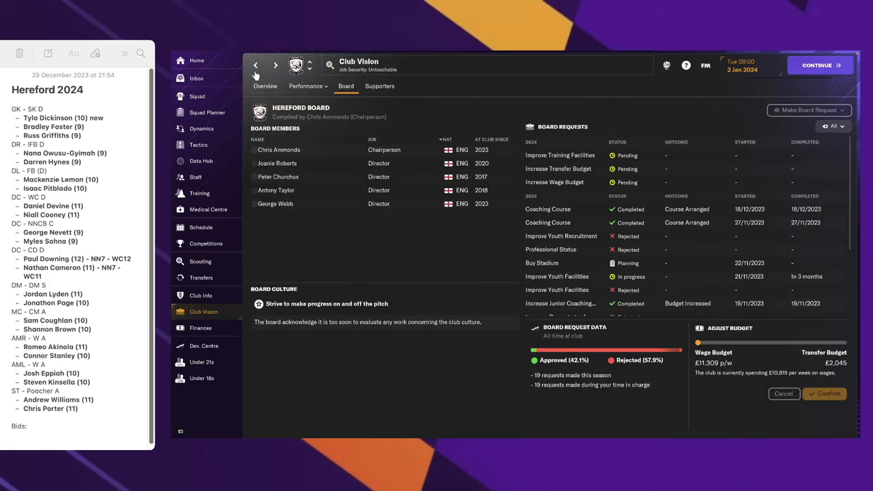
{"action": "left_click", "coordinate": [265, 85]}
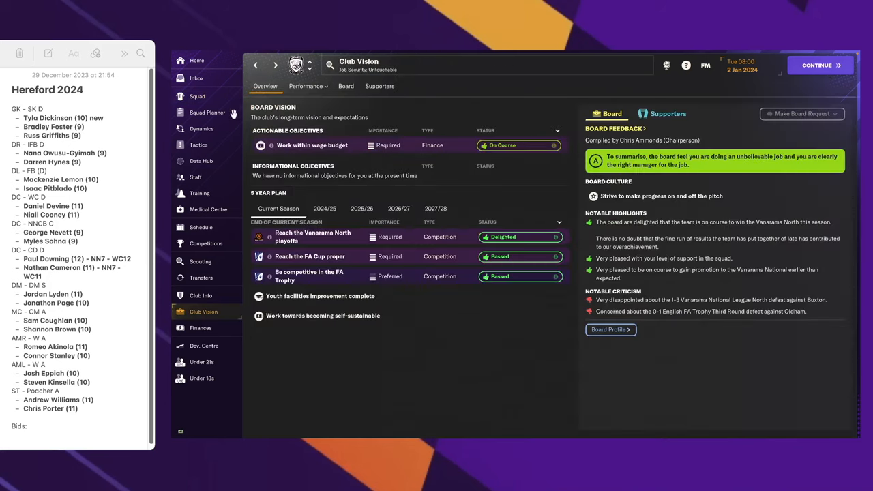
{"action": "left_click", "coordinate": [199, 261]}
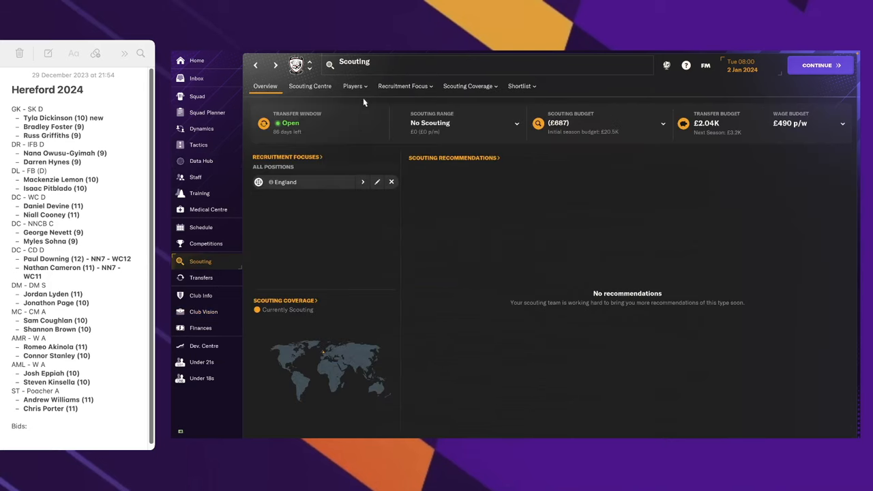
{"action": "left_click", "coordinate": [352, 86]}
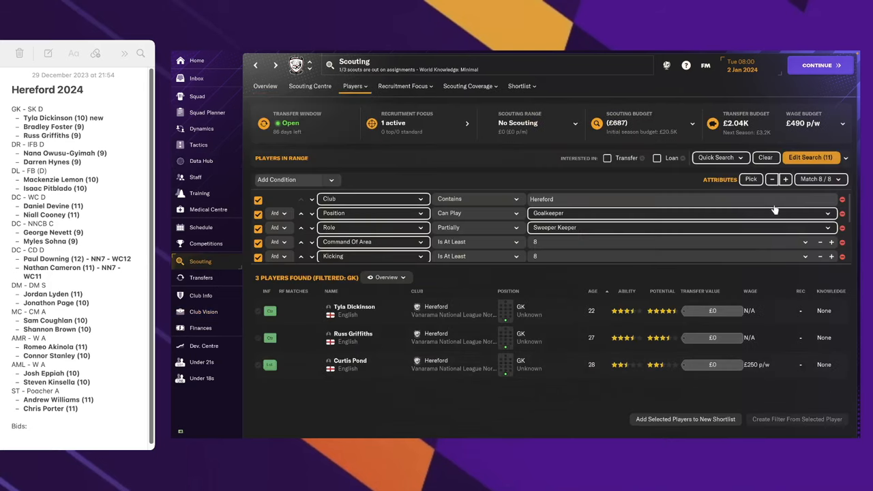
- Raise the Command Of Area and Kicking minimums to 11, then settle them at 10
{"action": "left_click", "coordinate": [786, 179]}
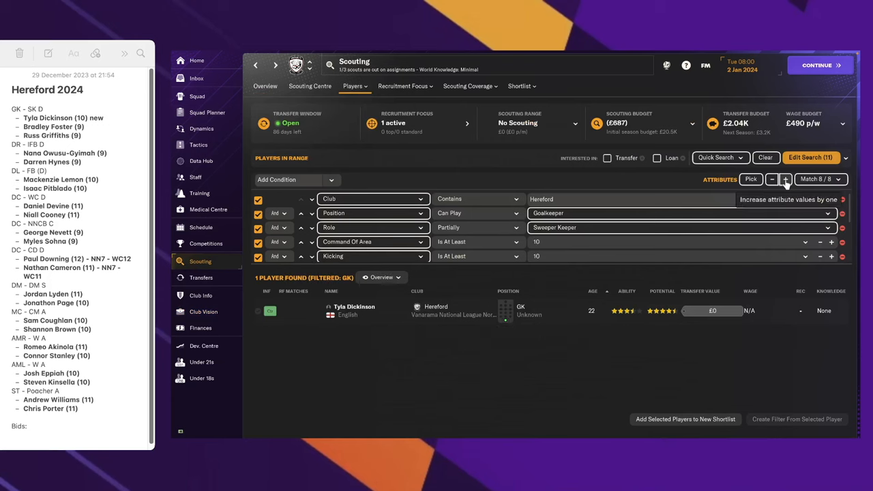
{"action": "left_click", "coordinate": [784, 179]}
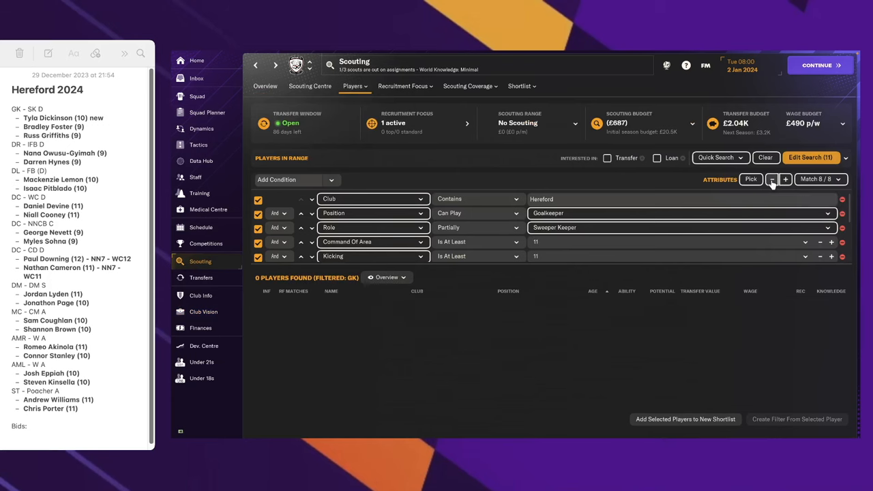
{"action": "left_click", "coordinate": [771, 179]}
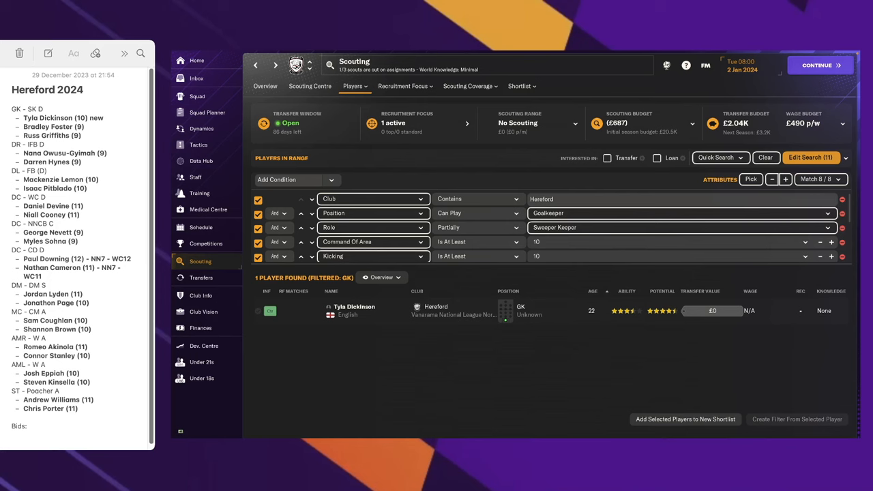
{"action": "mouse_move", "coordinate": [675, 408]}
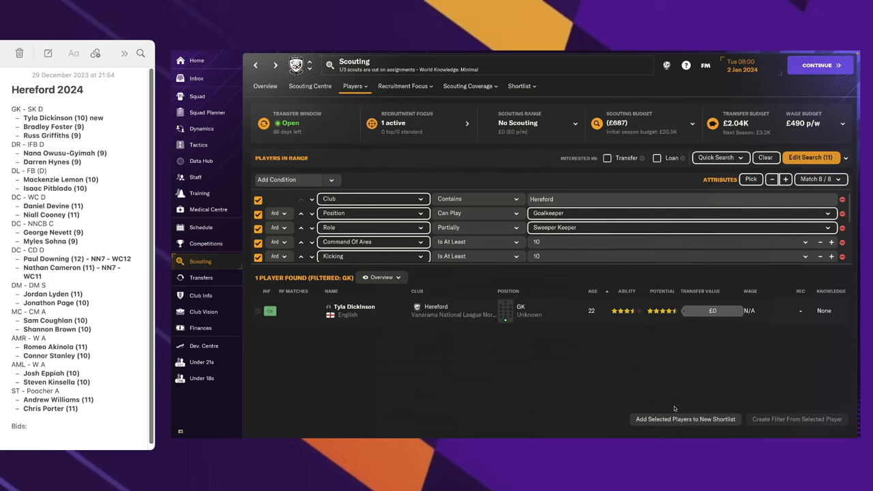
{"action": "mouse_move", "coordinate": [597, 231]}
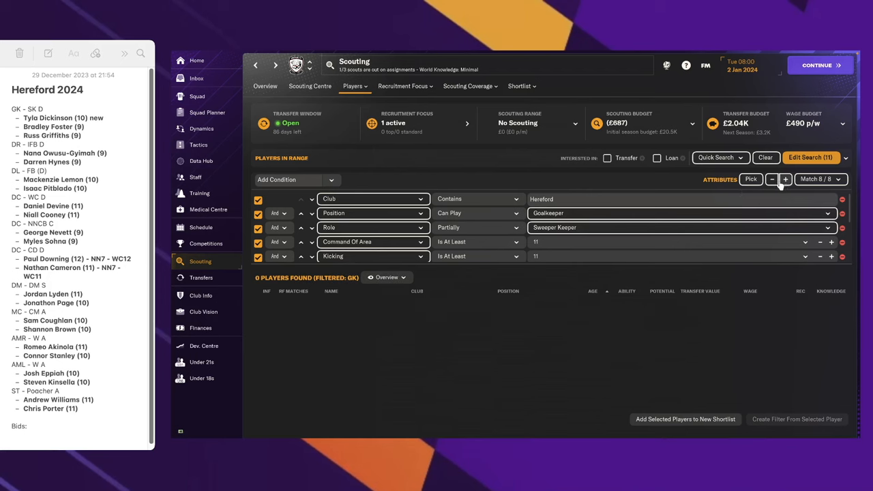
{"action": "left_click", "coordinate": [772, 178]}
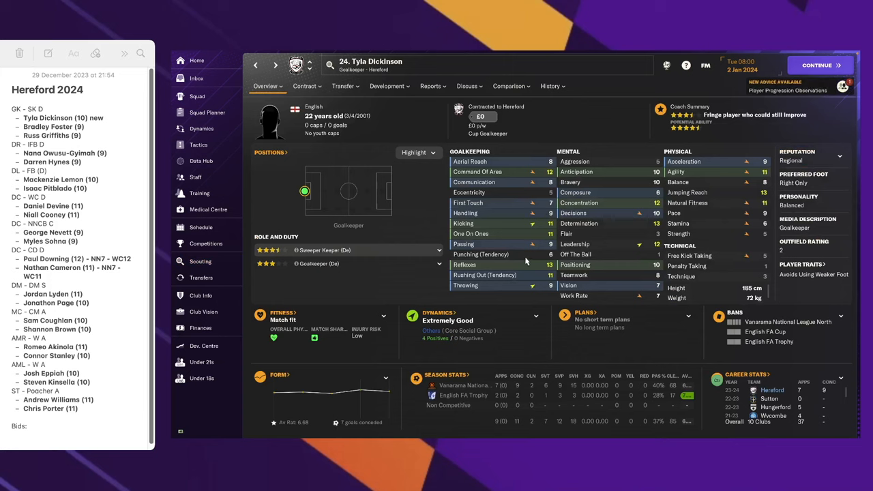
{"action": "mouse_move", "coordinate": [652, 179]}
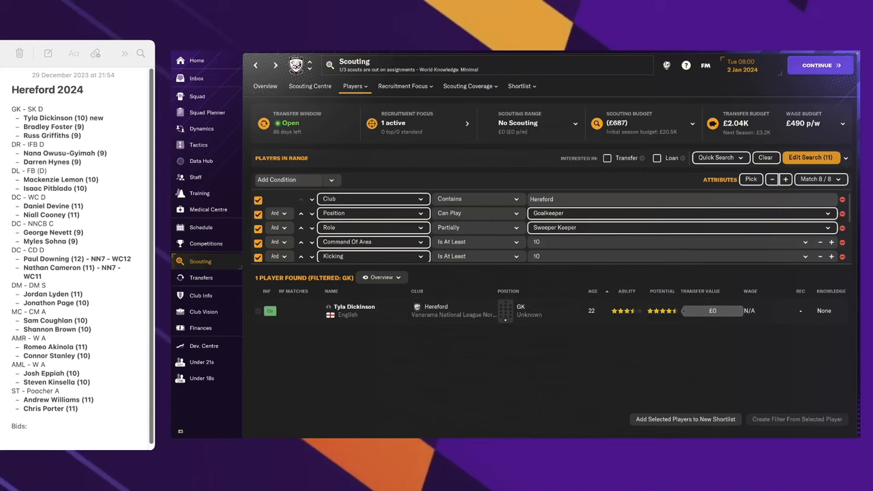
{"action": "mouse_move", "coordinate": [784, 180]}
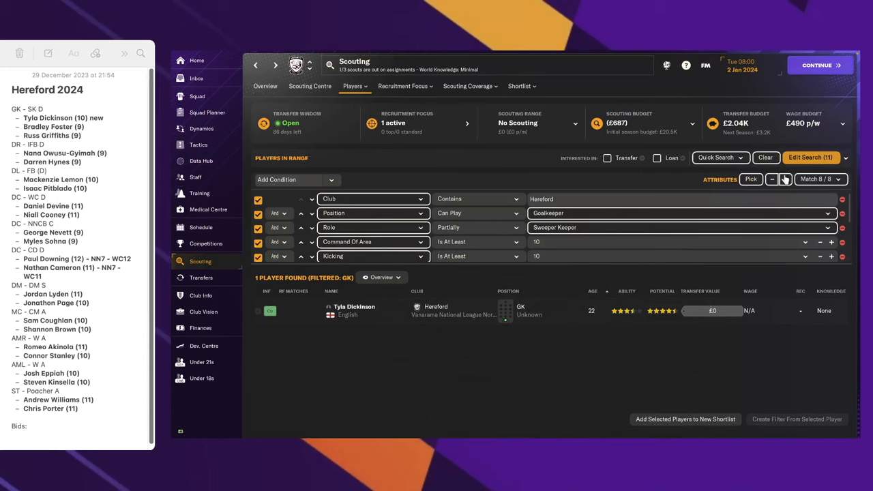
- Drop the Hereford club condition and include both transfer and loan targets in the search
{"action": "left_click", "coordinate": [257, 199]}
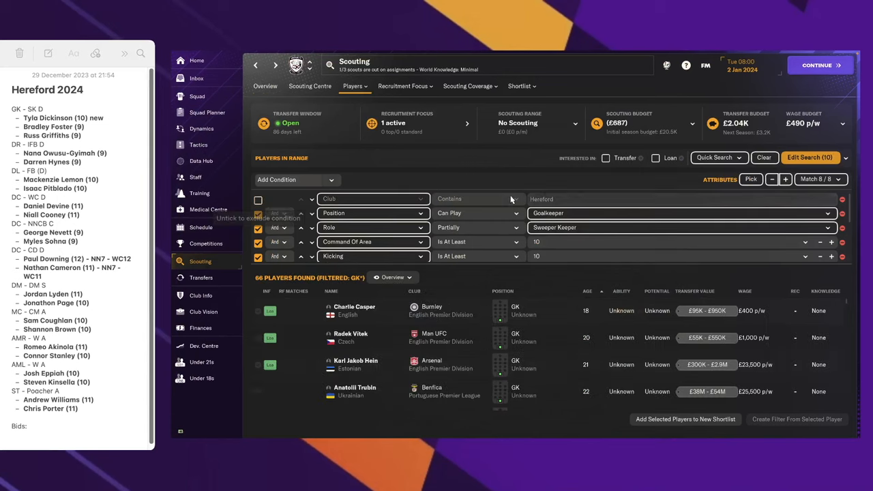
{"action": "left_click", "coordinate": [605, 157]}
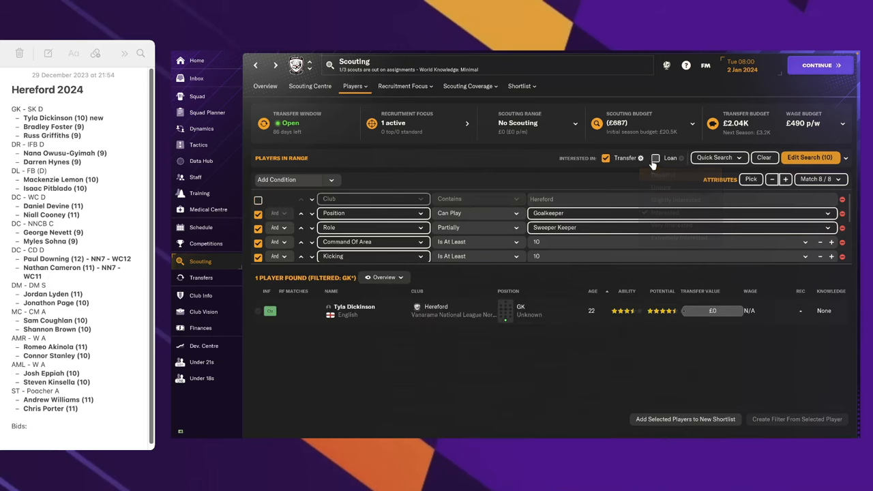
{"action": "left_click", "coordinate": [655, 158]}
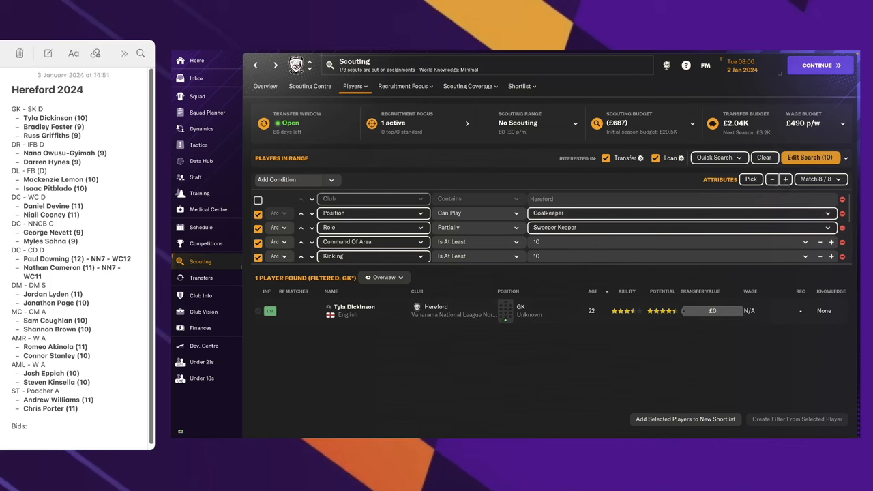
{"action": "mouse_move", "coordinate": [840, 409]}
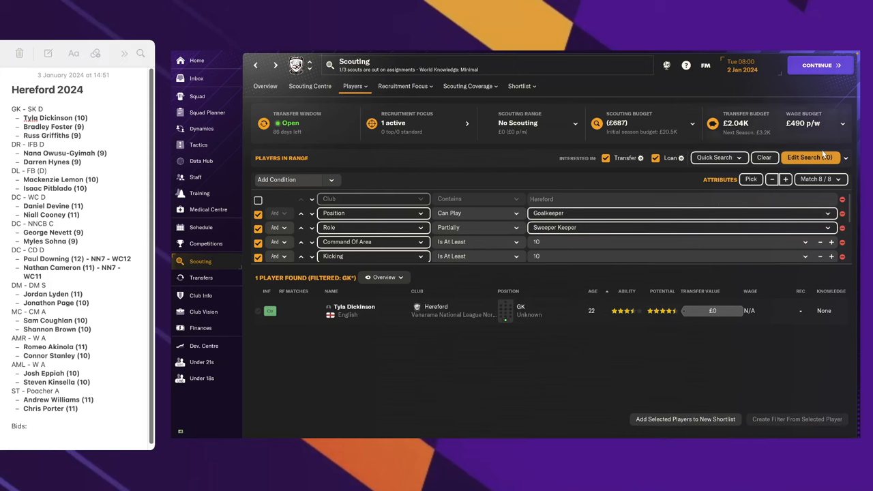
- Load and apply the saved DR right-back search filter
{"action": "left_click", "coordinate": [809, 157]}
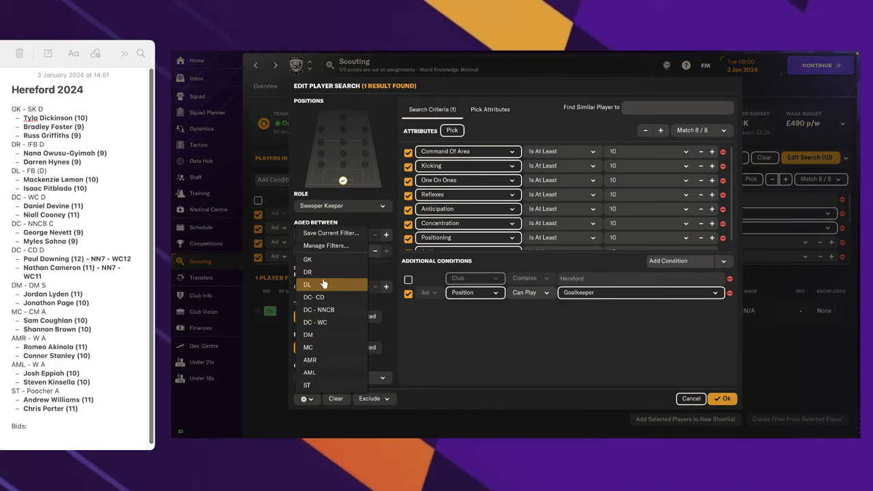
{"action": "left_click", "coordinate": [307, 285]}
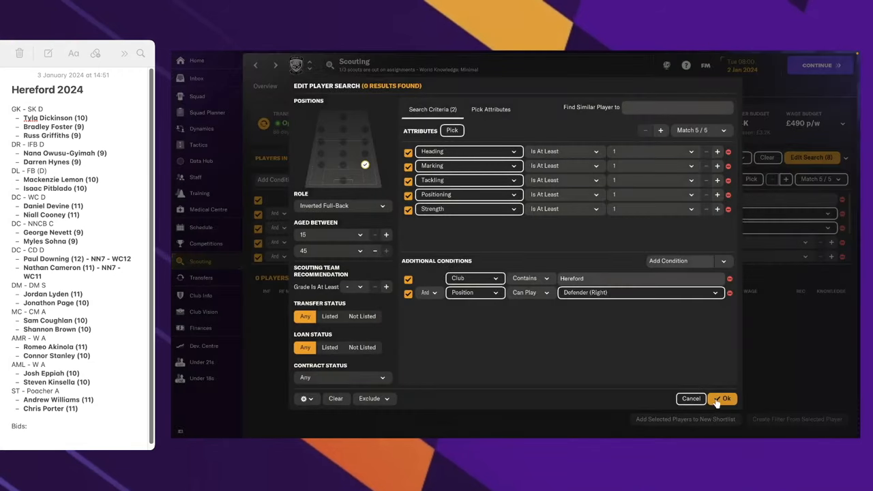
{"action": "left_click", "coordinate": [722, 398]}
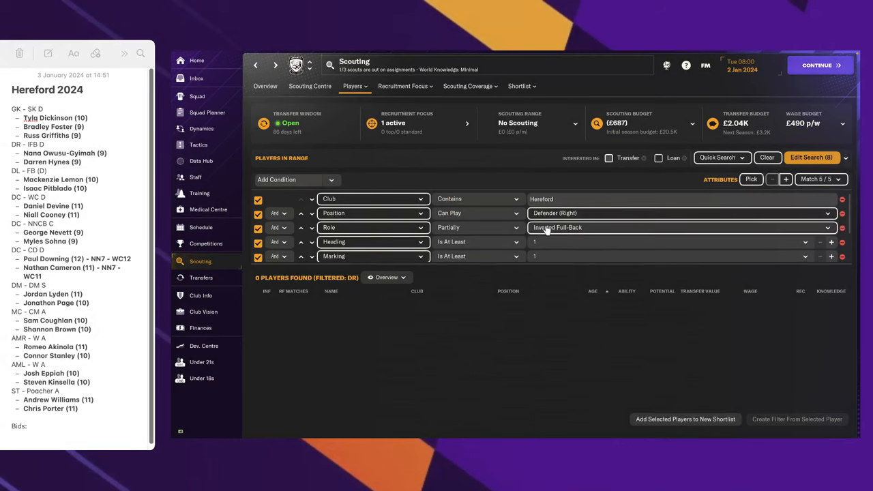
- Toggle the Hereford club and Defender (Right) position conditions off and back on
{"action": "left_click", "coordinate": [258, 198]}
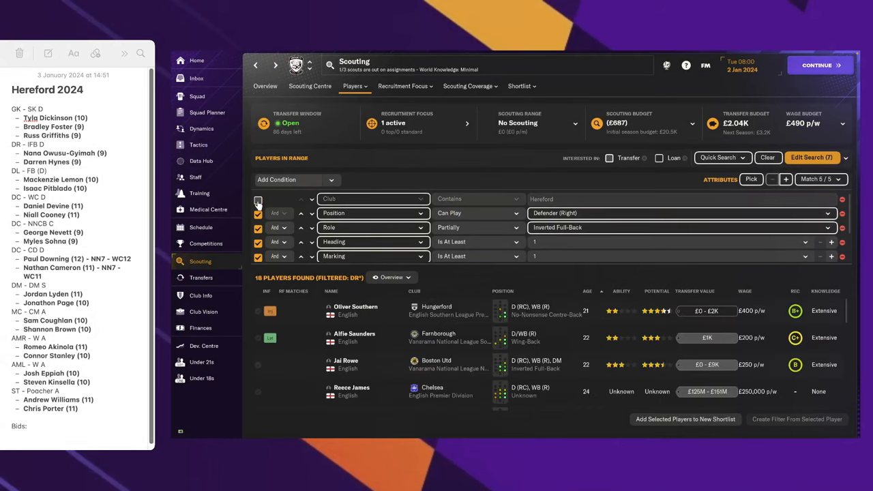
{"action": "left_click", "coordinate": [258, 199]}
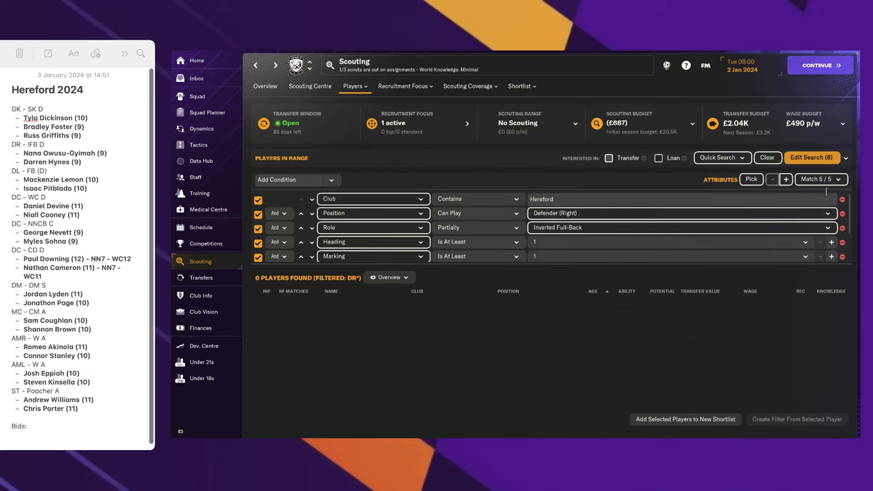
{"action": "left_click", "coordinate": [258, 200]}
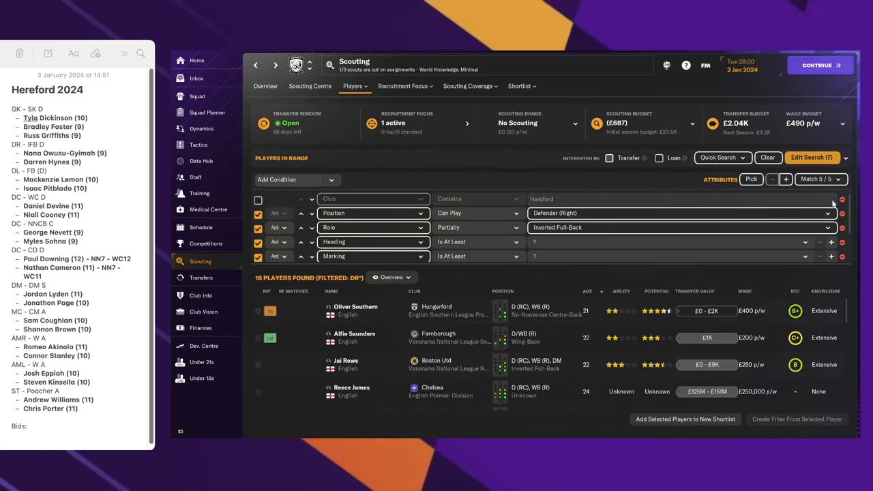
{"action": "left_click", "coordinate": [258, 214]}
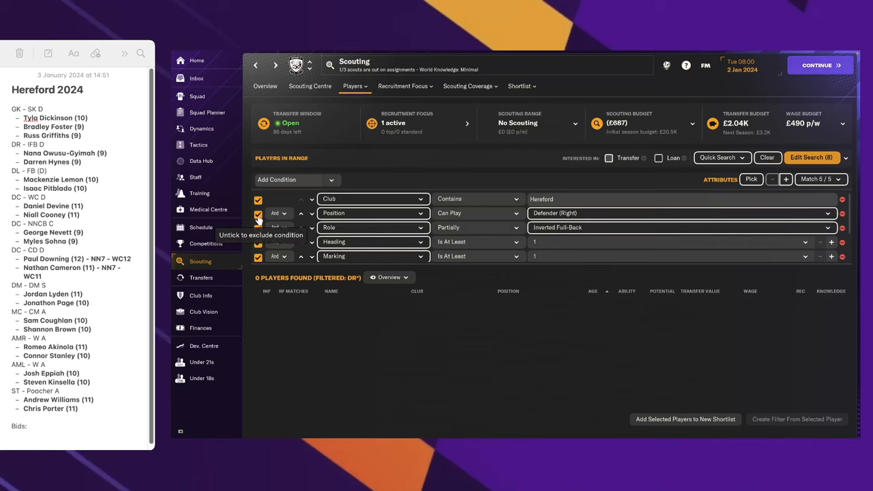
{"action": "left_click", "coordinate": [258, 213]}
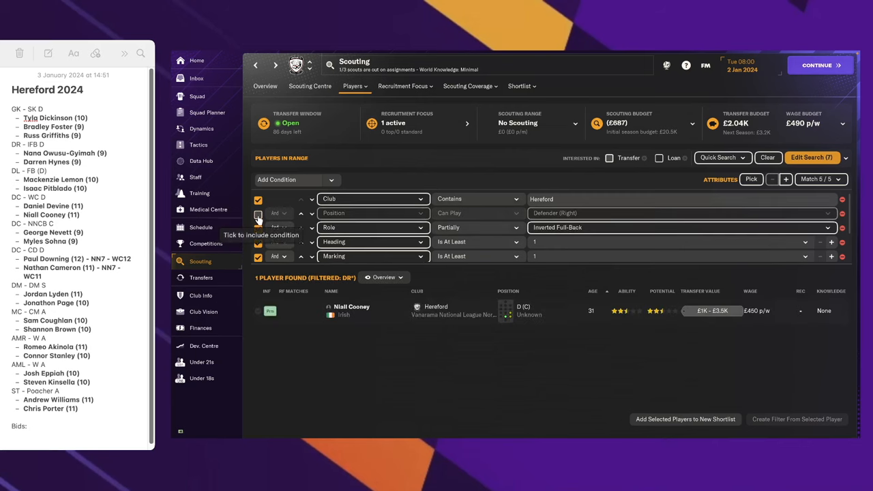
{"action": "left_click", "coordinate": [258, 213]}
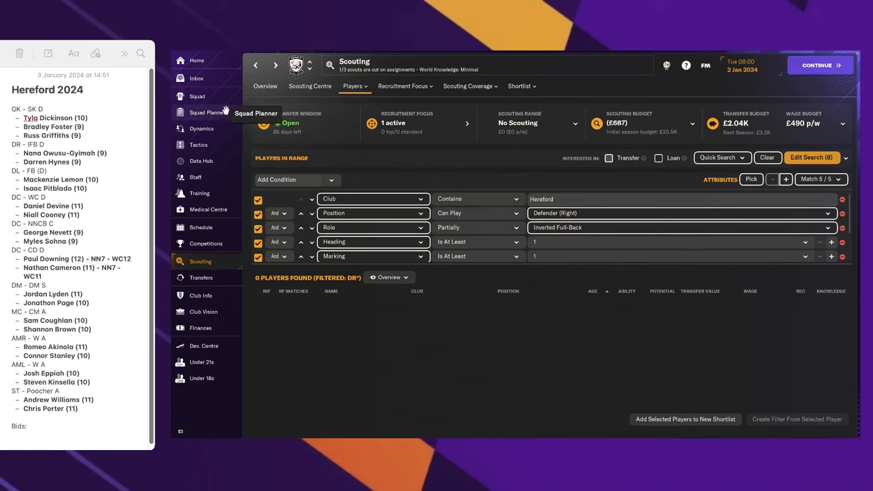
{"action": "left_click", "coordinate": [197, 96]}
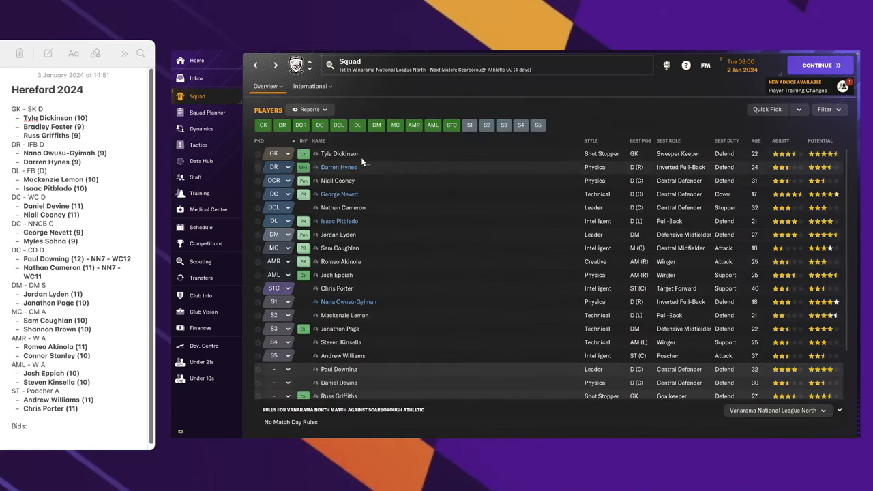
{"action": "left_click", "coordinate": [339, 167]}
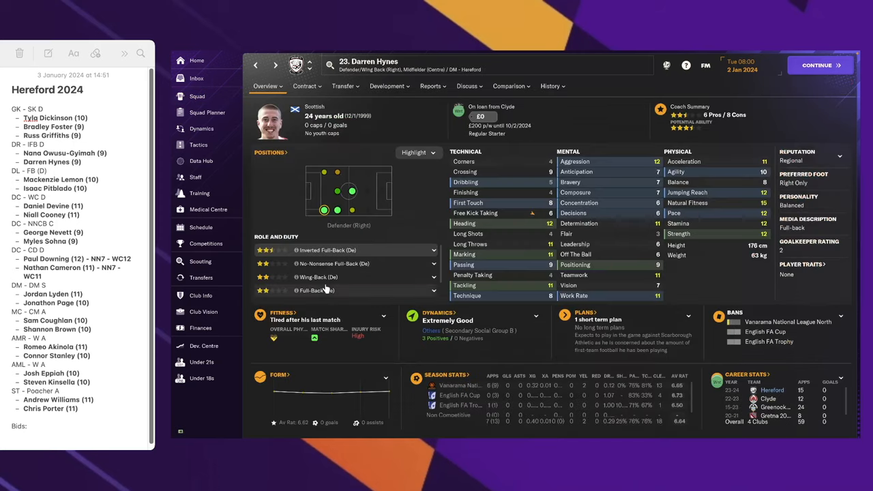
{"action": "mouse_move", "coordinate": [300, 257]}
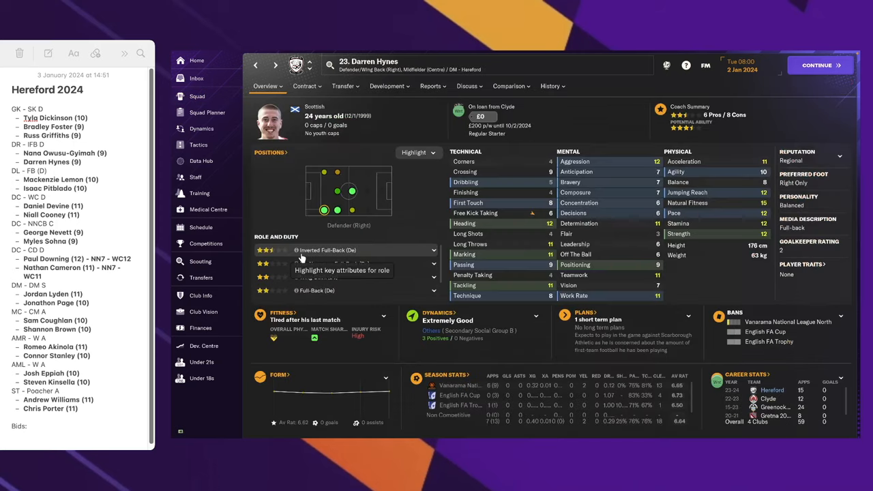
{"action": "mouse_move", "coordinate": [326, 257]}
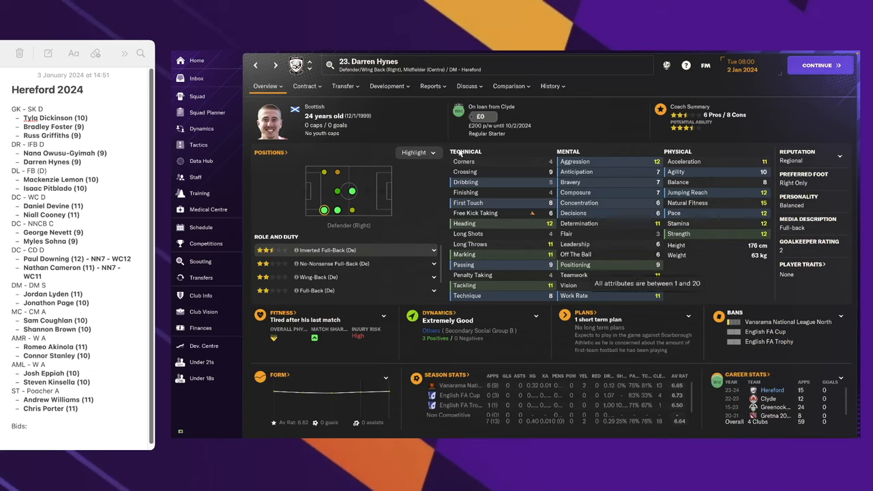
{"action": "left_click", "coordinate": [197, 96]}
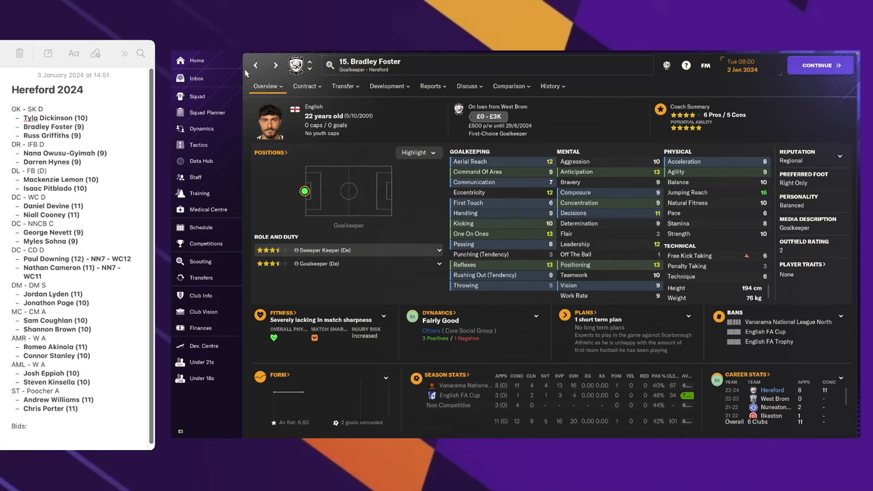
{"action": "left_click", "coordinate": [197, 97]}
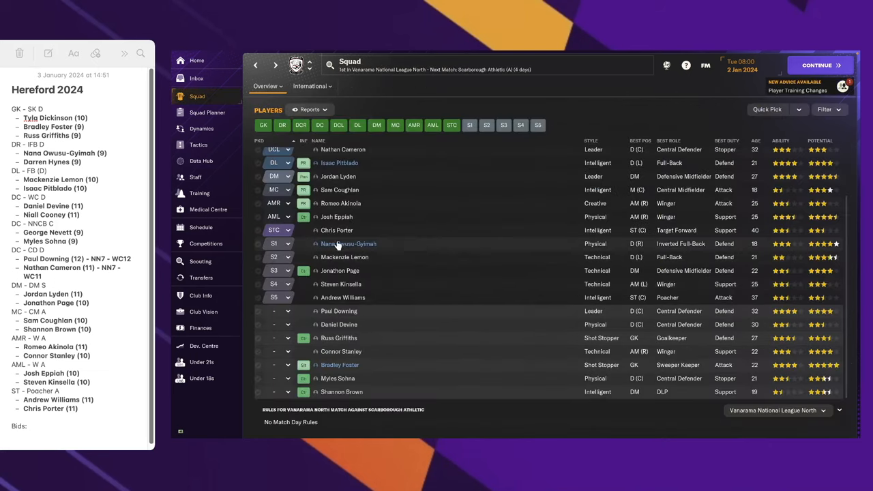
{"action": "left_click", "coordinate": [348, 244]}
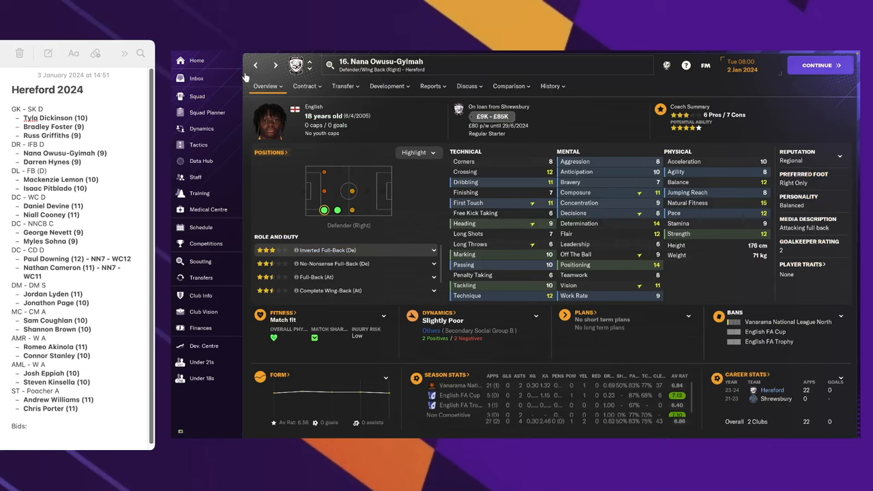
- In the right-back search include transfer and loan targets and raise attribute minimums to 10
{"action": "left_click", "coordinate": [200, 261]}
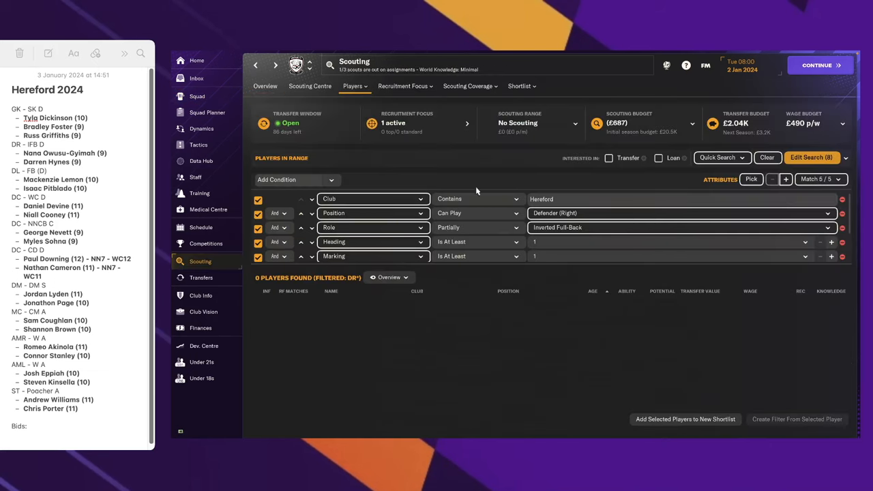
{"action": "left_click", "coordinate": [608, 157]}
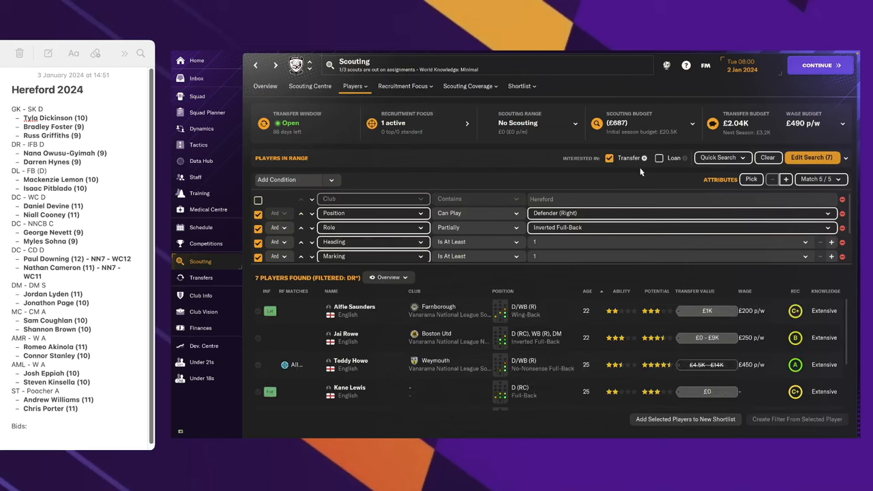
{"action": "left_click", "coordinate": [658, 158]}
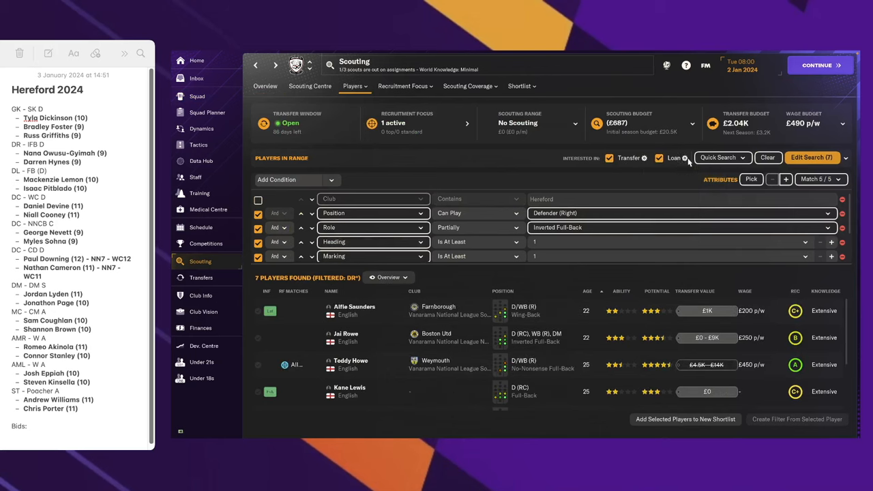
{"action": "left_click", "coordinate": [785, 178]}
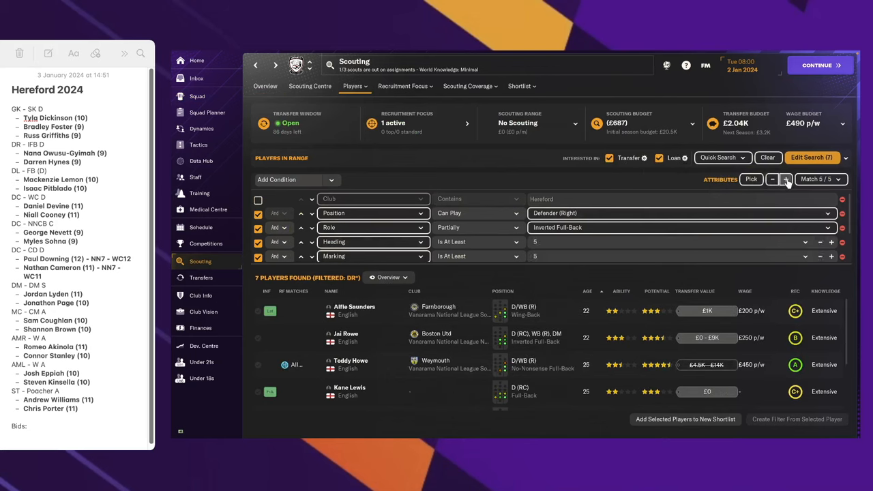
{"action": "left_click", "coordinate": [785, 179]}
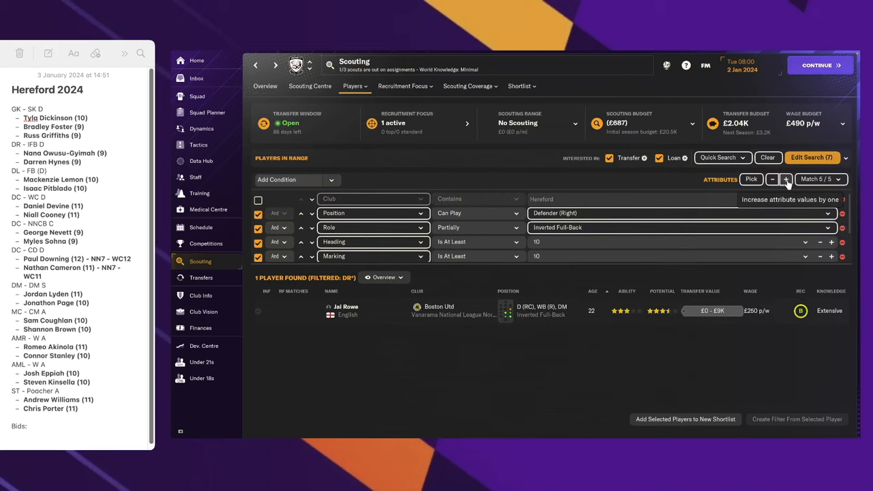
{"action": "mouse_move", "coordinate": [295, 382]}
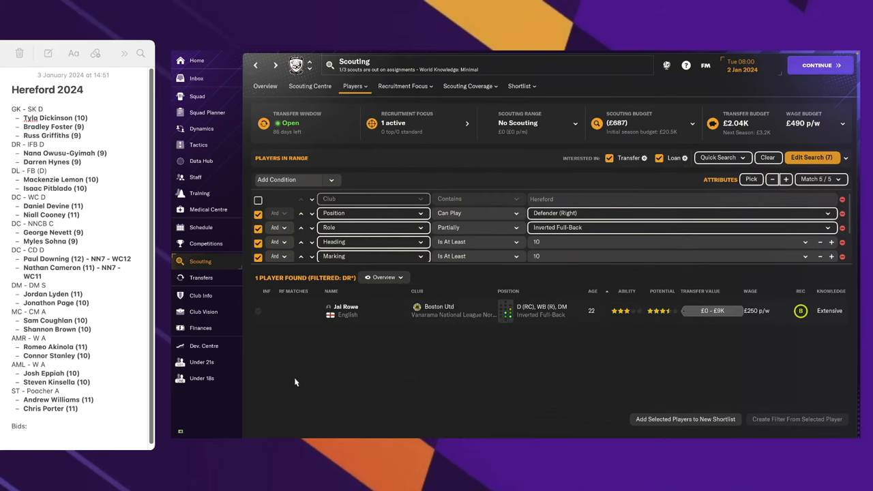
- Trial a permanent bid for Jai Rowe, getting Boston Utd's counter of £11.25K plus 30% sell-on
{"action": "left_click", "coordinate": [345, 306]}
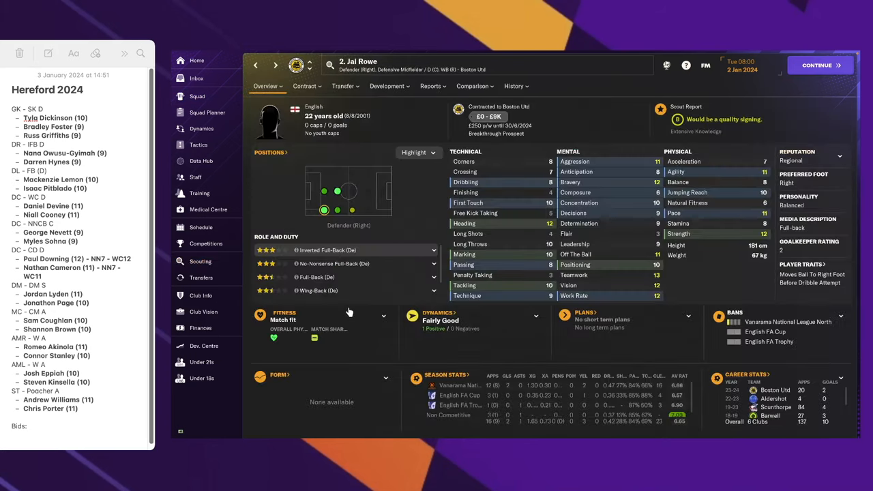
{"action": "left_click", "coordinate": [344, 86]}
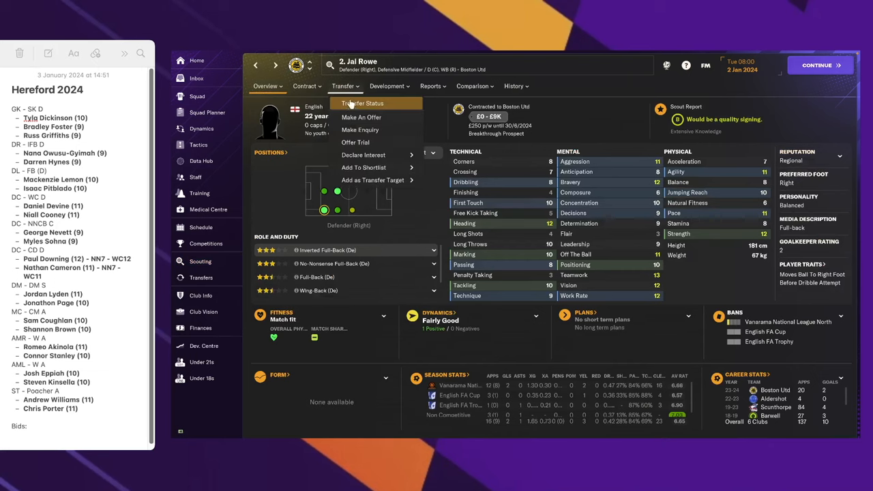
{"action": "left_click", "coordinate": [361, 116]}
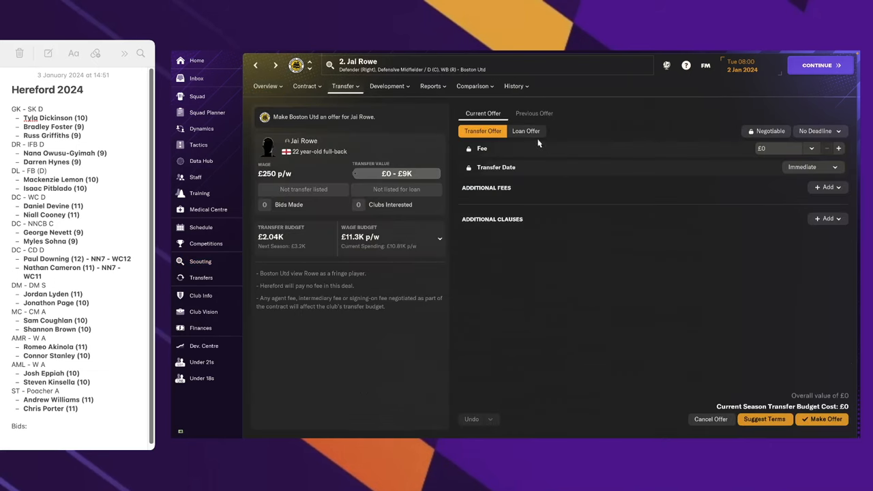
{"action": "left_click", "coordinate": [526, 131]}
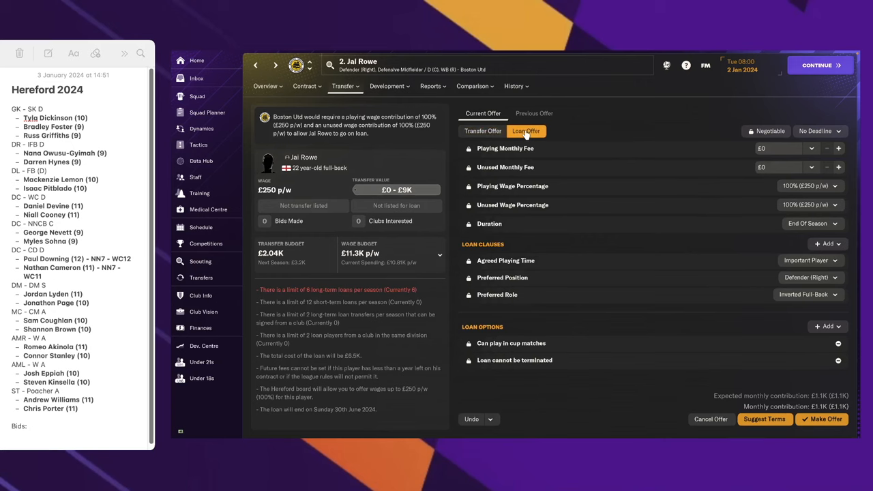
{"action": "left_click", "coordinate": [482, 130]}
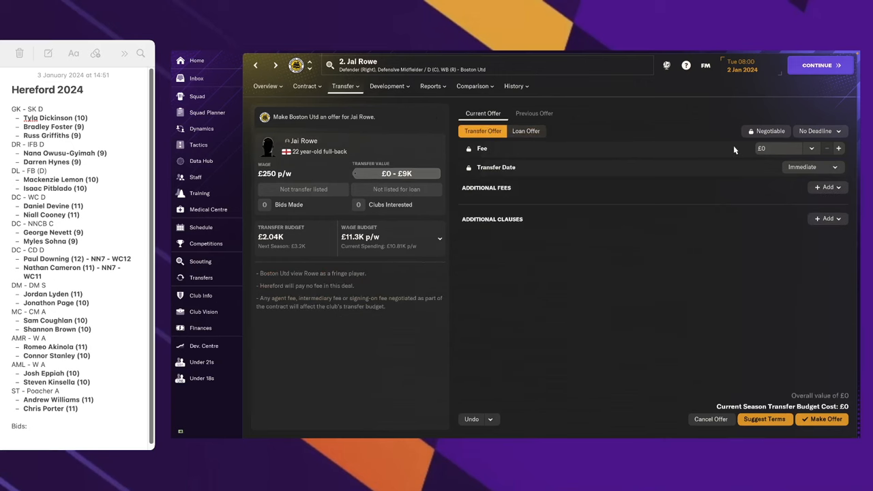
{"action": "left_click", "coordinate": [764, 419]}
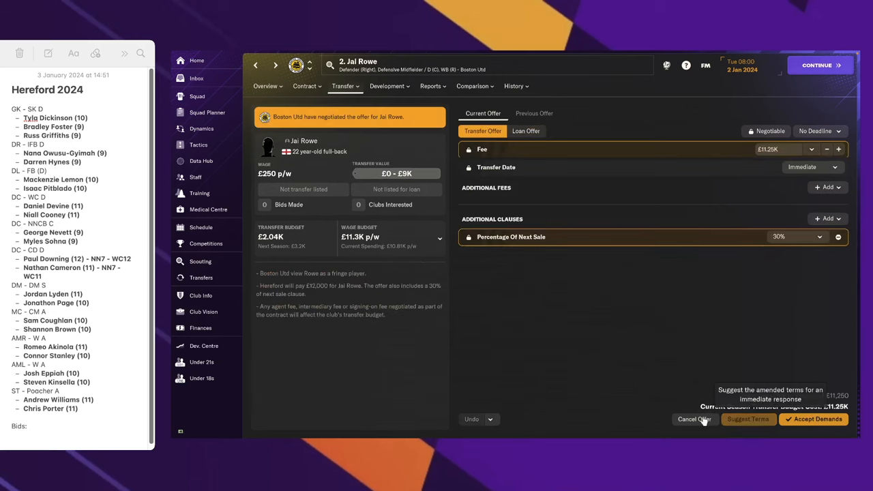
- Cancel the Rowe offer and reapply the right-back search beyond Hereford
{"action": "left_click", "coordinate": [199, 261]}
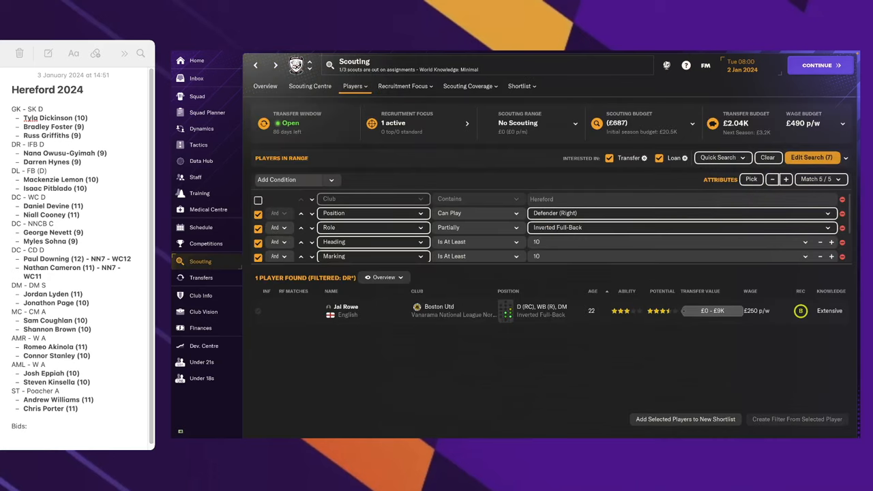
{"action": "left_click", "coordinate": [812, 157]}
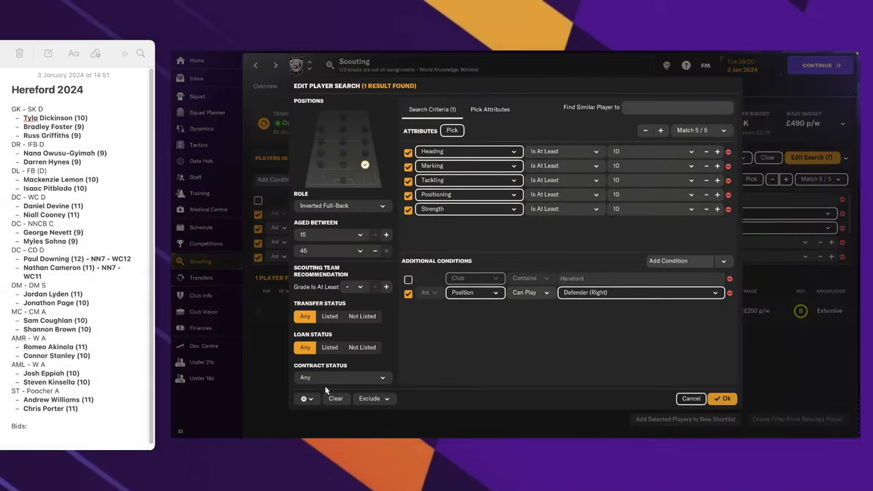
{"action": "left_click", "coordinate": [723, 398]}
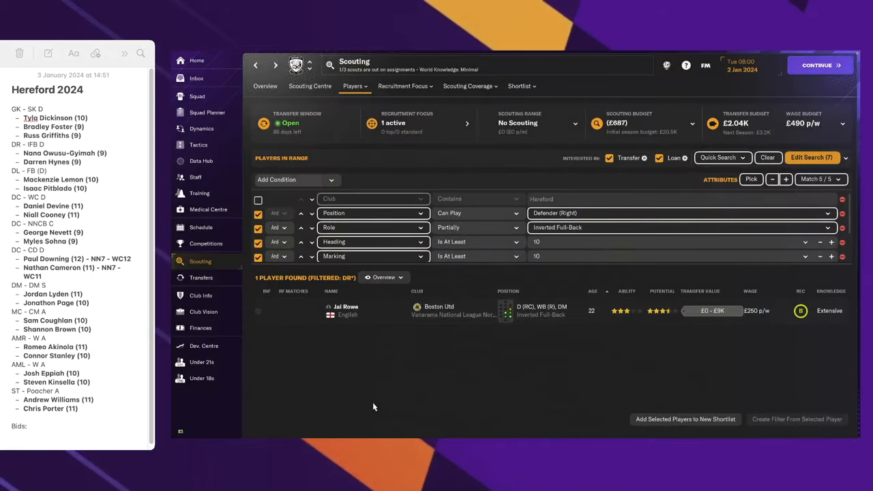
- Start a transfer offer for Jai Rowe with a fee entered and have Boston Utd suggest terms
{"action": "right_click", "coordinate": [345, 310]}
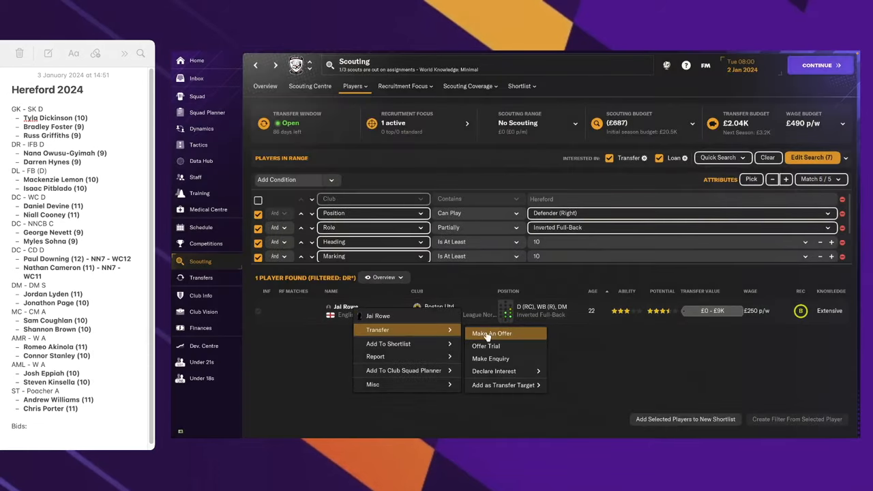
{"action": "left_click", "coordinate": [491, 333]}
{"action": "type", "text": "£1"}
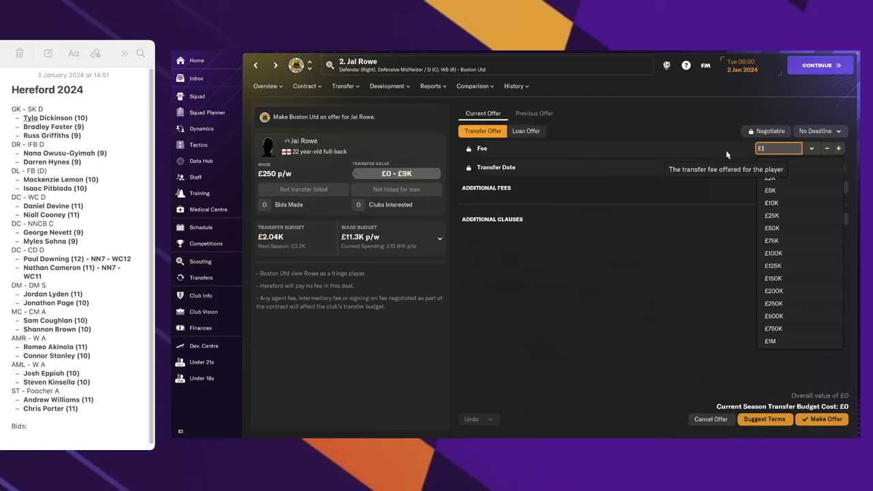
{"action": "type", "text": "000"}
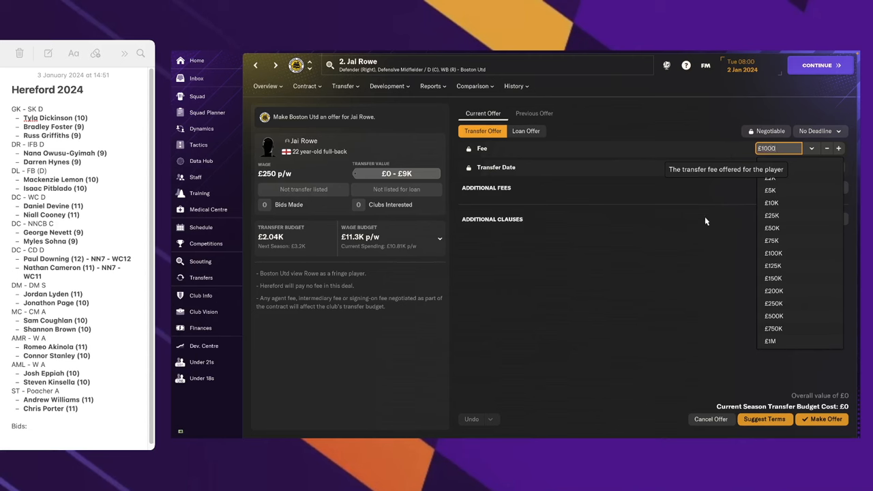
{"action": "left_click", "coordinate": [826, 147]}
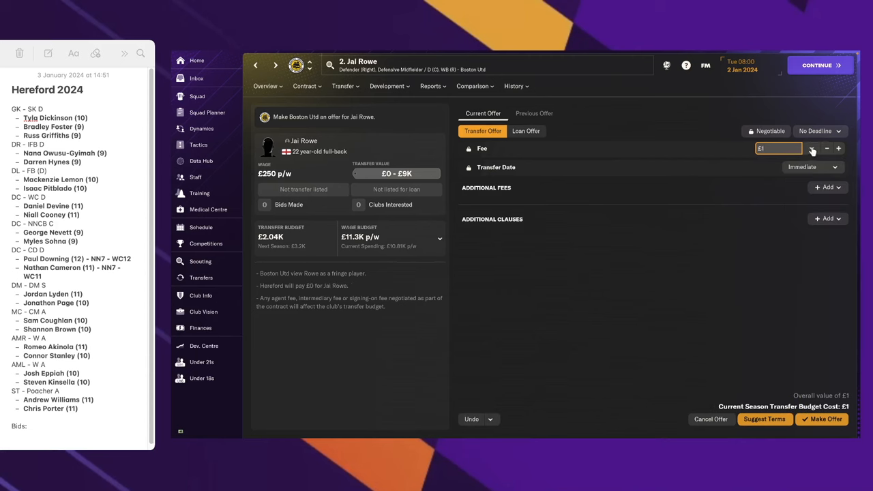
{"action": "left_click", "coordinate": [811, 148]}
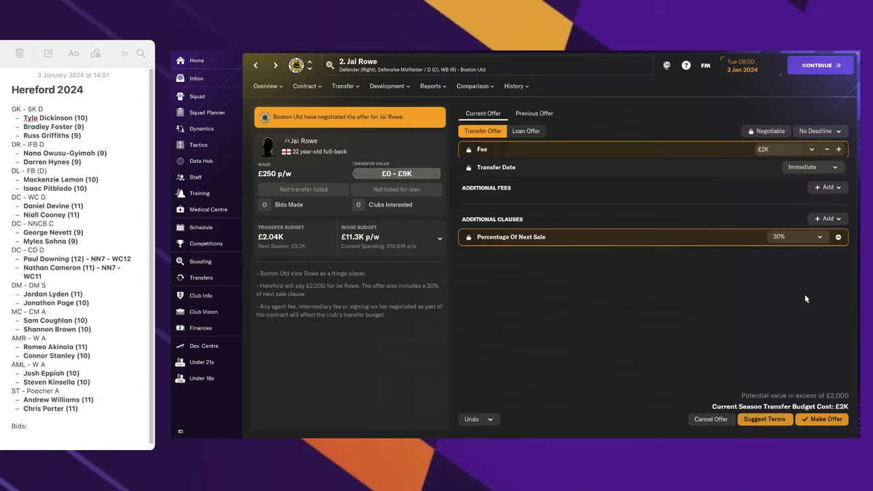
- Set a 50% sell-on, bringing Boston Utd's asking fee to £7.25K, then cancel the offer
{"action": "left_click", "coordinate": [838, 237]}
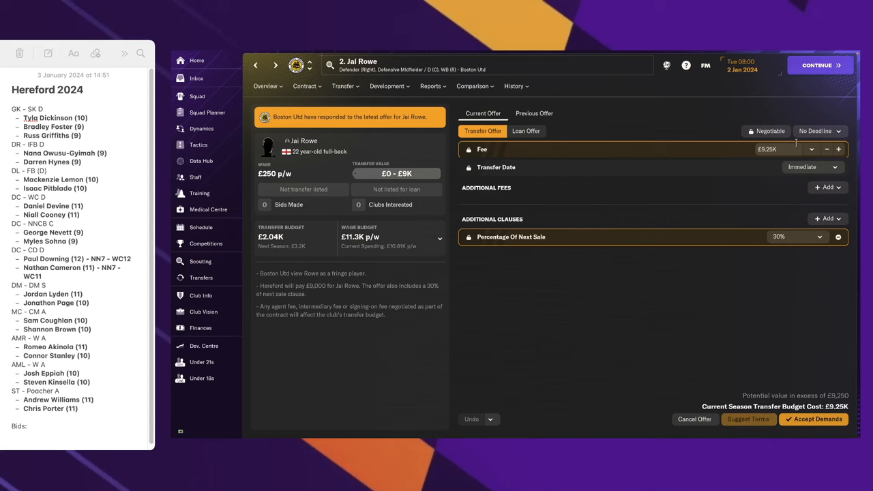
{"action": "left_click", "coordinate": [826, 148]}
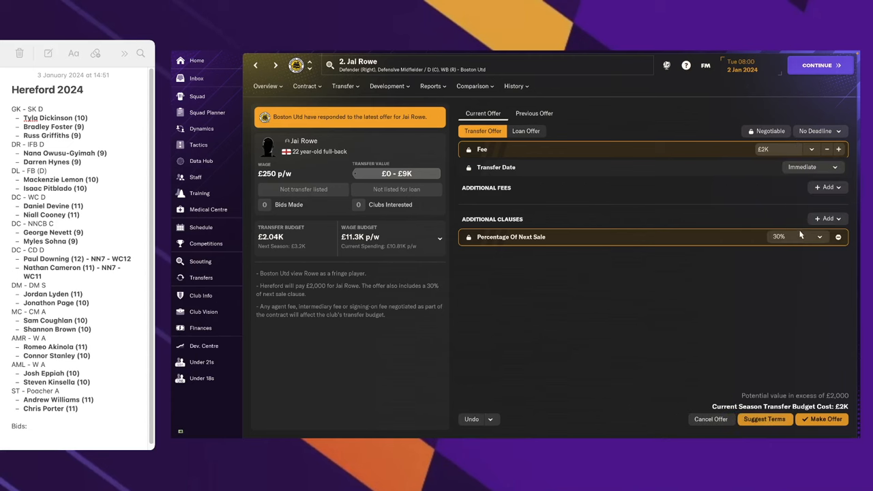
{"action": "left_click", "coordinate": [819, 236]}
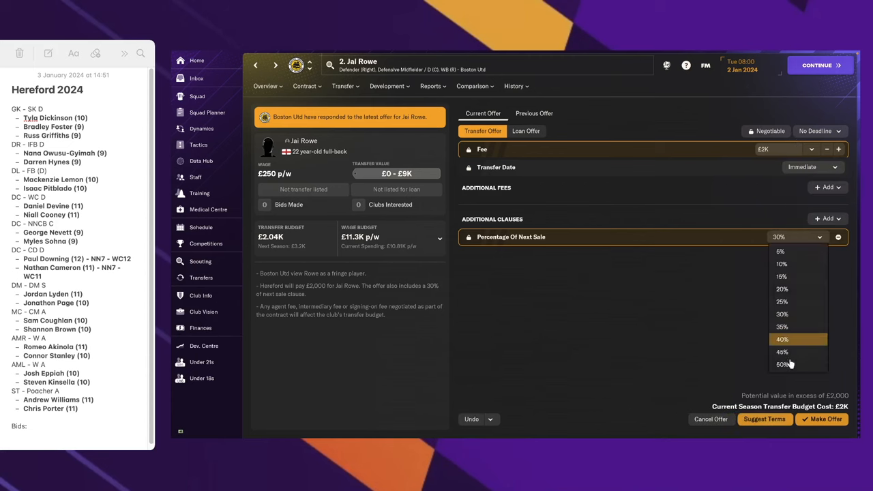
{"action": "left_click", "coordinate": [782, 364]}
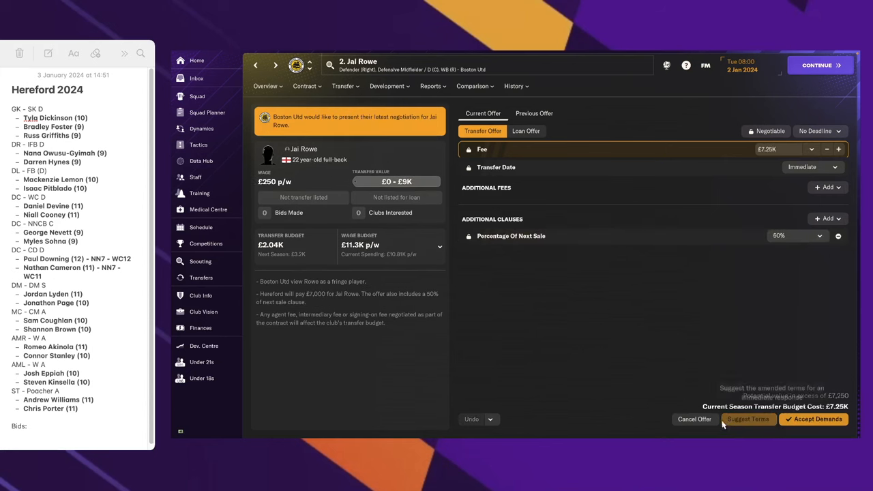
{"action": "left_click", "coordinate": [200, 261]}
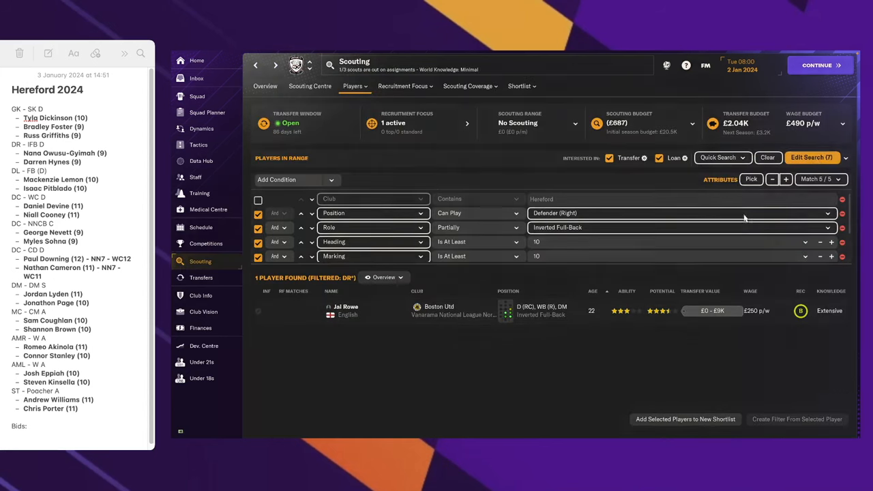
- Apply the DL left-back filter, review Isaac Pitblado, then include loan targets at attribute 11
{"action": "left_click", "coordinate": [811, 157]}
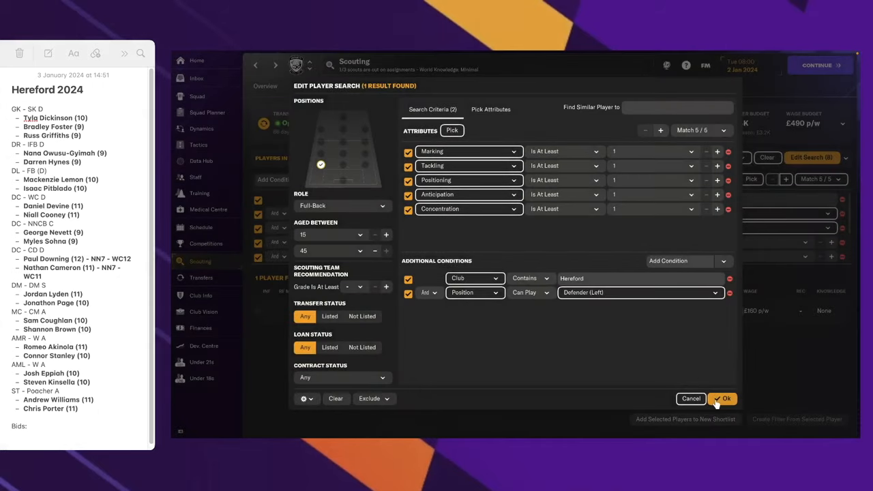
{"action": "left_click", "coordinate": [721, 398]}
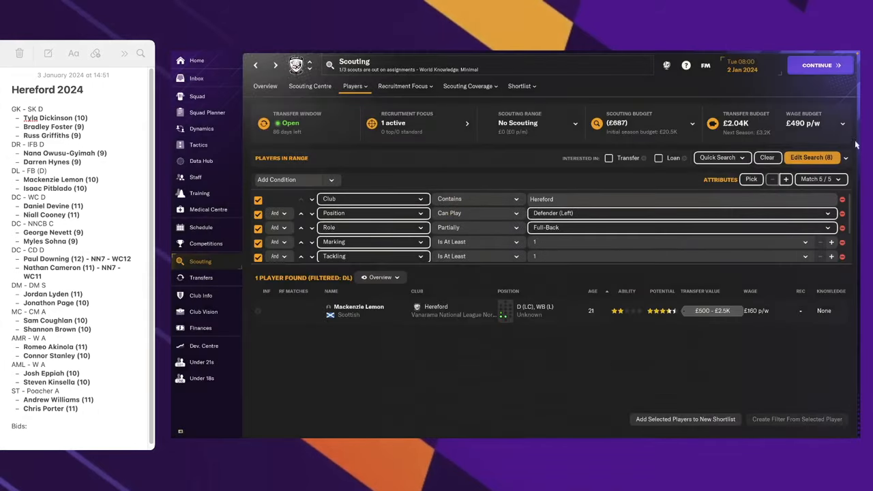
{"action": "mouse_move", "coordinate": [202, 89]}
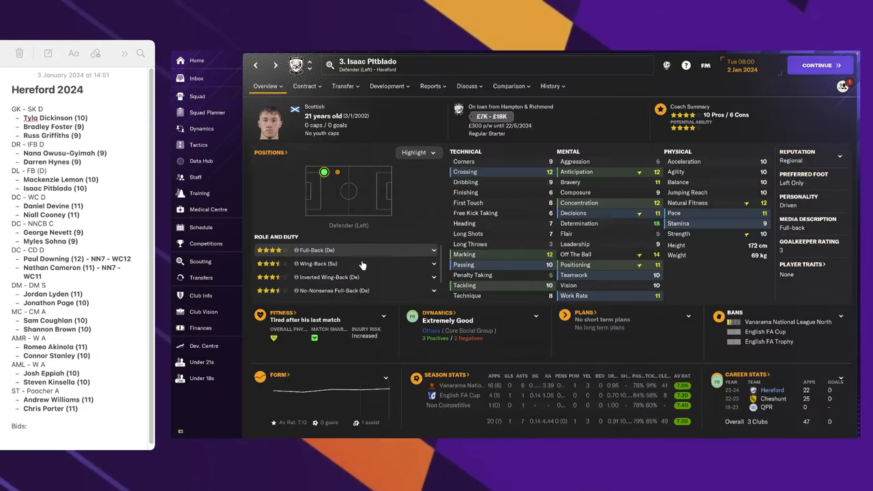
{"action": "mouse_move", "coordinate": [334, 263]}
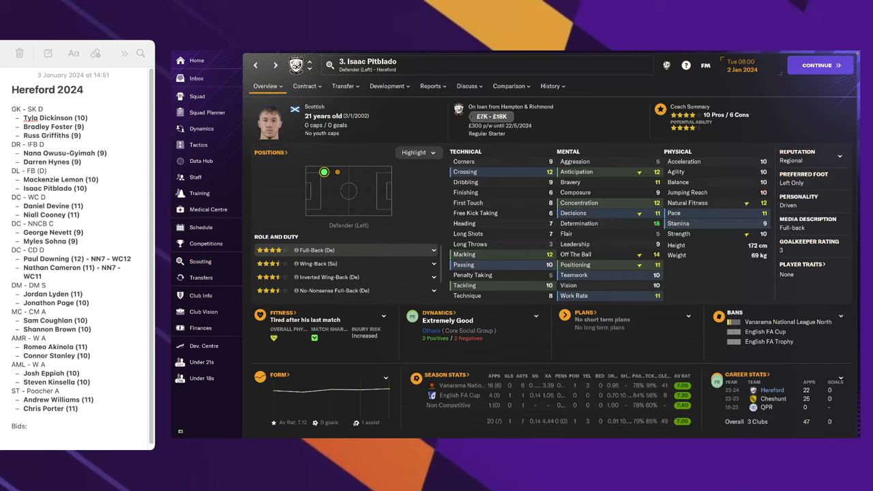
{"action": "left_click", "coordinate": [200, 261]}
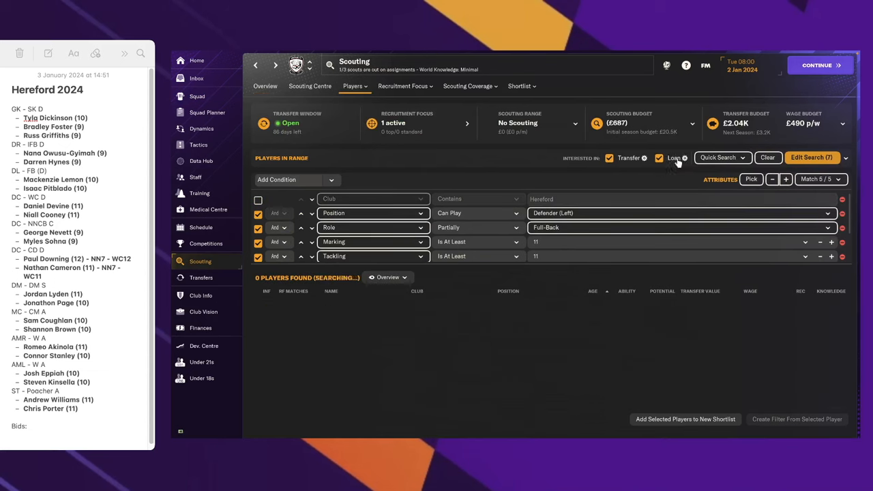
{"action": "left_click", "coordinate": [811, 157]}
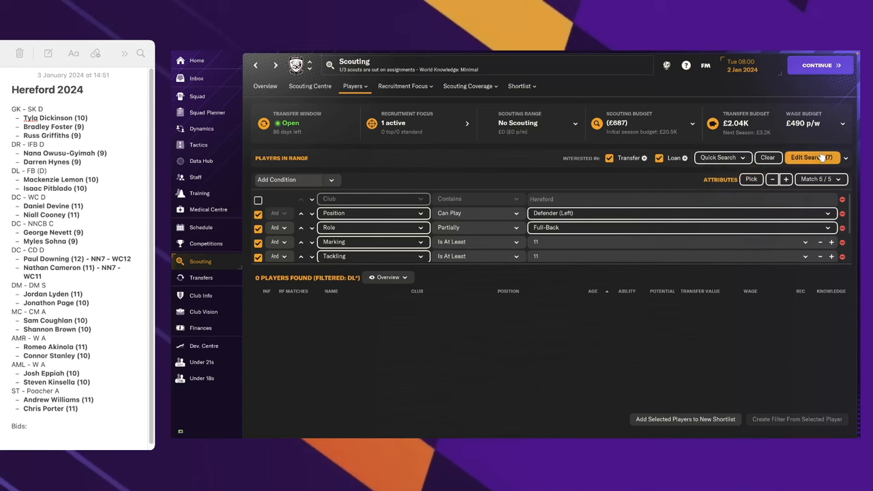
- Load and apply the saved DC - CD central defender search
{"action": "left_click", "coordinate": [810, 157]}
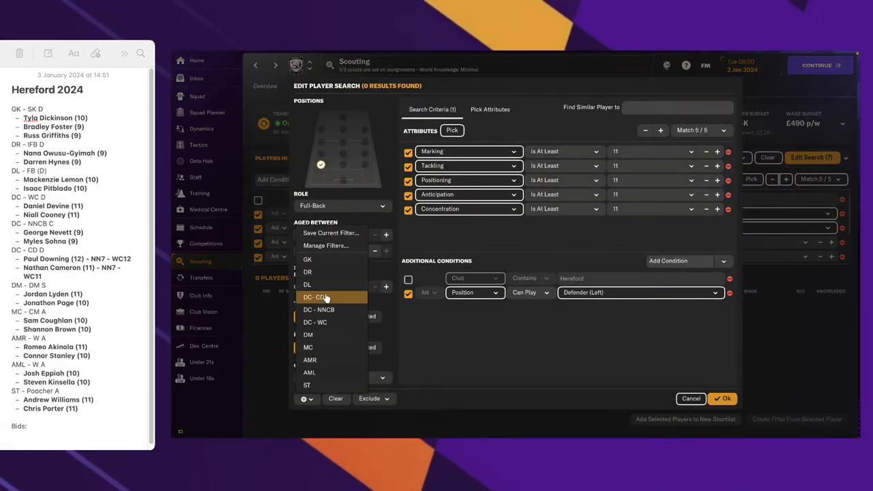
{"action": "left_click", "coordinate": [315, 297]}
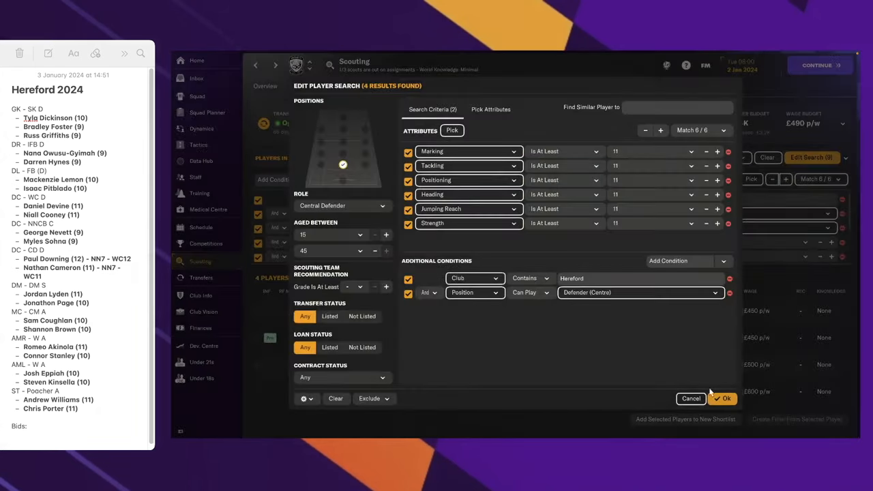
{"action": "left_click", "coordinate": [722, 398]}
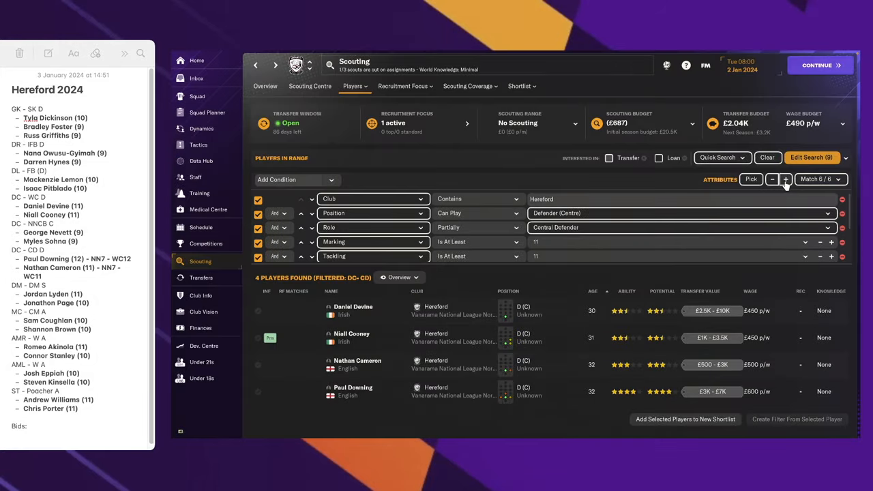
- Step the centre-back attribute minimums between 11, 12 and 13 to compare results
{"action": "left_click", "coordinate": [785, 178]}
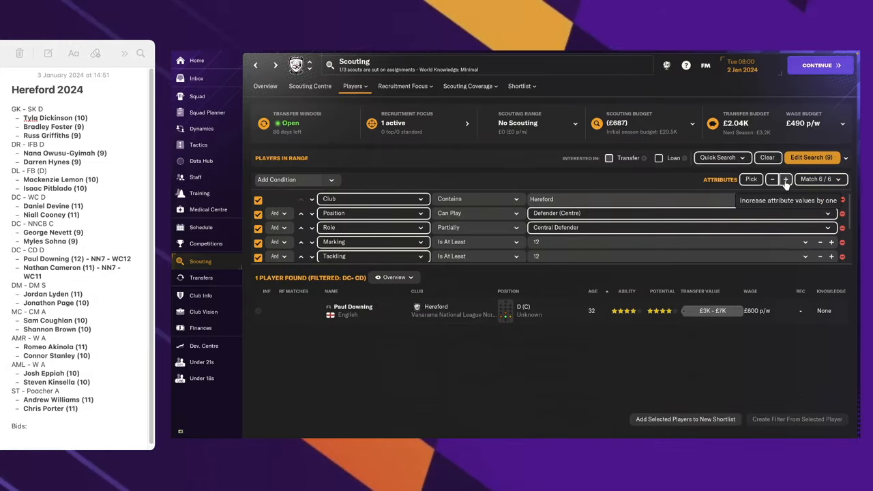
{"action": "left_click", "coordinate": [785, 179]}
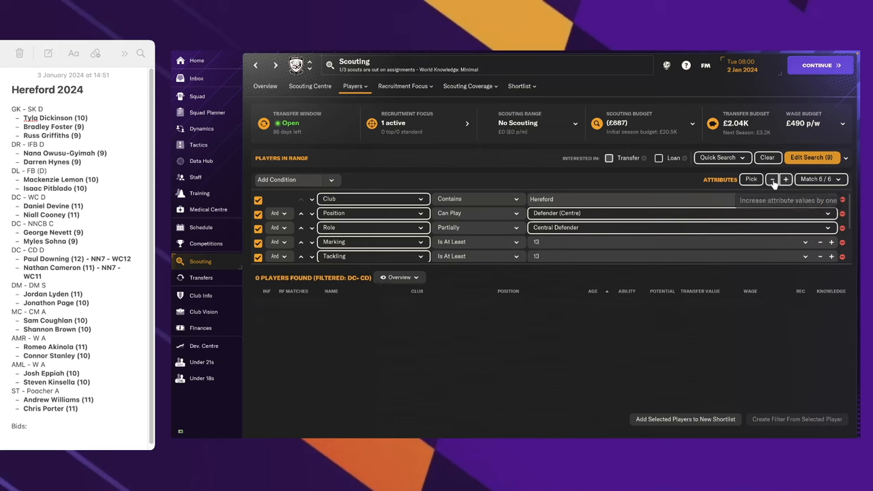
{"action": "left_click", "coordinate": [771, 179]}
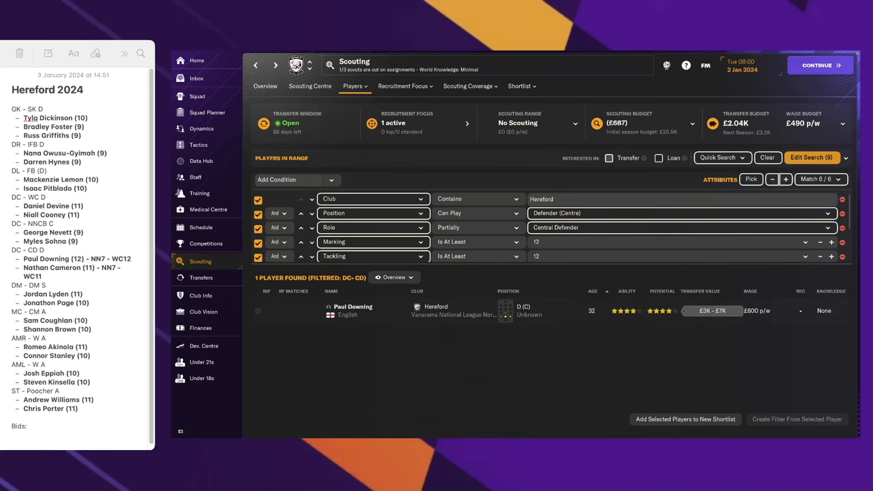
{"action": "mouse_move", "coordinate": [771, 179]}
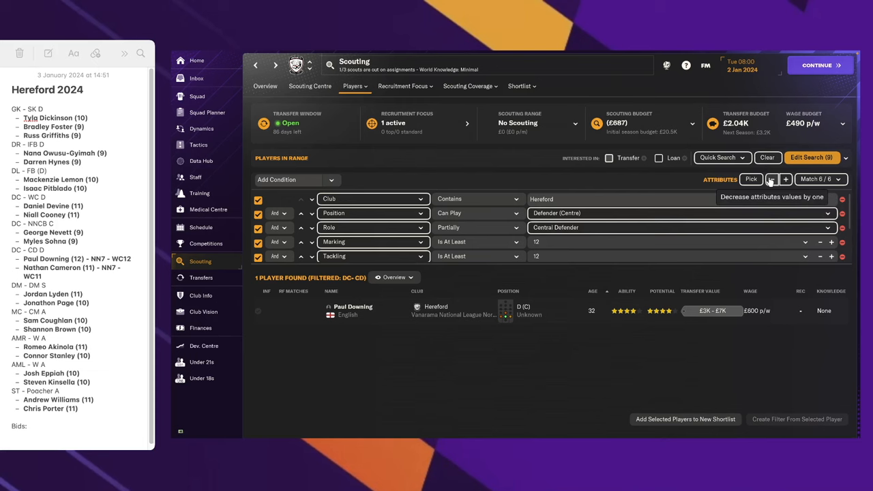
{"action": "mouse_move", "coordinate": [733, 218]}
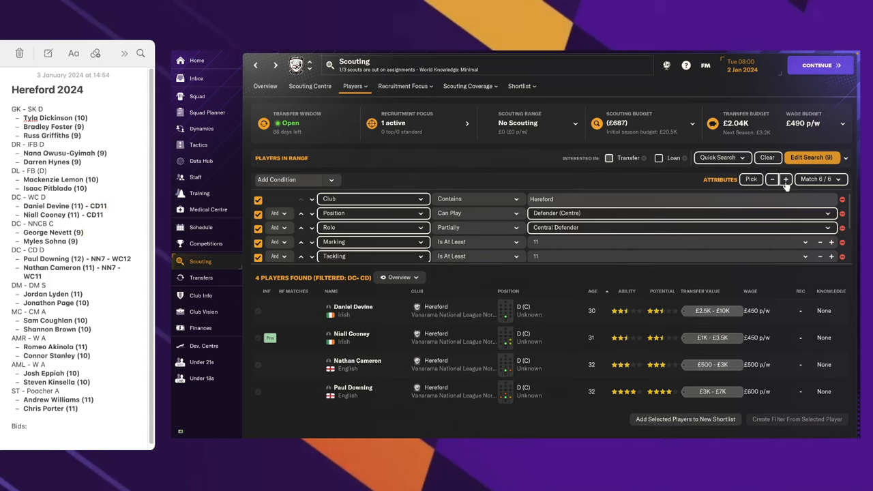
{"action": "left_click", "coordinate": [258, 200]}
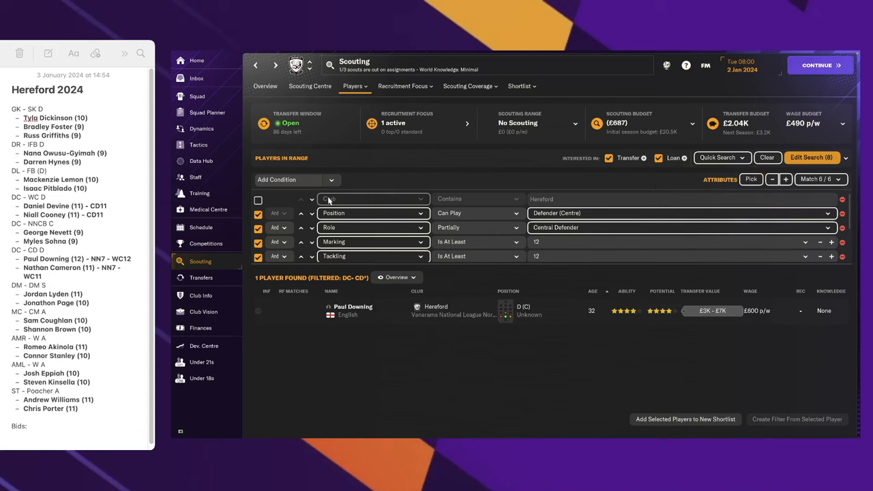
{"action": "left_click", "coordinate": [197, 96]}
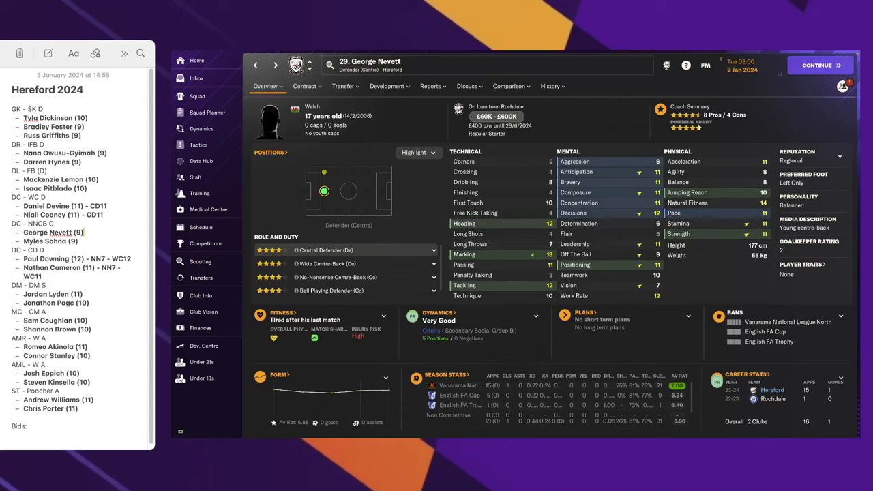
{"action": "left_click", "coordinate": [197, 96]}
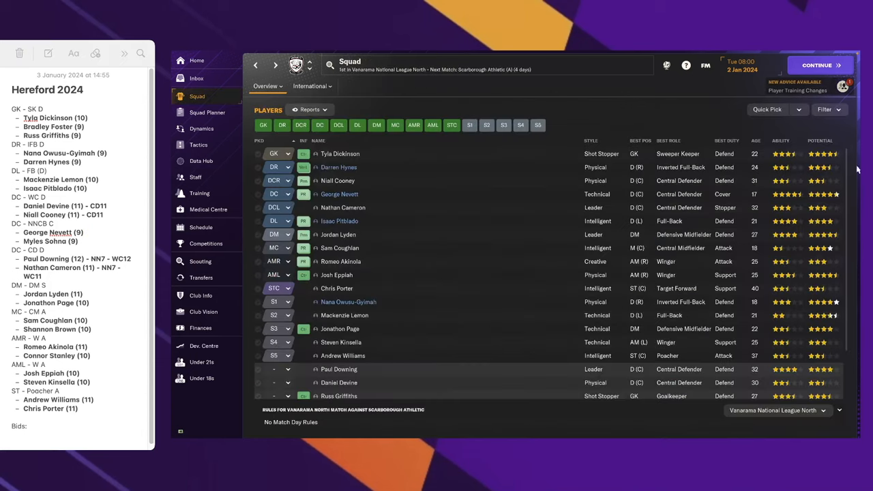
{"action": "left_click", "coordinate": [200, 261]}
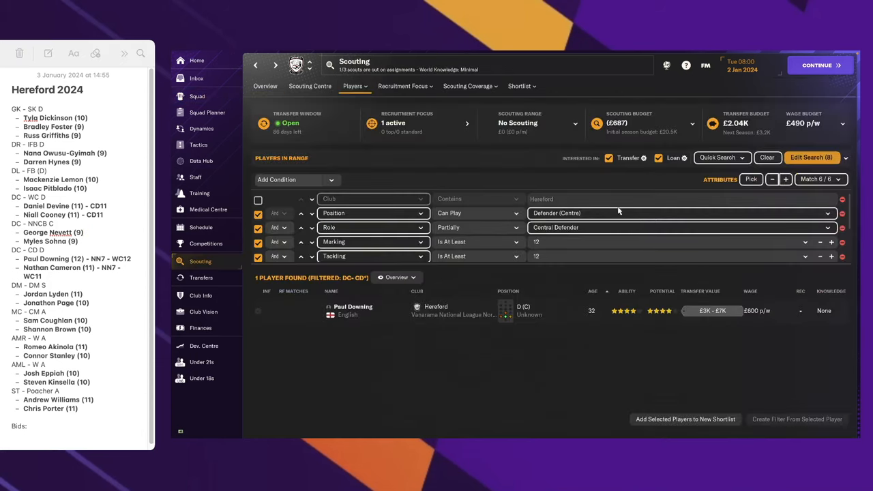
- Switch to the no-nonsense centre-back filter, saving the current one, and raise minimums to 9
{"action": "left_click", "coordinate": [811, 157]}
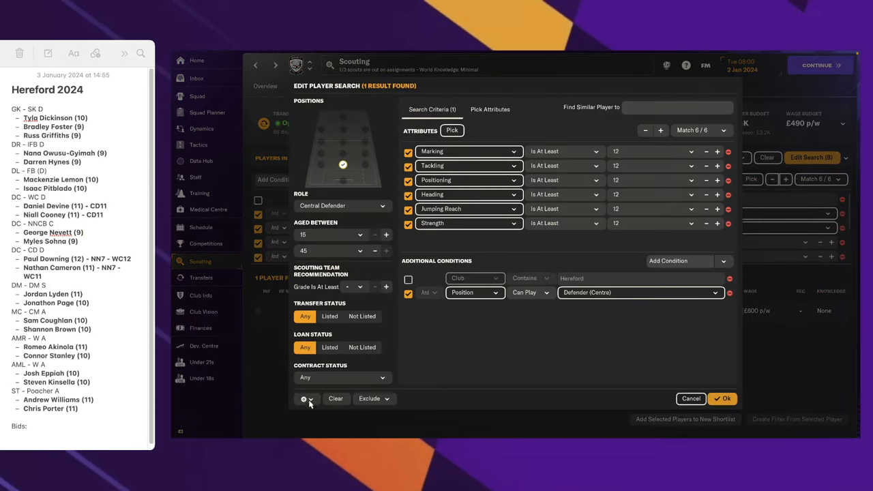
{"action": "left_click", "coordinate": [304, 398]}
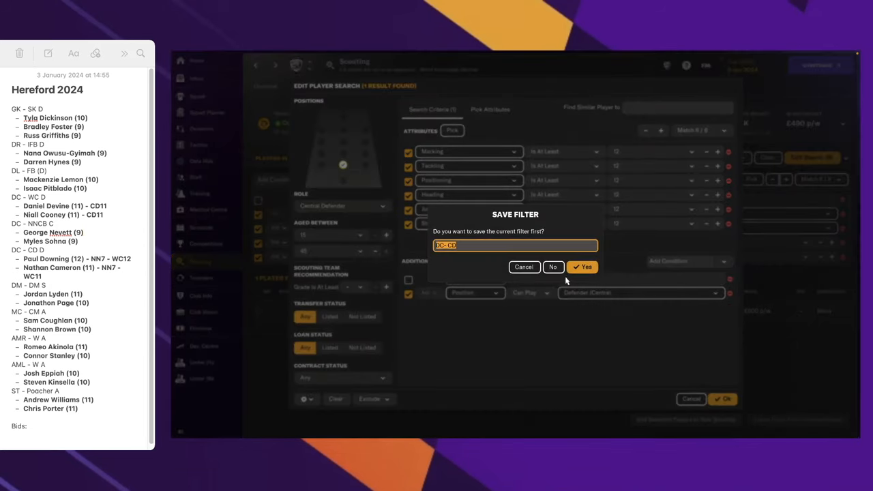
{"action": "left_click", "coordinate": [581, 267]}
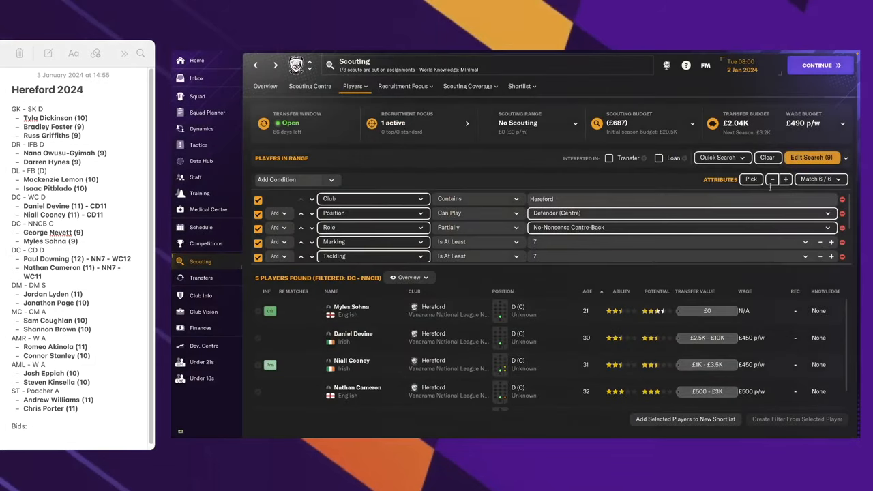
{"action": "left_click", "coordinate": [785, 178]}
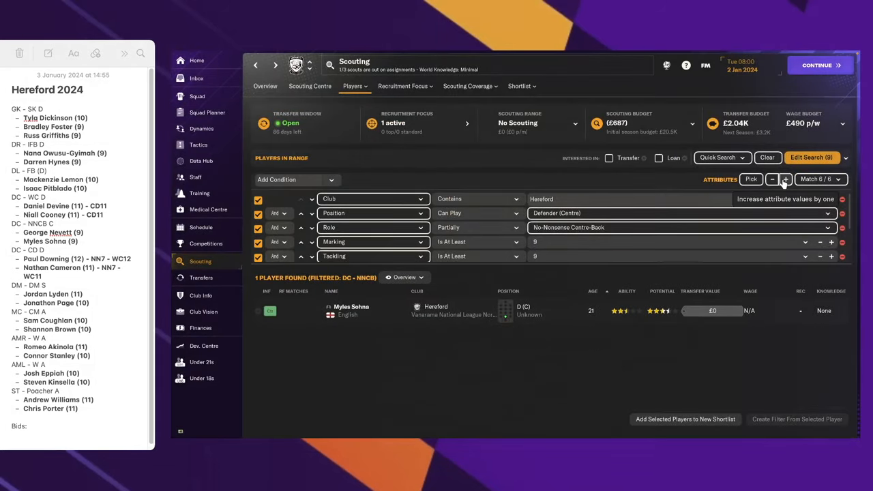
{"action": "mouse_move", "coordinate": [773, 179]}
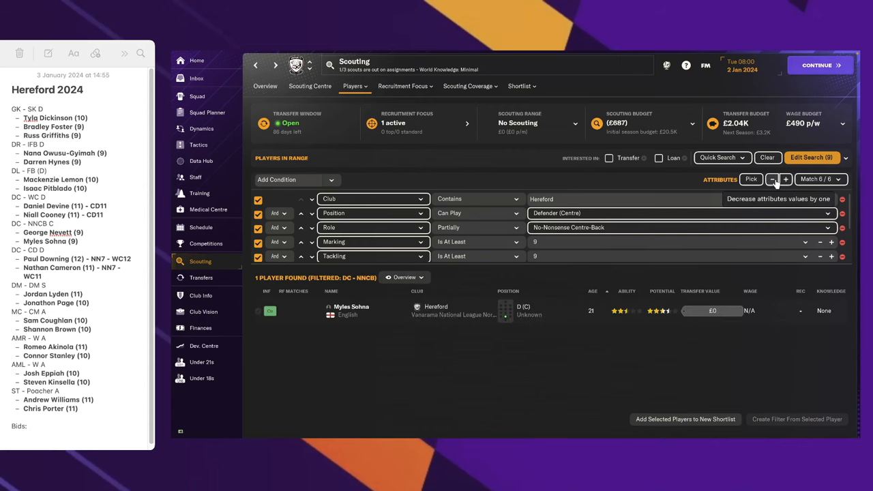
{"action": "mouse_move", "coordinate": [212, 96]}
{"action": "type", "text": "10"}
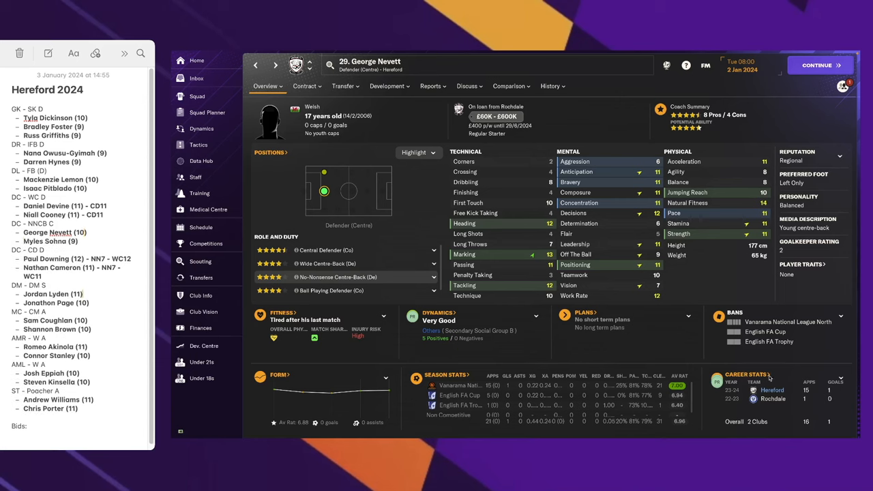
- Widen the centre-back search to transfer and loan targets at minimum 11, turning up Rian Jamai
{"action": "left_click", "coordinate": [255, 65]}
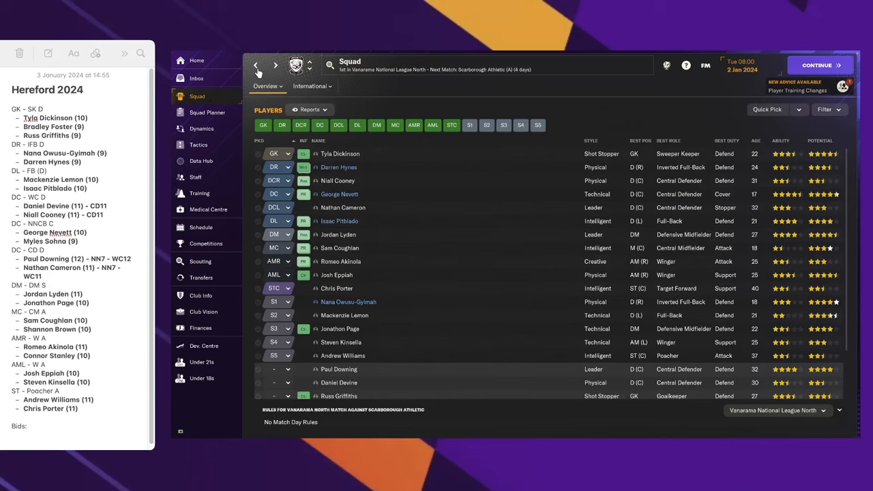
{"action": "left_click", "coordinate": [200, 261]}
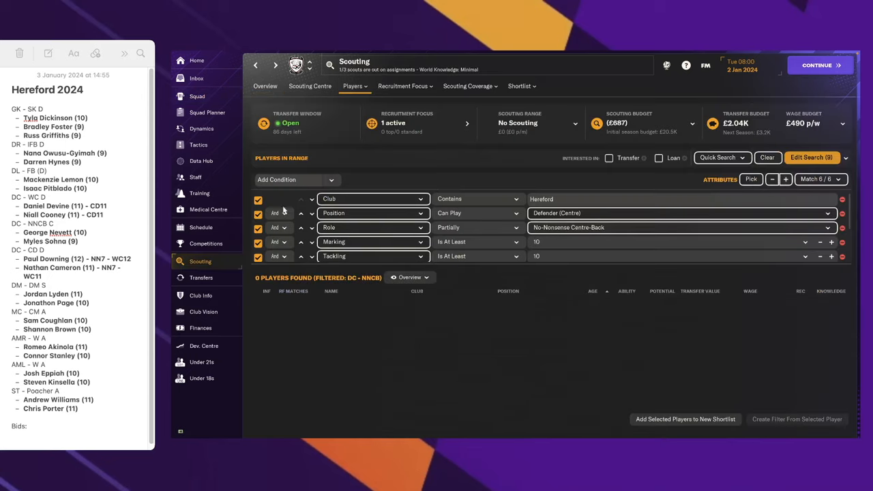
{"action": "left_click", "coordinate": [609, 158]}
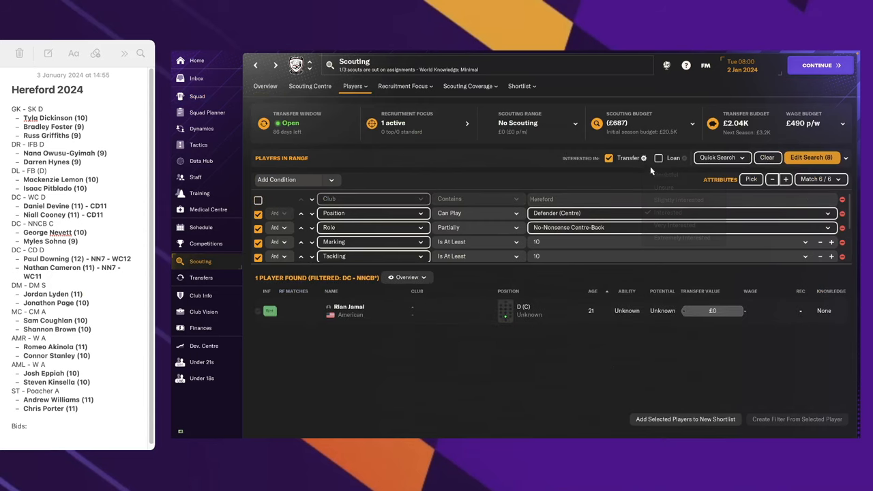
{"action": "left_click", "coordinate": [658, 157]}
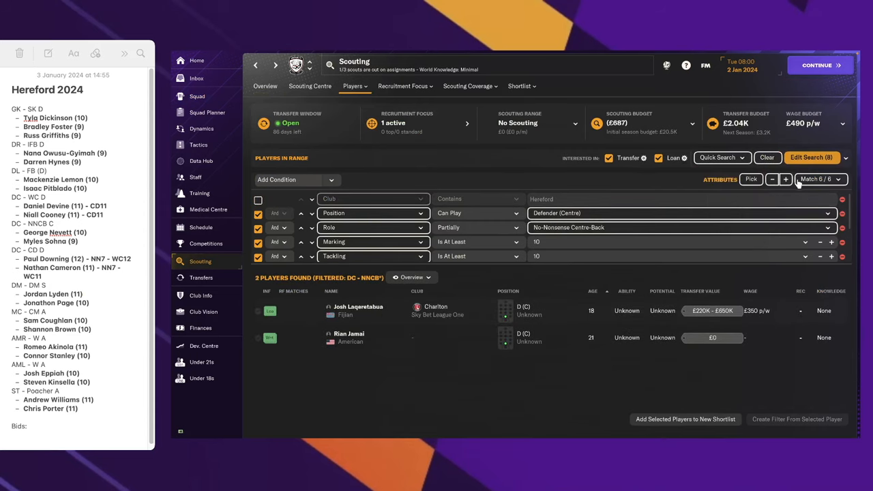
{"action": "left_click", "coordinate": [786, 178]}
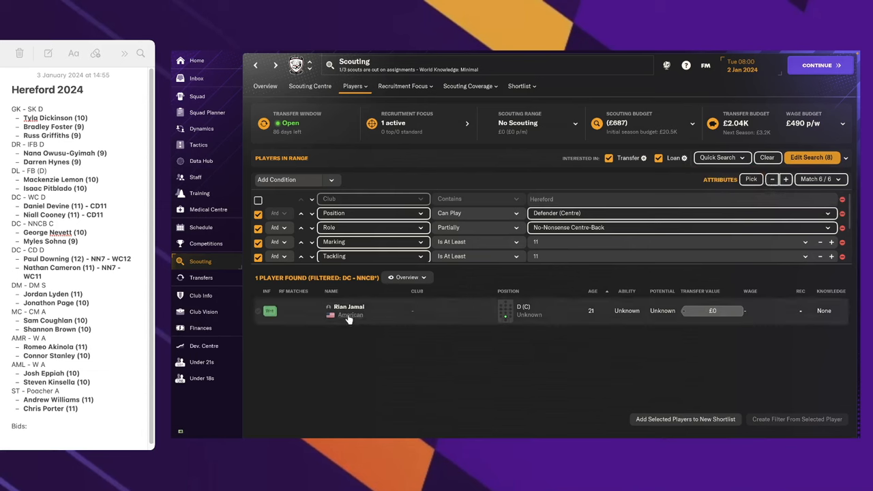
{"action": "right_click", "coordinate": [348, 310]}
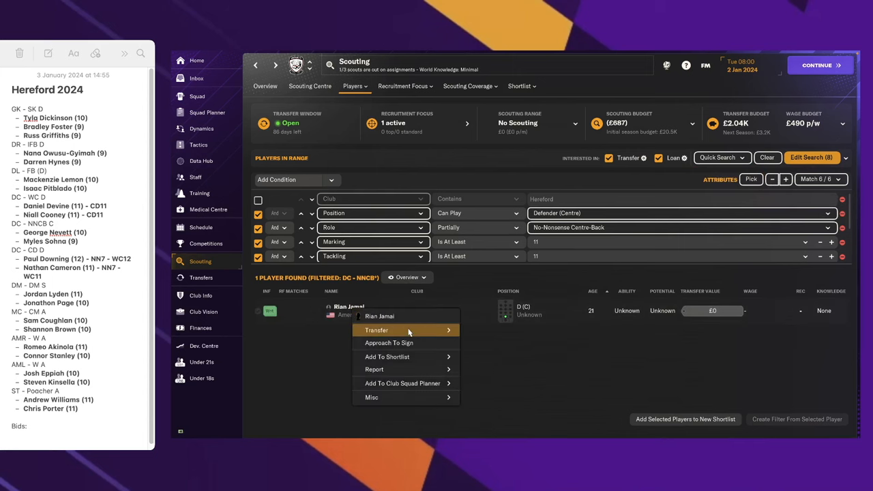
- Approach Rian Jamai to sign with a Regular Starter playing-time promise
{"action": "left_click", "coordinate": [388, 342]}
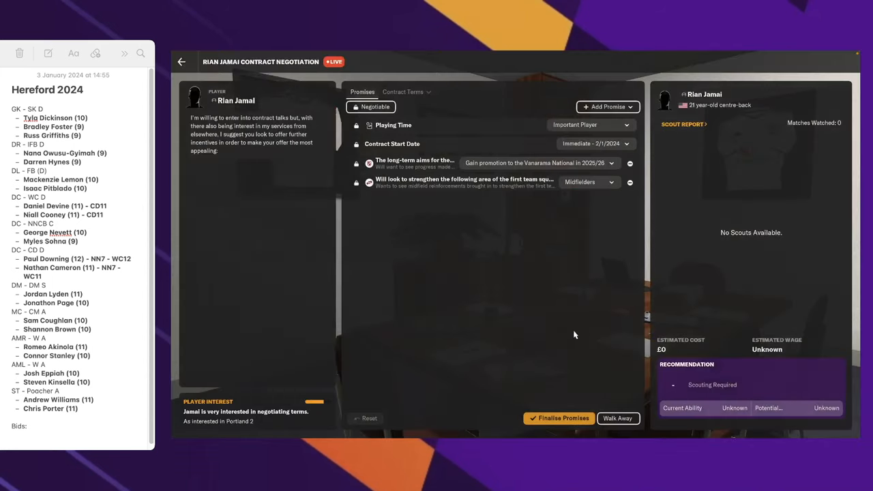
{"action": "left_click", "coordinate": [590, 124]}
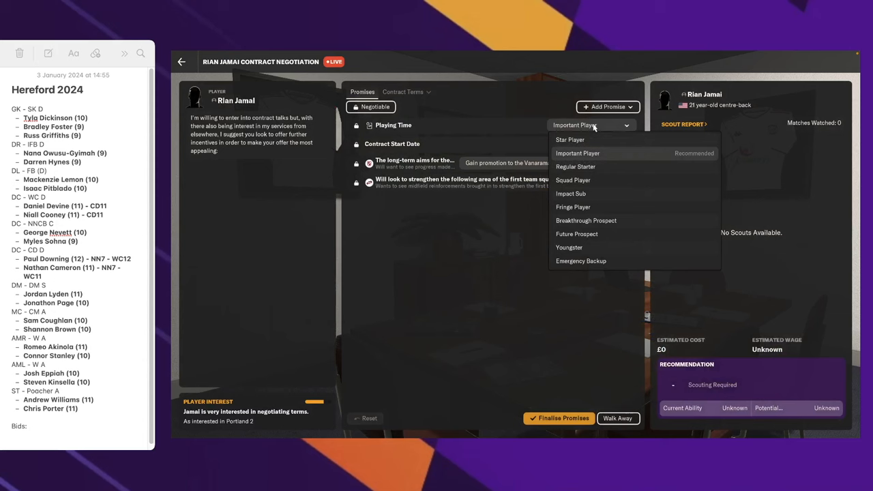
{"action": "left_click", "coordinate": [572, 180]}
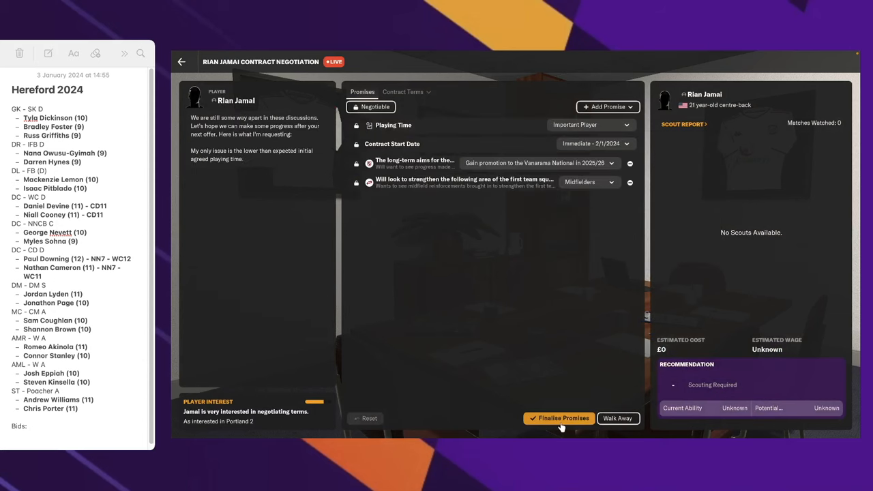
{"action": "left_click", "coordinate": [589, 124]}
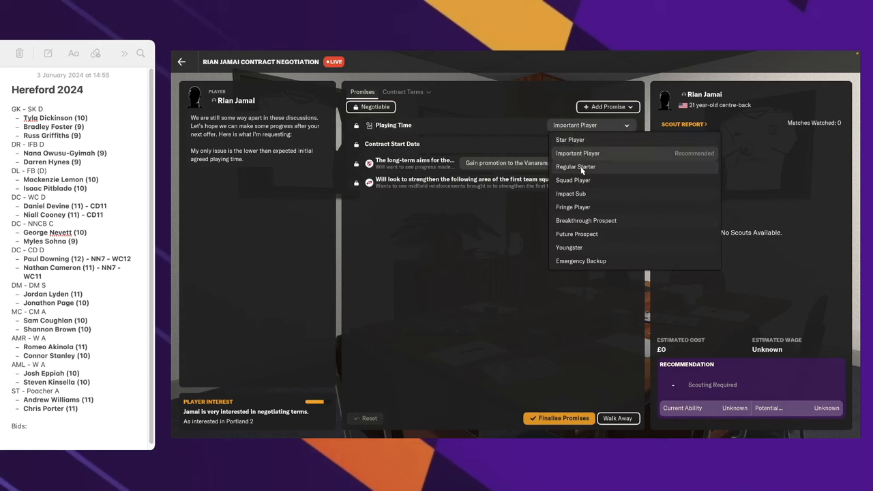
{"action": "left_click", "coordinate": [575, 167]}
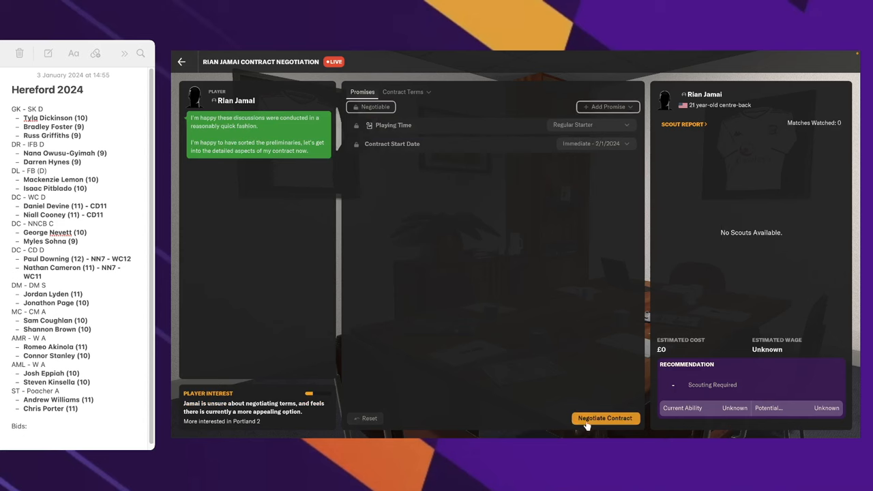
- Move to contract terms, then walk away over work-permit problems
{"action": "left_click", "coordinate": [604, 418]}
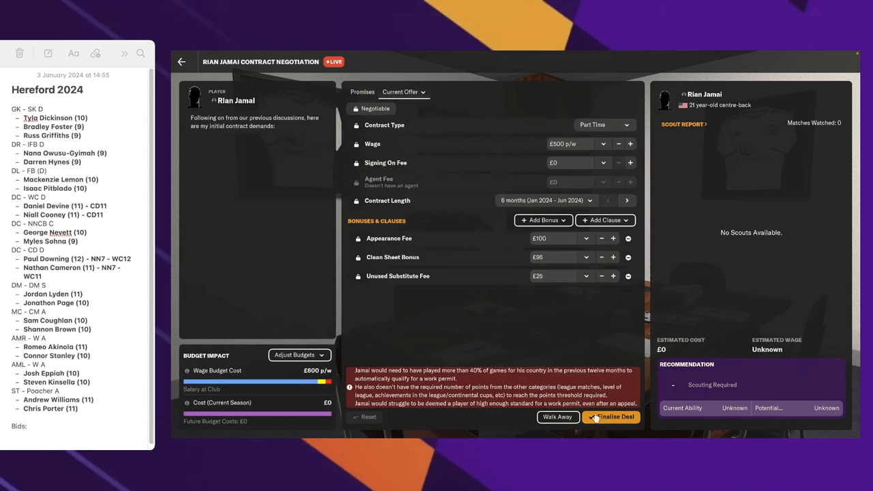
{"action": "mouse_move", "coordinate": [557, 416]}
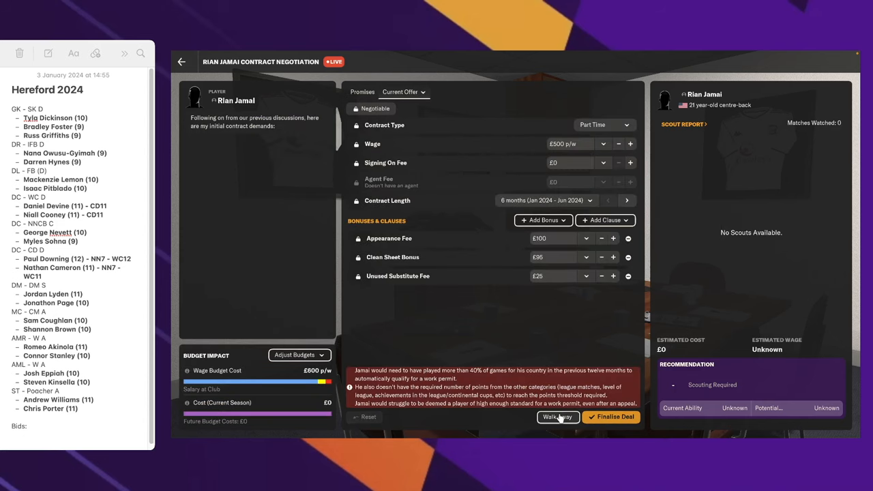
{"action": "left_click", "coordinate": [558, 416]}
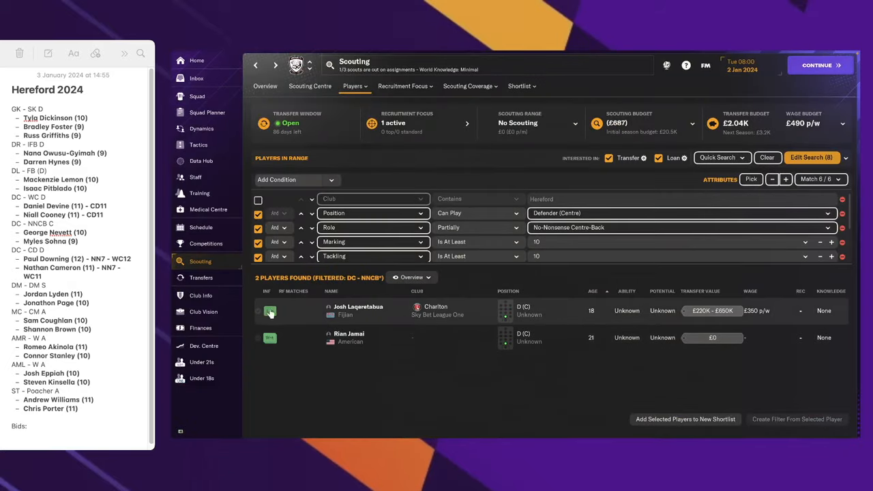
{"action": "left_click", "coordinate": [270, 311]}
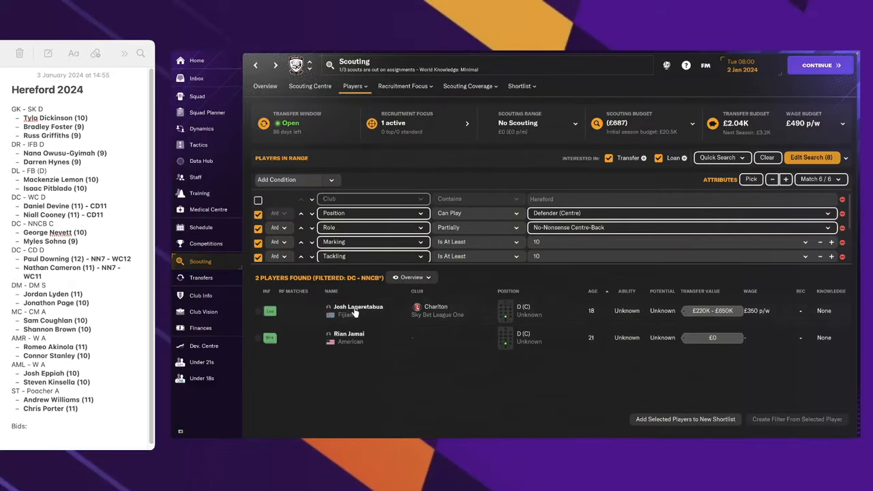
{"action": "left_click", "coordinate": [357, 306]}
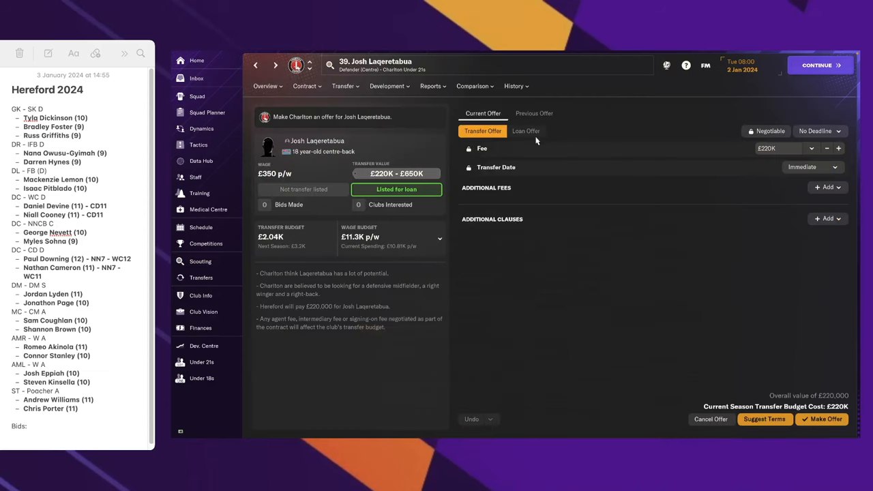
{"action": "mouse_move", "coordinate": [559, 134]}
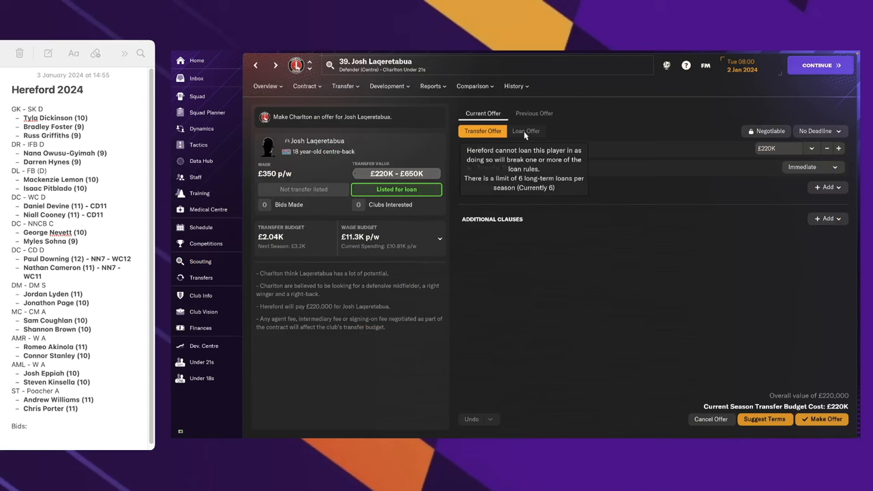
{"action": "left_click", "coordinate": [483, 130]}
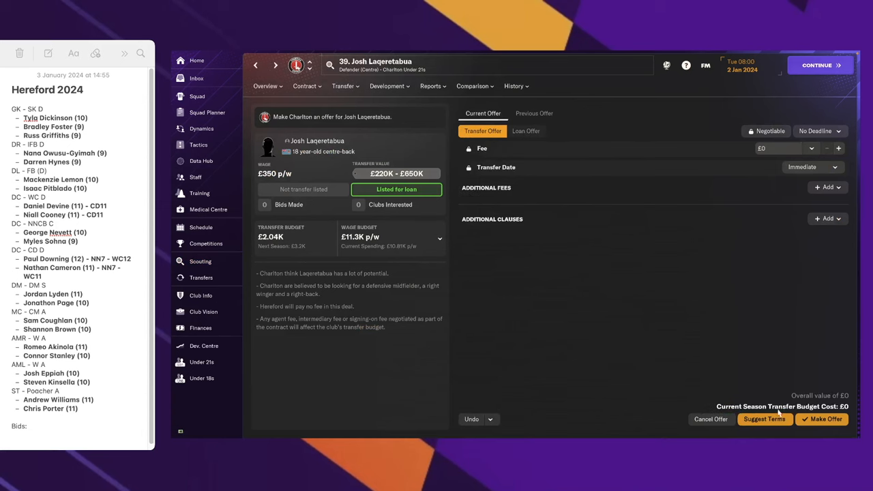
{"action": "left_click", "coordinate": [200, 261]}
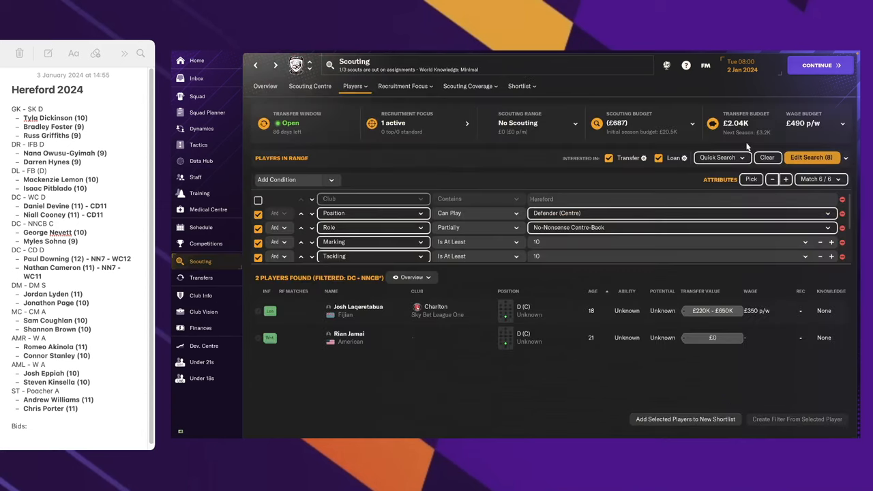
- Load the DC - WC wide centre-back filter and settle attribute minimums at 11
{"action": "left_click", "coordinate": [810, 157]}
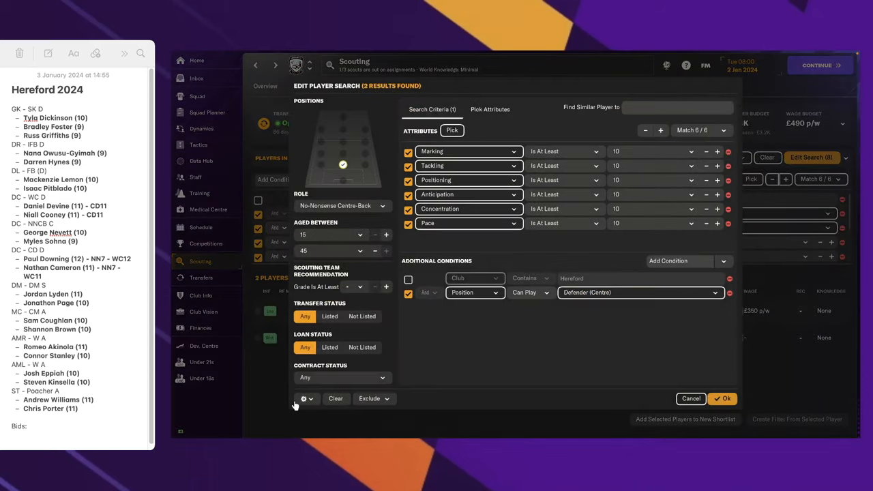
{"action": "left_click", "coordinate": [304, 398]}
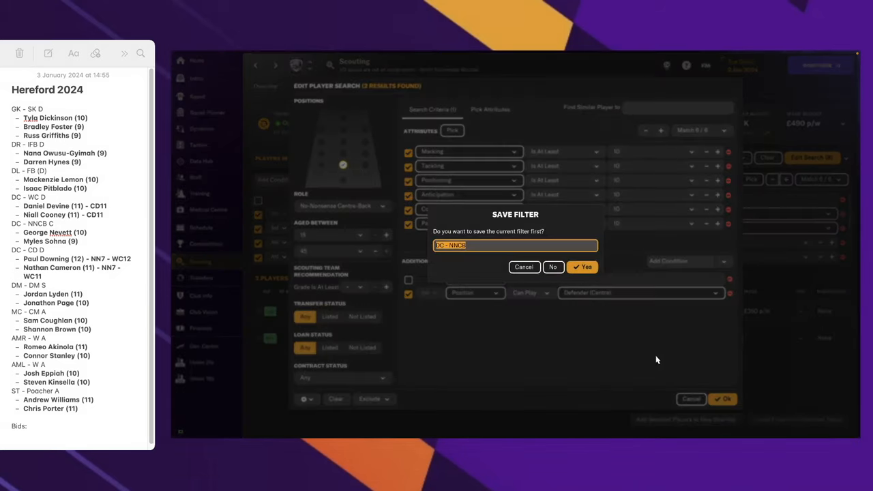
{"action": "left_click", "coordinate": [552, 267]}
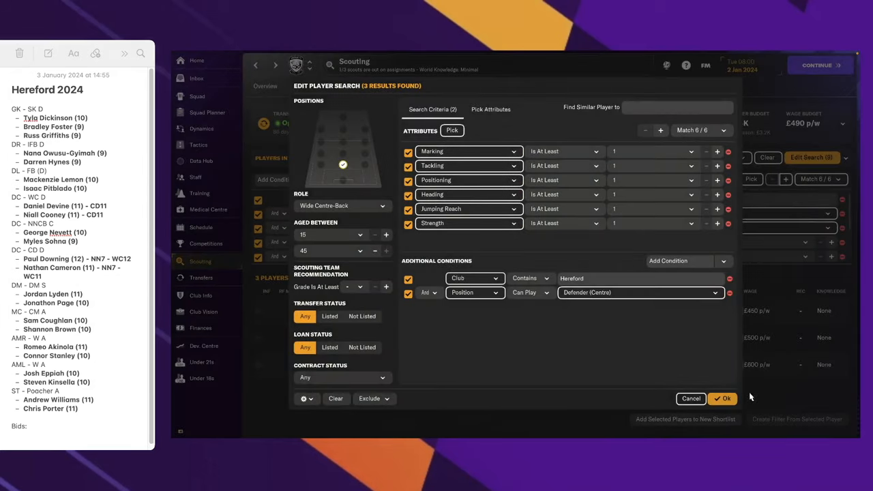
{"action": "left_click", "coordinate": [722, 398]}
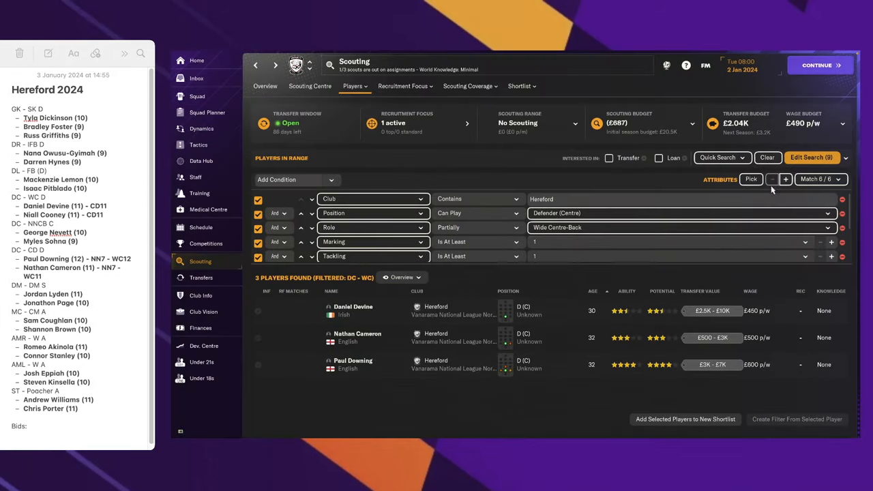
{"action": "left_click", "coordinate": [785, 179]}
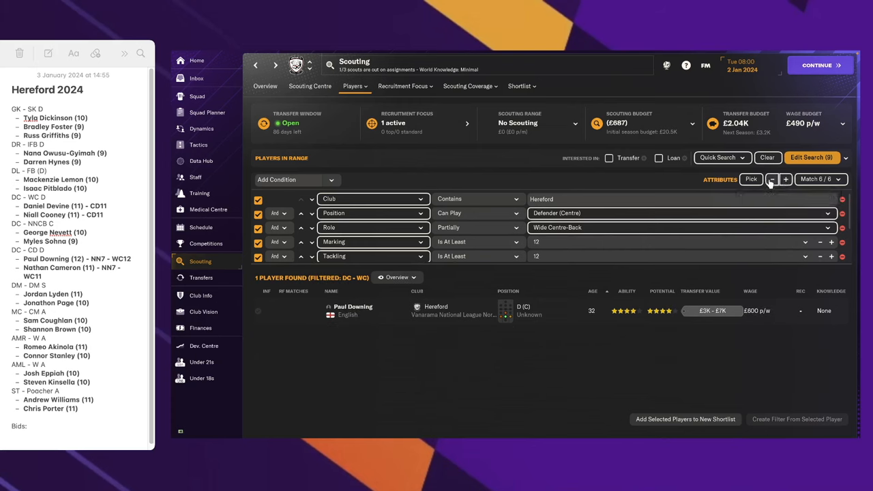
{"action": "left_click", "coordinate": [771, 179]}
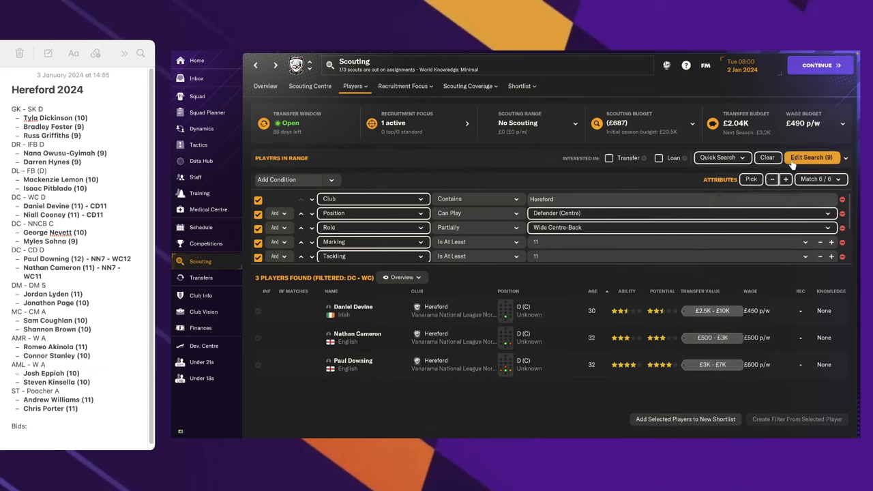
- Overwrite the saved DC - WC filter with the current wide centre-back search
{"action": "left_click", "coordinate": [811, 157]}
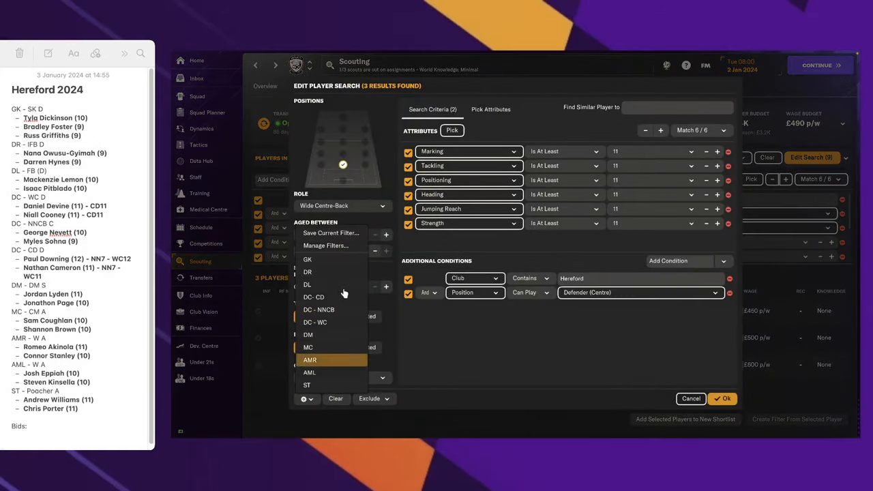
{"action": "left_click", "coordinate": [331, 233]}
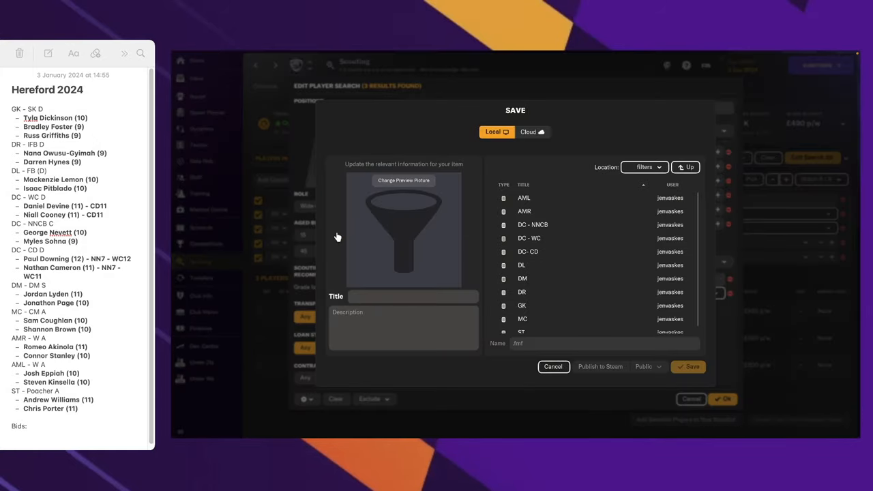
{"action": "mouse_move", "coordinate": [549, 238]}
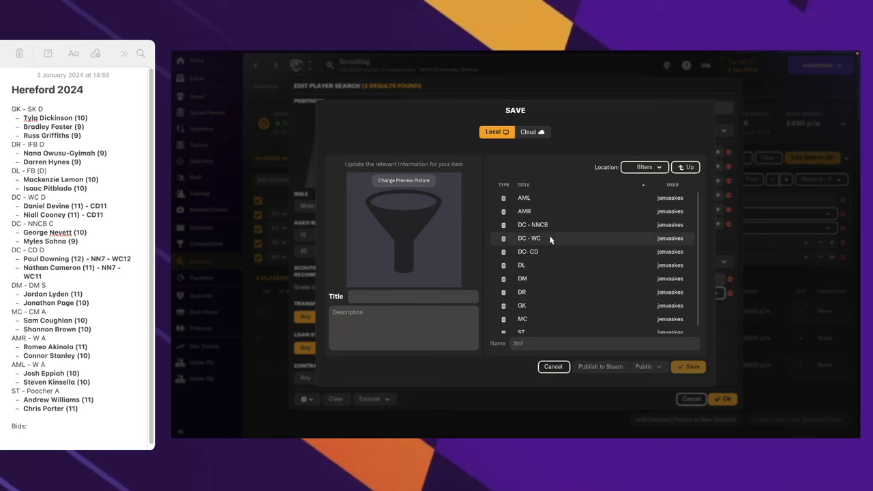
{"action": "left_click", "coordinate": [529, 238]}
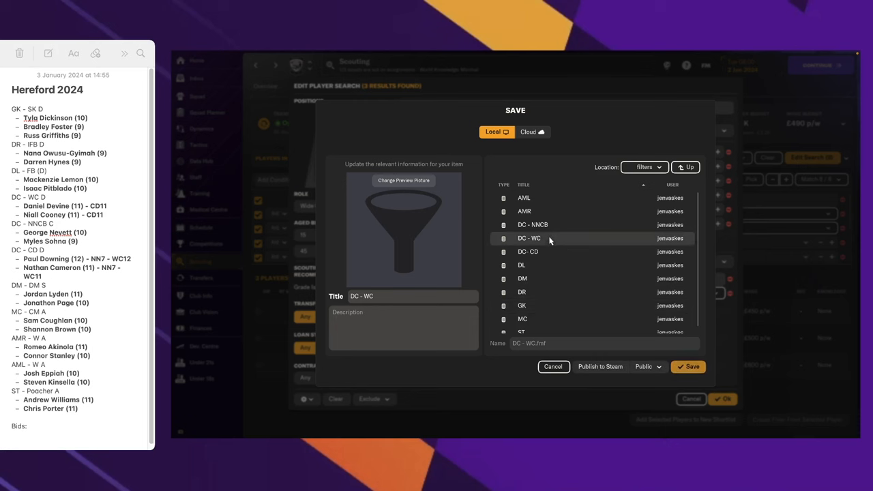
{"action": "left_click", "coordinate": [688, 366]}
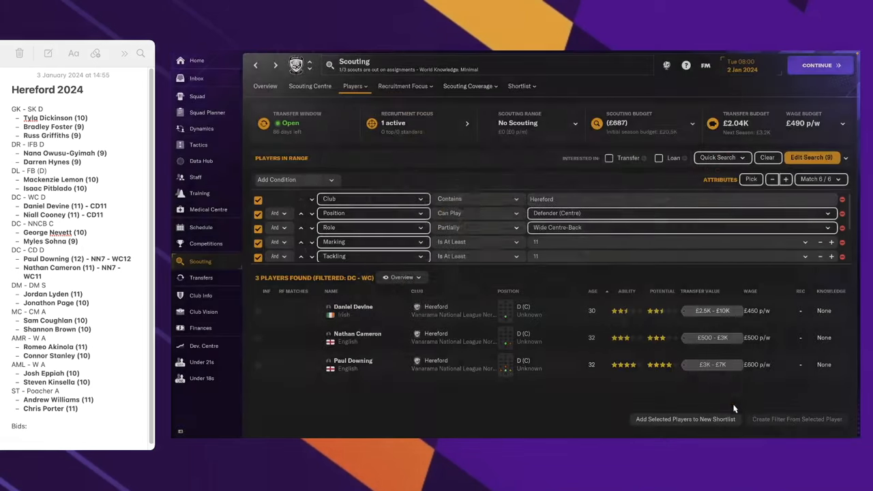
- Raise attribute minimums by one and include transfer and loan targets
{"action": "left_click", "coordinate": [830, 241]}
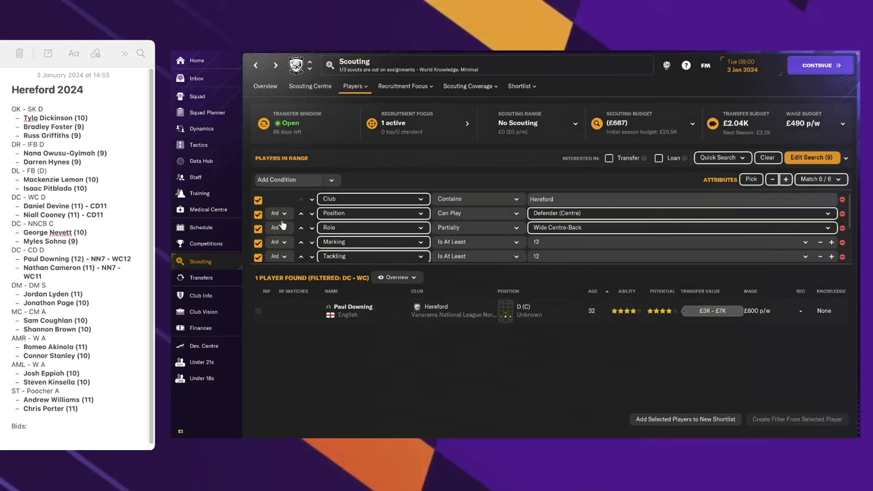
{"action": "left_click", "coordinate": [608, 158]}
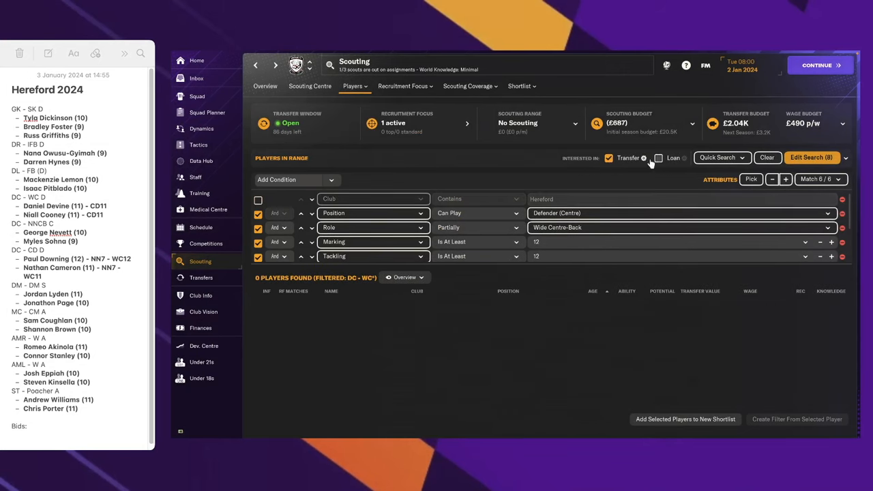
{"action": "left_click", "coordinate": [659, 158]}
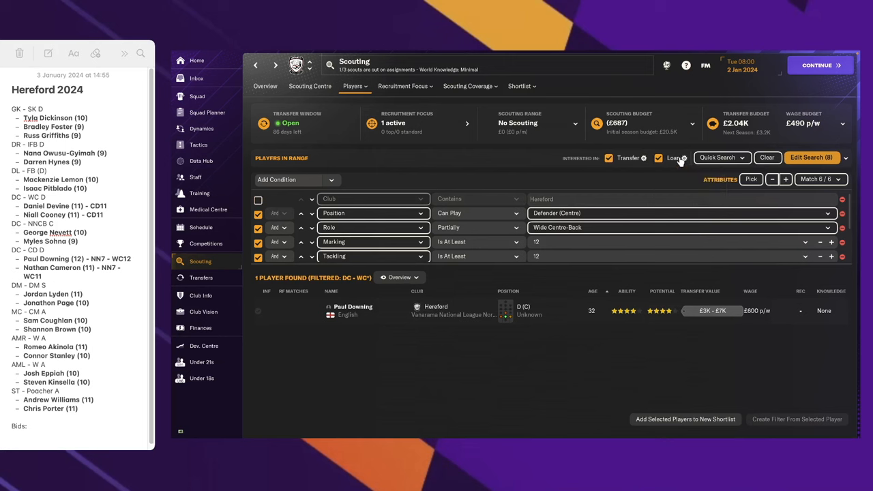
- Load the saved DM filter, keeping the current filter's changes
{"action": "left_click", "coordinate": [811, 157]}
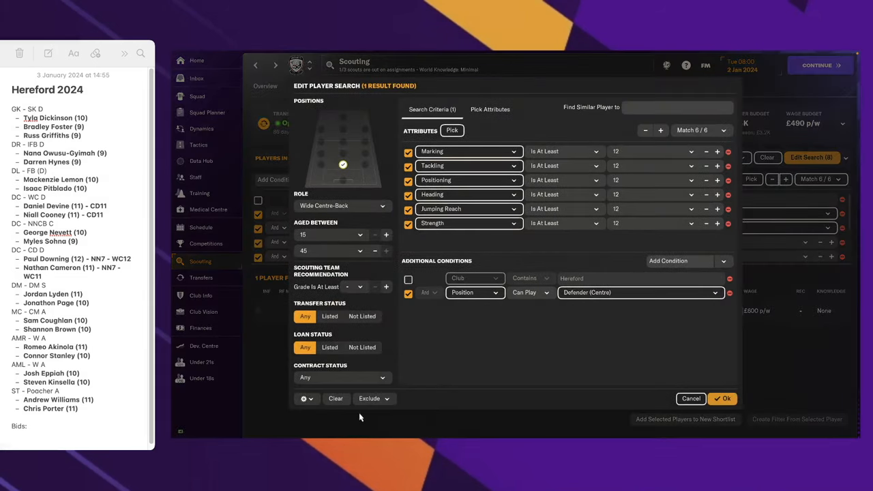
{"action": "left_click", "coordinate": [722, 399]}
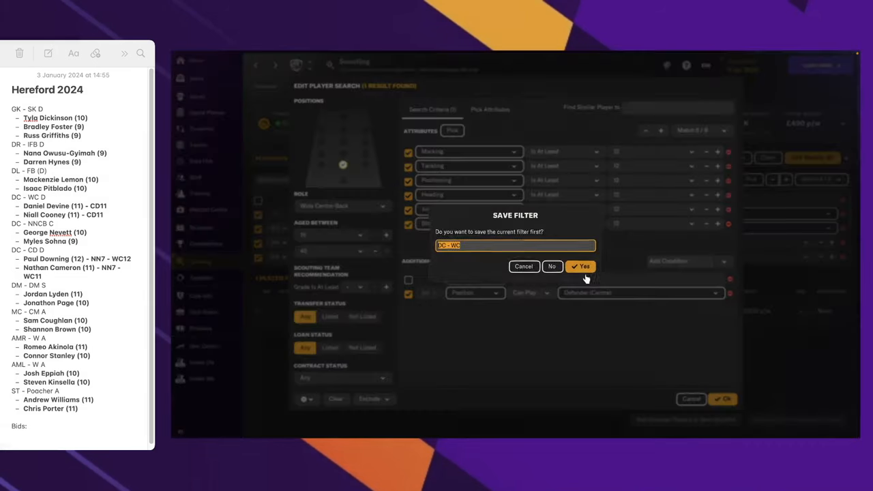
{"action": "left_click", "coordinate": [581, 266]}
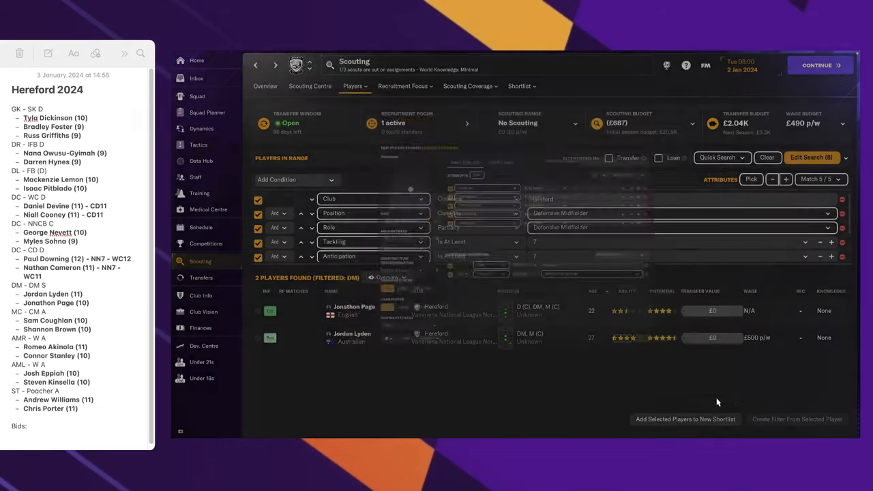
- Raise the DM search's attribute minimums, overshooting to 11 and settling back at 10
{"action": "left_click", "coordinate": [786, 178]}
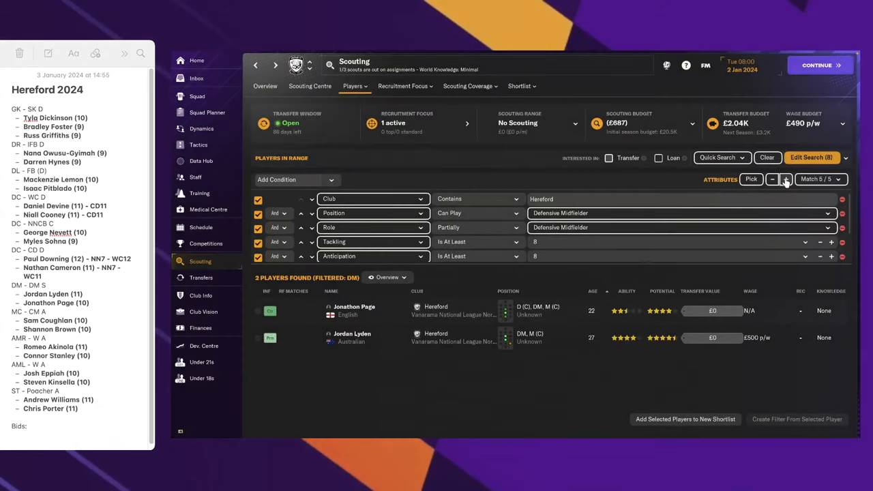
{"action": "left_click", "coordinate": [786, 179]}
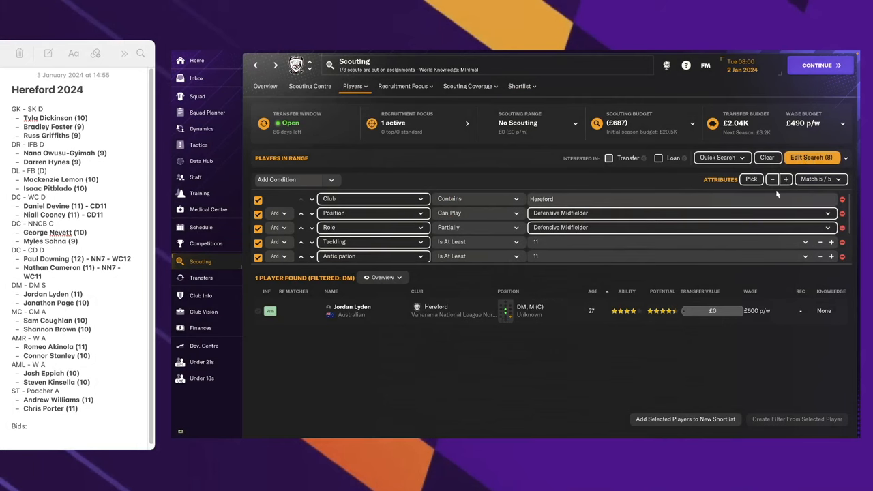
{"action": "left_click", "coordinate": [810, 157]}
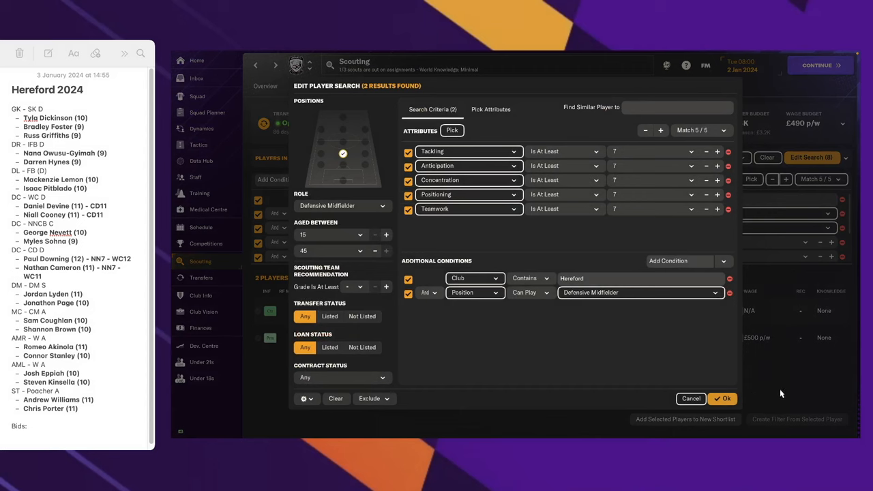
{"action": "left_click", "coordinate": [660, 131]}
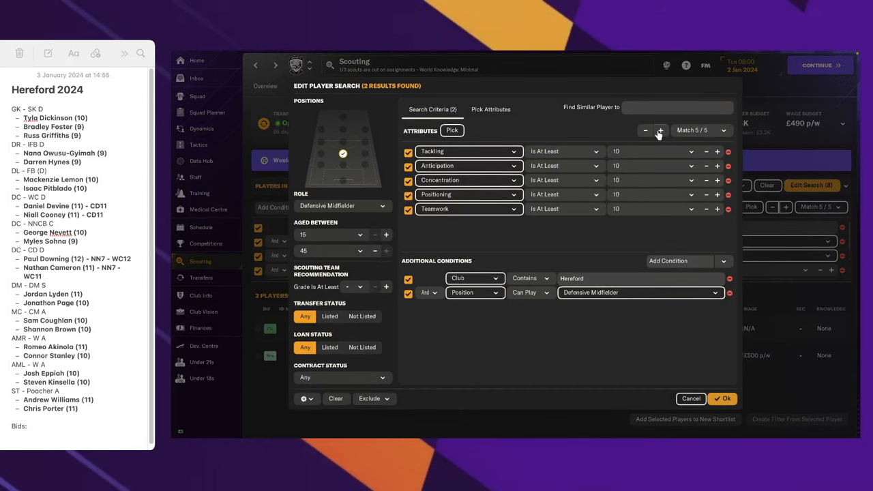
{"action": "left_click", "coordinate": [660, 130]}
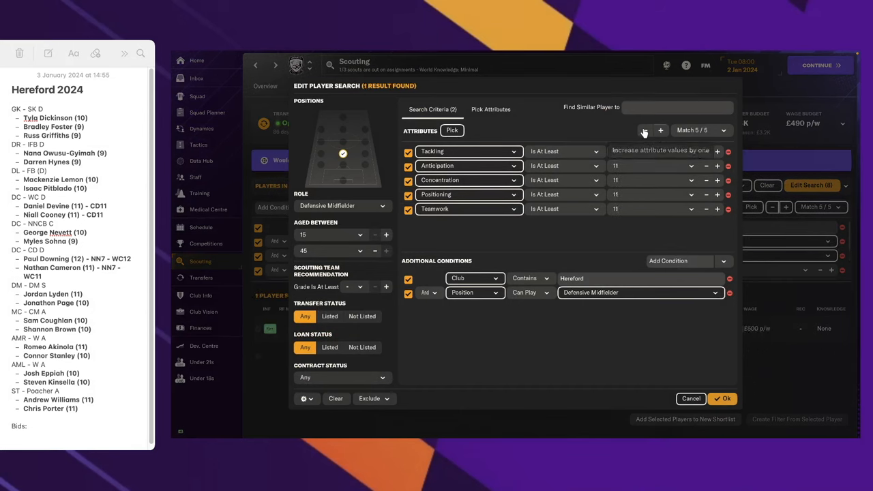
{"action": "left_click", "coordinate": [644, 130]}
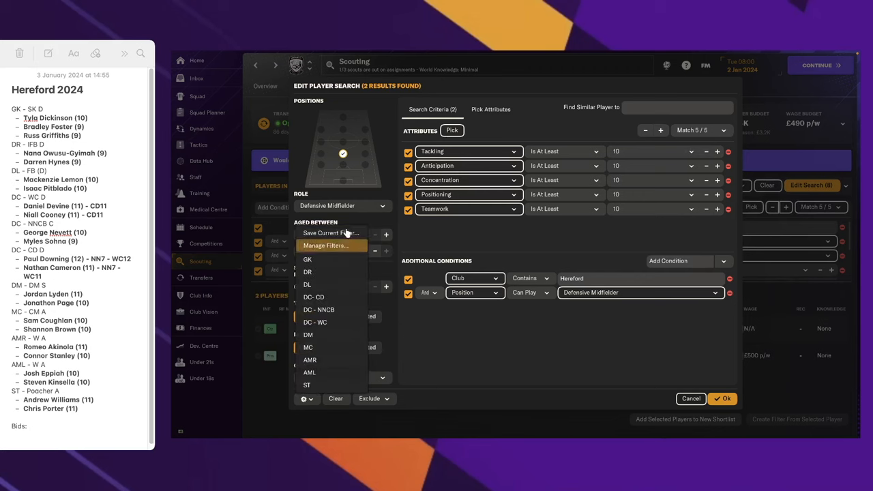
- Save the current search over the existing DM filter
{"action": "left_click", "coordinate": [329, 233]}
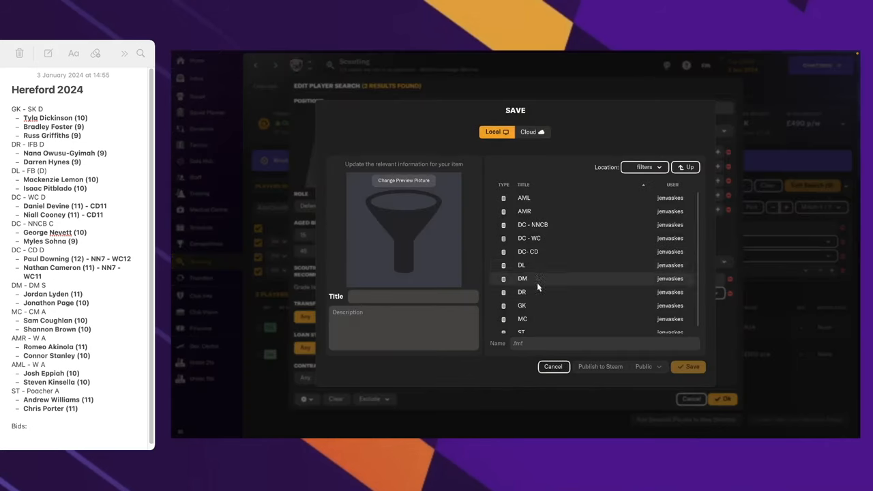
{"action": "left_click", "coordinate": [546, 278]}
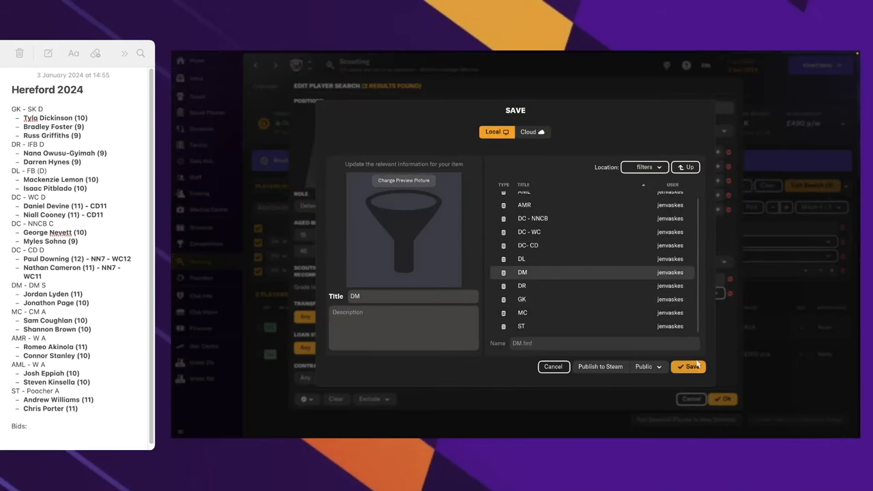
- Confirm the DM filter save, drop the Hereford club restriction and hide the Recruitment Focus banner
{"action": "left_click", "coordinate": [688, 366]}
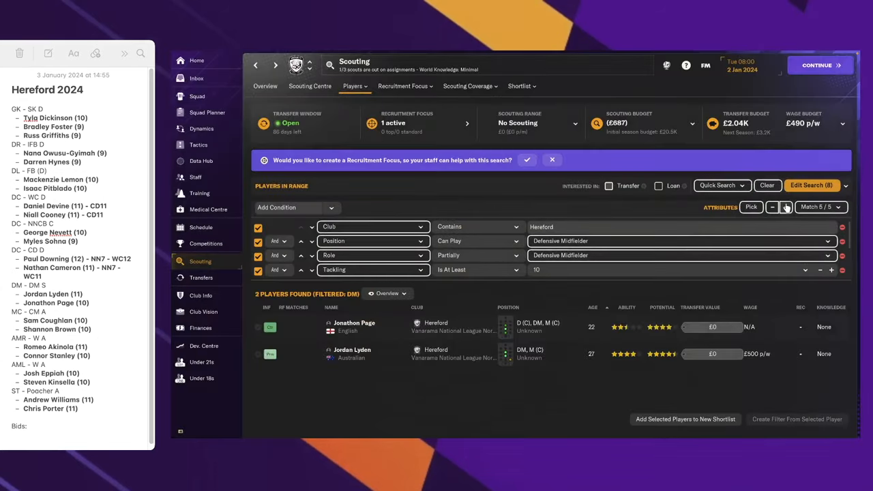
{"action": "left_click", "coordinate": [258, 227]}
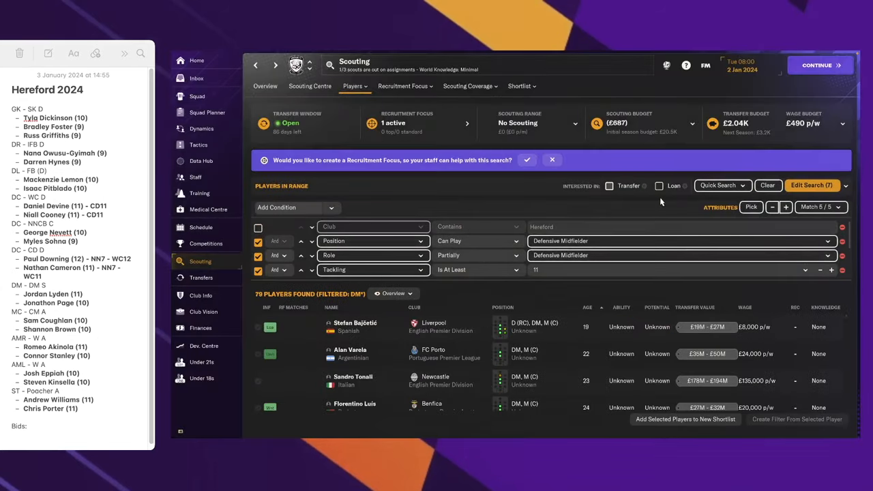
{"action": "left_click", "coordinate": [552, 160]}
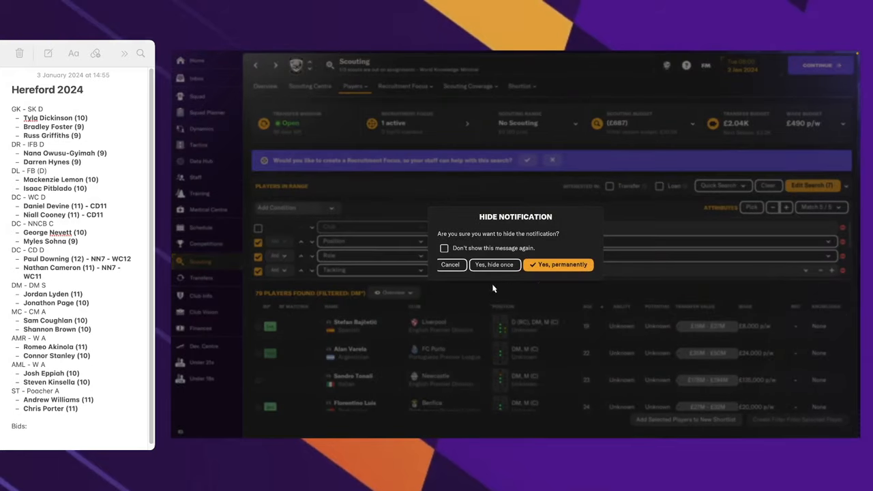
{"action": "left_click", "coordinate": [493, 264]}
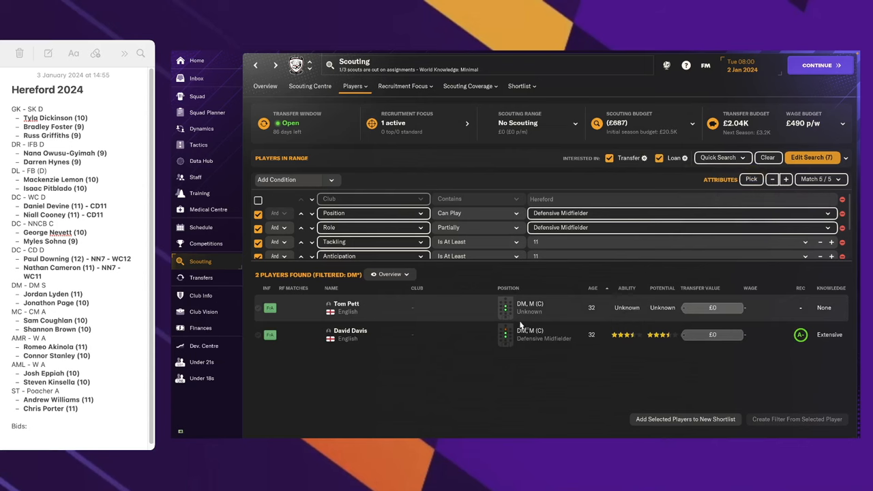
{"action": "mouse_move", "coordinate": [344, 312]}
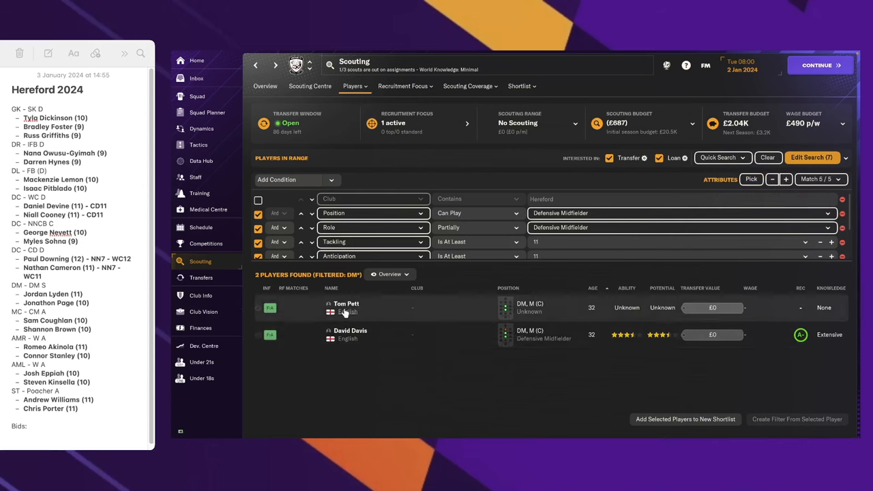
{"action": "mouse_move", "coordinate": [358, 337]}
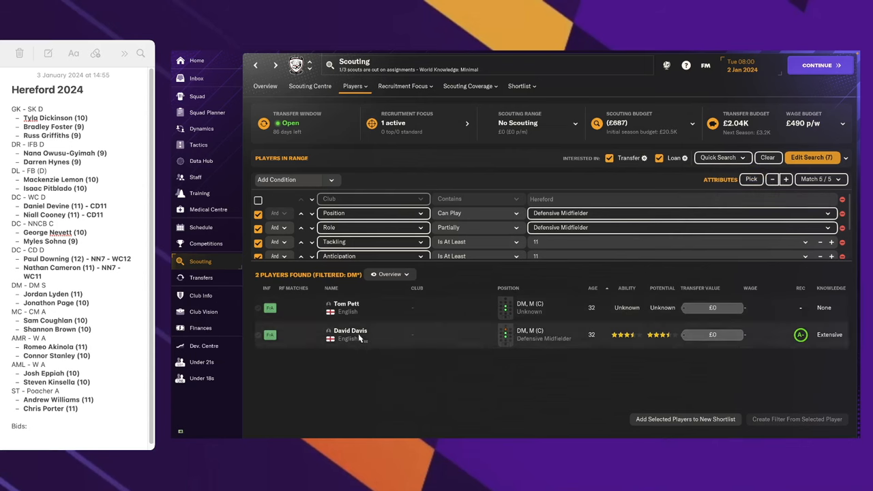
{"action": "mouse_move", "coordinate": [366, 324]}
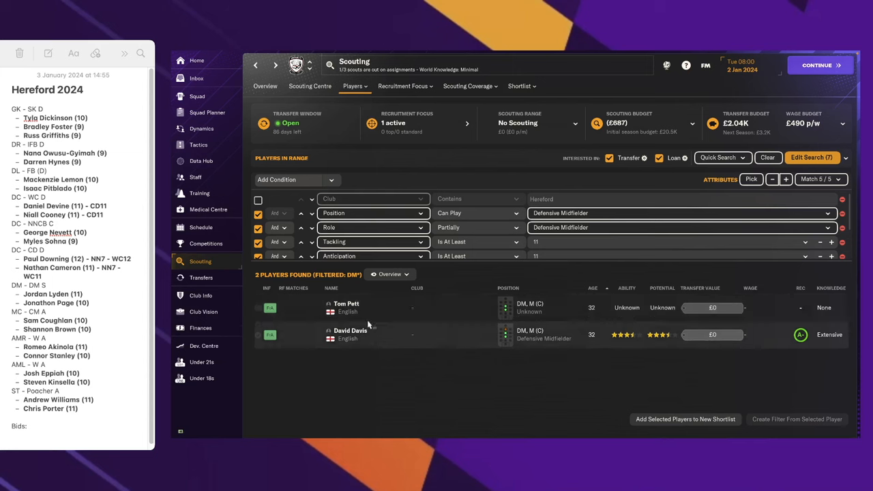
{"action": "left_click", "coordinate": [346, 304]}
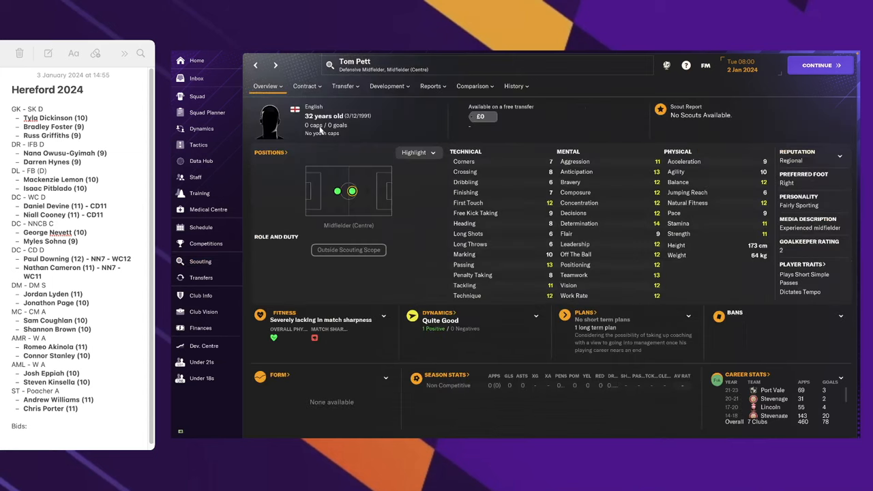
{"action": "left_click", "coordinate": [200, 261]}
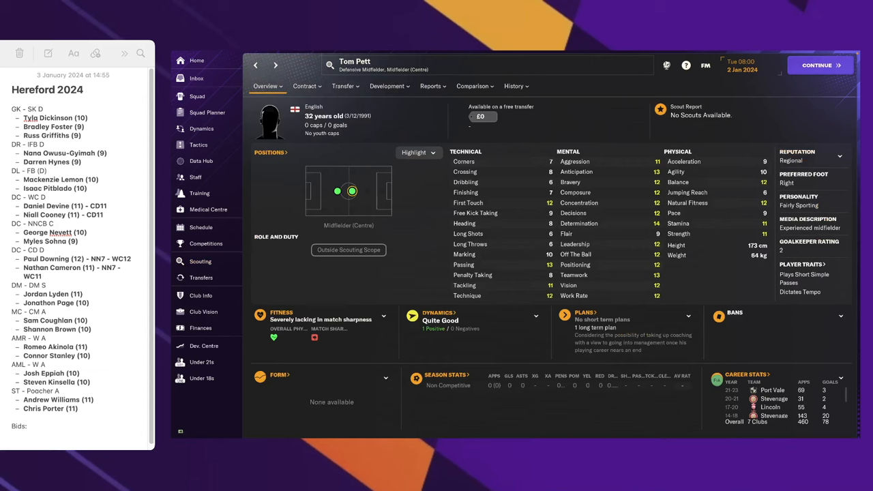
{"action": "mouse_move", "coordinate": [256, 65]}
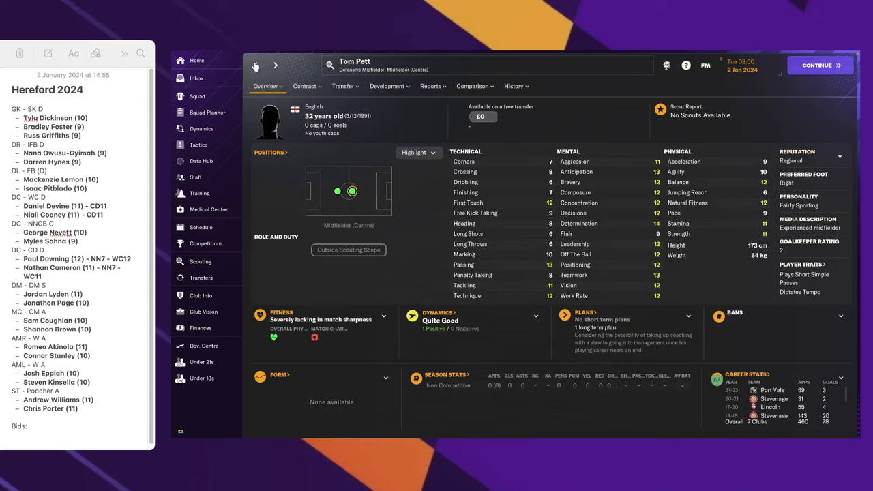
{"action": "left_click", "coordinate": [199, 261]}
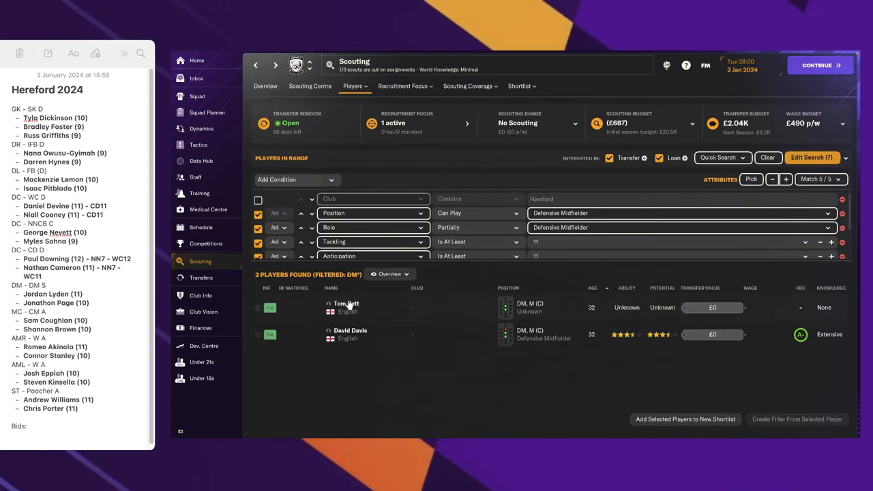
- Ask the first free agent's agent about availability, state the club's interest level and end the chat
{"action": "left_click", "coordinate": [346, 307]}
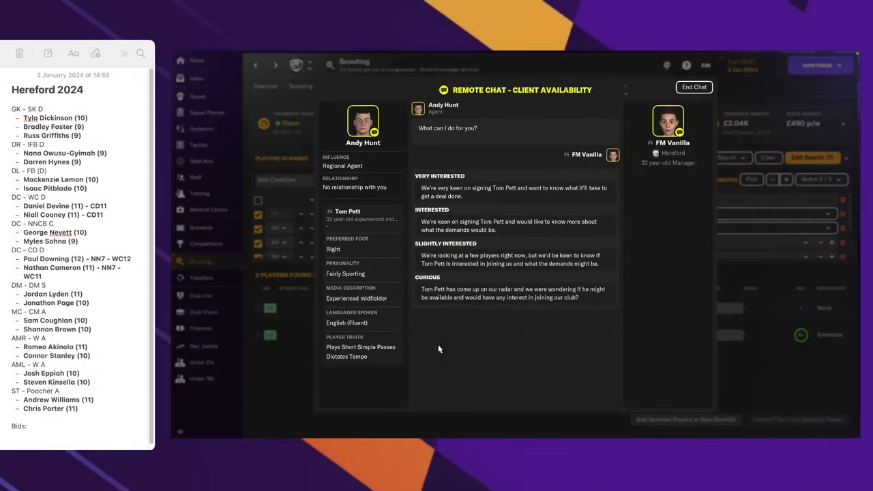
{"action": "left_click", "coordinate": [694, 87]}
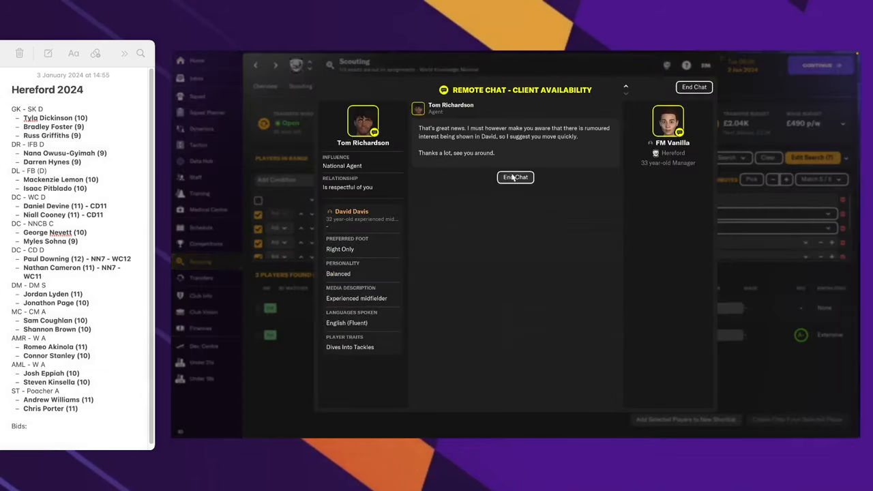
{"action": "left_click", "coordinate": [515, 177]}
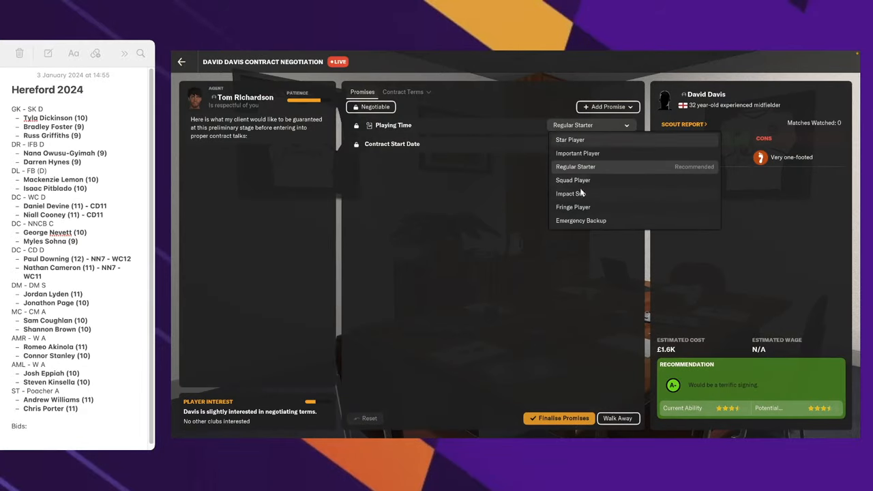
- Promise David Davis impact-sub playing time, then remove an unwanted item from the contract terms
{"action": "left_click", "coordinate": [570, 193]}
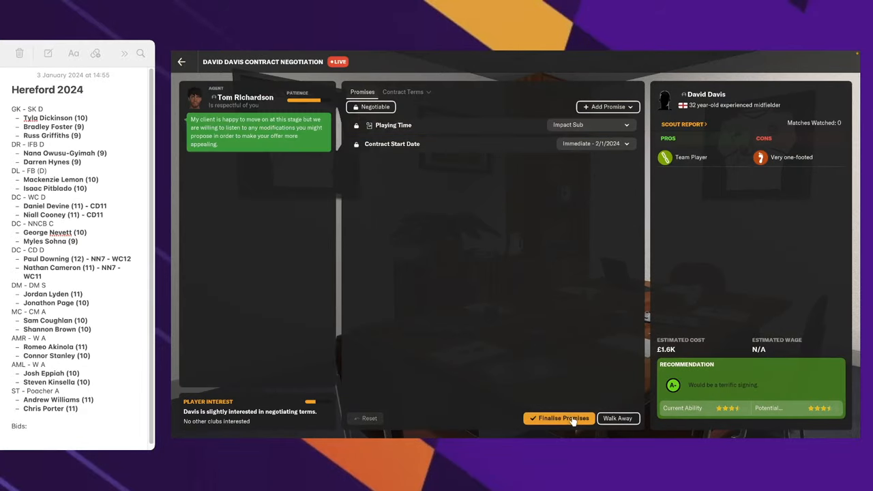
{"action": "left_click", "coordinate": [559, 418]}
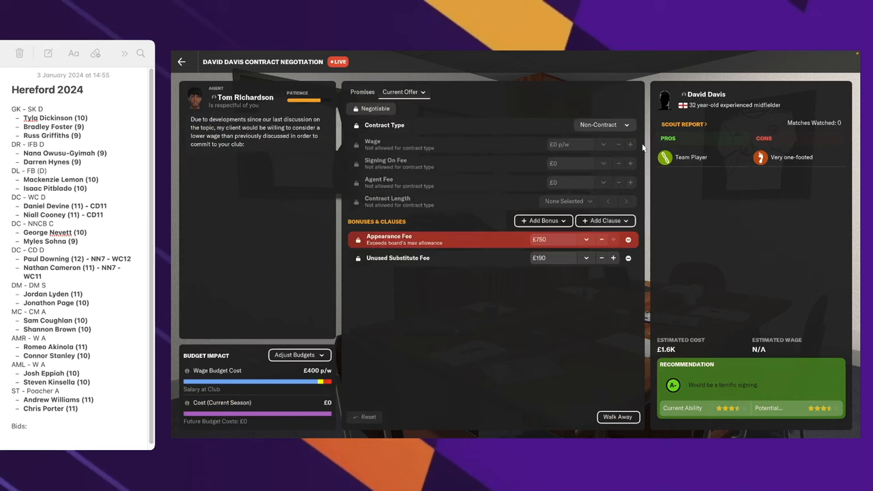
{"action": "left_click", "coordinate": [628, 239]}
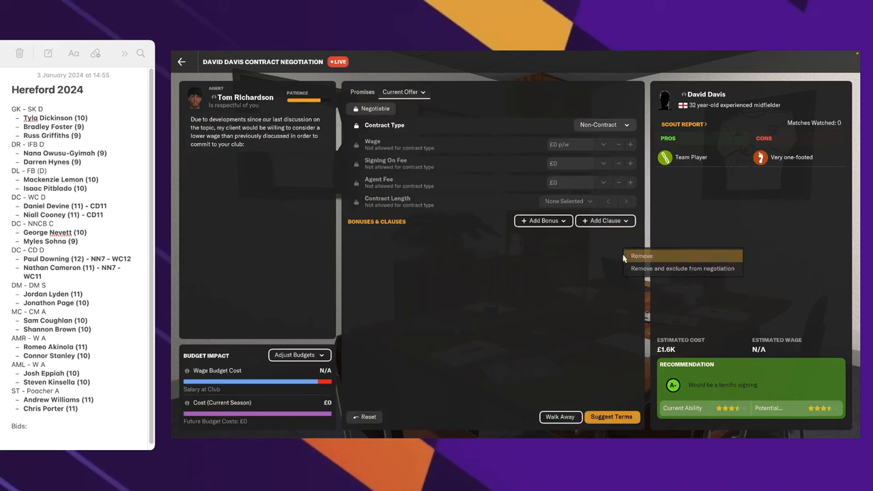
{"action": "left_click", "coordinate": [610, 416]}
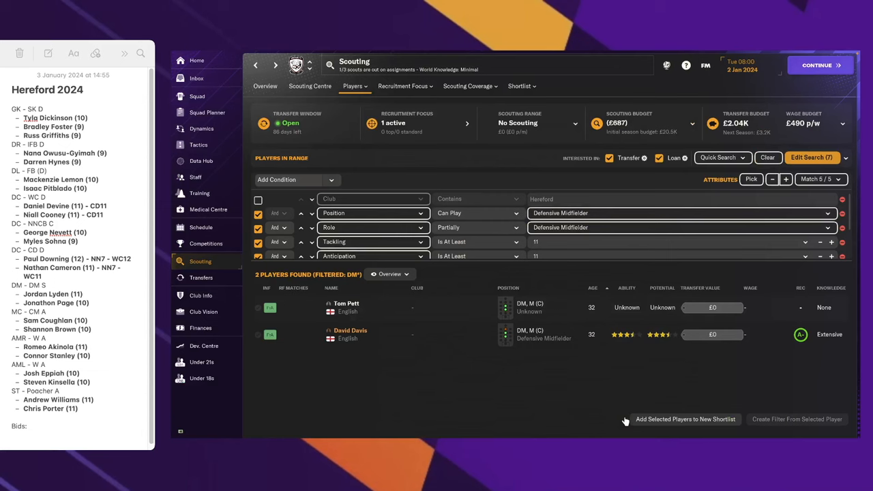
{"action": "right_click", "coordinate": [350, 335]}
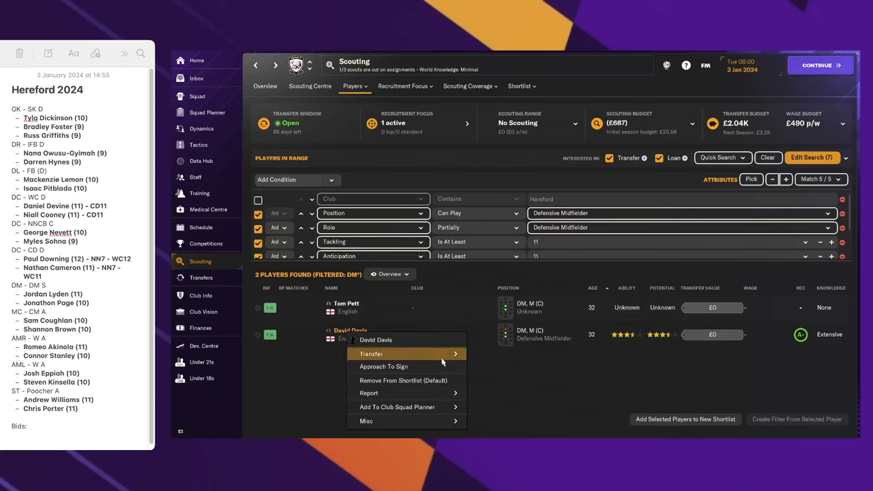
{"action": "mouse_move", "coordinate": [430, 366]}
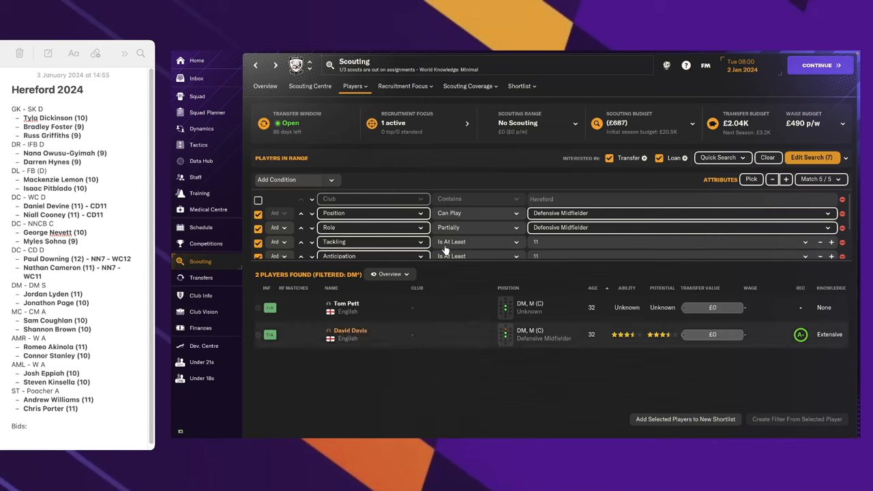
{"action": "left_click", "coordinate": [705, 64]}
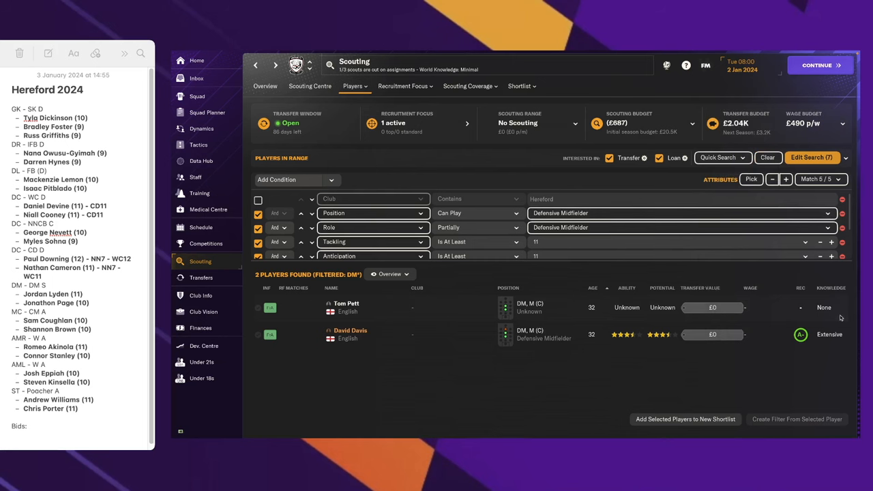
- Load the saved MC filter without saving the current search
{"action": "left_click", "coordinate": [811, 157]}
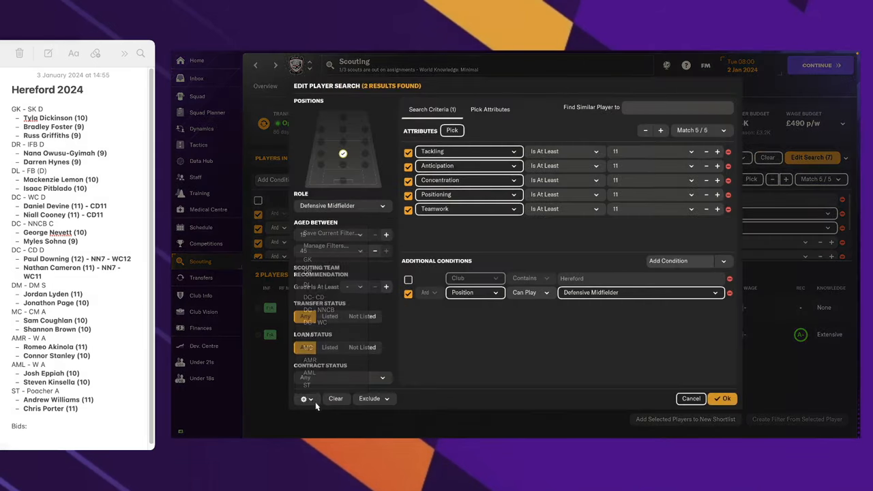
{"action": "left_click", "coordinate": [330, 233]}
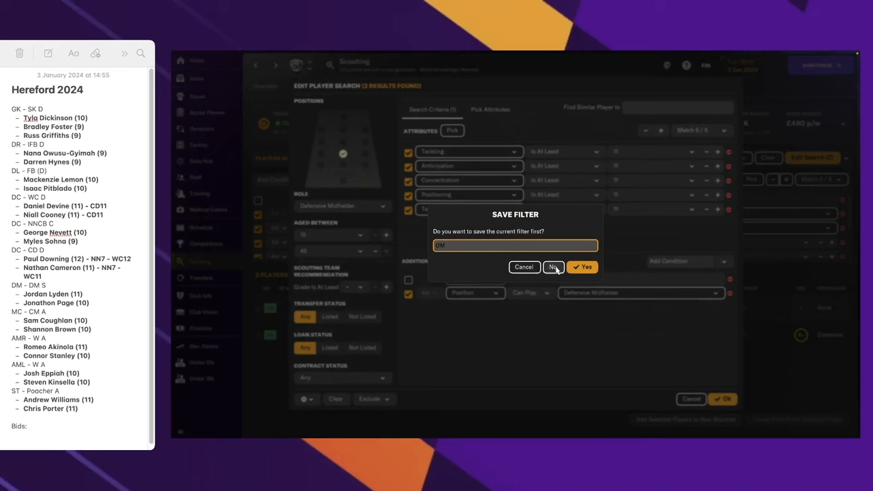
{"action": "left_click", "coordinate": [553, 266]}
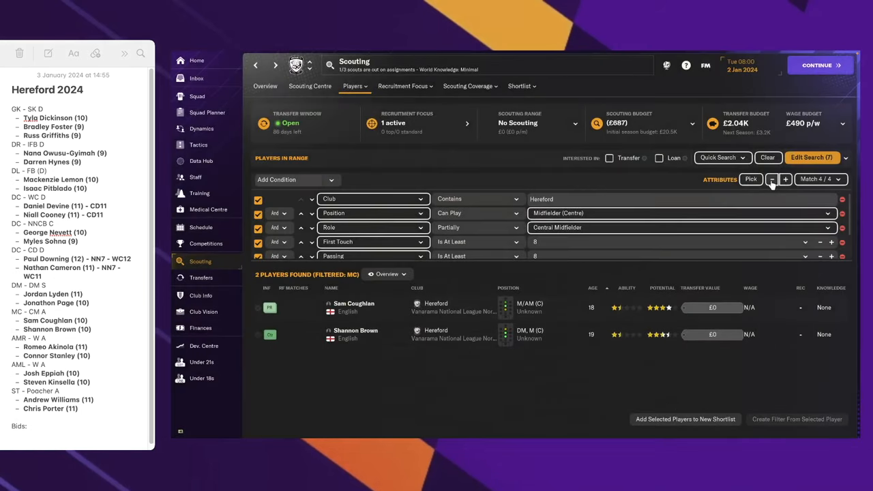
- Raise the central-midfielder attribute minimums to 11, correcting an overshoot to 12
{"action": "left_click", "coordinate": [785, 179]}
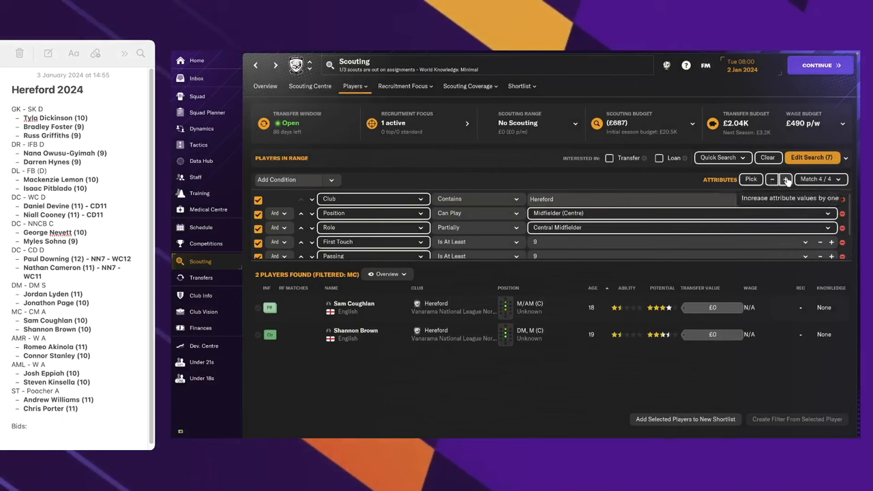
{"action": "left_click", "coordinate": [785, 178]}
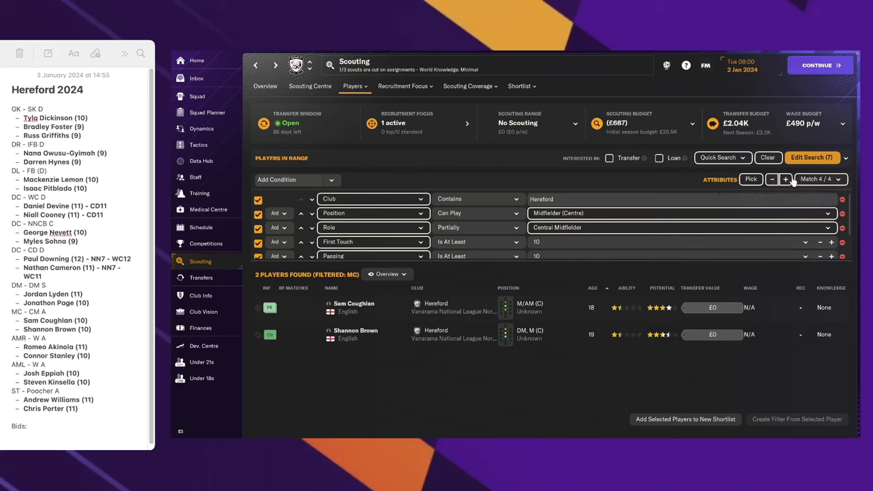
{"action": "mouse_move", "coordinate": [785, 178]}
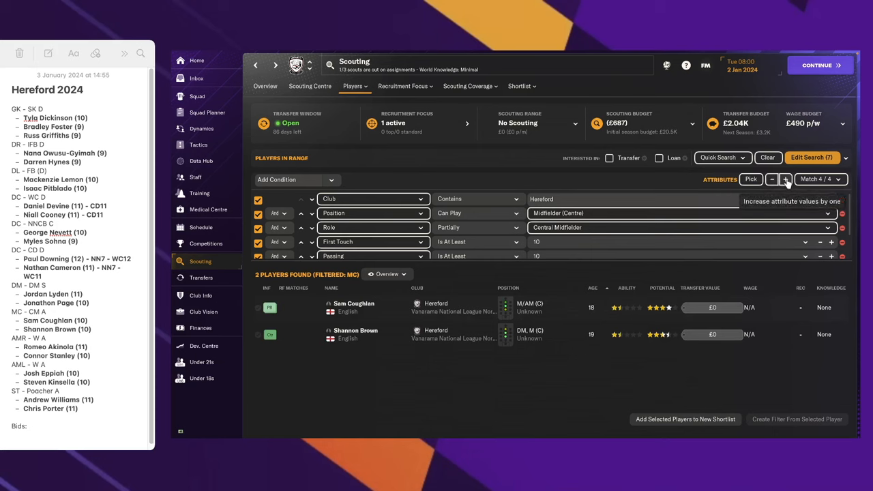
{"action": "left_click", "coordinate": [785, 178]}
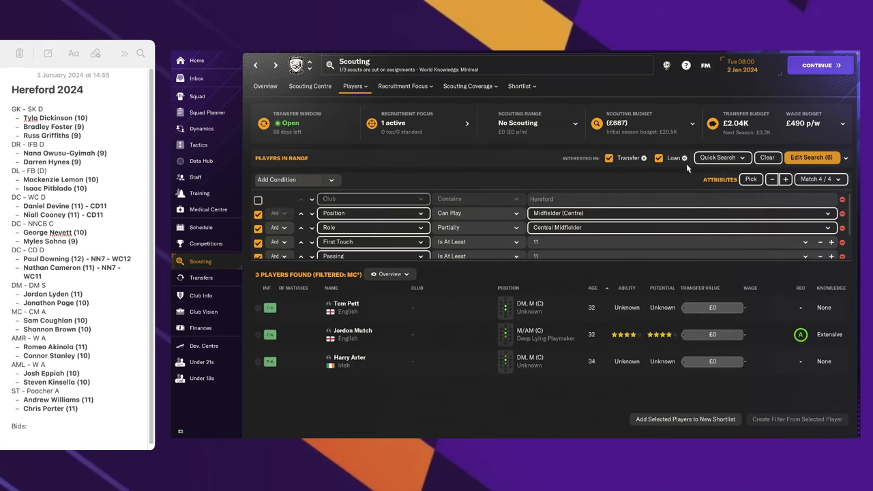
{"action": "left_click", "coordinate": [785, 178]}
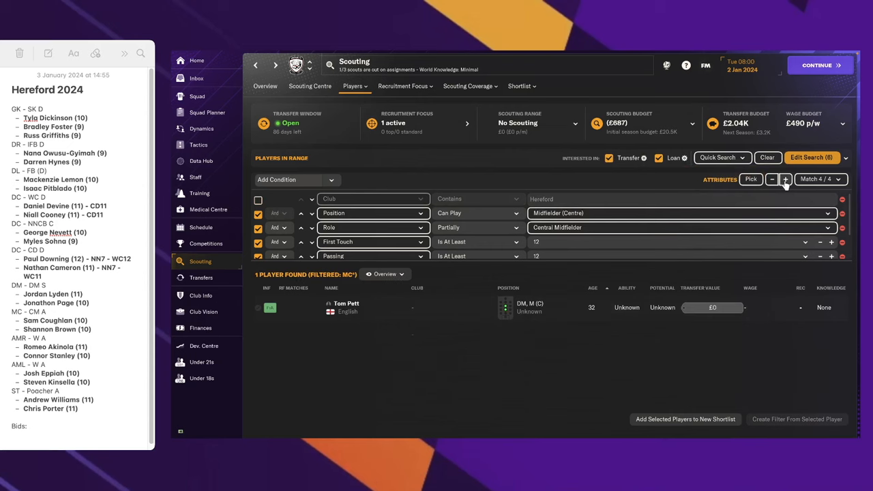
{"action": "left_click", "coordinate": [771, 179]}
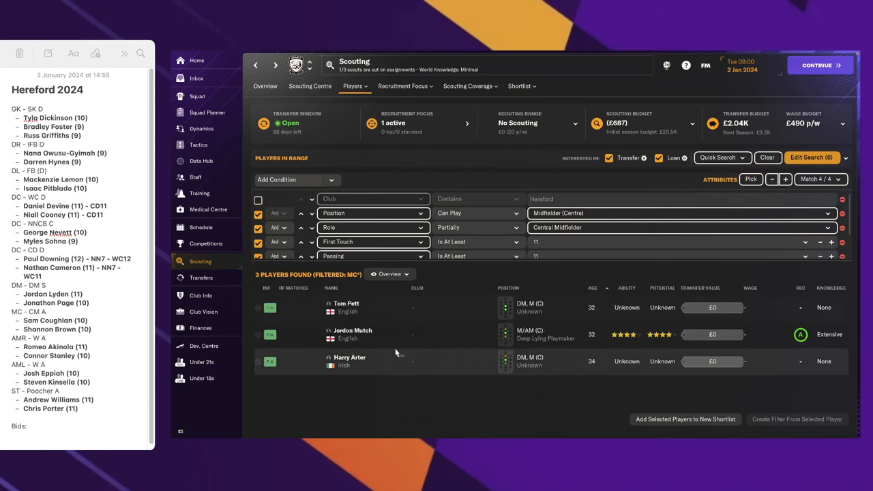
{"action": "mouse_move", "coordinate": [353, 334]}
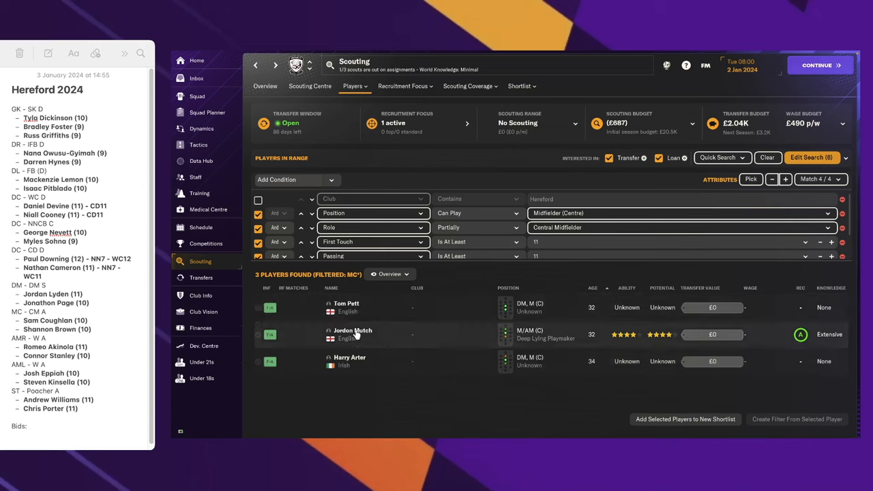
- Discuss Jordon Mutch's availability with his agent and agree to his stated demands
{"action": "right_click", "coordinate": [353, 334]}
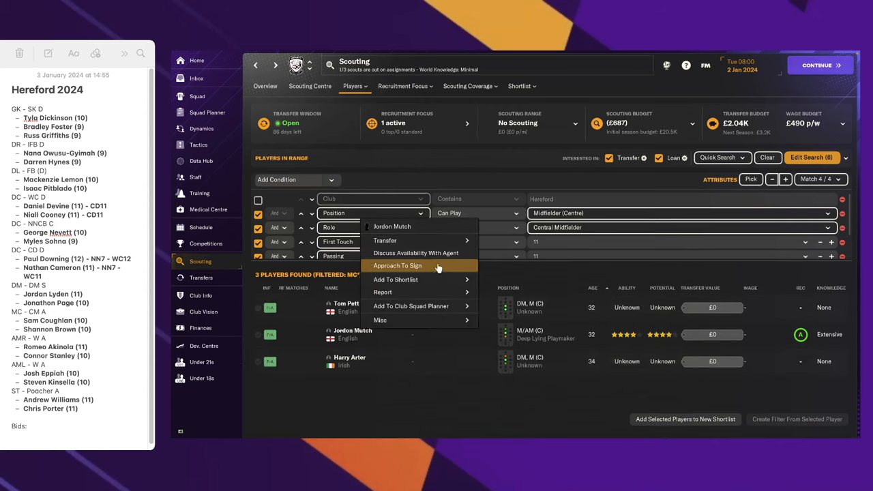
{"action": "mouse_move", "coordinate": [416, 253]}
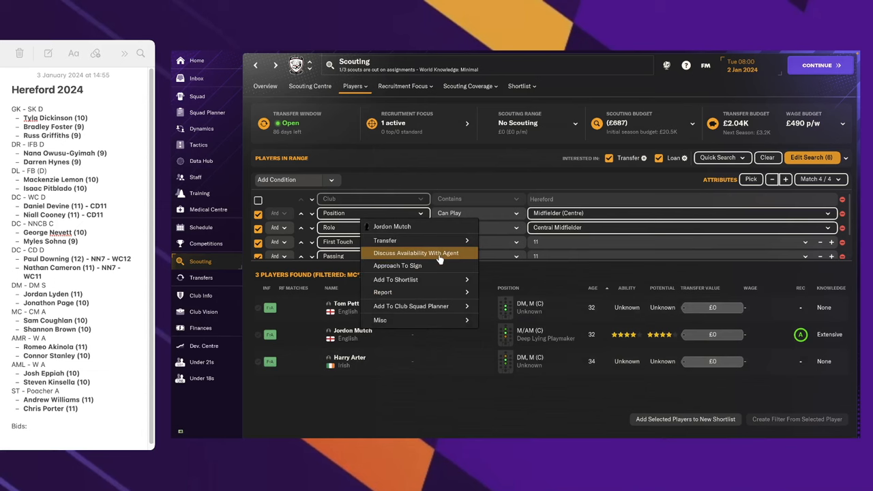
{"action": "left_click", "coordinate": [416, 253]}
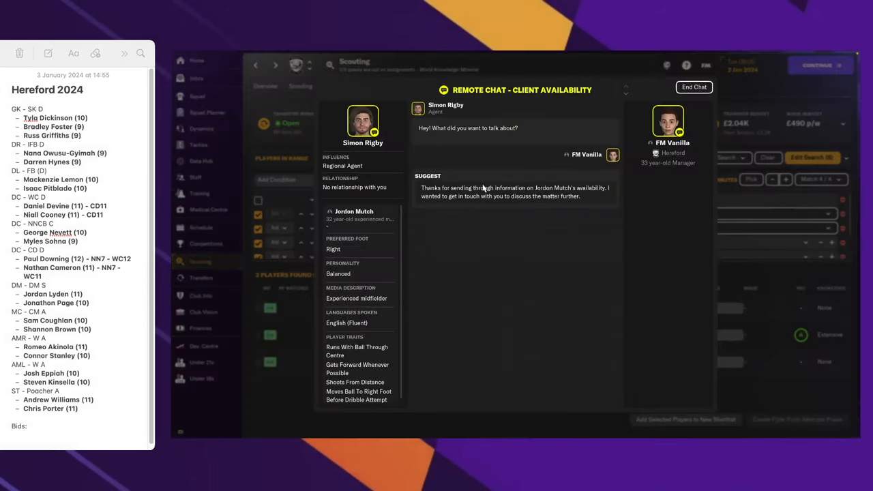
{"action": "left_click", "coordinate": [514, 192]}
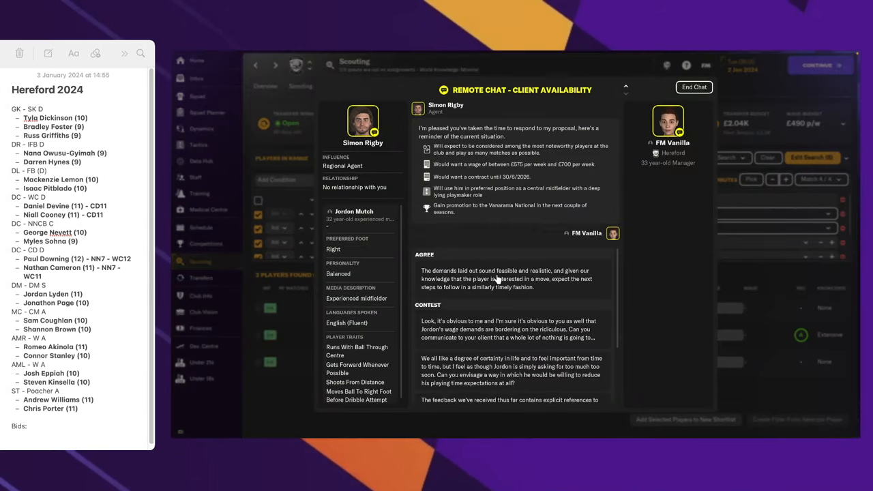
{"action": "left_click", "coordinate": [694, 86]}
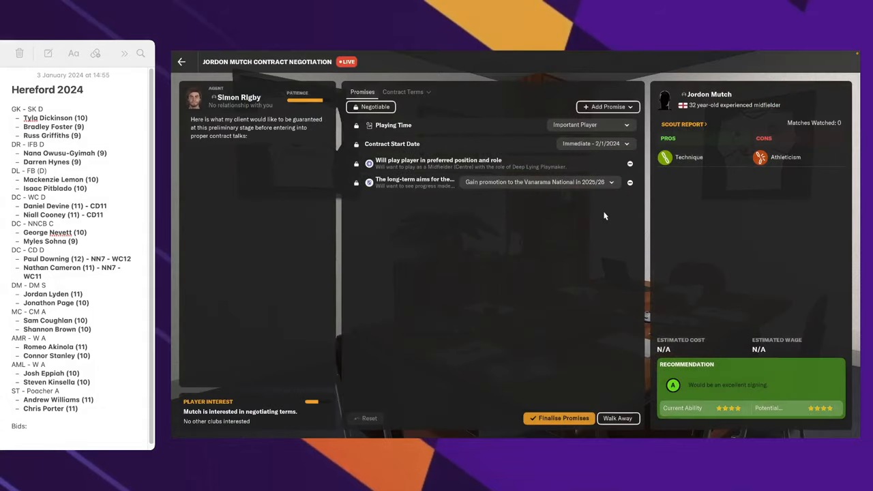
- Promise Mutch squad-player playing time, drop the role and long-term promises, and move to contract terms
{"action": "left_click", "coordinate": [589, 125]}
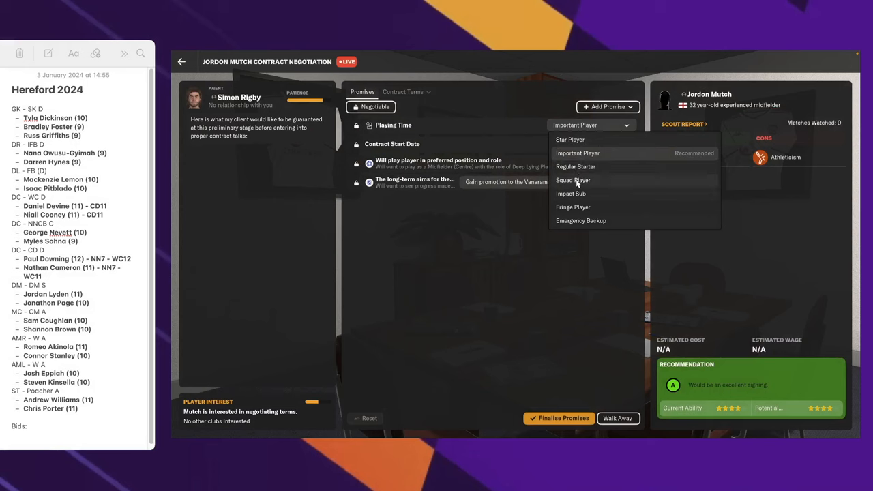
{"action": "left_click", "coordinate": [572, 180]}
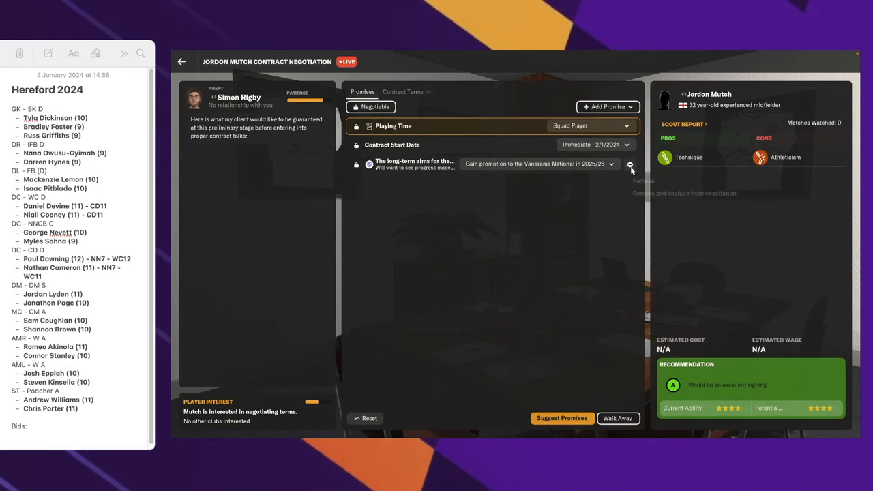
{"action": "left_click", "coordinate": [561, 418]}
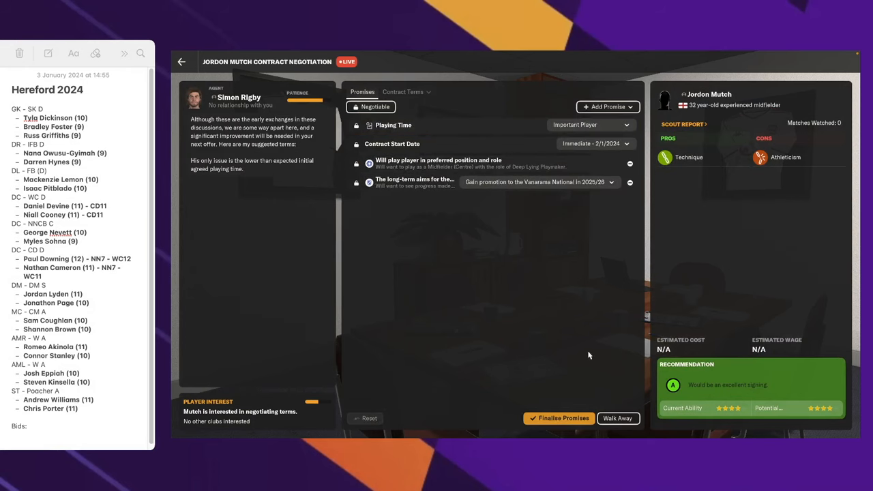
{"action": "left_click", "coordinate": [590, 125]}
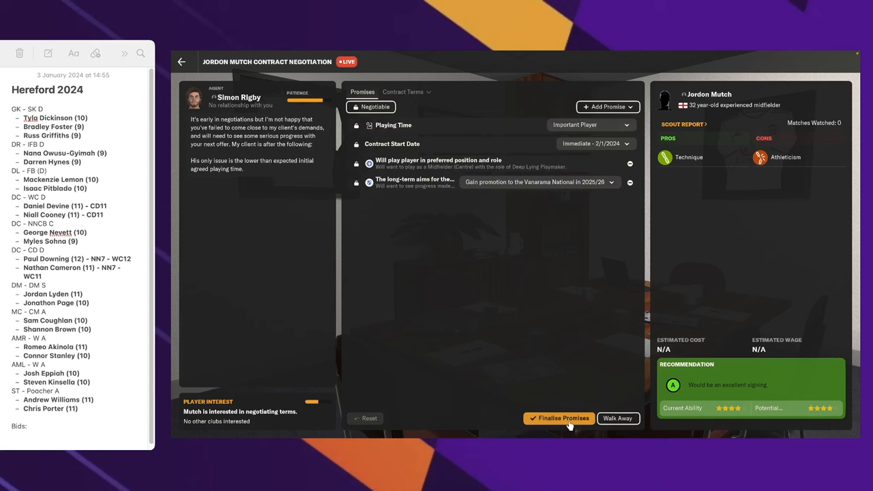
{"action": "left_click", "coordinate": [629, 164]}
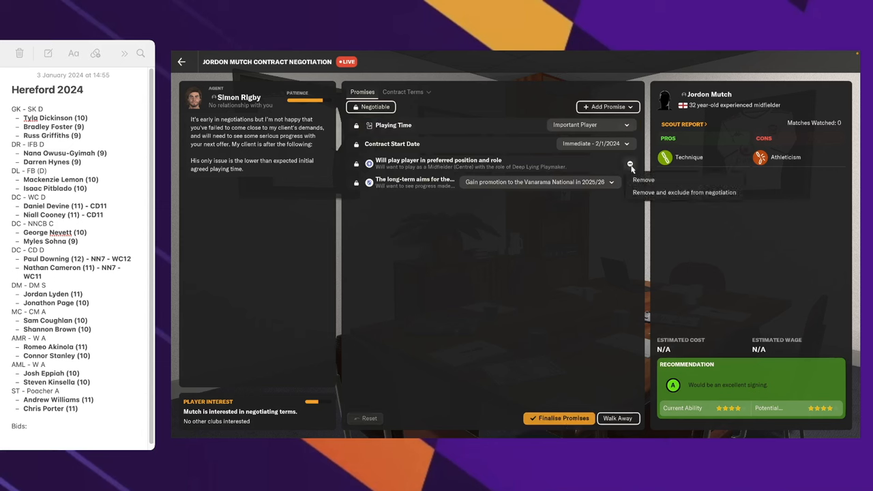
{"action": "left_click", "coordinate": [642, 180]}
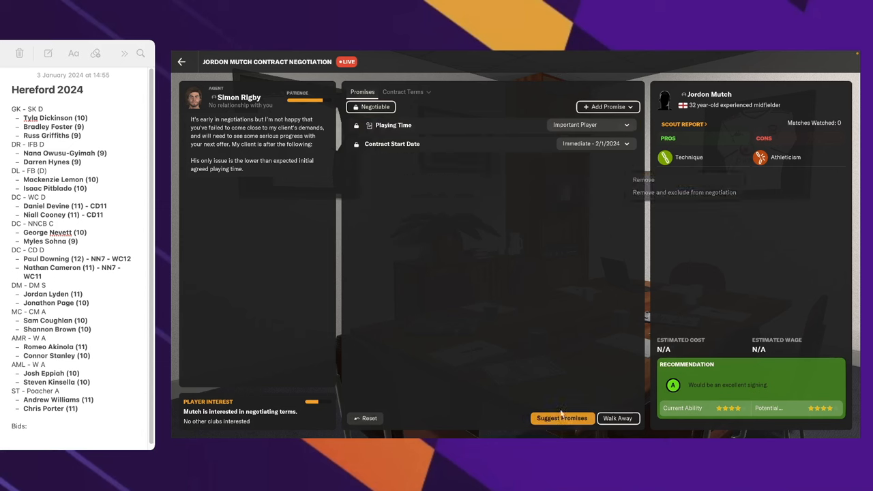
{"action": "left_click", "coordinate": [561, 418]}
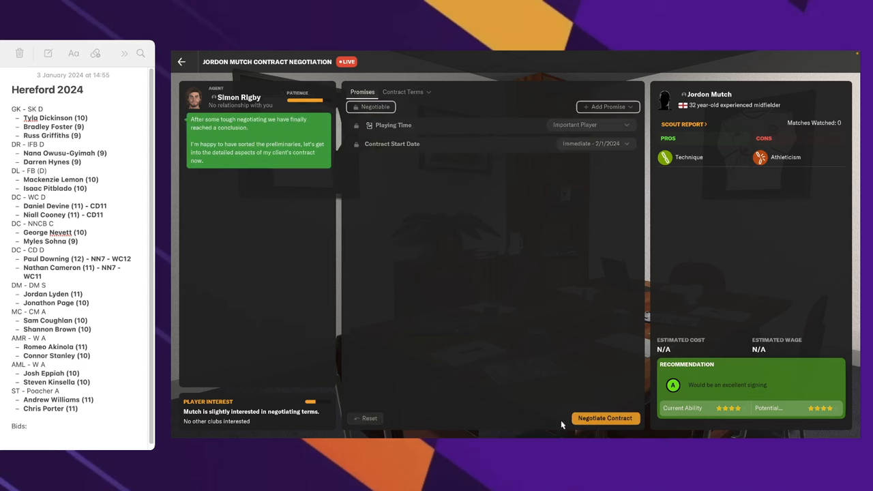
{"action": "left_click", "coordinate": [604, 418]}
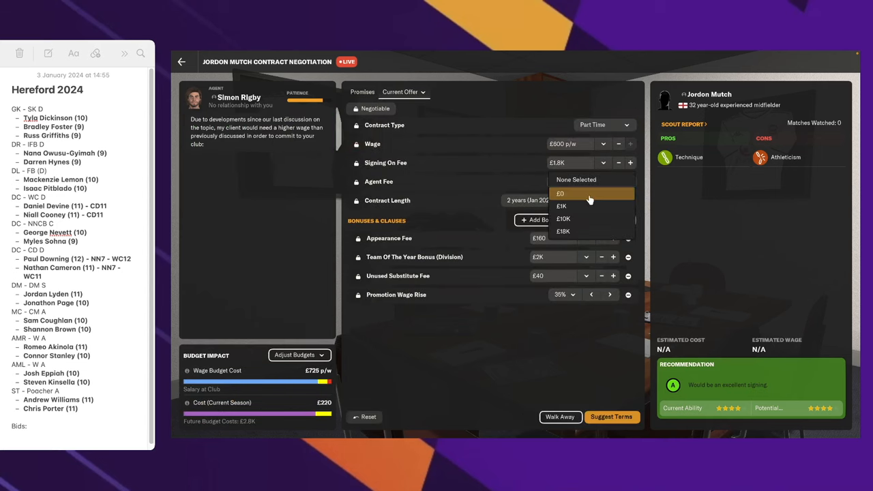
- Set the signing-on fee to £0 and strip a bonus clause, proposing the trimmed offer
{"action": "left_click", "coordinate": [560, 193]}
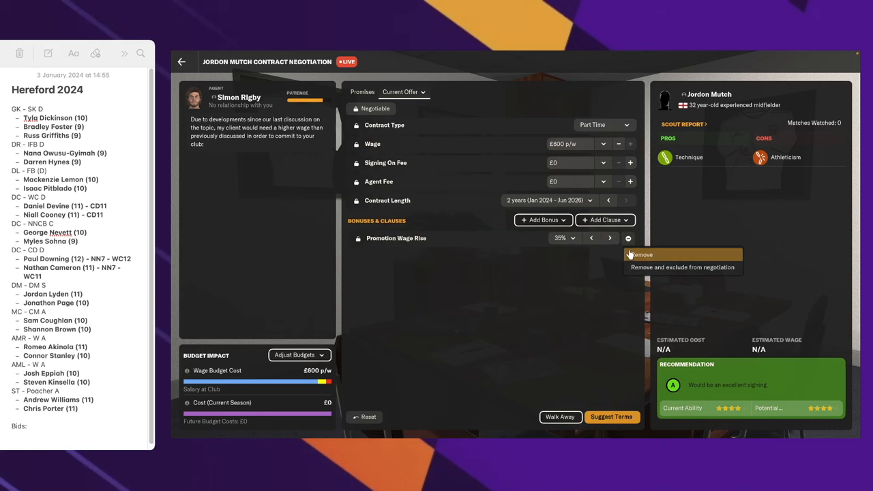
{"action": "left_click", "coordinate": [610, 417]}
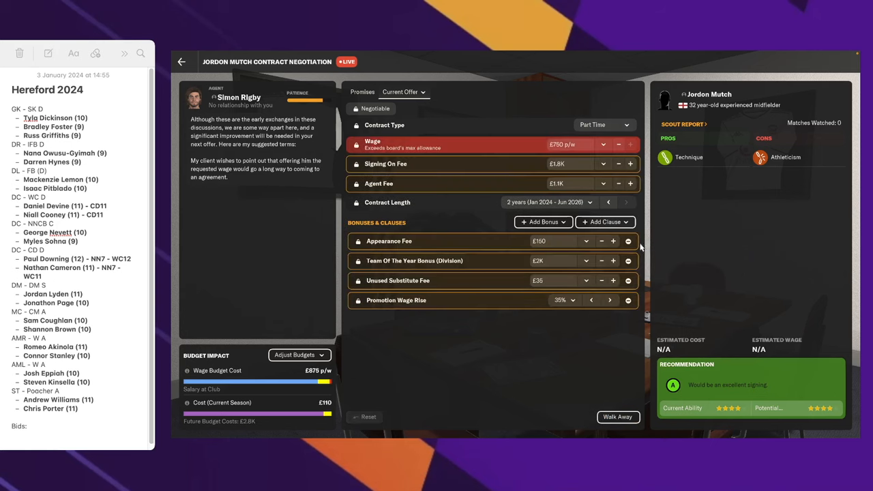
{"action": "left_click", "coordinate": [602, 183]}
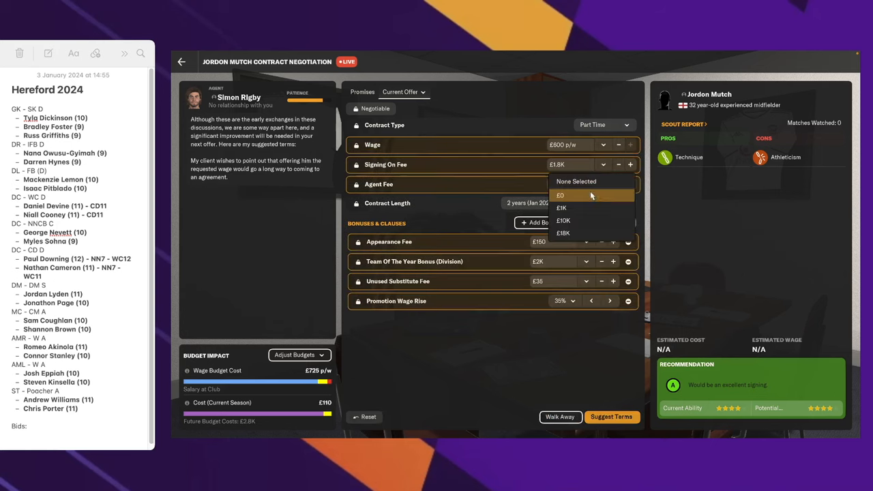
{"action": "left_click", "coordinate": [560, 196]}
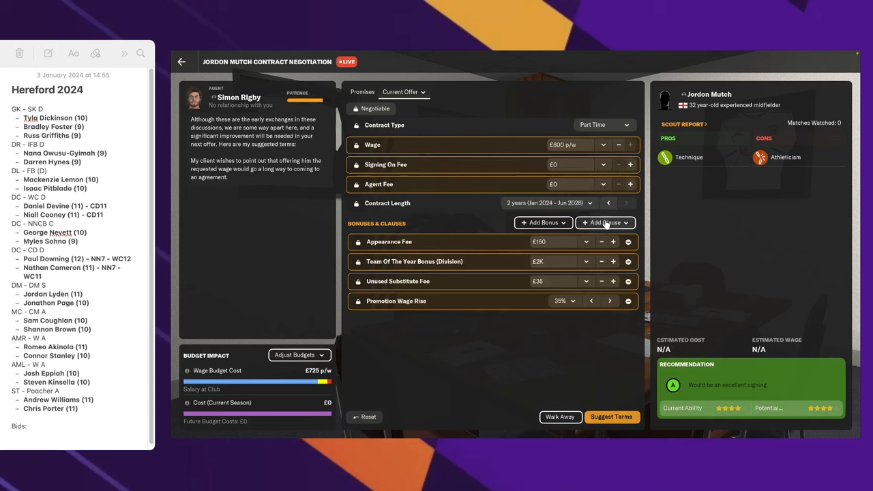
{"action": "mouse_move", "coordinate": [628, 261]}
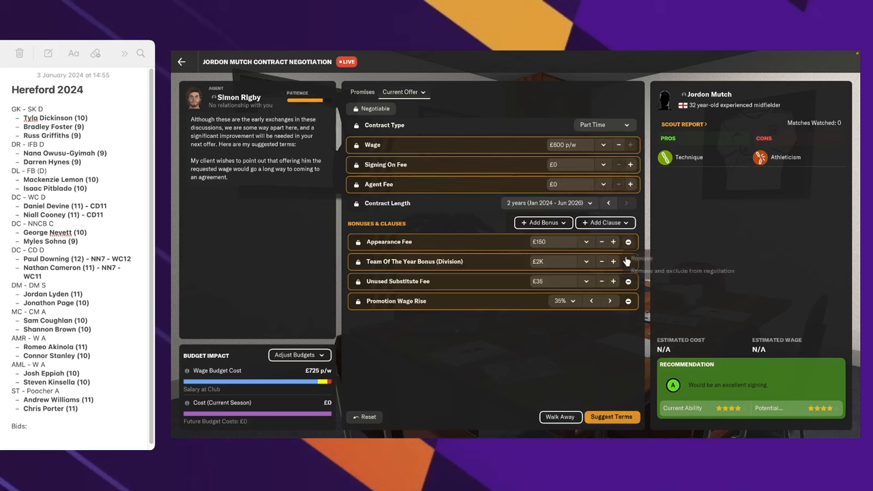
{"action": "left_click", "coordinate": [627, 241]}
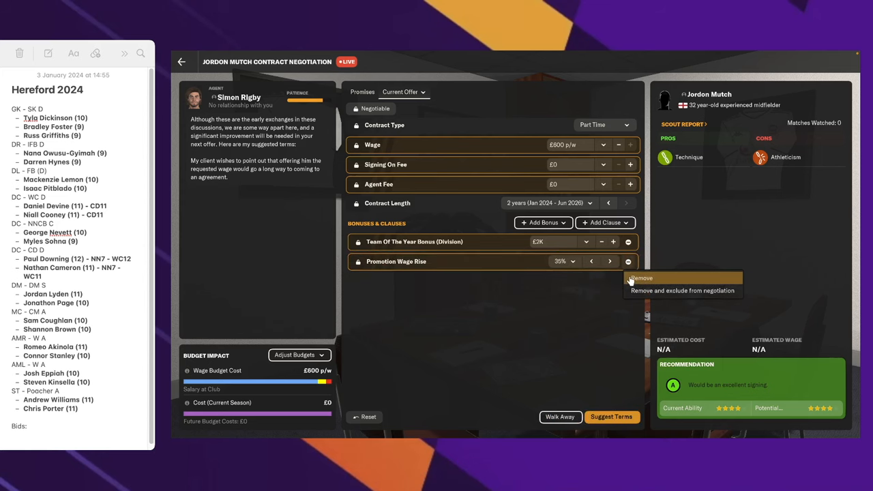
{"action": "left_click", "coordinate": [610, 417]}
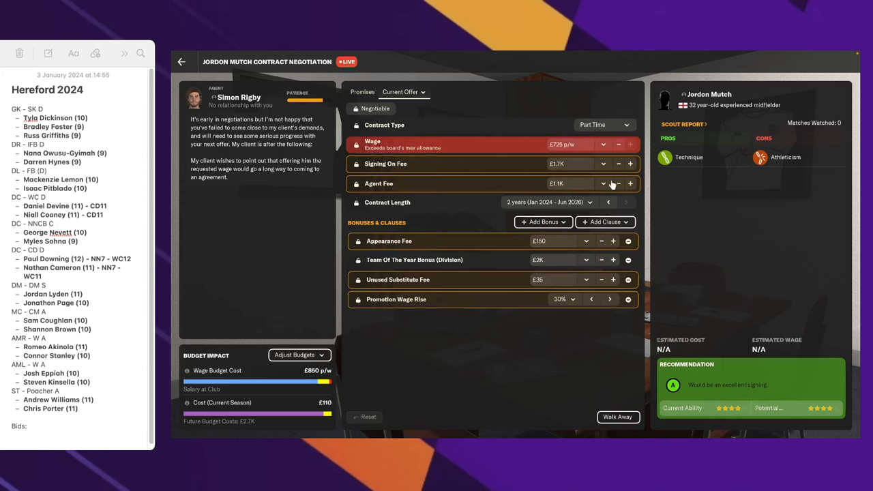
{"action": "left_click", "coordinate": [603, 183]}
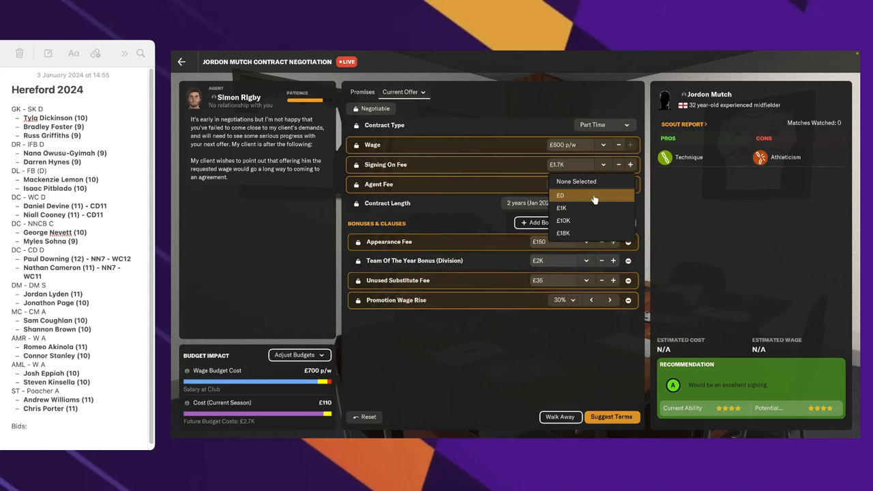
{"action": "left_click", "coordinate": [559, 195]}
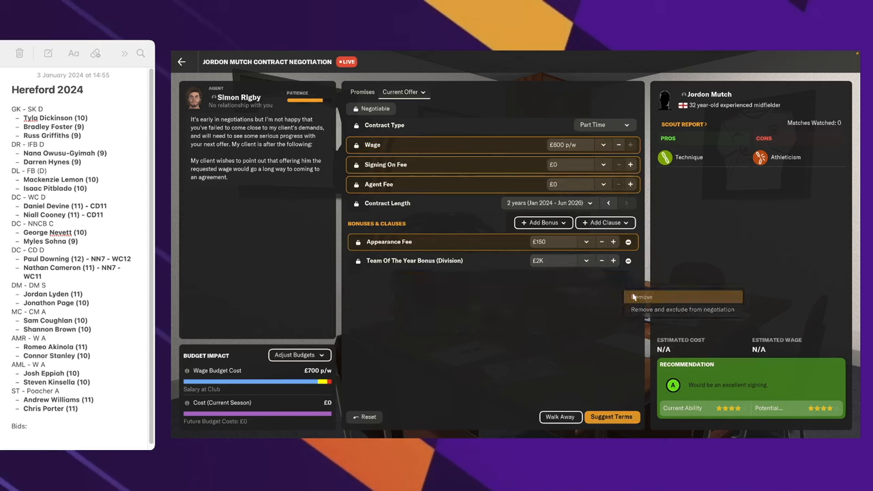
- Remove the Promotion Wage Rise clause, hold the wage at £600 p/w and finalise the deal
{"action": "left_click", "coordinate": [611, 417]}
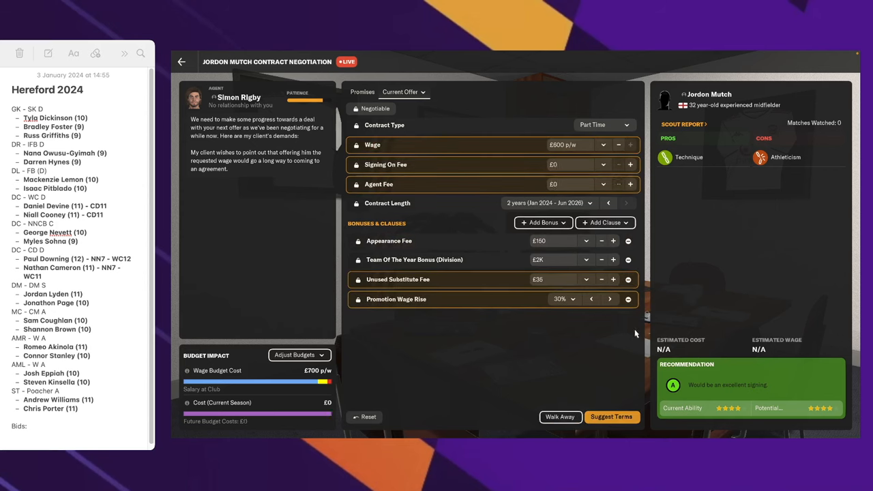
{"action": "left_click", "coordinate": [628, 299]}
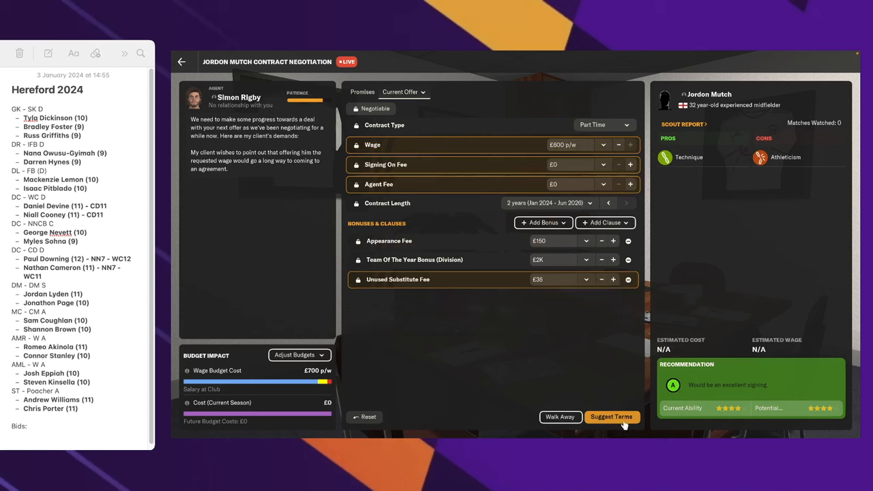
{"action": "left_click", "coordinate": [611, 417]}
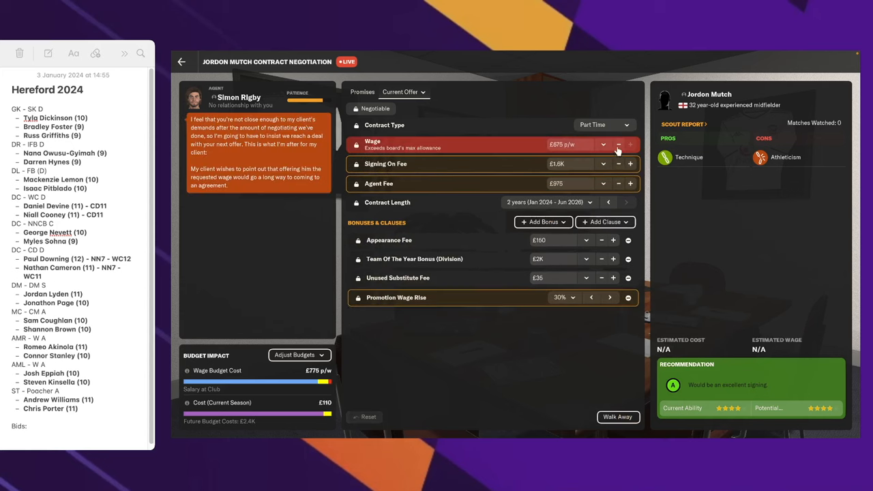
{"action": "left_click", "coordinate": [618, 145]}
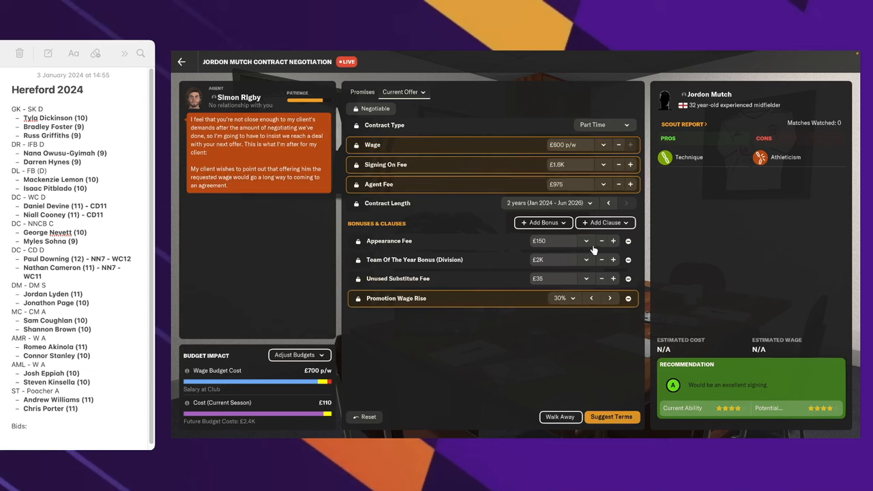
{"action": "mouse_move", "coordinate": [619, 365]}
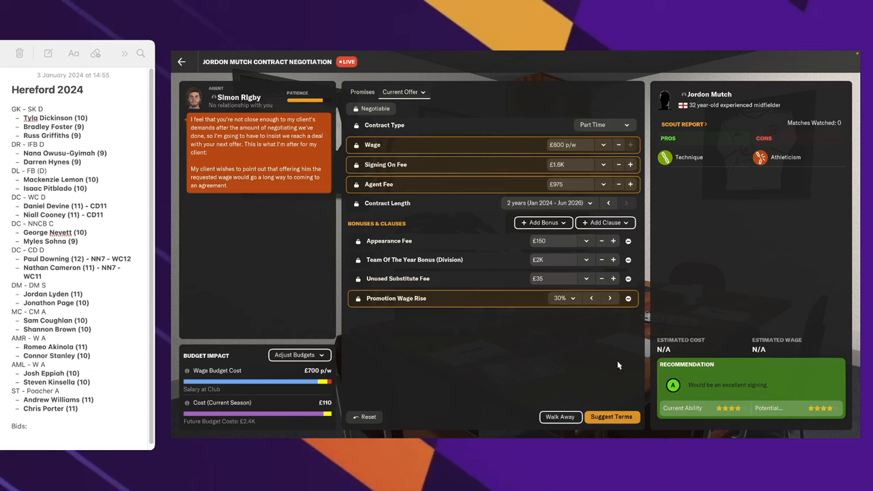
{"action": "left_click", "coordinate": [611, 417]}
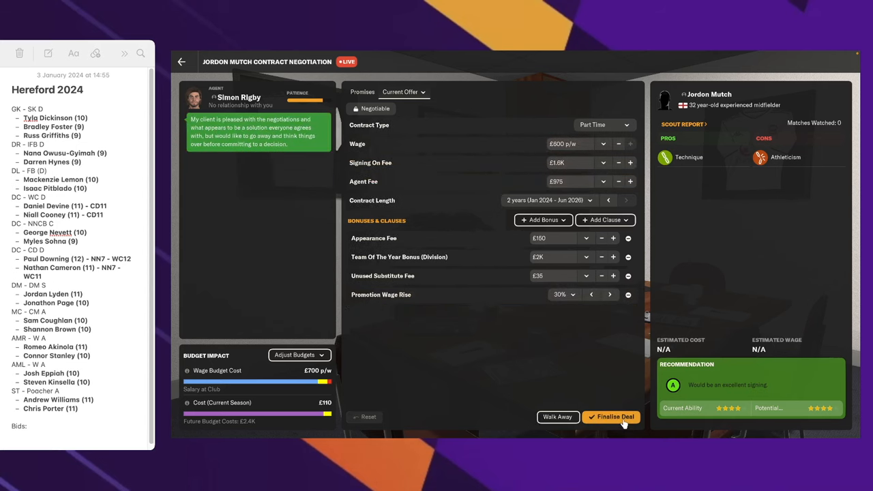
{"action": "left_click", "coordinate": [611, 417]}
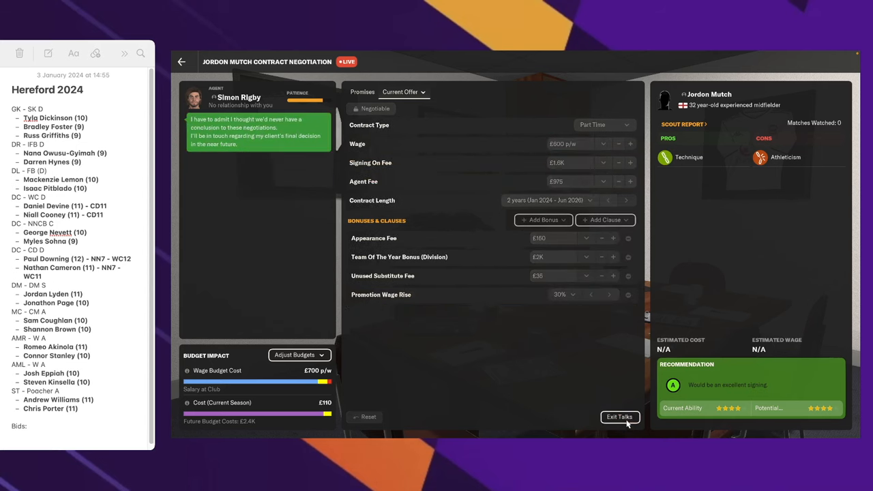
- Exit the Mutch talks and note 'Jordon Mutch' under Bids as an MC target
{"action": "left_click", "coordinate": [620, 416]}
{"action": "type", "text": "MC -"}
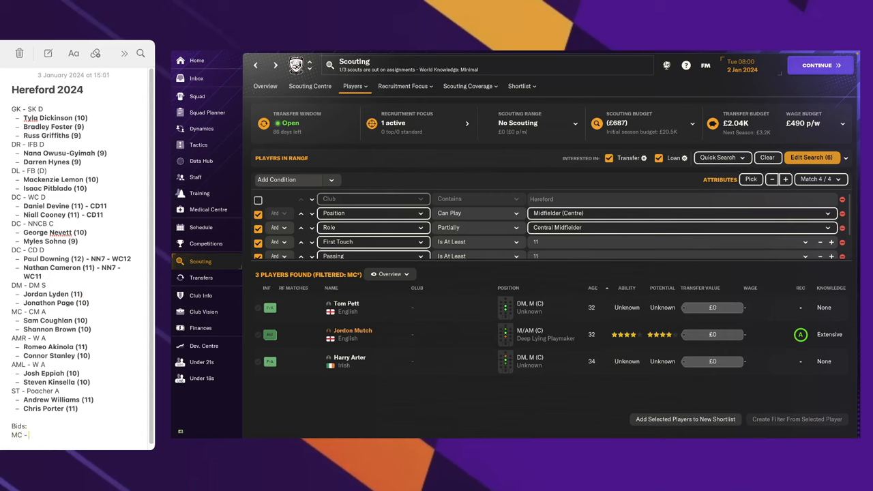
{"action": "type", "text": "Jordon"}
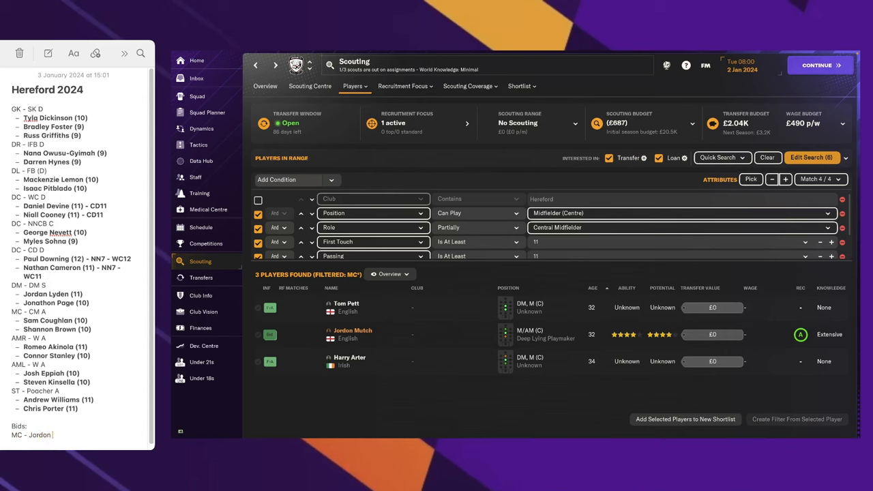
{"action": "type", "text": "Mutch (11"}
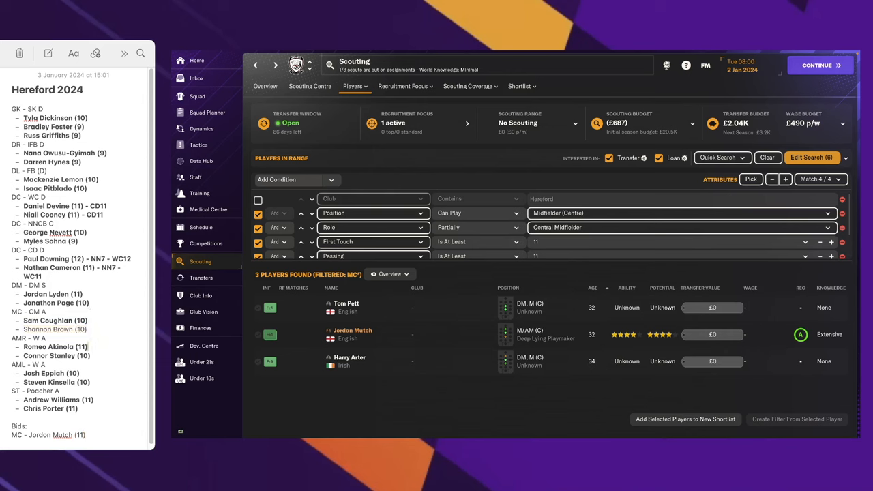
{"action": "left_click", "coordinate": [811, 157]}
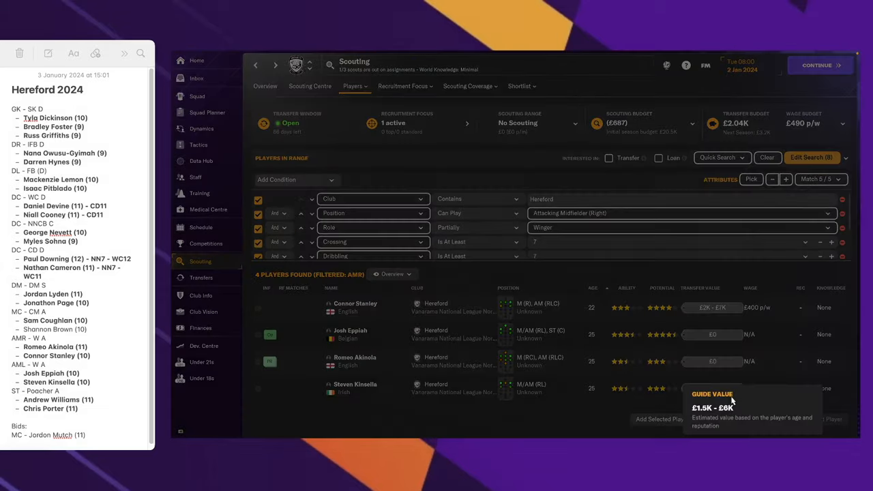
{"action": "mouse_move", "coordinate": [575, 365]}
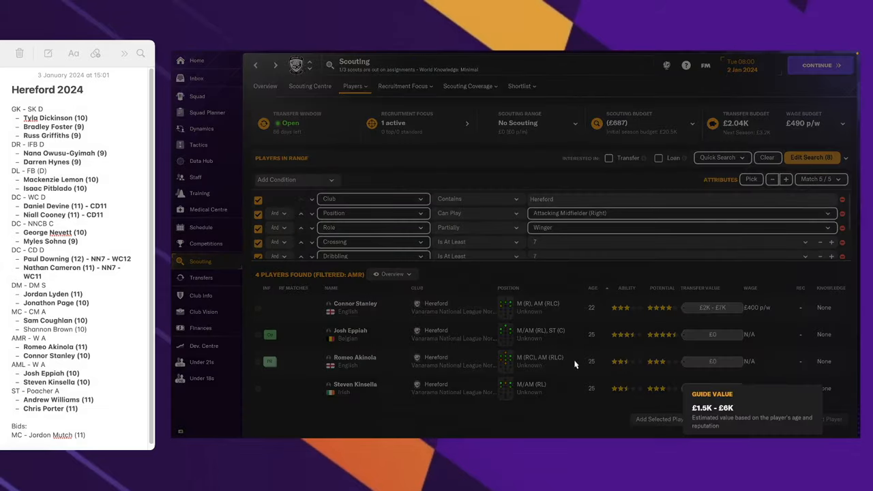
{"action": "mouse_move", "coordinate": [678, 256]}
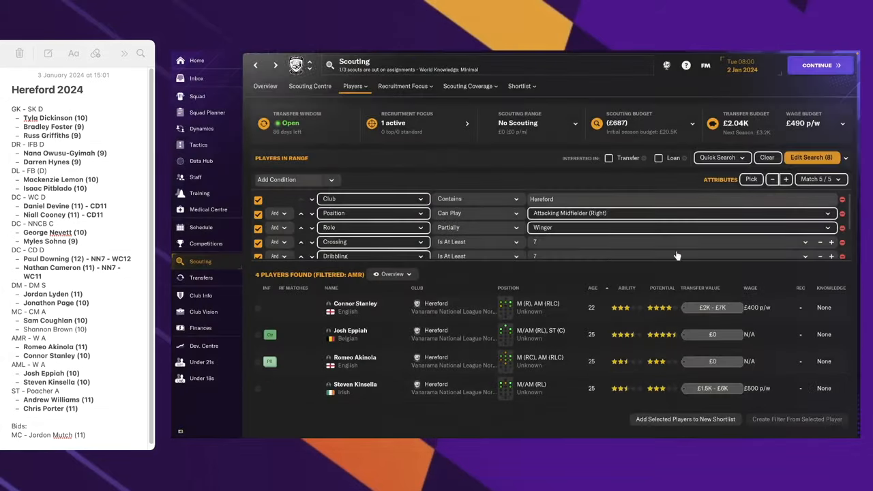
- Settle the right-winger attribute minimums at 11 and drop the Hereford club condition
{"action": "left_click", "coordinate": [785, 179]}
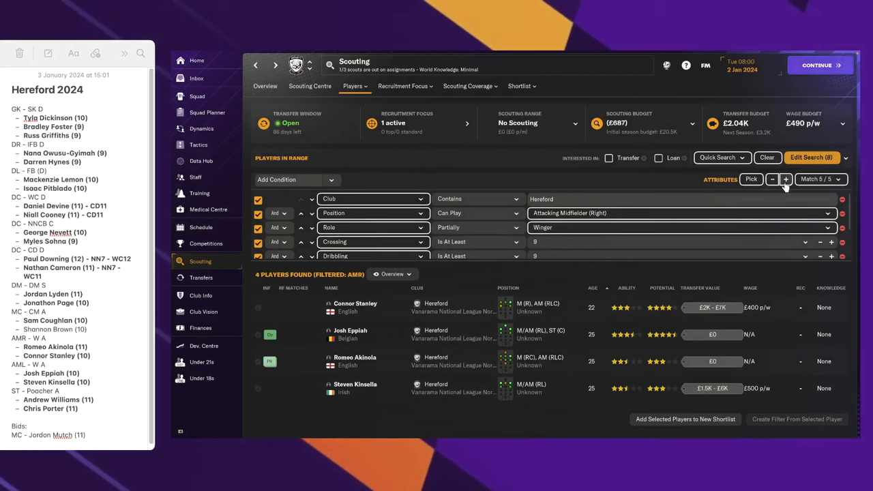
{"action": "left_click", "coordinate": [786, 179]}
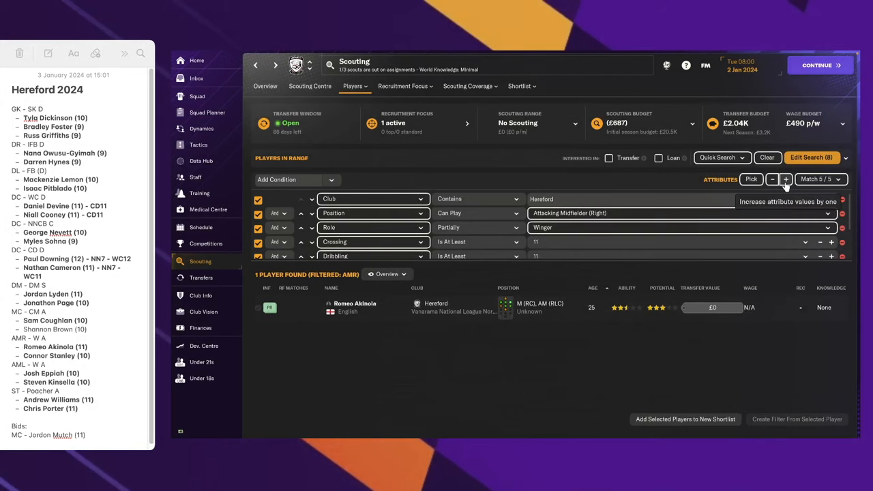
{"action": "left_click", "coordinate": [771, 179]}
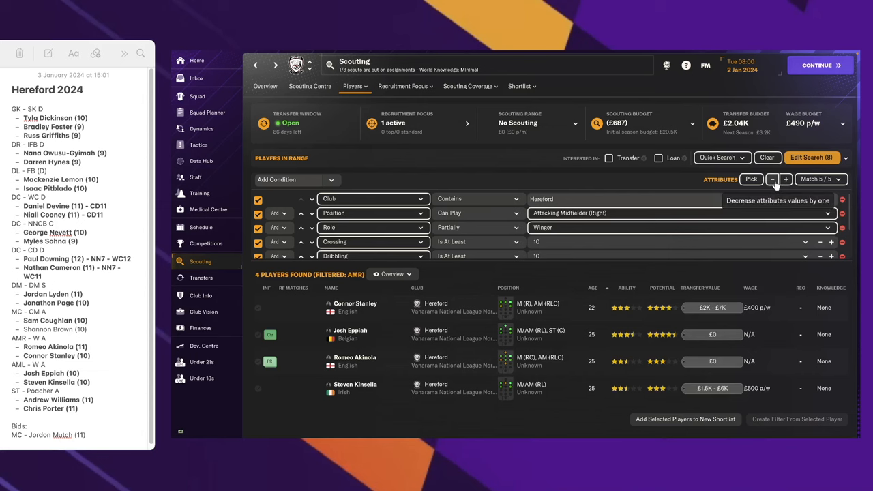
{"action": "left_click", "coordinate": [772, 179]}
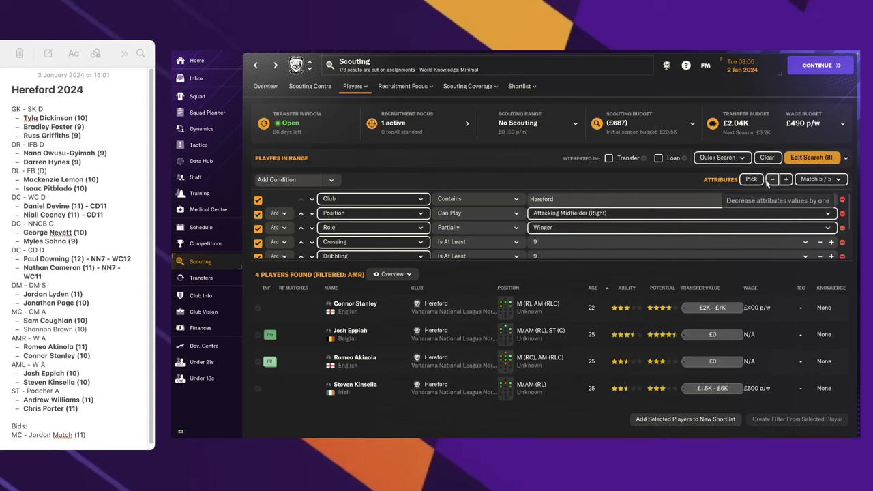
{"action": "left_click", "coordinate": [784, 179]}
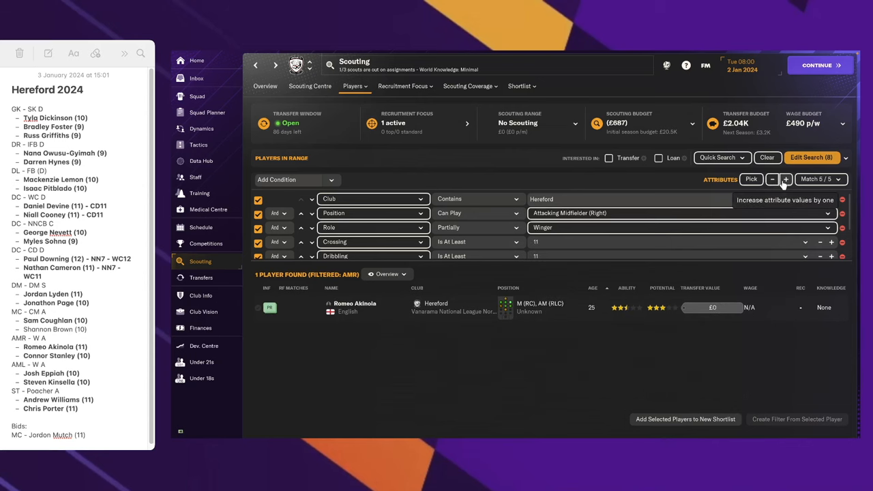
{"action": "left_click", "coordinate": [771, 179]}
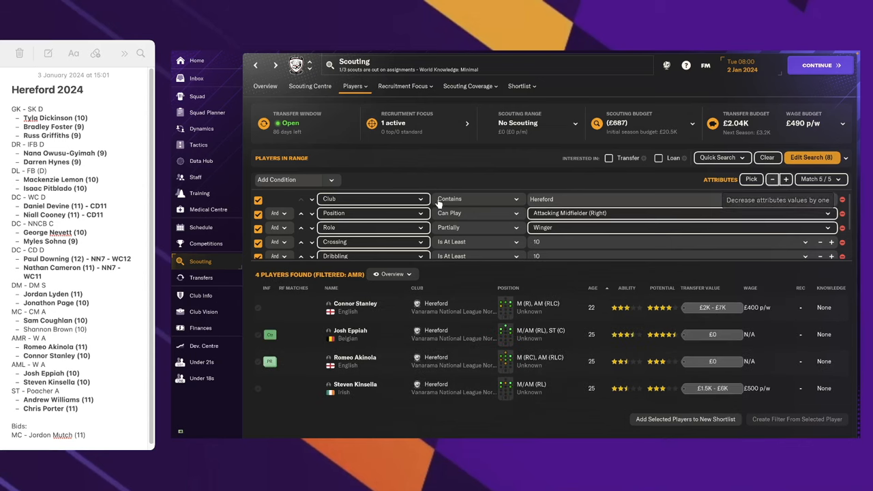
{"action": "left_click", "coordinate": [830, 242]}
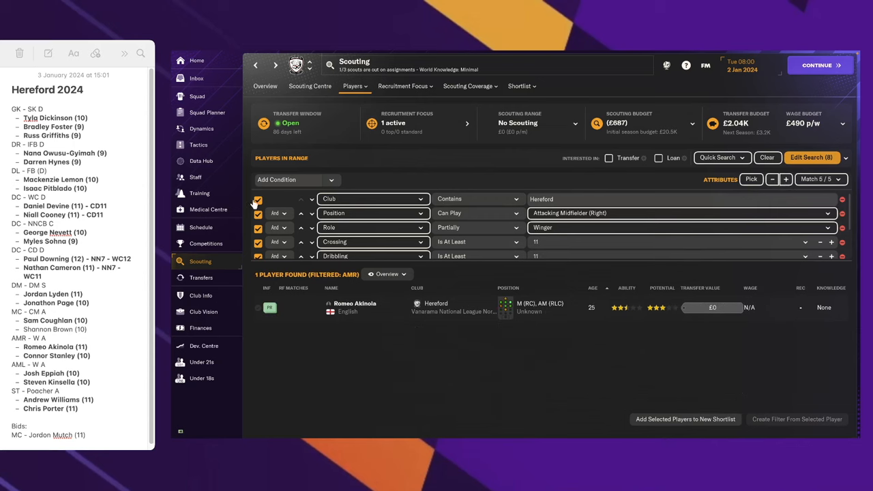
{"action": "left_click", "coordinate": [258, 200]}
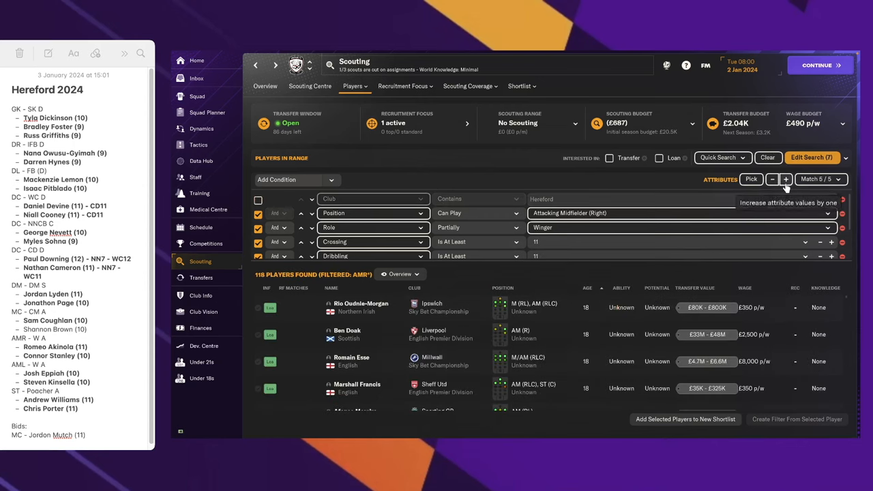
- Limit the winger search to transfer and loan targets and start a transfer offer for Jermaine Francis
{"action": "left_click", "coordinate": [608, 158]}
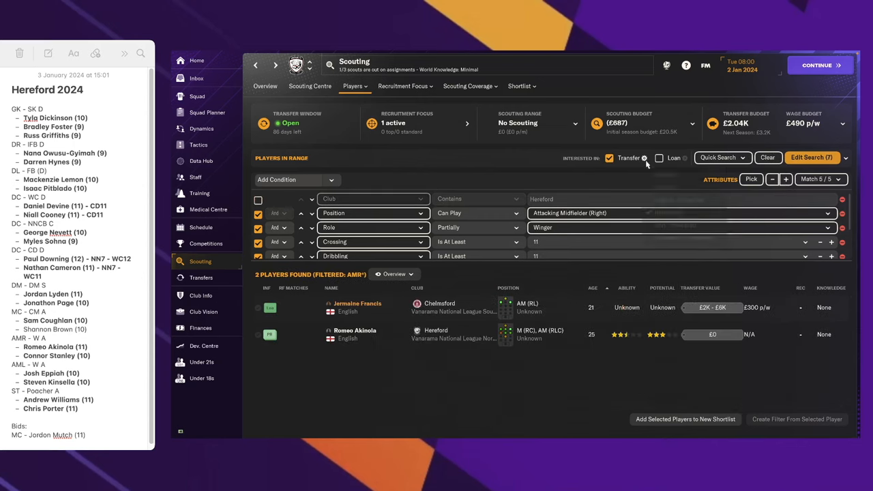
{"action": "left_click", "coordinate": [659, 158]}
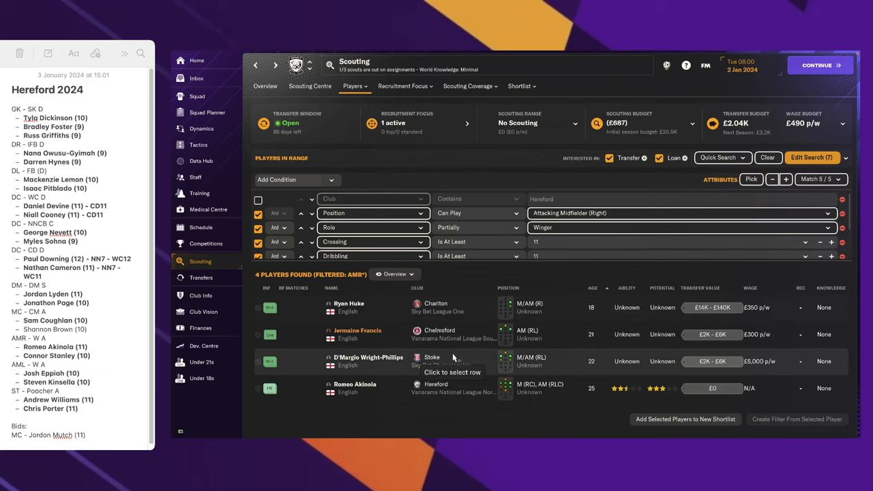
{"action": "mouse_move", "coordinate": [360, 310]}
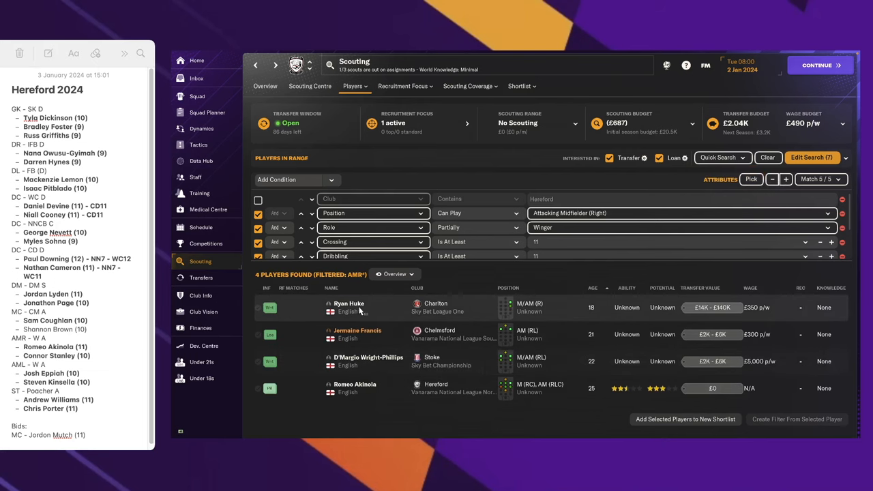
{"action": "right_click", "coordinate": [348, 307]}
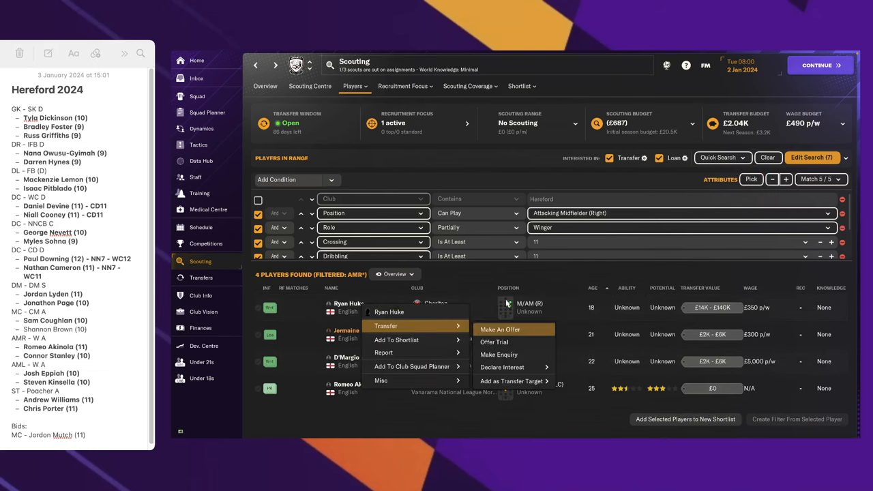
{"action": "left_click", "coordinate": [500, 329]}
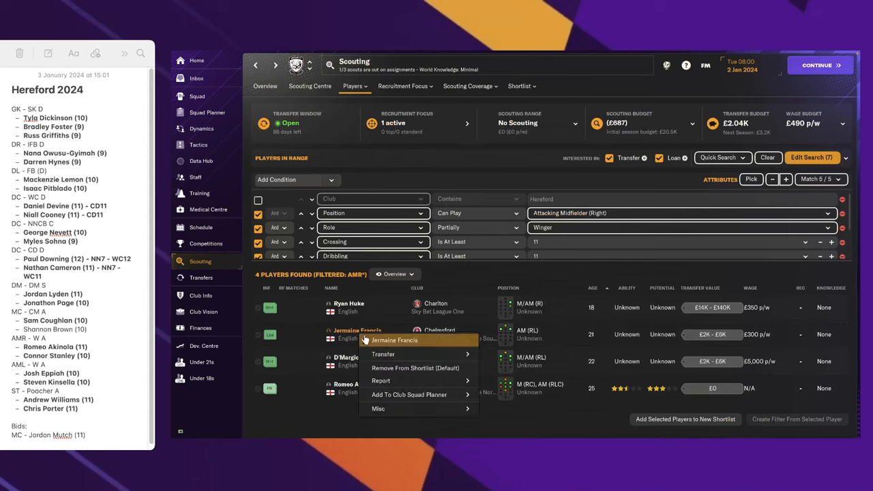
{"action": "left_click", "coordinate": [382, 354]}
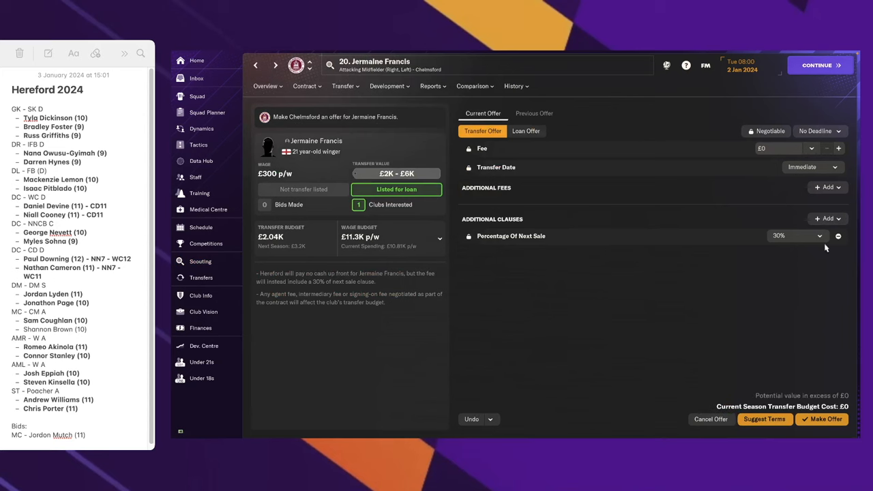
- Revise the Jermaine Francis bid to a £2K fee with a 30% sell-on clause
{"action": "left_click", "coordinate": [764, 419]}
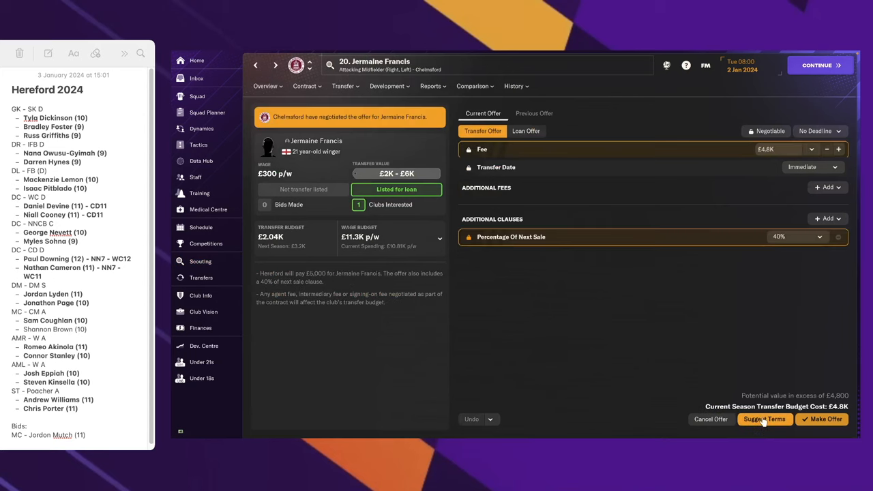
{"action": "left_click", "coordinate": [811, 149]}
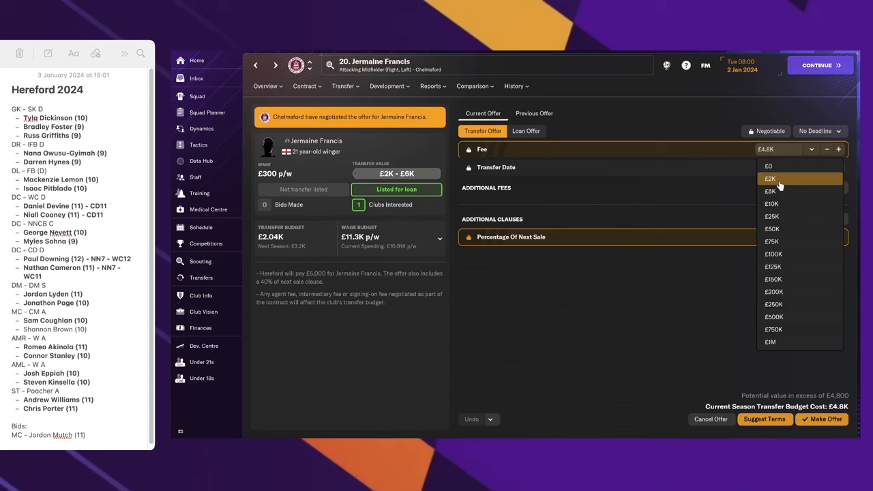
{"action": "left_click", "coordinate": [769, 177]}
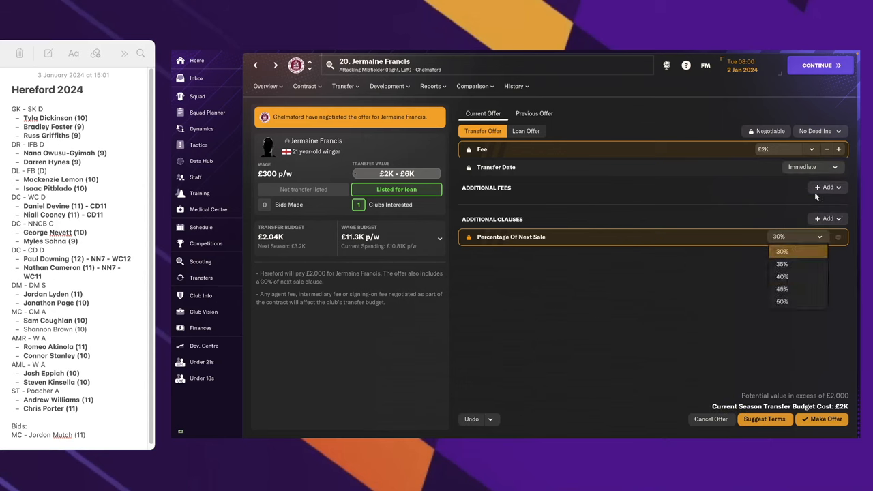
{"action": "left_click", "coordinate": [826, 149]}
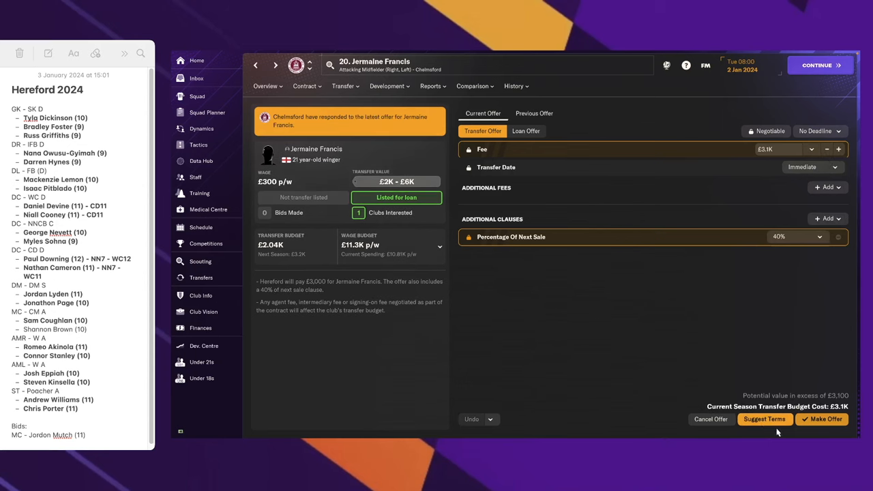
{"action": "left_click", "coordinate": [825, 149]}
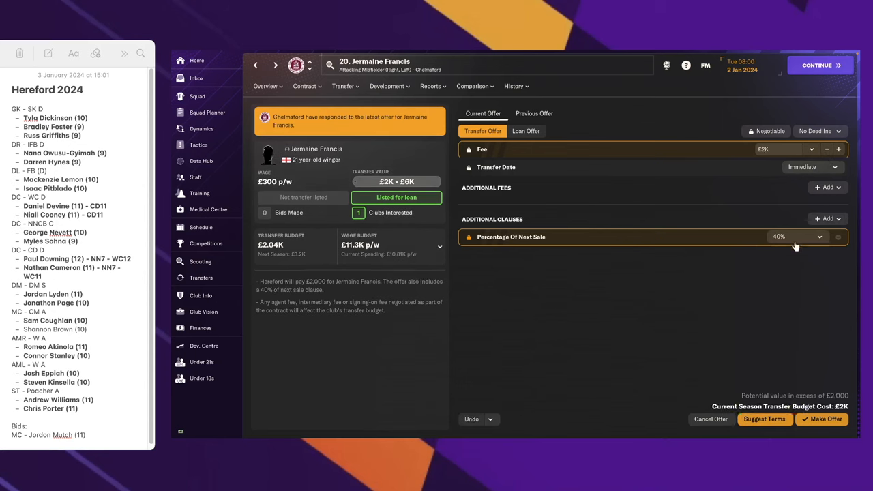
{"action": "left_click", "coordinate": [820, 236]}
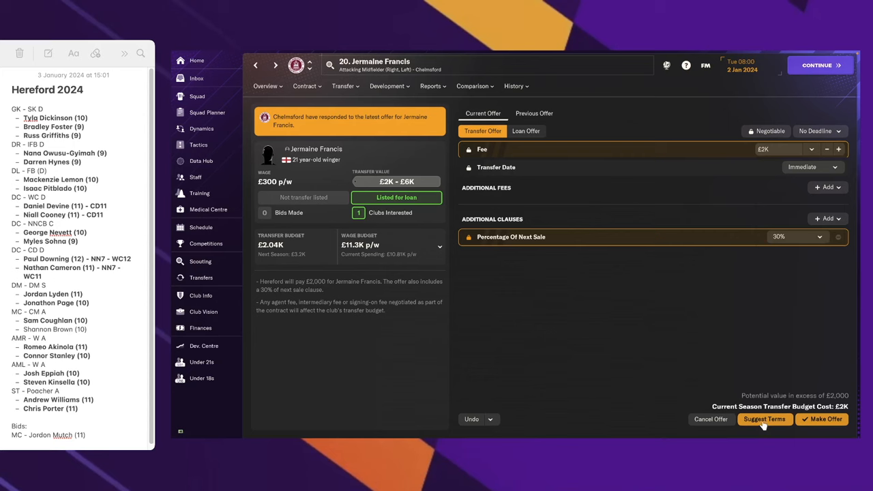
- Submit the revised offer to Chelmsford and confirm the bid for Francis
{"action": "left_click", "coordinate": [821, 419]}
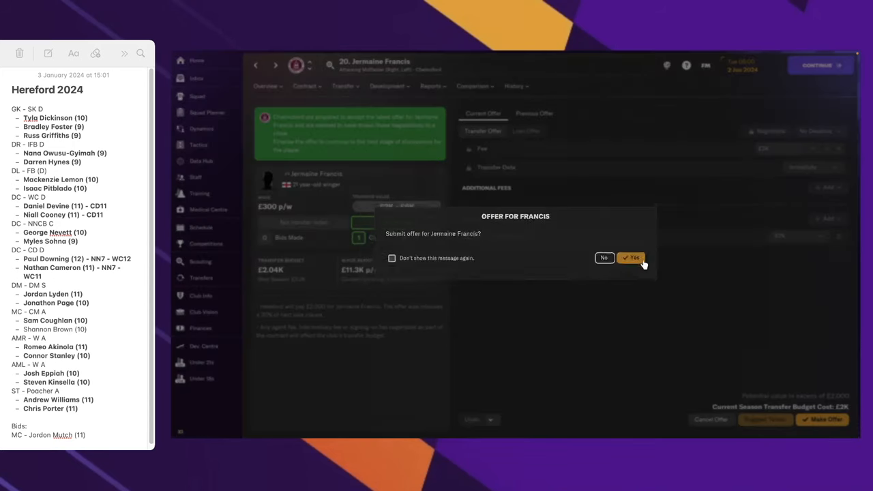
{"action": "left_click", "coordinate": [632, 257]}
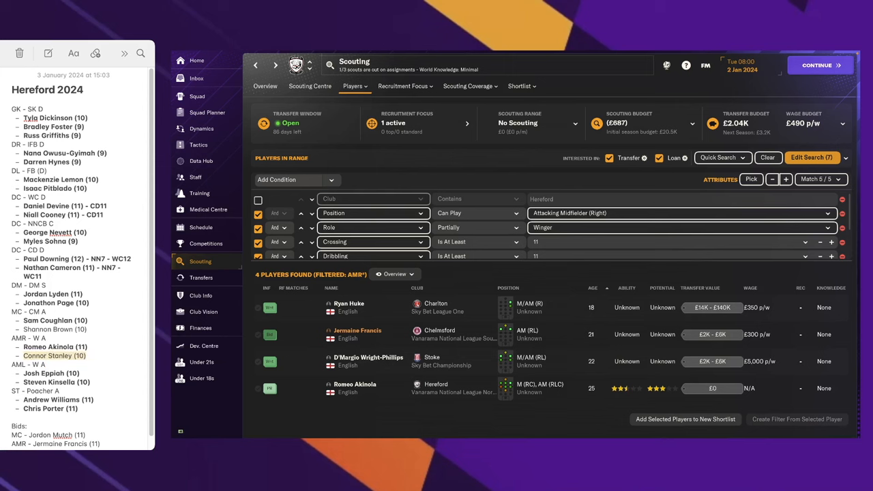
{"action": "mouse_move", "coordinate": [812, 157]}
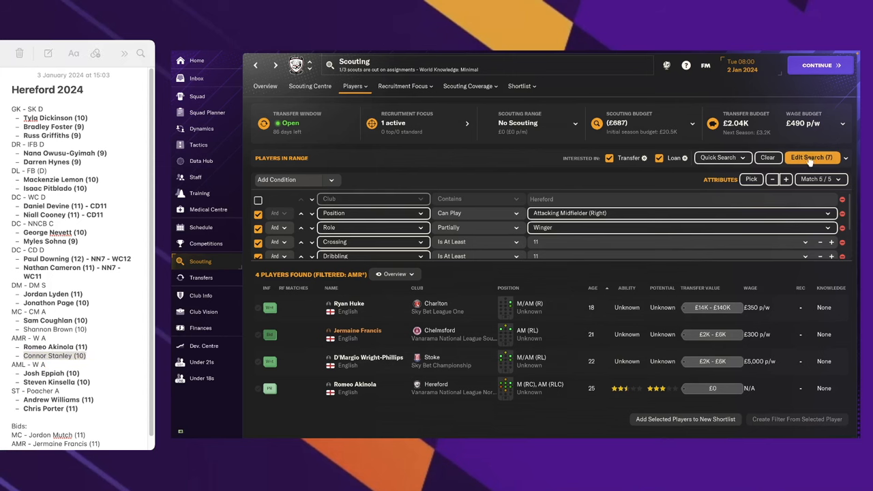
- Search for Attacking Midfielder (Left) players with attribute minimums of 11, including loan interest
{"action": "left_click", "coordinate": [810, 157]}
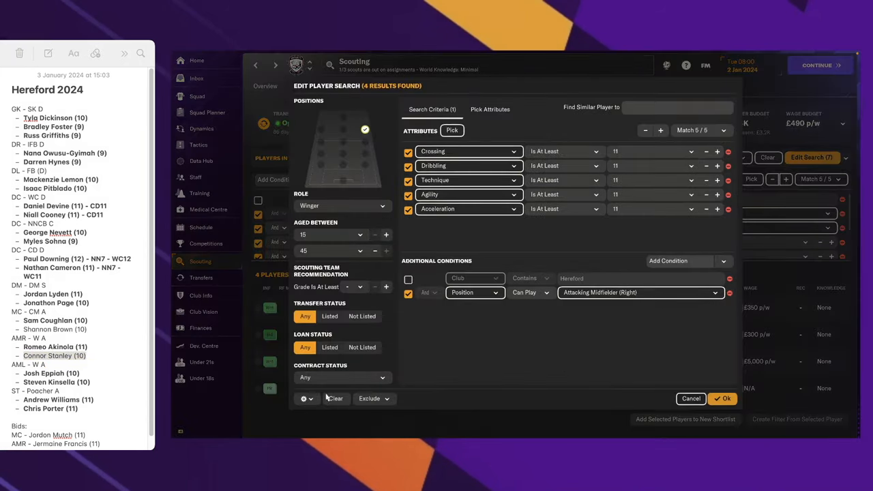
{"action": "left_click", "coordinate": [723, 398]}
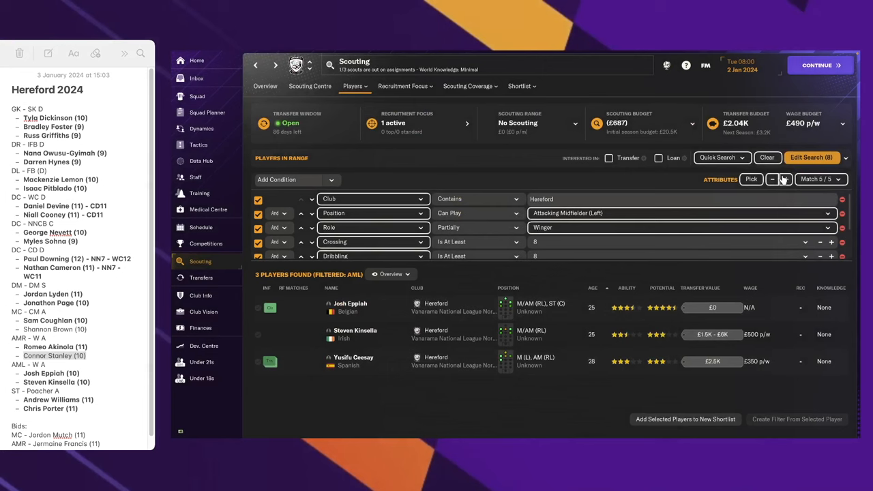
{"action": "left_click", "coordinate": [784, 179]}
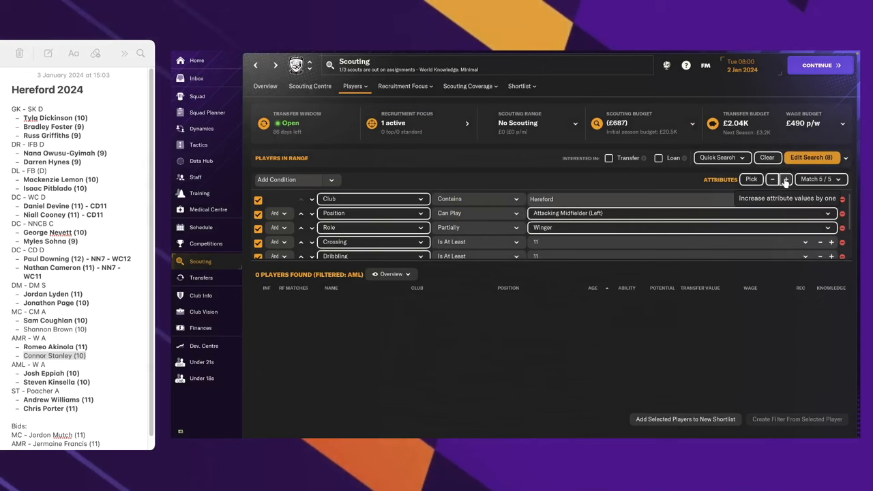
{"action": "left_click", "coordinate": [772, 179]}
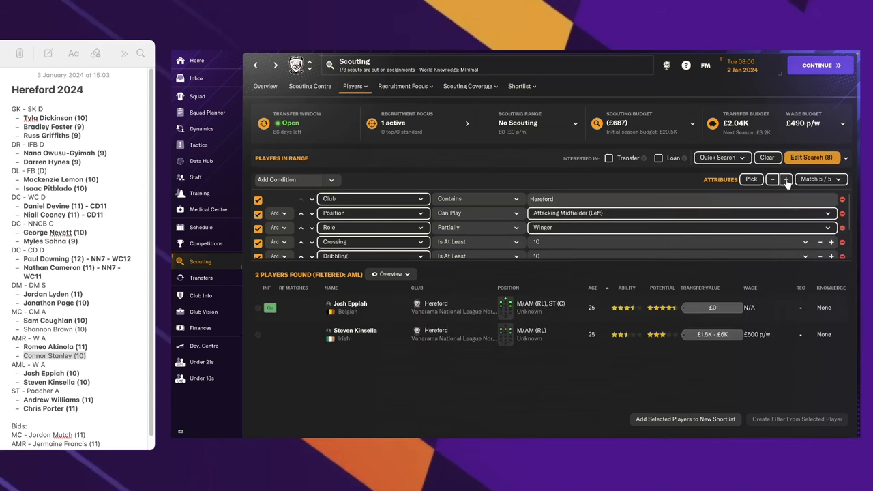
{"action": "left_click", "coordinate": [831, 242]}
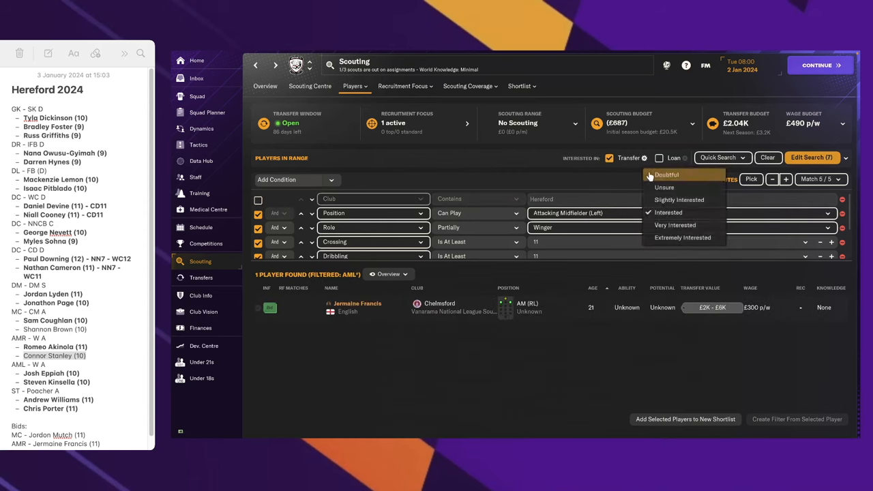
{"action": "left_click", "coordinate": [659, 157]}
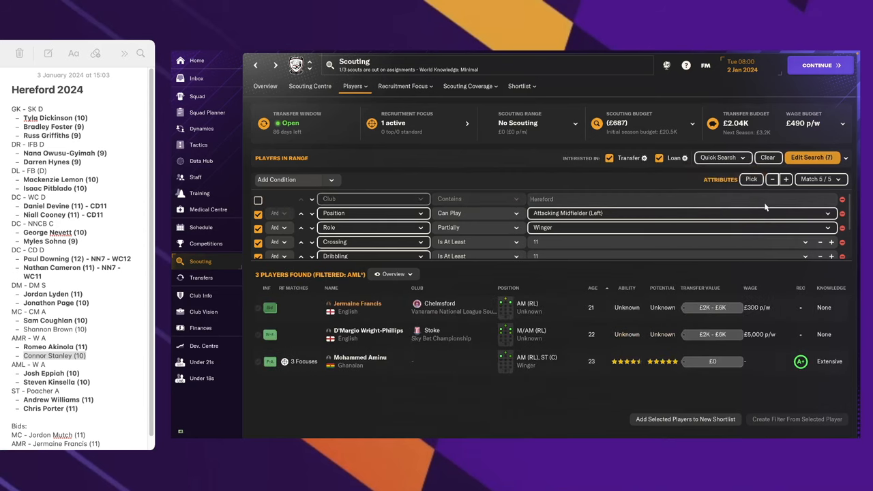
{"action": "mouse_move", "coordinate": [771, 179]}
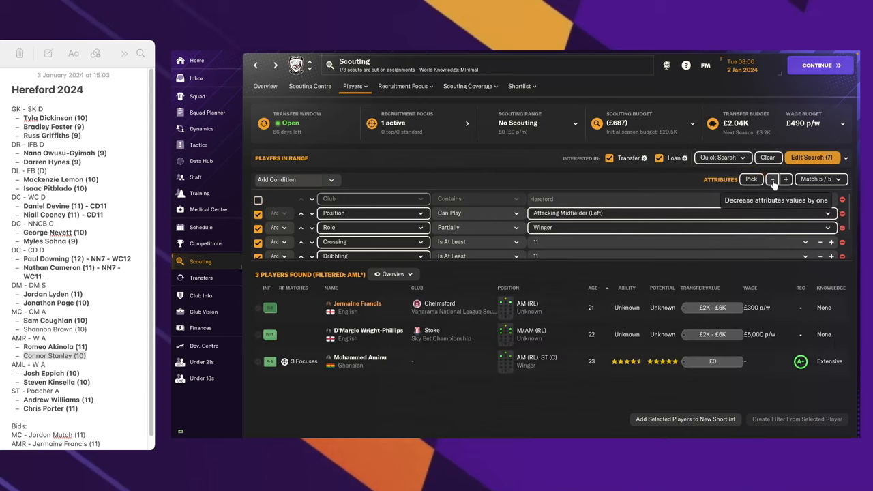
{"action": "mouse_move", "coordinate": [771, 178]}
{"action": "type", "text": " - AML11"}
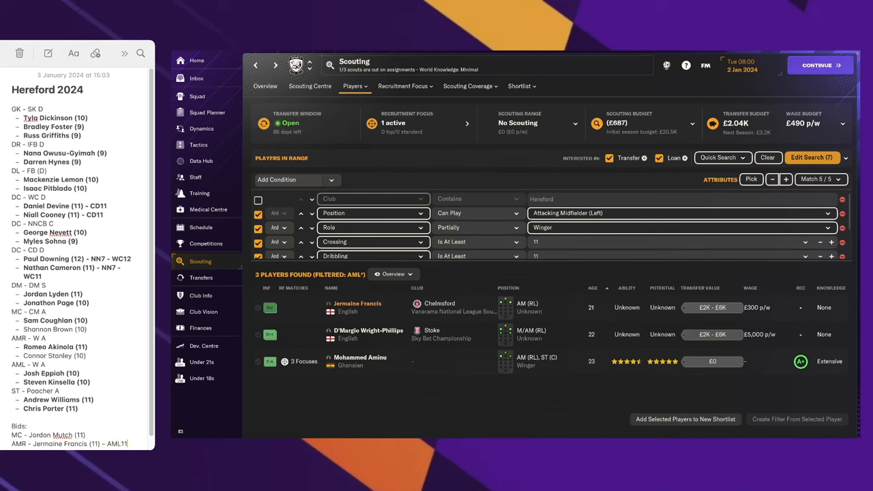
{"action": "mouse_move", "coordinate": [818, 377]}
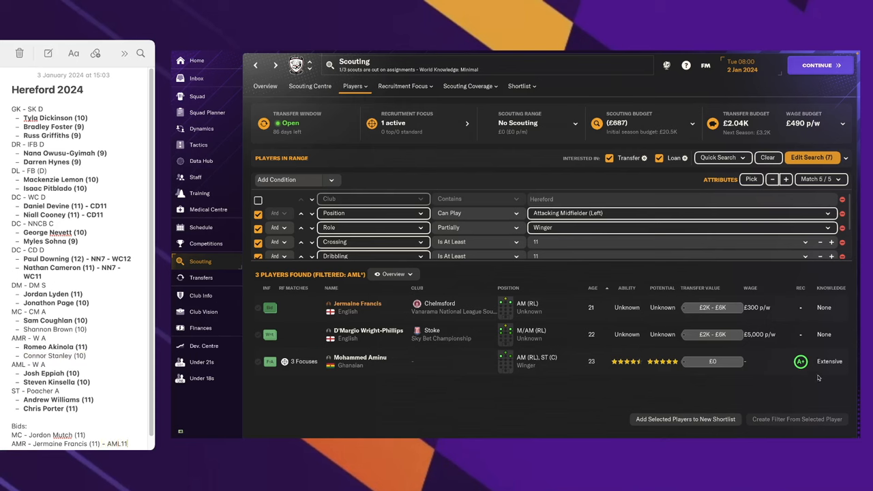
{"action": "mouse_move", "coordinate": [579, 386]}
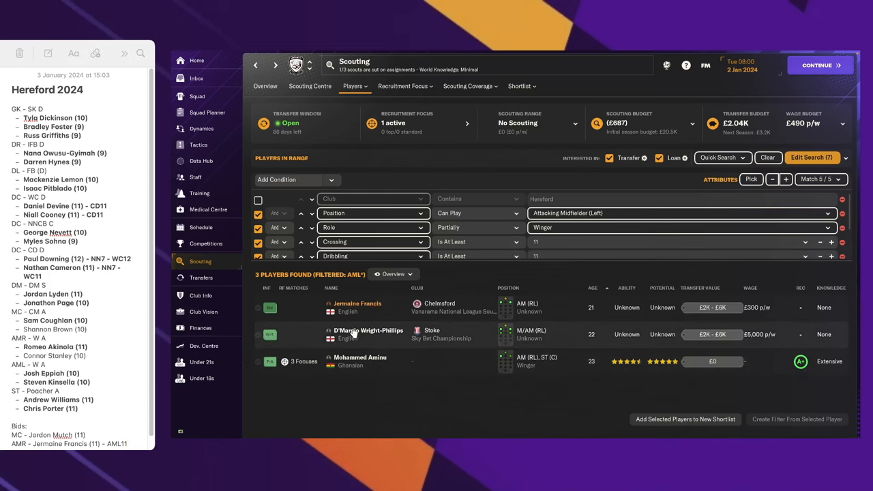
{"action": "left_click", "coordinate": [368, 333]}
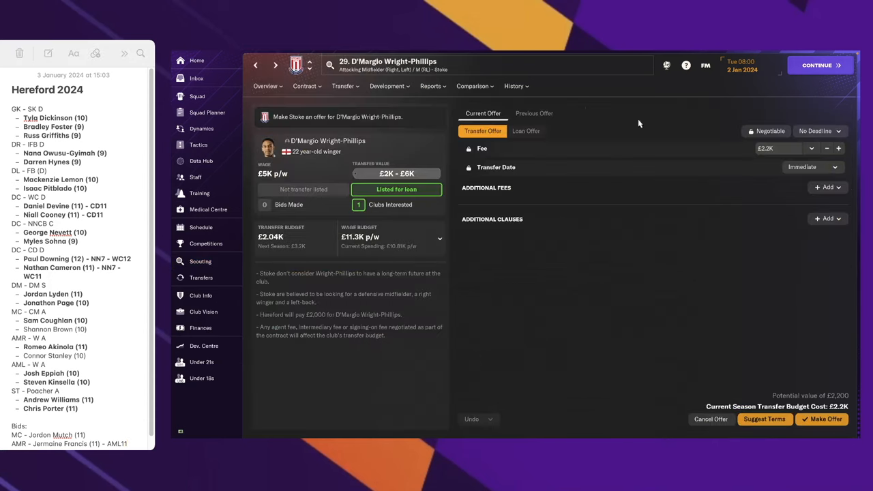
{"action": "left_click", "coordinate": [811, 148]}
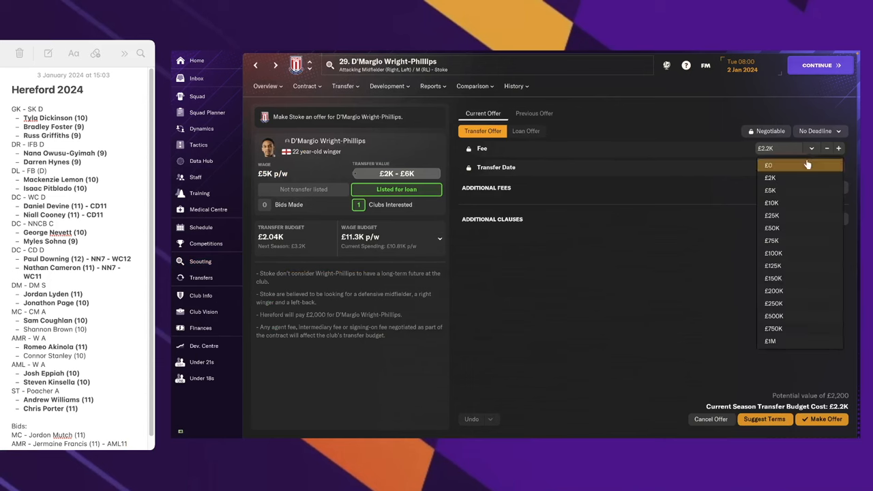
{"action": "left_click", "coordinate": [764, 418]}
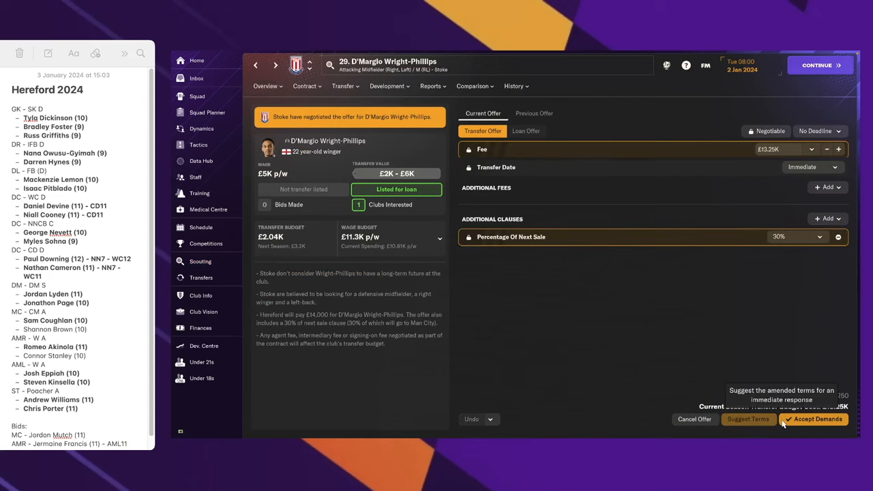
{"action": "left_click", "coordinate": [200, 261]}
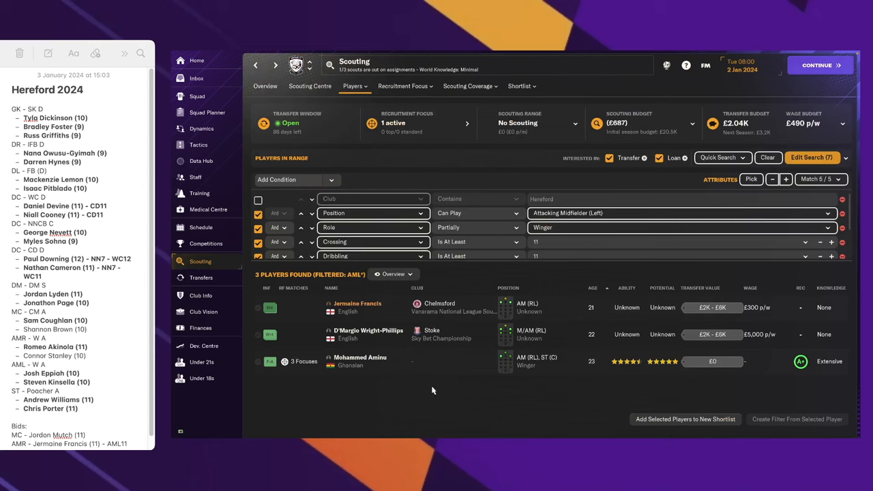
{"action": "mouse_move", "coordinate": [328, 365]}
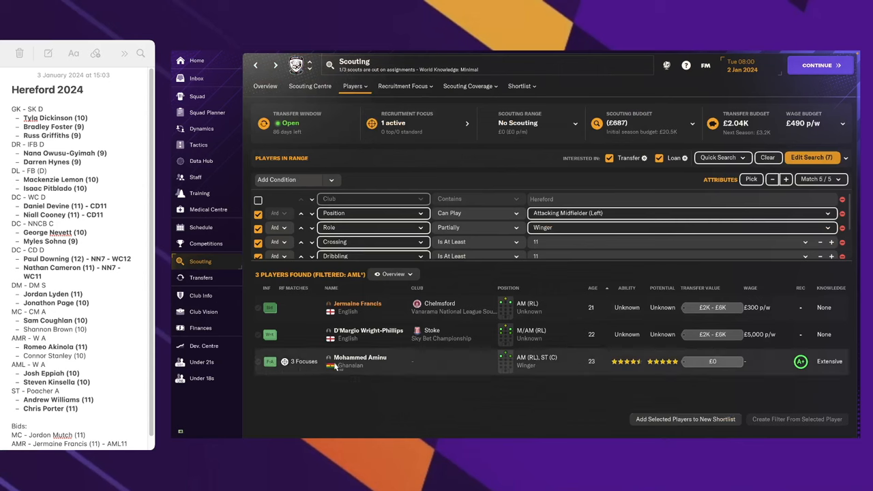
{"action": "mouse_move", "coordinate": [348, 360]}
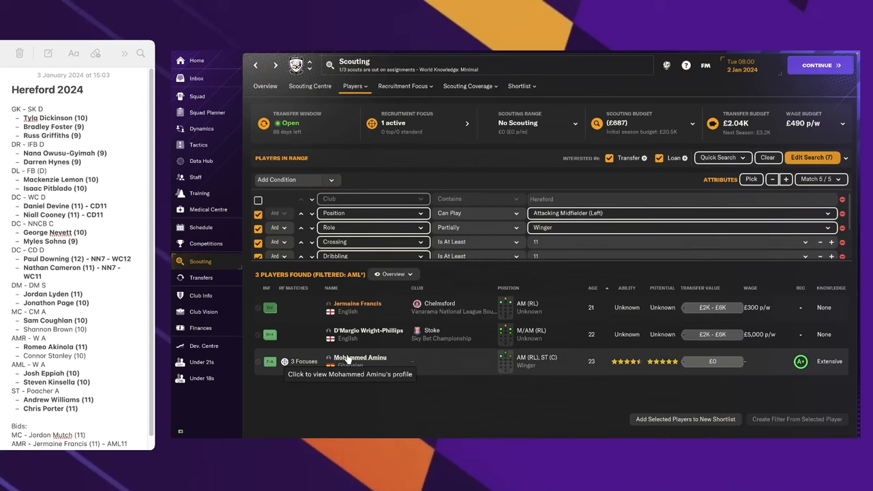
{"action": "left_click", "coordinate": [360, 357]}
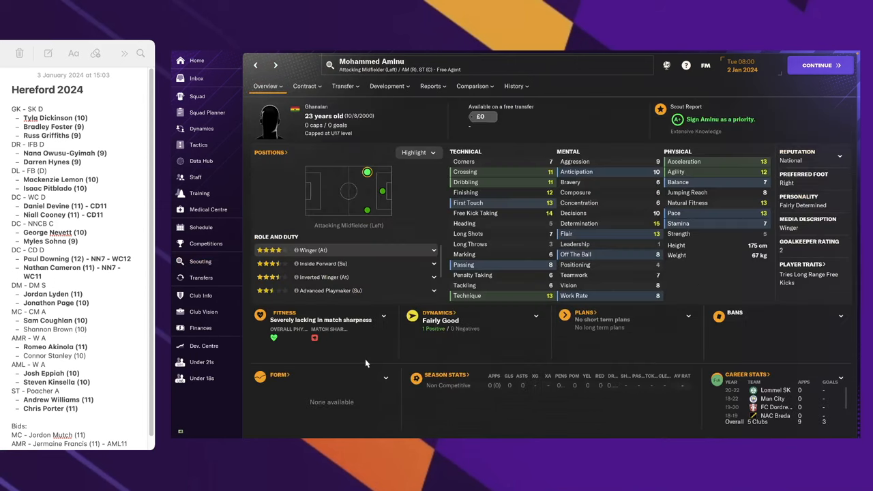
{"action": "left_click", "coordinate": [200, 261]}
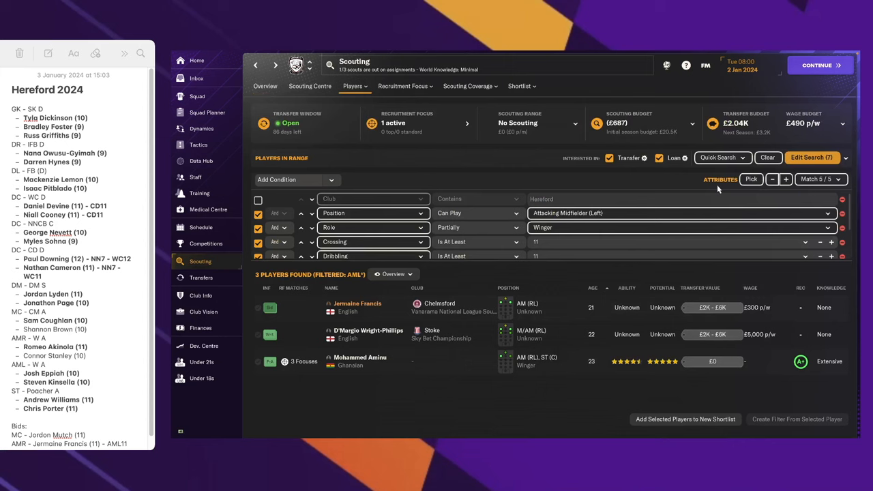
{"action": "left_click", "coordinate": [812, 157]}
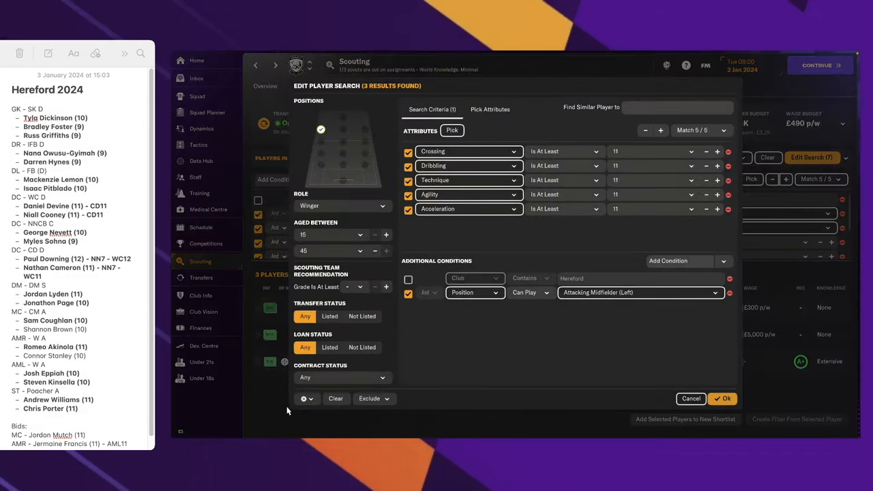
- Switch the search to Attacking Midfielder (Right) with Transfer and Loan interest ticked
{"action": "left_click", "coordinate": [722, 399]}
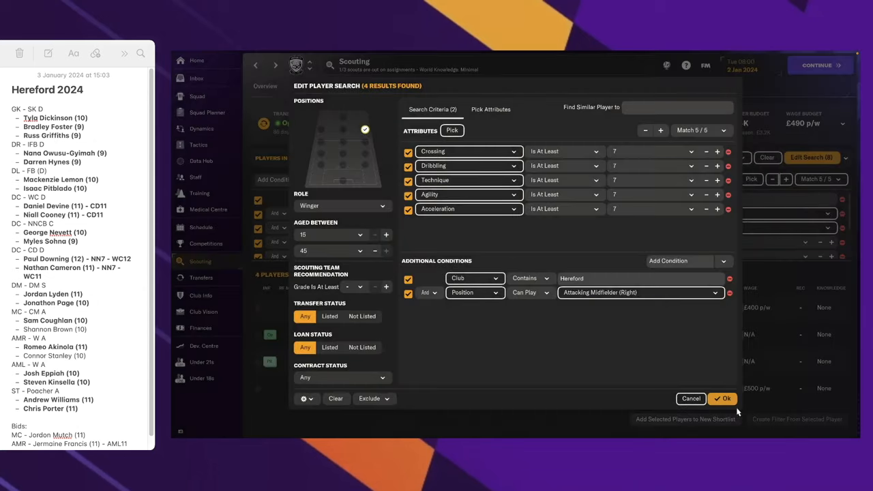
{"action": "left_click", "coordinate": [722, 399]}
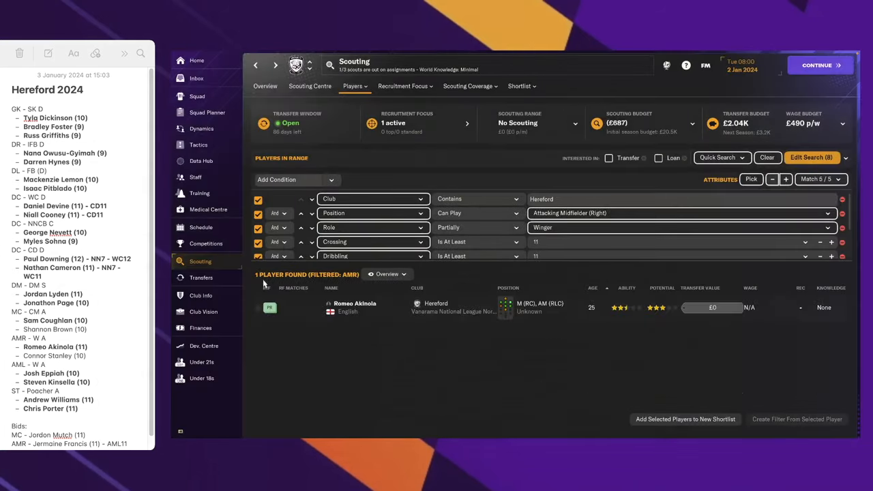
{"action": "left_click", "coordinate": [608, 157]}
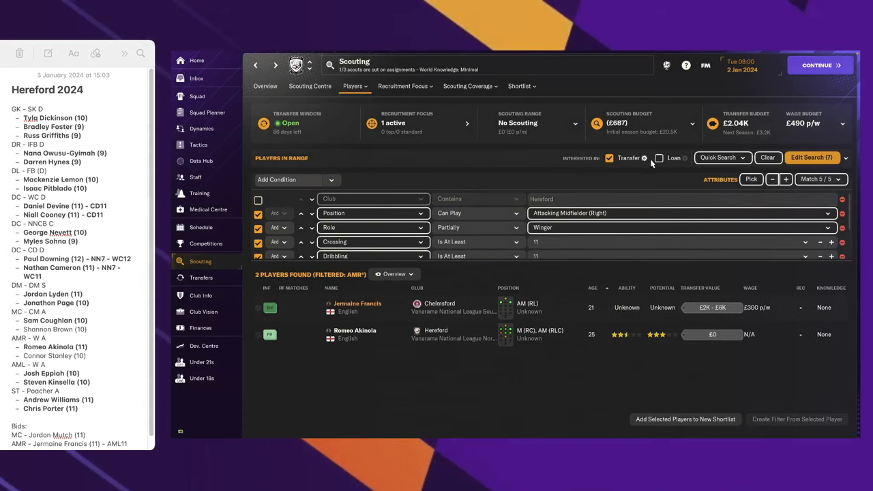
{"action": "left_click", "coordinate": [659, 157]}
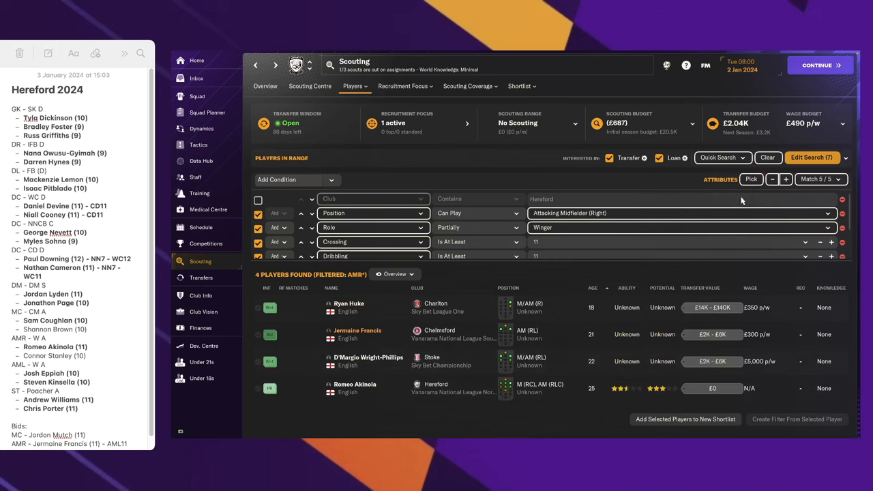
- Set the search to Attacking Midfielder (Left) and raise the attribute thresholds
{"action": "left_click", "coordinate": [812, 157]}
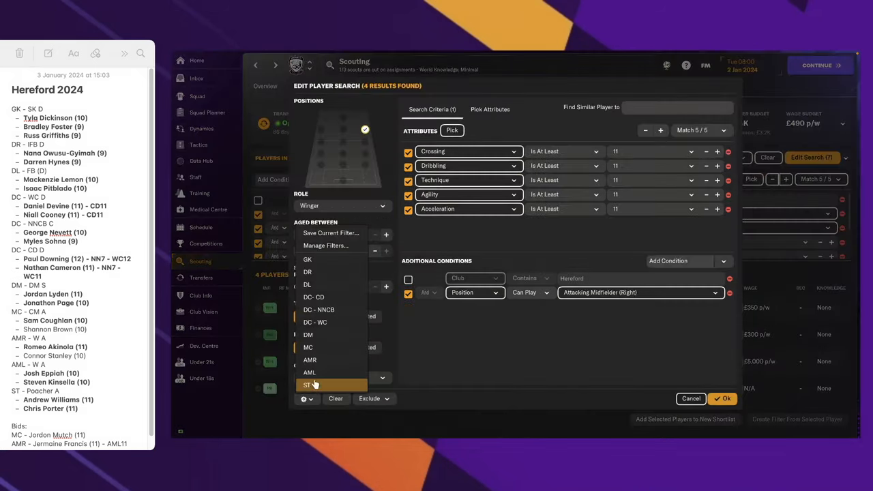
{"action": "left_click", "coordinate": [307, 384]}
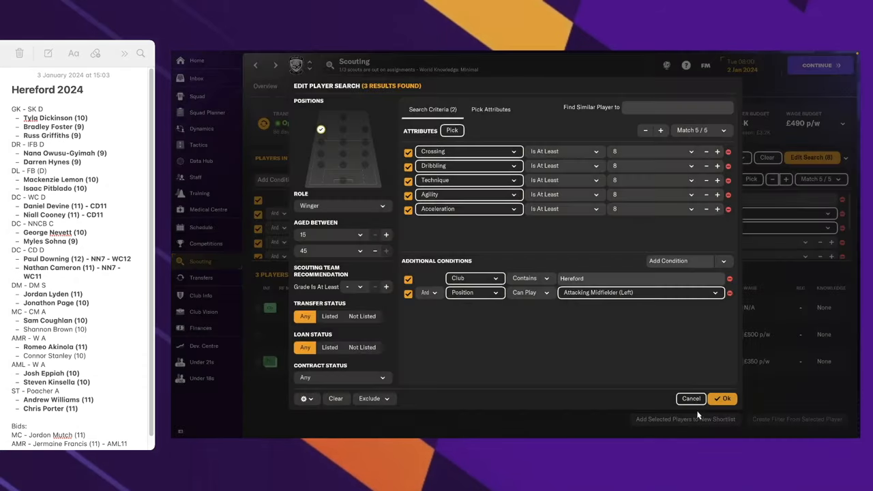
{"action": "left_click", "coordinate": [723, 398]}
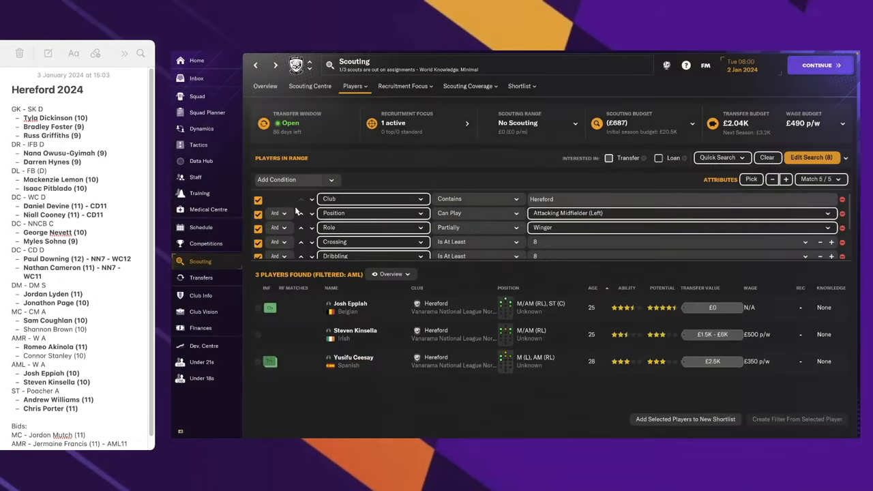
{"action": "left_click", "coordinate": [785, 180]}
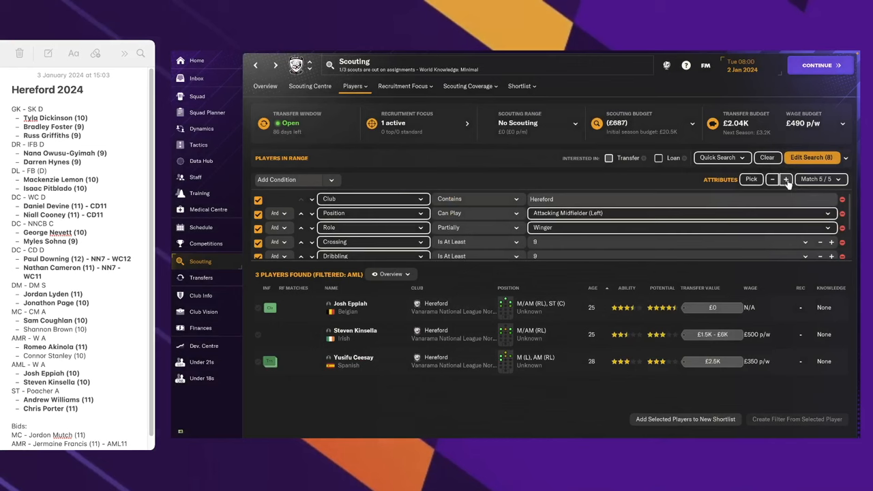
{"action": "left_click", "coordinate": [258, 200]}
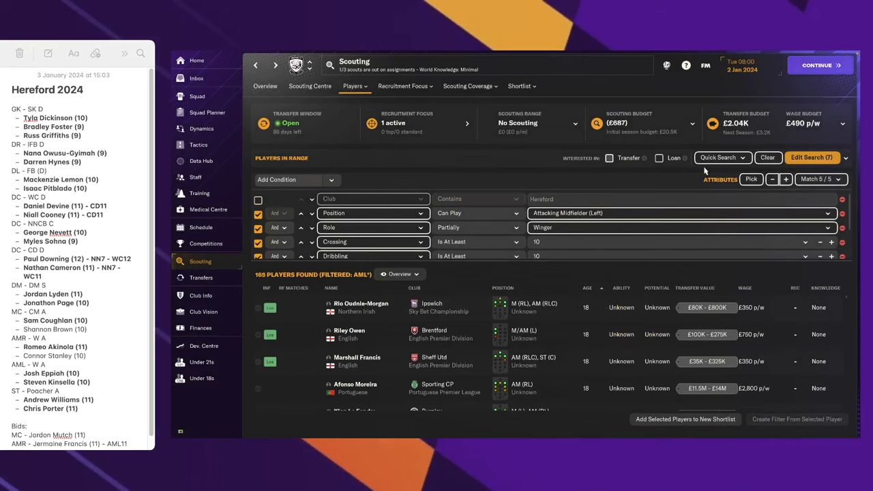
- Include players open to transfer or loan and return to the scouting results
{"action": "left_click", "coordinate": [609, 158]}
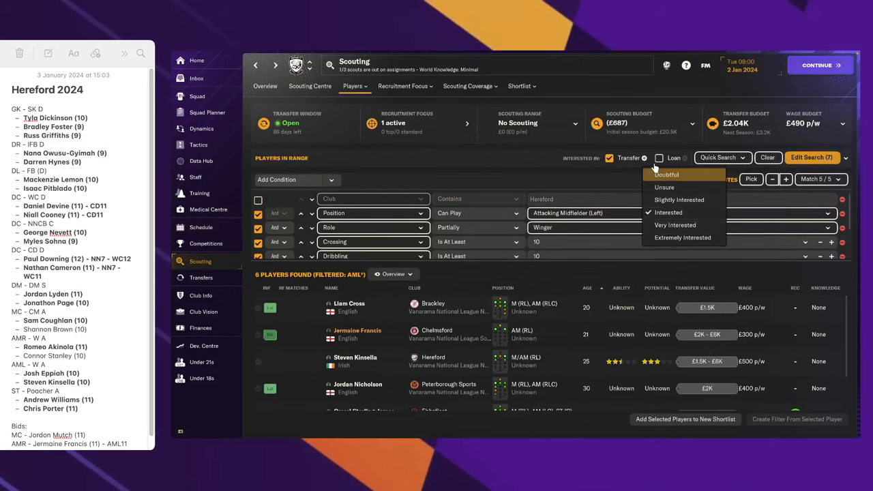
{"action": "left_click", "coordinate": [659, 157]}
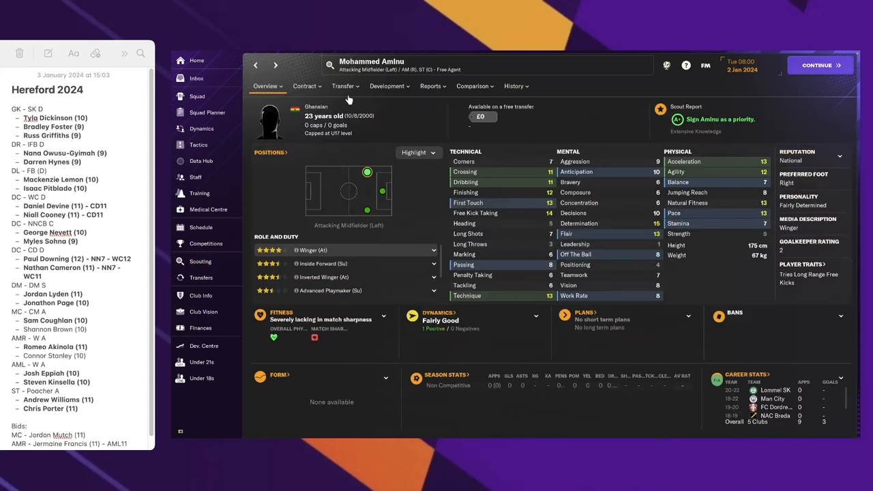
{"action": "left_click", "coordinate": [199, 262]}
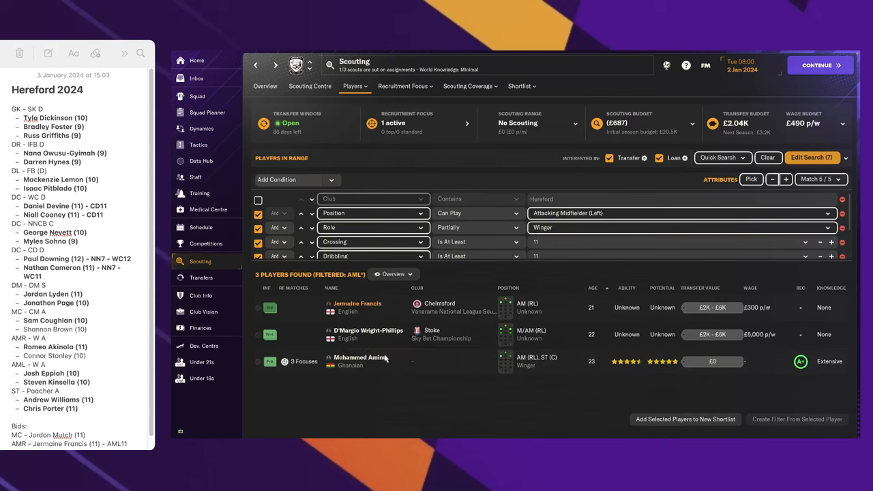
{"action": "right_click", "coordinate": [368, 357]}
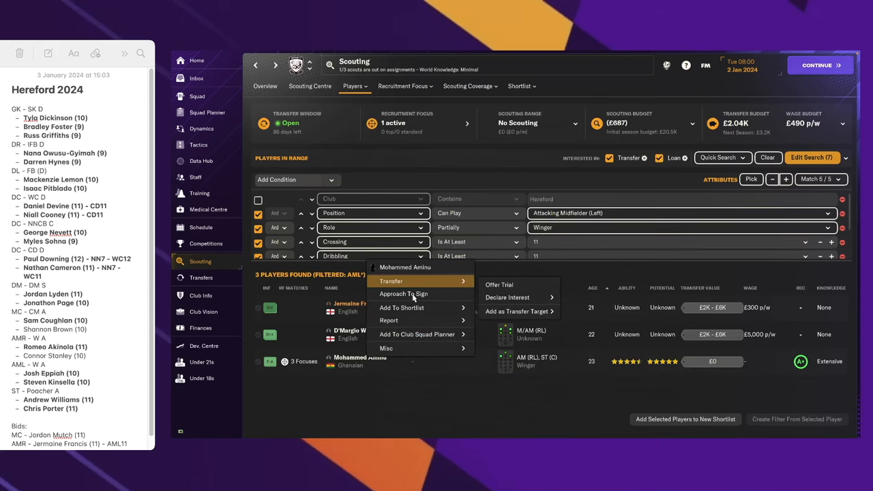
{"action": "left_click", "coordinate": [403, 293]}
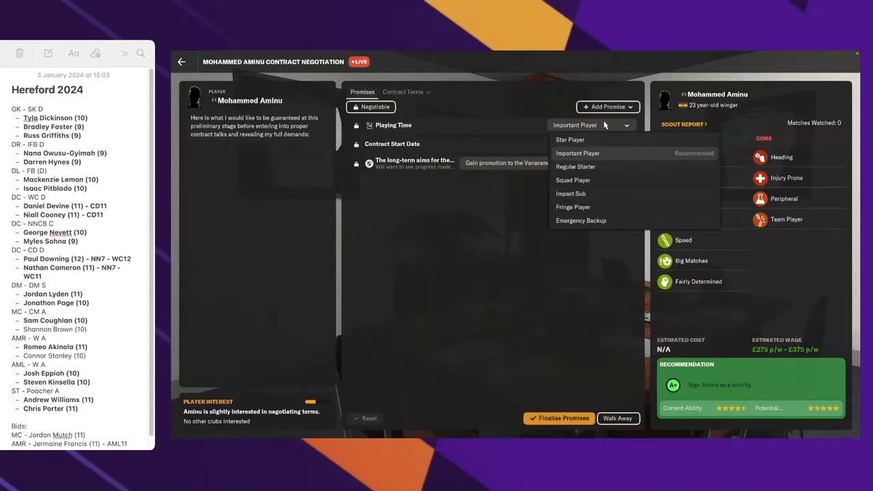
{"action": "left_click", "coordinate": [573, 180]}
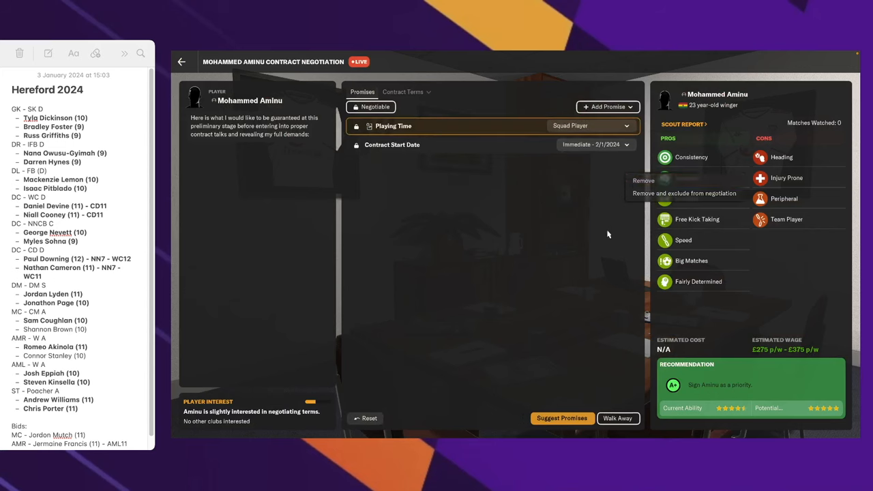
{"action": "left_click", "coordinate": [561, 418]}
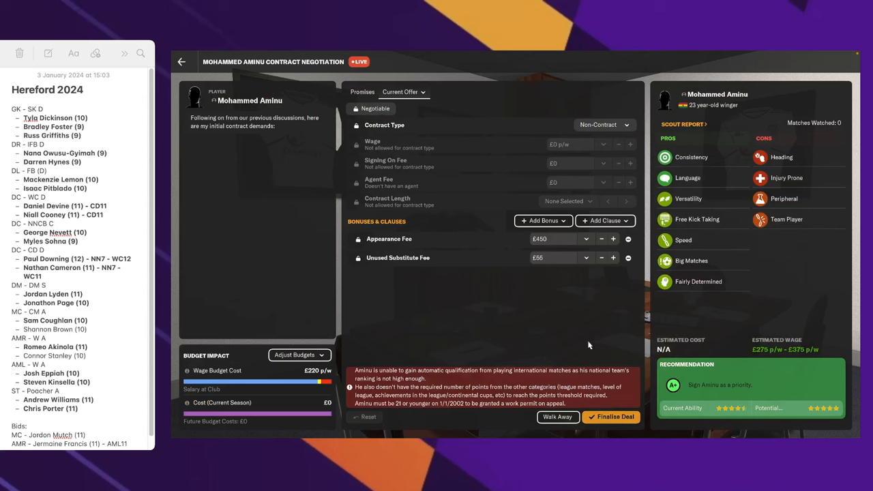
{"action": "mouse_move", "coordinate": [564, 389]}
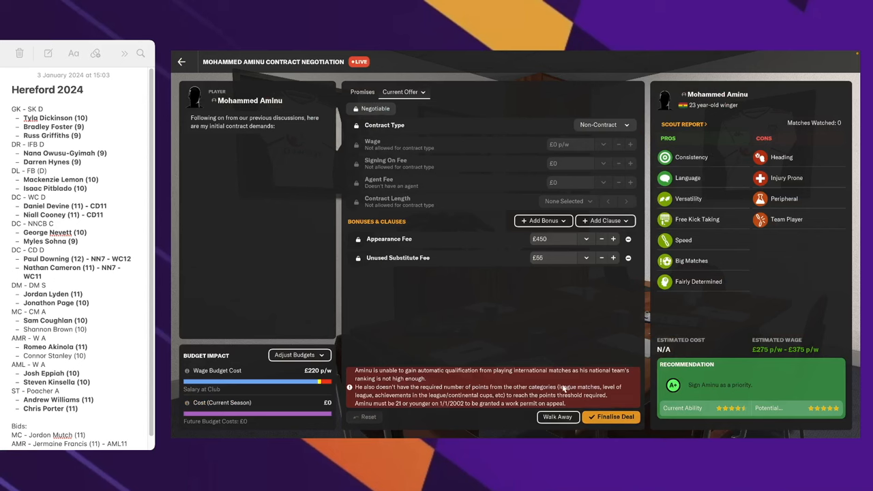
{"action": "mouse_move", "coordinate": [571, 355]}
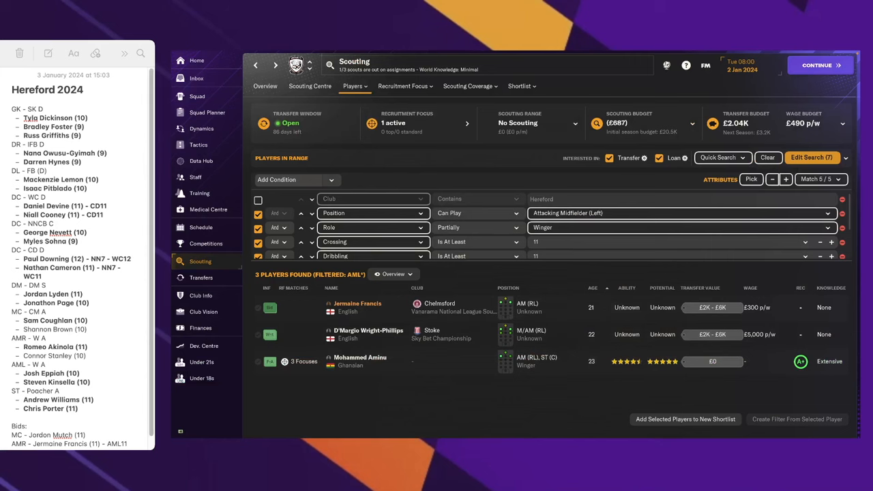
- Set the search to Poacher Striker (Centre) with attribute thresholds raised to 12
{"action": "left_click", "coordinate": [811, 158]}
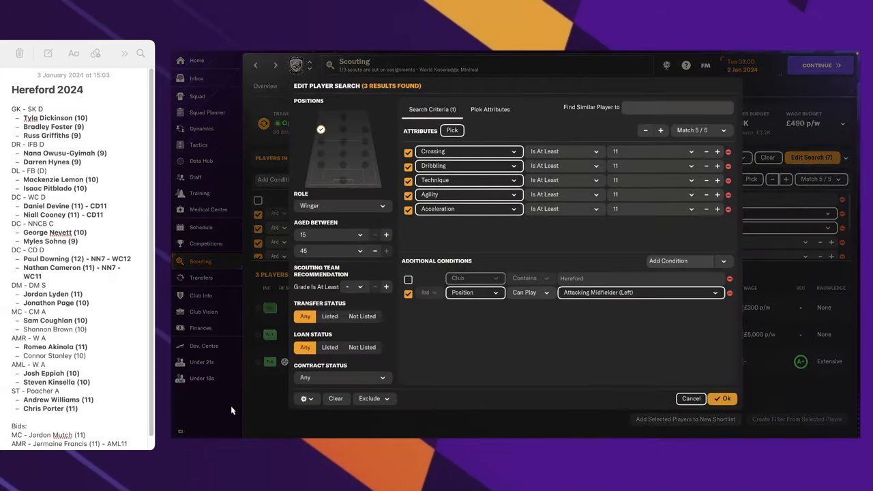
{"action": "left_click", "coordinate": [722, 398]}
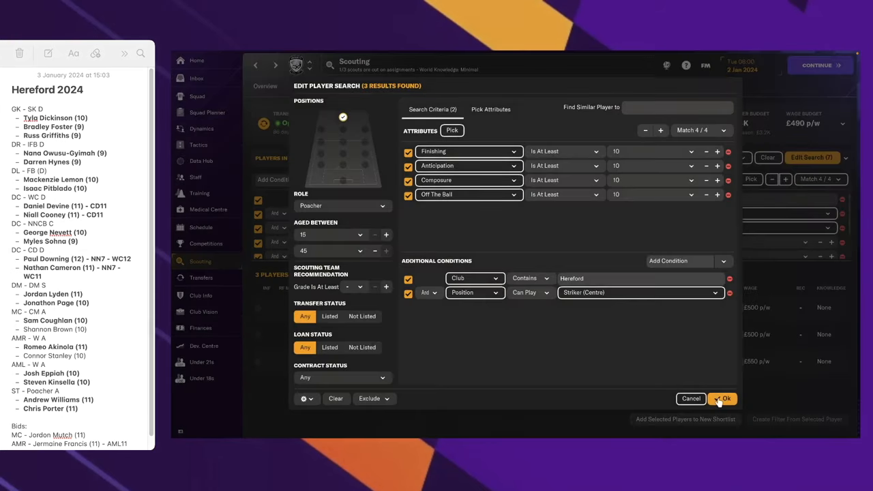
{"action": "left_click", "coordinate": [722, 399]}
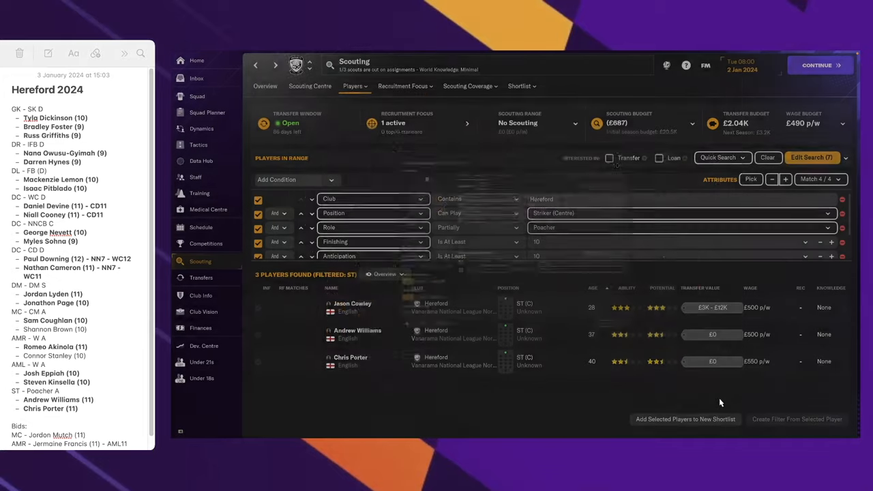
{"action": "left_click", "coordinate": [784, 179]}
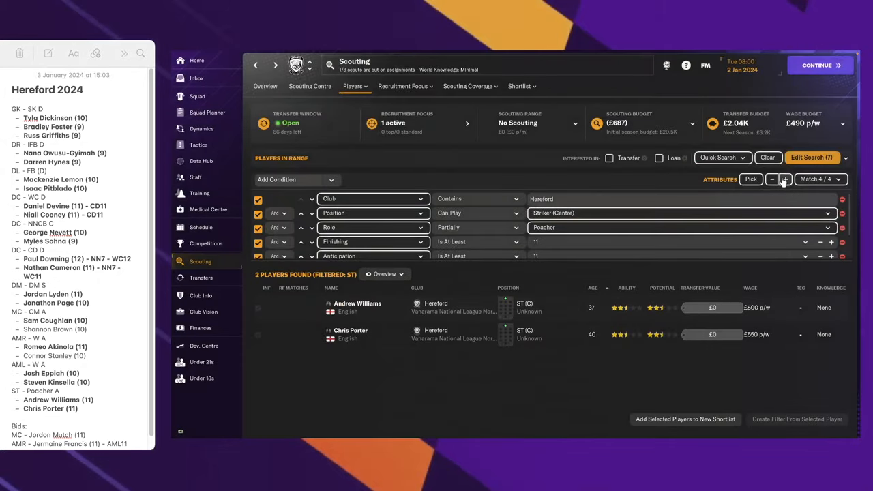
{"action": "left_click", "coordinate": [785, 178]}
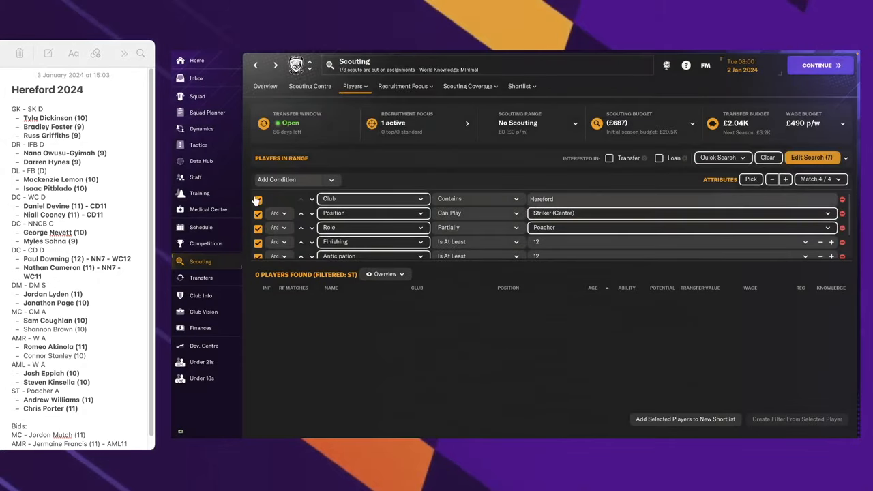
- Drop the Hereford club limit, include loan interest, and check the inbox for Francis's accepted offer
{"action": "left_click", "coordinate": [609, 157]}
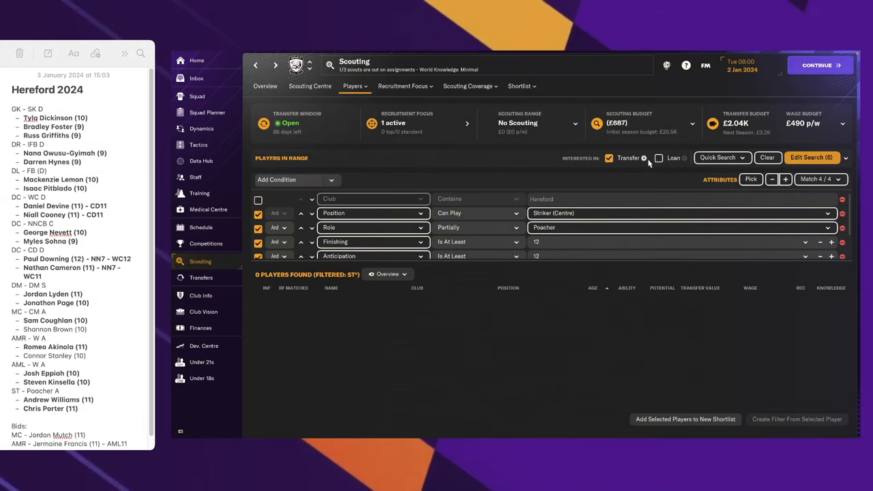
{"action": "left_click", "coordinate": [658, 158]}
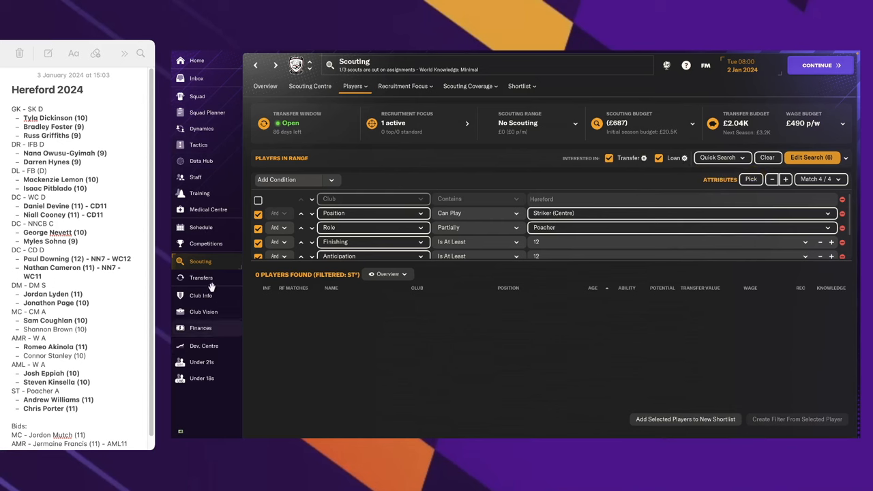
{"action": "left_click", "coordinate": [201, 277]}
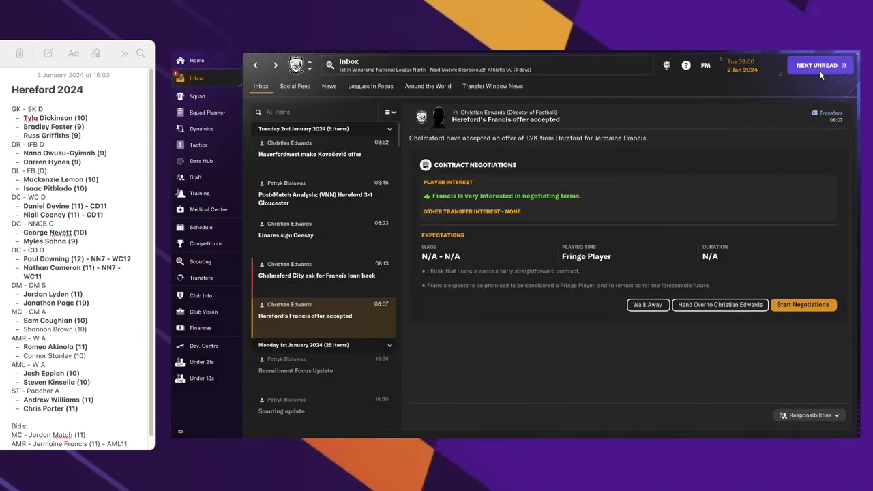
- Start contract talks with Jermaine Francis and promise him Fringe Player playing time
{"action": "left_click", "coordinate": [803, 304]}
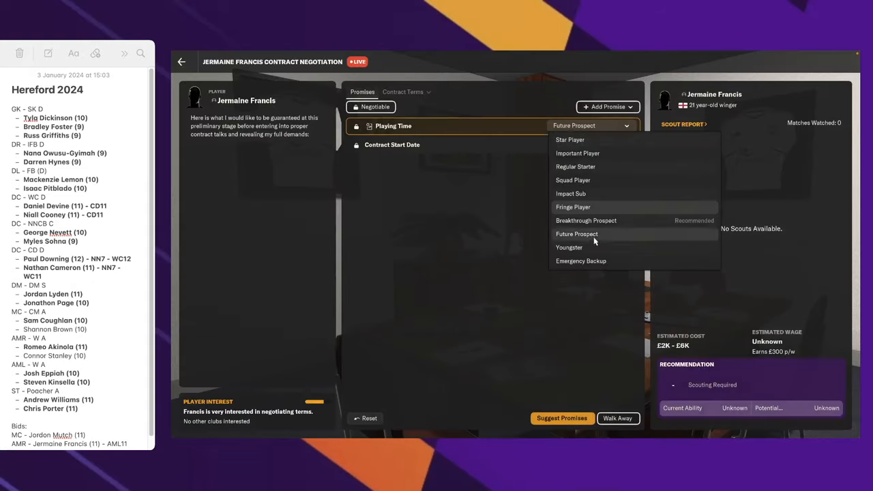
{"action": "left_click", "coordinate": [572, 207]}
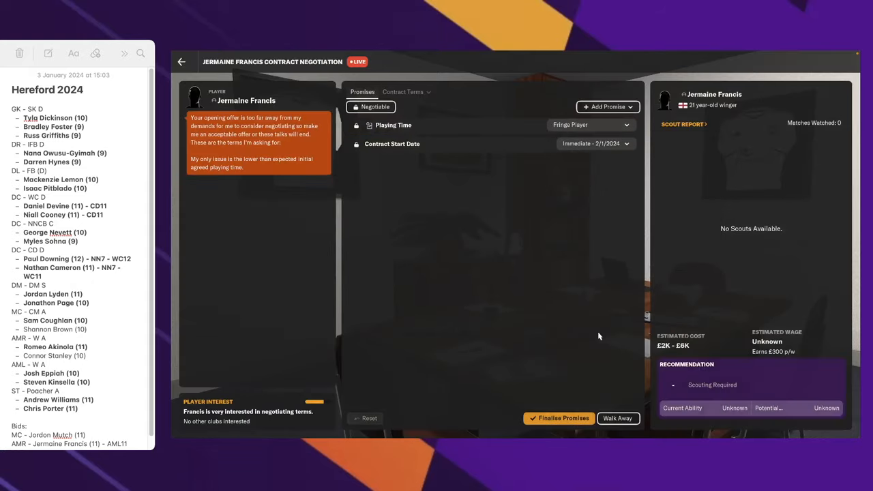
{"action": "left_click", "coordinate": [589, 125]}
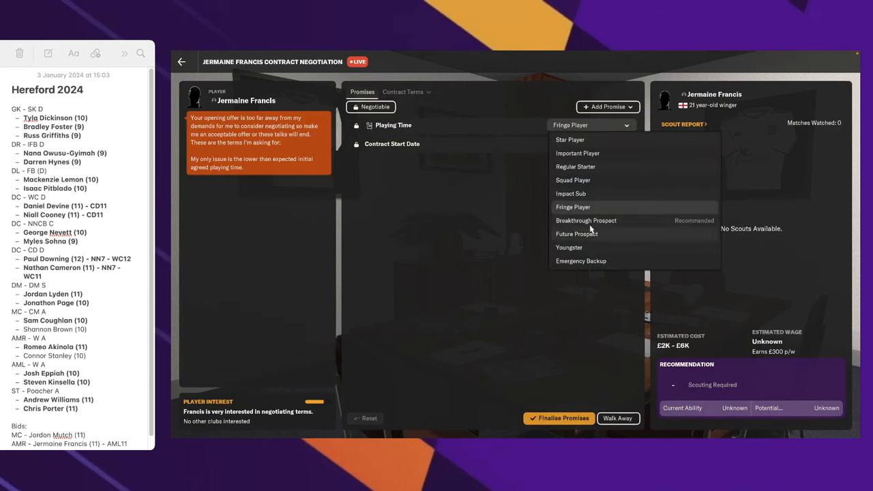
{"action": "left_click", "coordinate": [585, 221]}
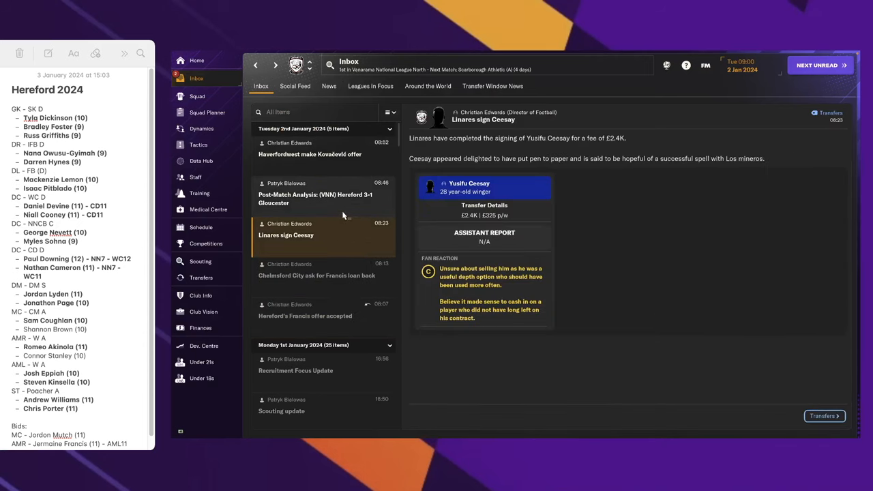
- Read the Gloucester analysis, Kovačević offer and daily updates while advancing a day
{"action": "left_click", "coordinate": [315, 199]}
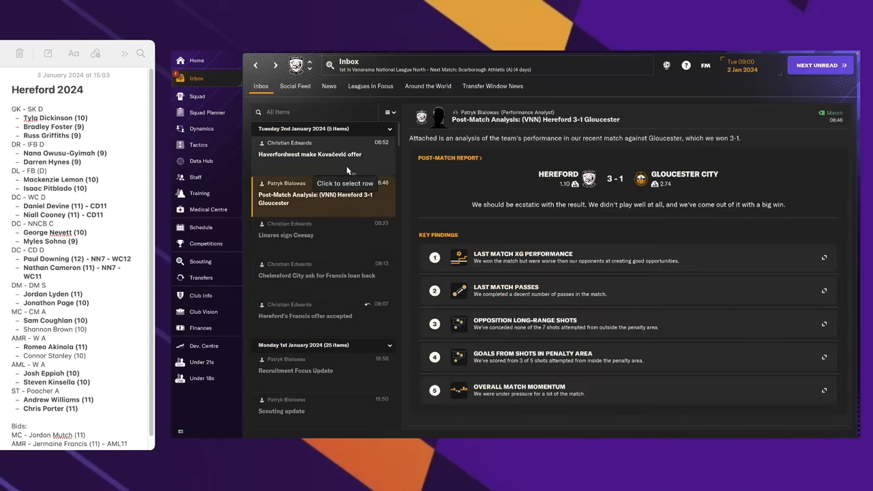
{"action": "left_click", "coordinate": [309, 154]}
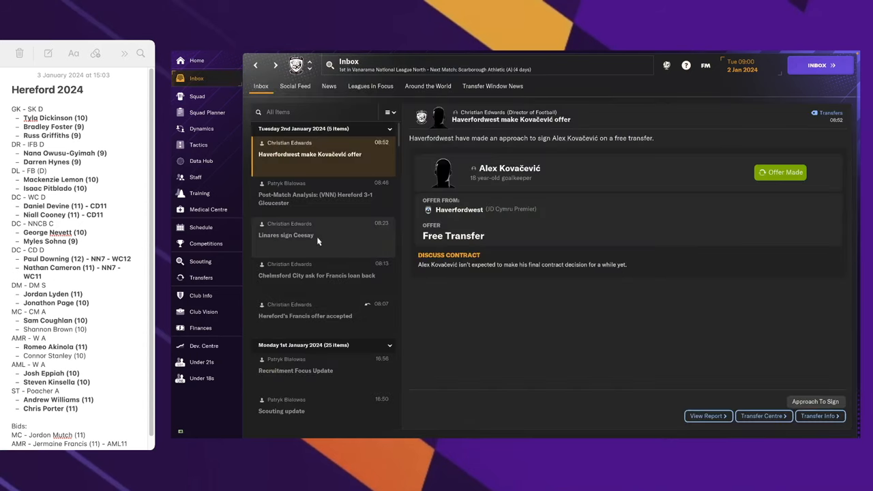
{"action": "left_click", "coordinate": [286, 235]}
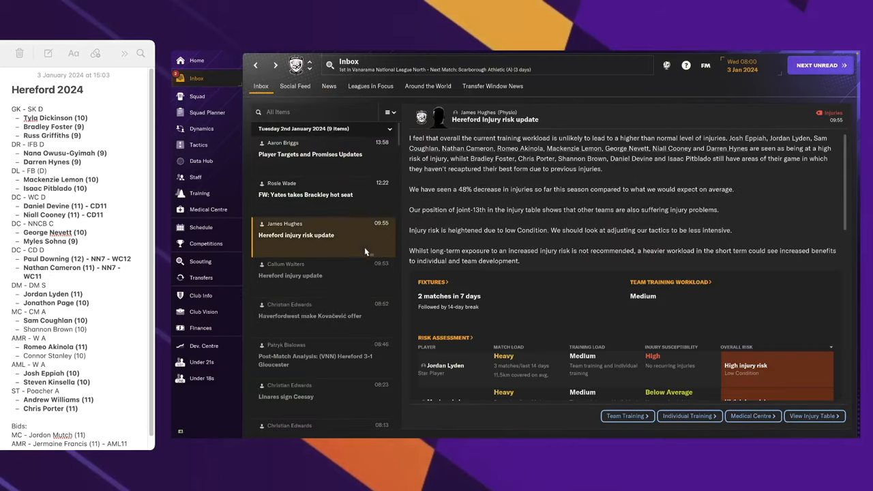
{"action": "left_click", "coordinate": [310, 148]}
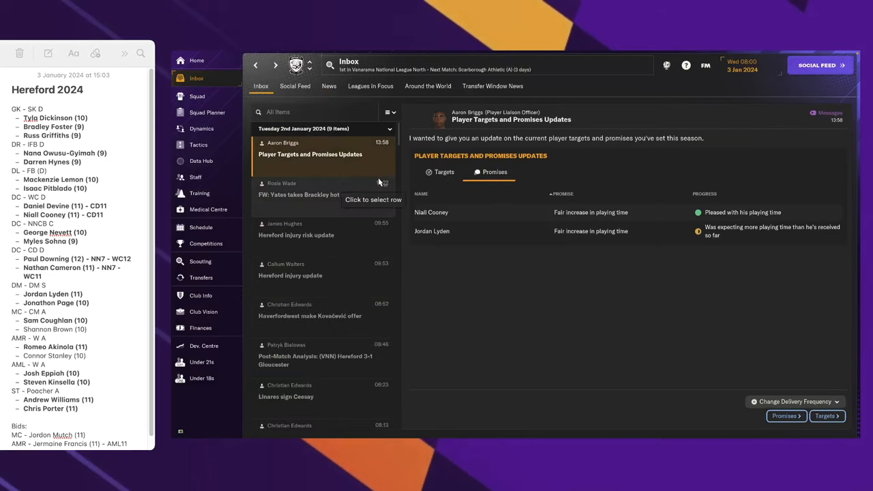
{"action": "left_click", "coordinate": [296, 235]}
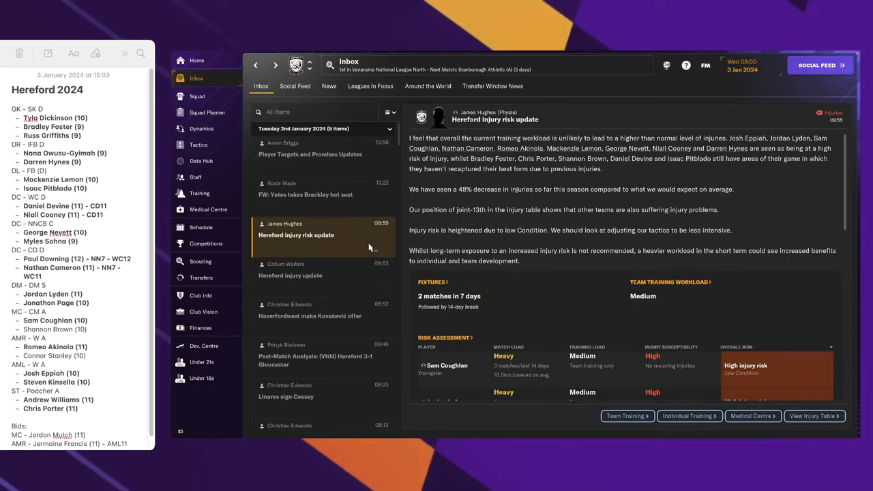
{"action": "left_click", "coordinate": [310, 149]}
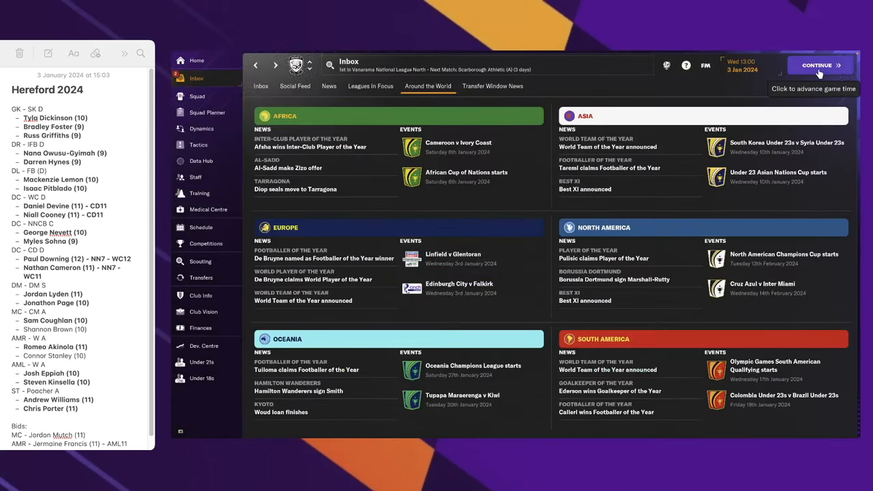
{"action": "left_click", "coordinate": [260, 86]}
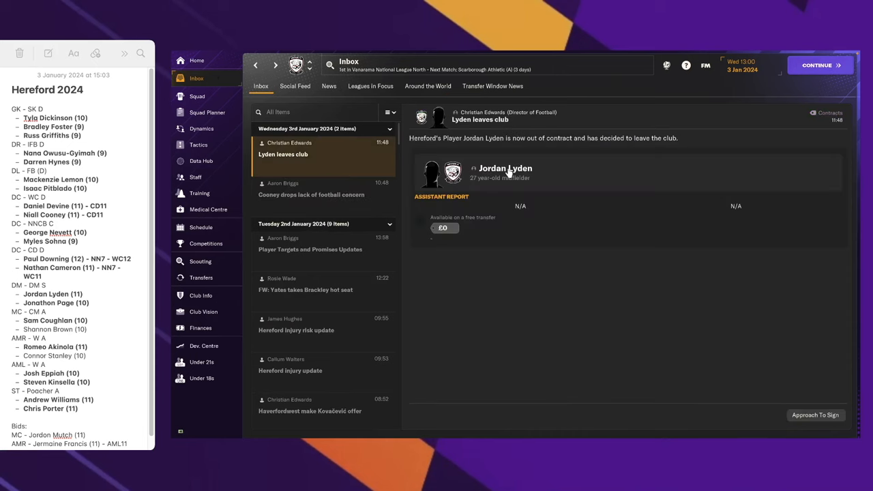
{"action": "left_click", "coordinate": [505, 167]}
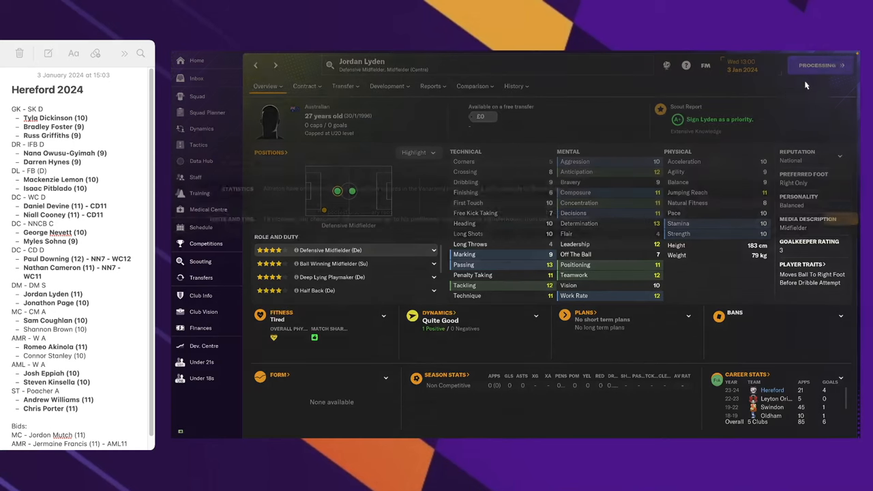
{"action": "left_click", "coordinate": [820, 65]}
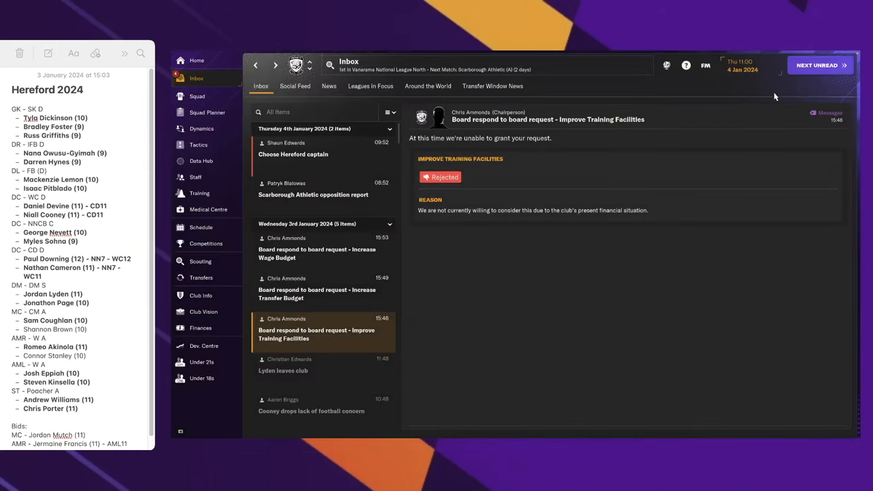
{"action": "left_click", "coordinate": [317, 294]}
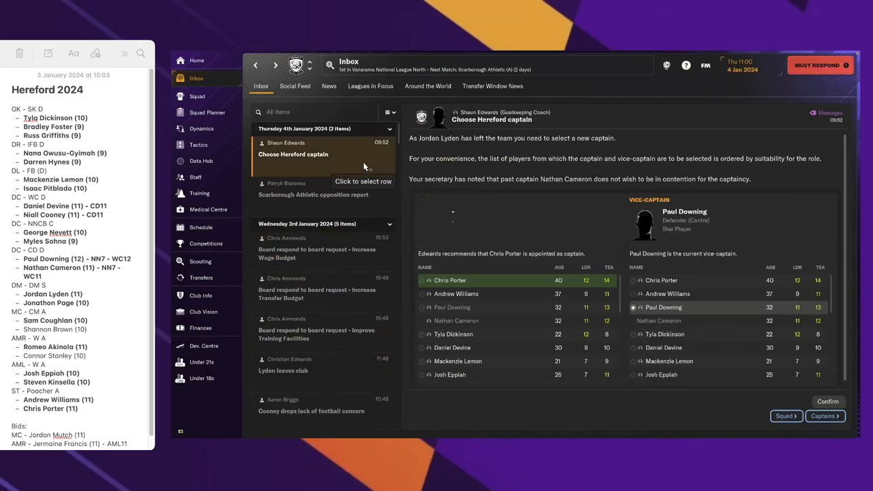
- Sort captain and vice-captain candidates by leadership and teamwork and pick the choices
{"action": "left_click", "coordinate": [797, 267]}
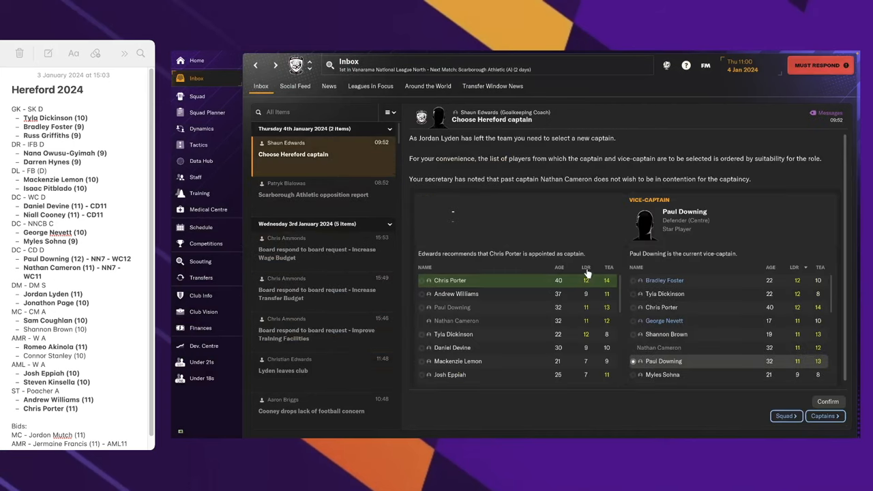
{"action": "left_click", "coordinate": [557, 266]}
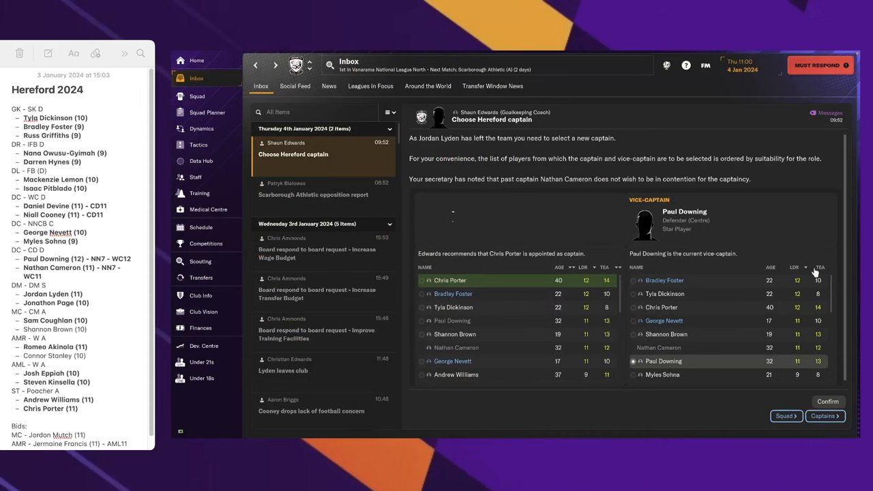
{"action": "left_click", "coordinate": [770, 267]}
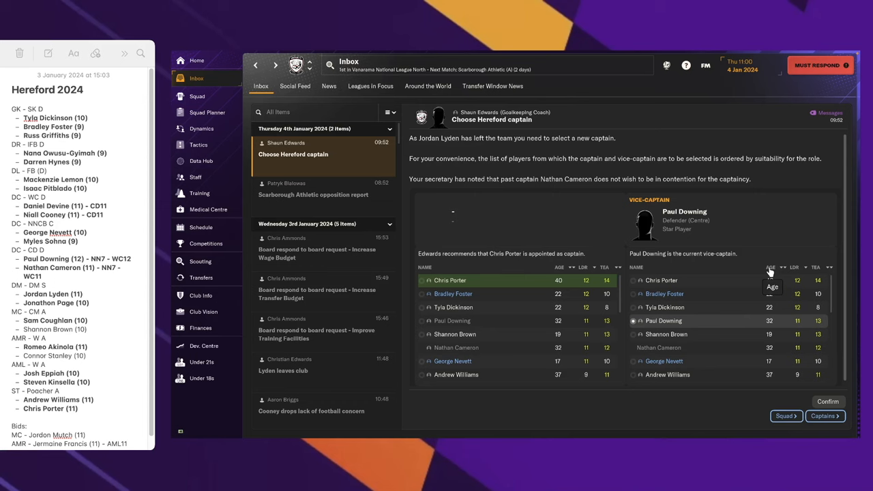
{"action": "mouse_move", "coordinate": [692, 334]}
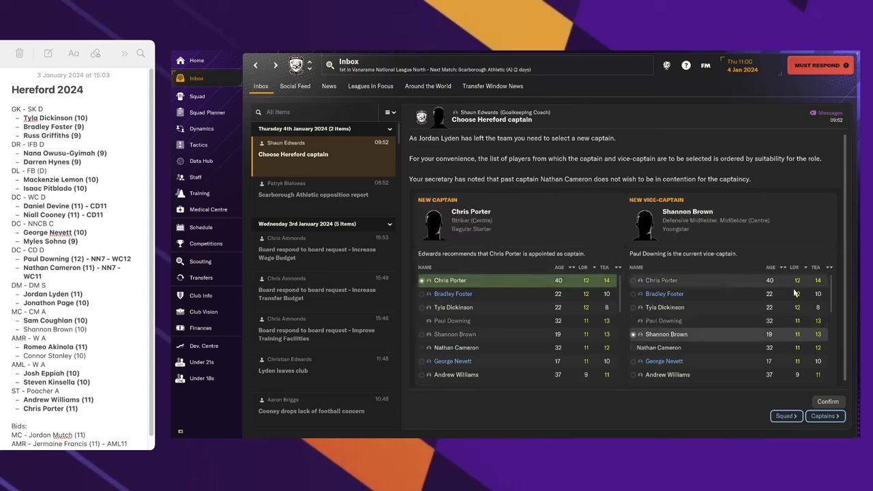
{"action": "left_click", "coordinate": [633, 293]}
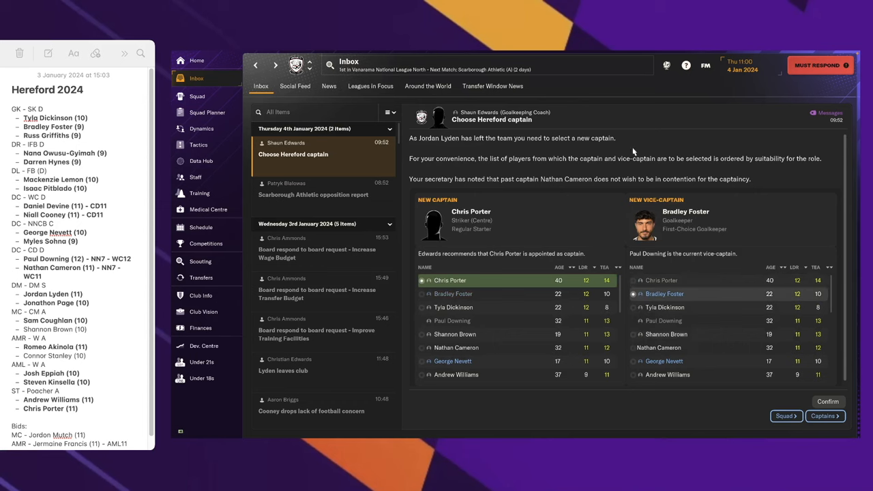
{"action": "mouse_move", "coordinate": [716, 167]}
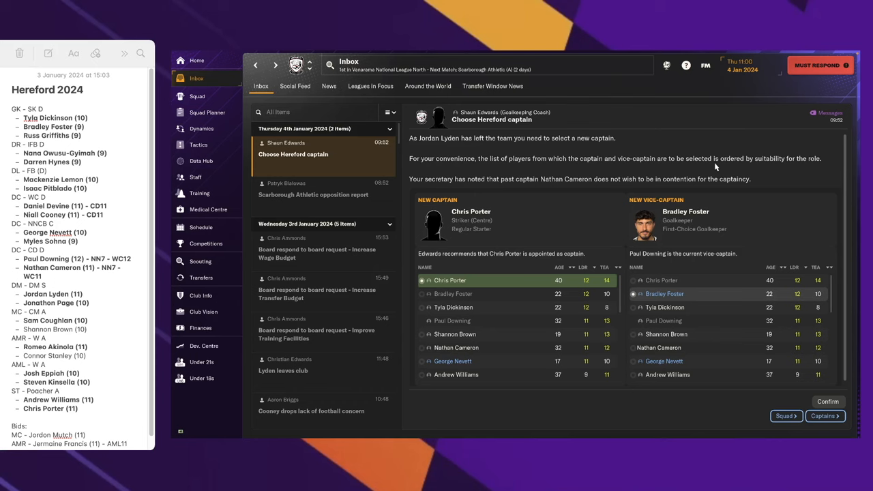
{"action": "mouse_move", "coordinate": [615, 228]}
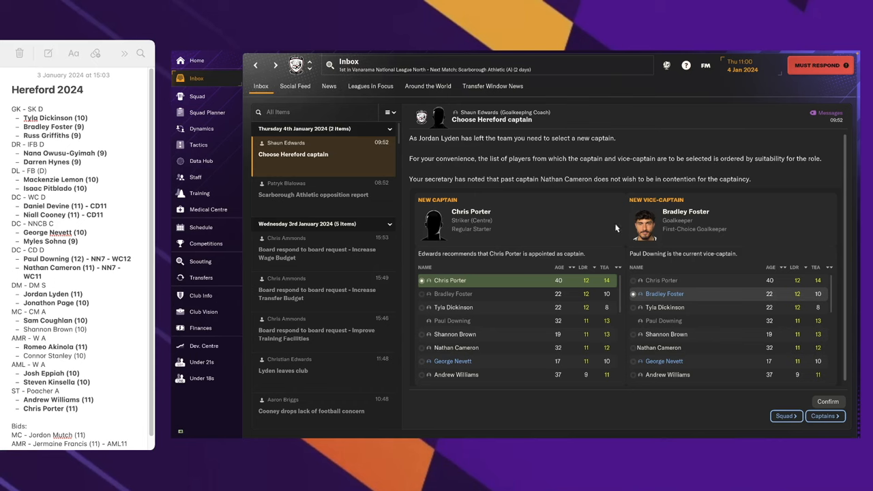
{"action": "mouse_move", "coordinate": [481, 294]}
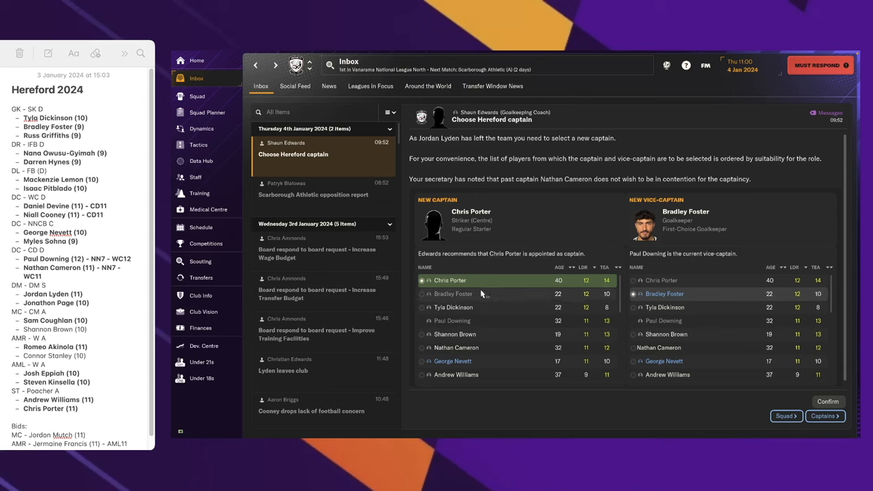
{"action": "mouse_move", "coordinate": [663, 294]}
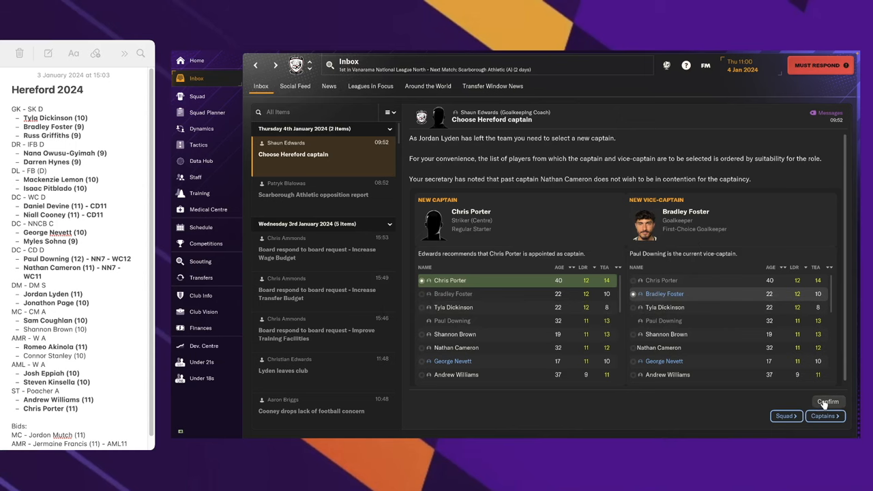
- Confirm Chris Porter as captain with Paul Downing as vice-captain
{"action": "left_click", "coordinate": [827, 401]}
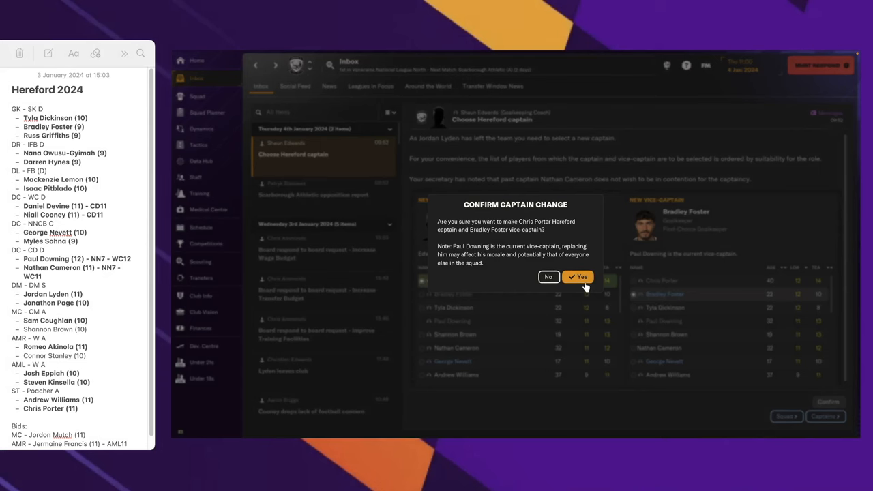
{"action": "left_click", "coordinate": [578, 276]}
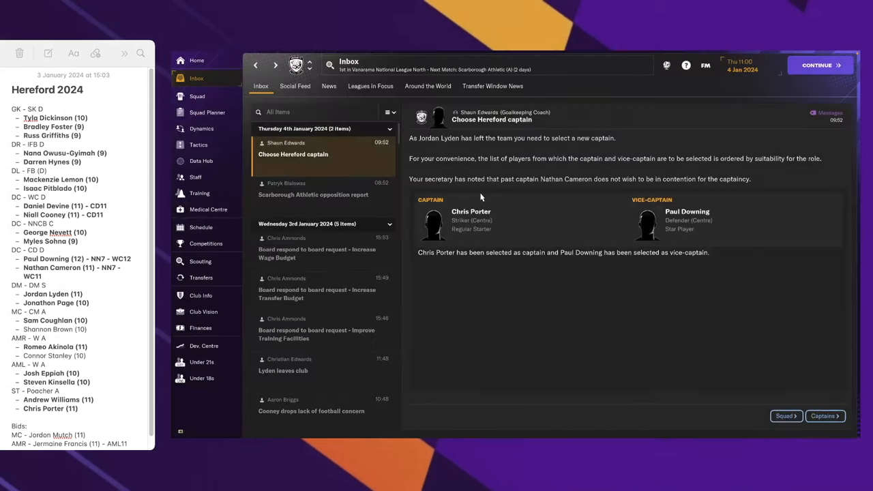
- Have Andrew Williams address Downing's concern, then hold a private chat asking what worries him
{"action": "left_click", "coordinate": [316, 154]}
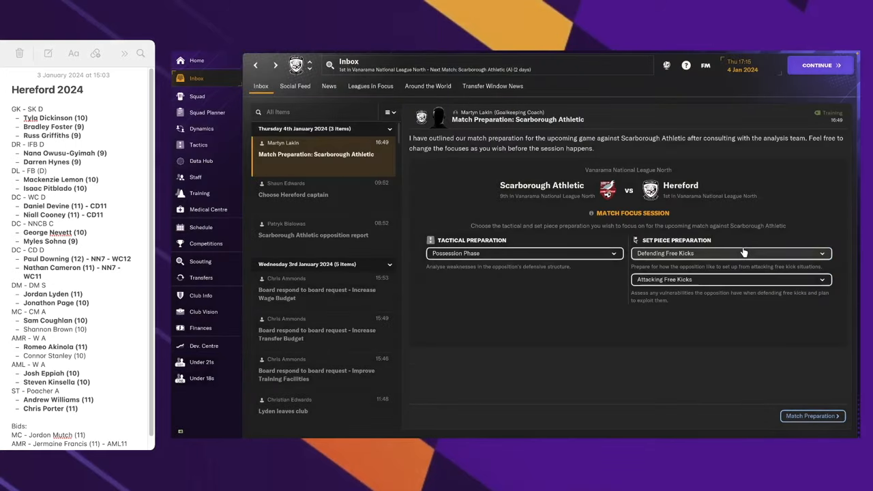
{"action": "left_click", "coordinate": [819, 65]}
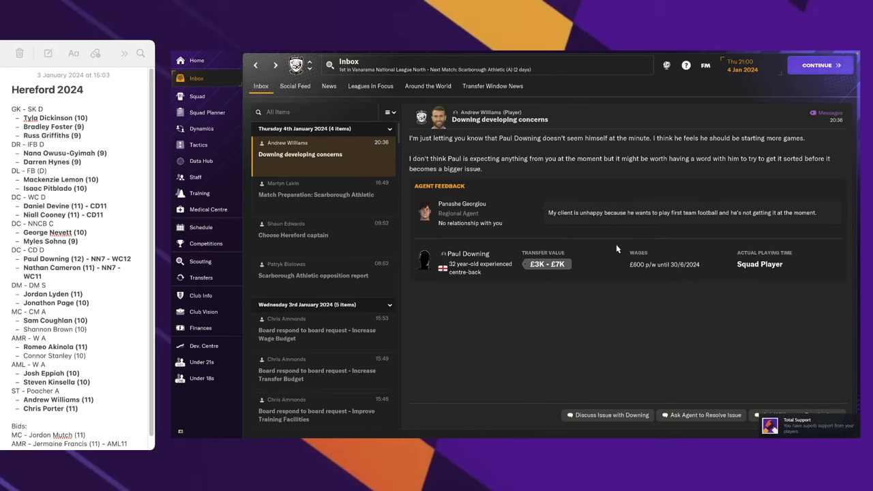
{"action": "mouse_move", "coordinate": [829, 435]}
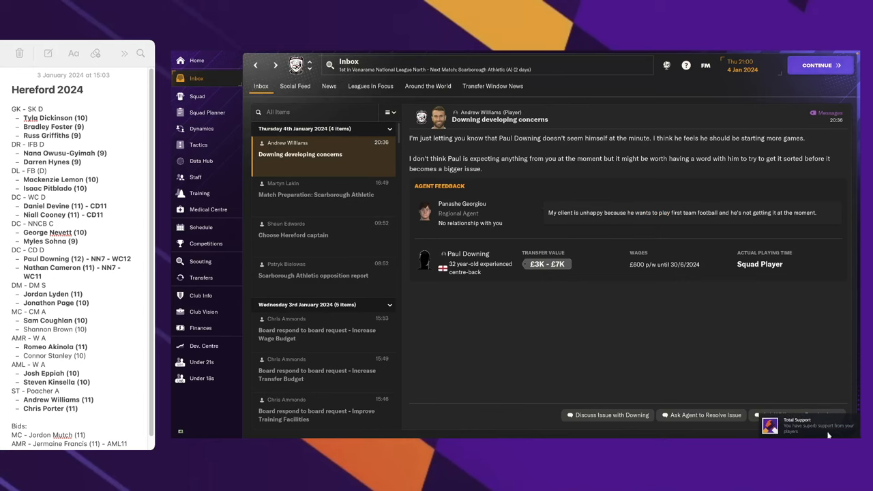
{"action": "mouse_move", "coordinate": [753, 360]}
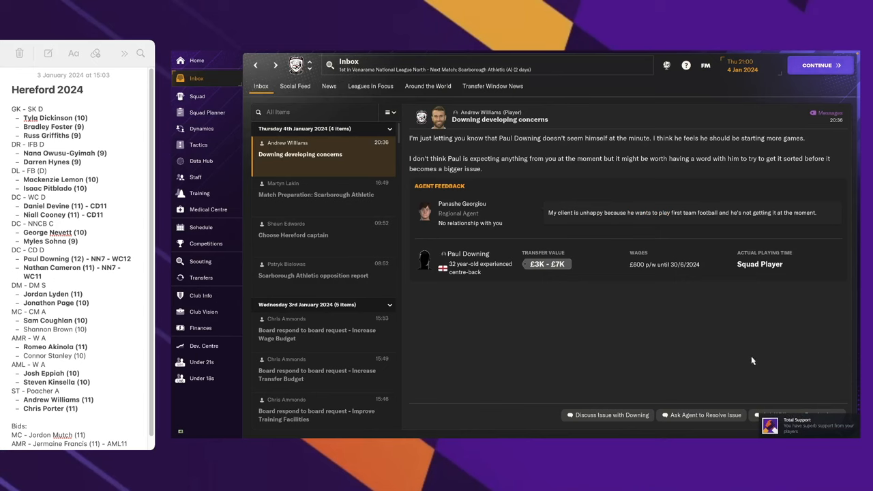
{"action": "left_click", "coordinate": [606, 414]}
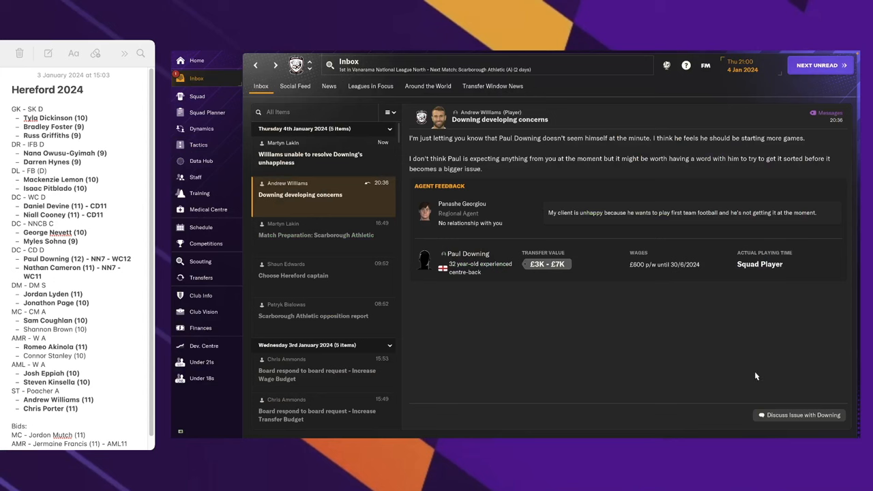
{"action": "left_click", "coordinate": [798, 415]}
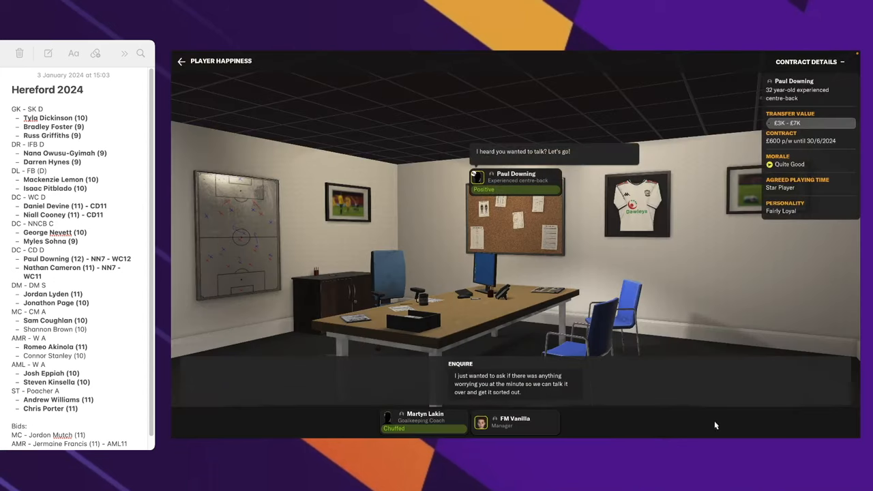
{"action": "left_click", "coordinate": [512, 379]}
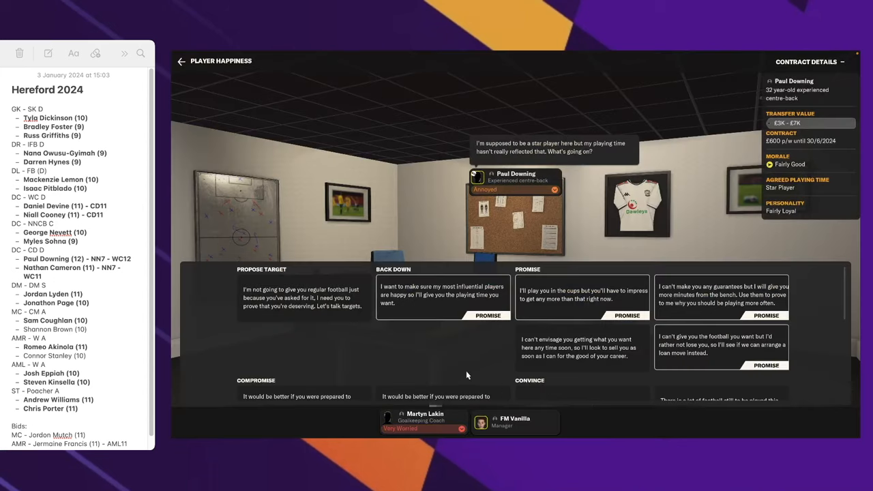
{"action": "mouse_move", "coordinate": [549, 211]}
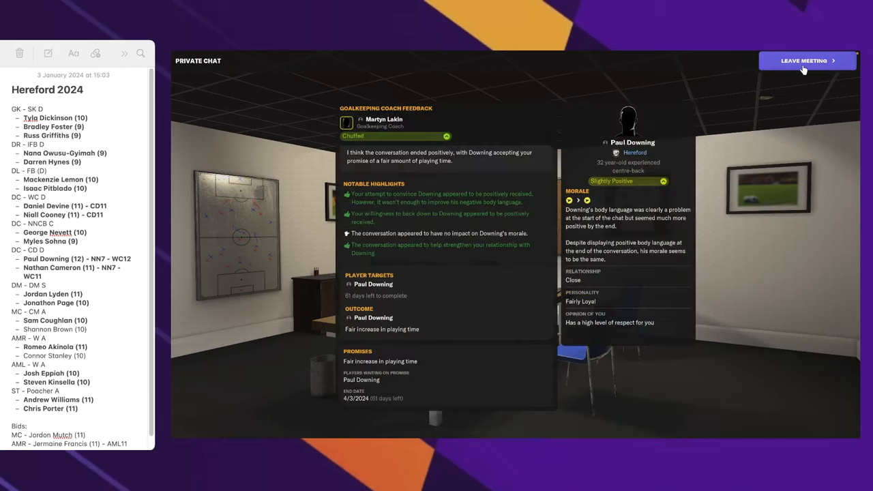
- End the meeting with a playing-time promise, advance to 5 January and read the Bundu article
{"action": "left_click", "coordinate": [806, 61]}
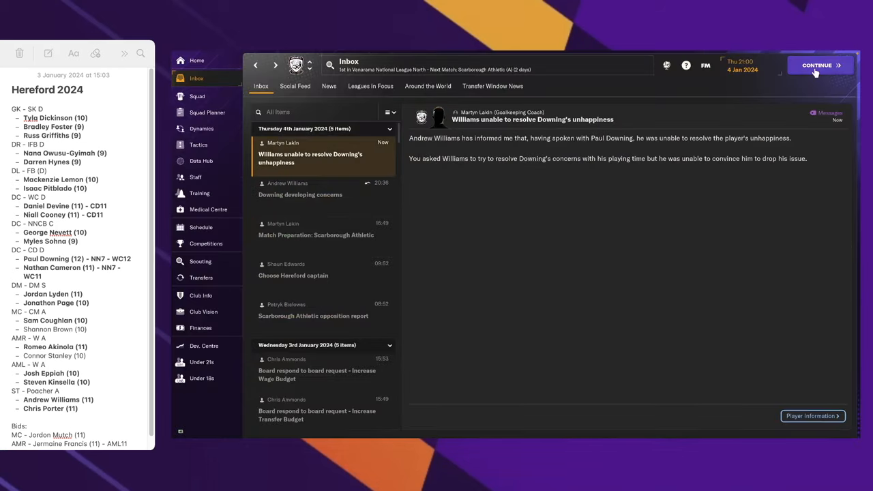
{"action": "left_click", "coordinate": [816, 65]}
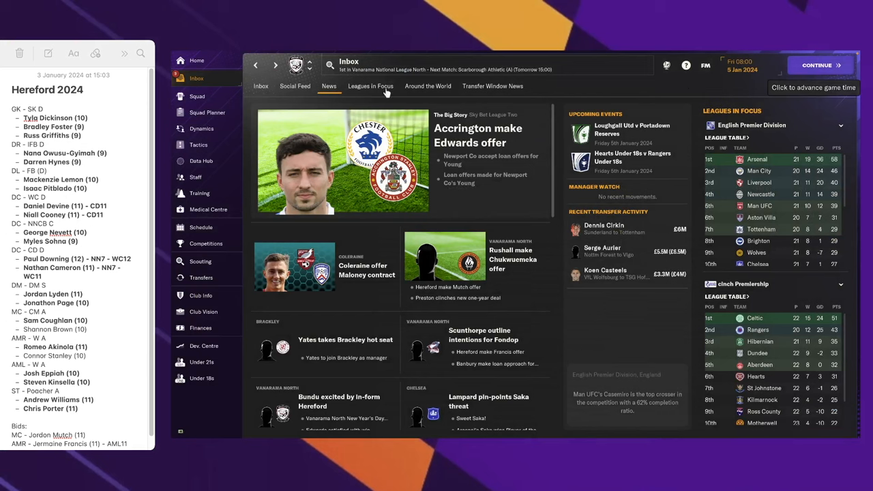
{"action": "left_click", "coordinate": [197, 78]}
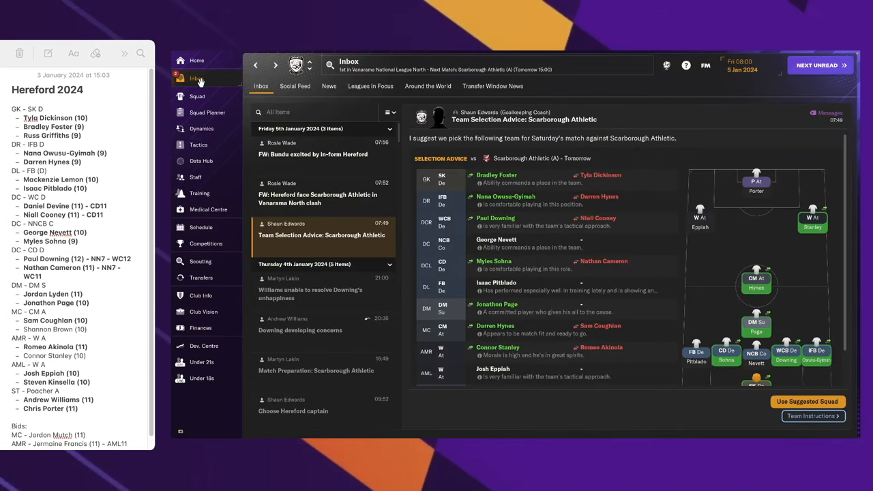
{"action": "left_click", "coordinate": [313, 154]}
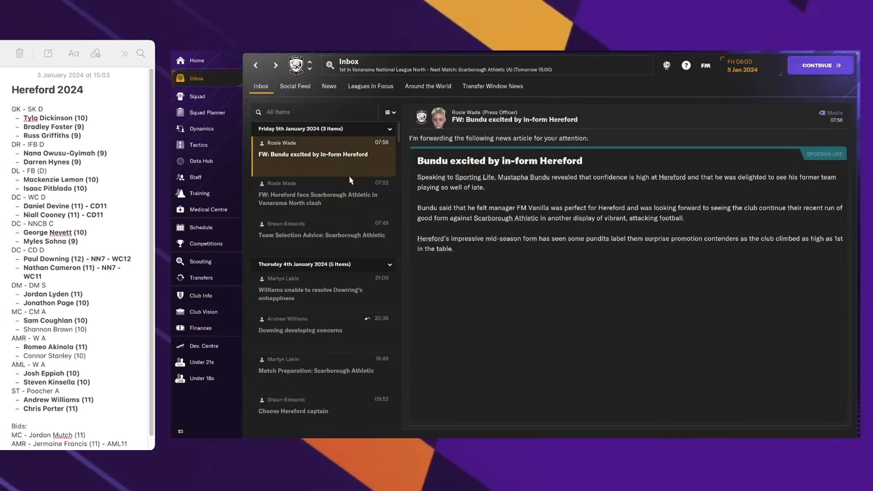